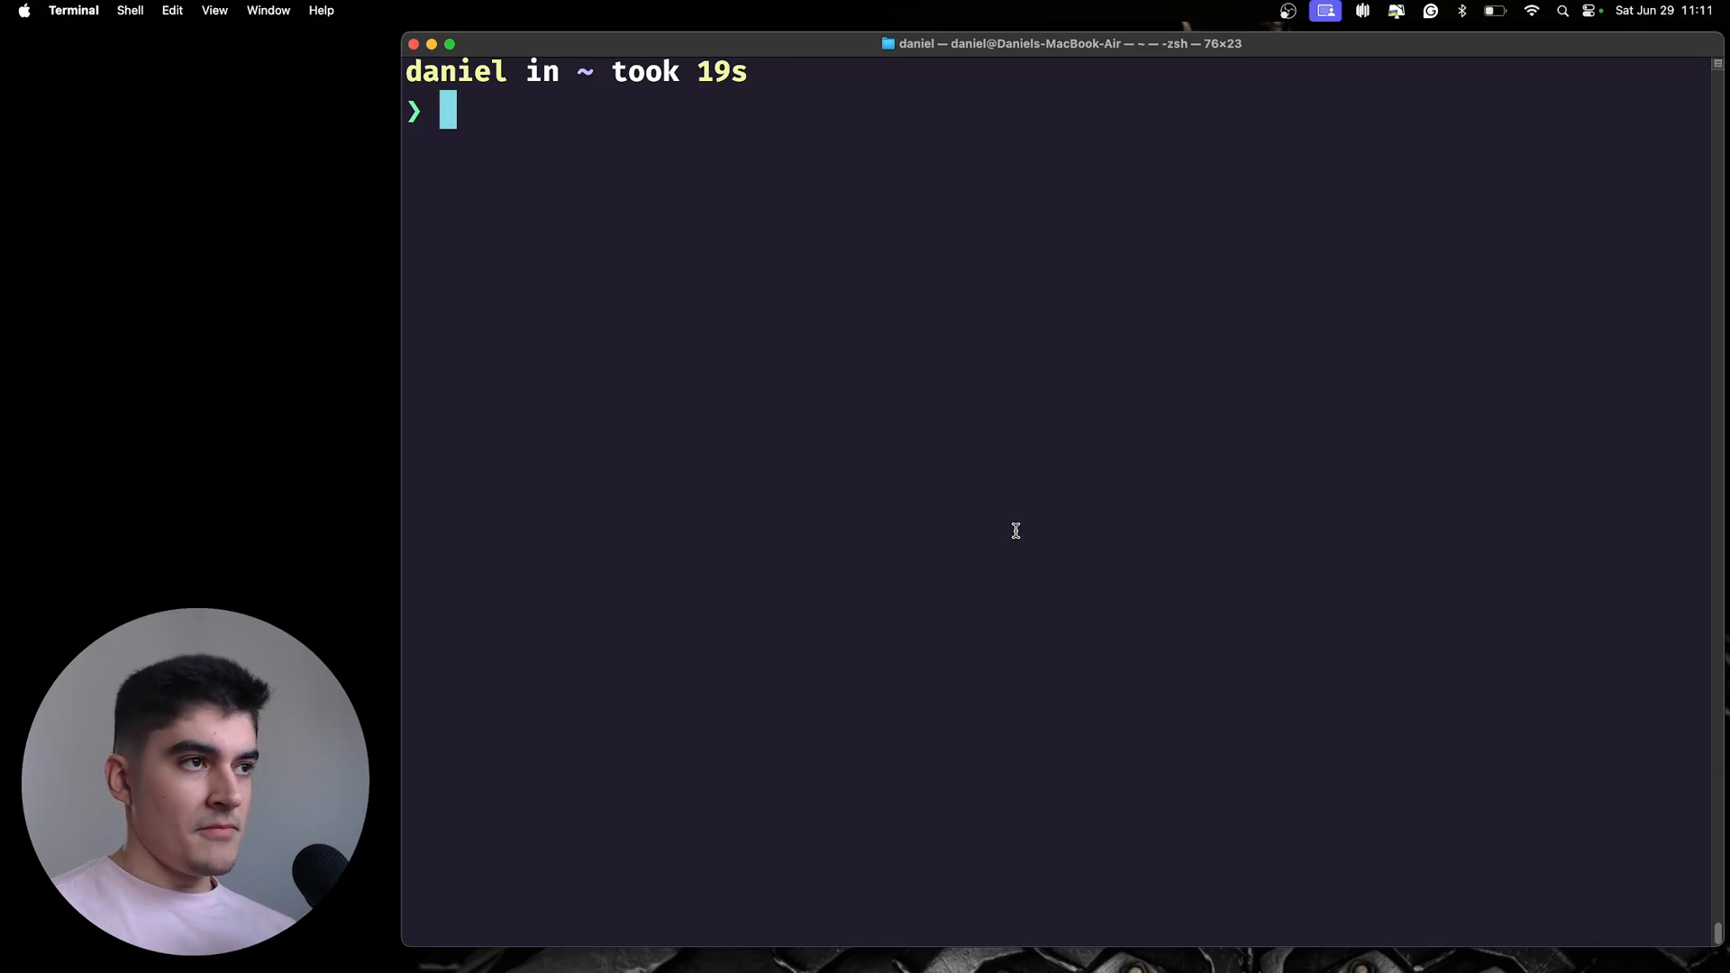
- Start Interactive Elixir by running iex at the zsh prompt
type("iex")
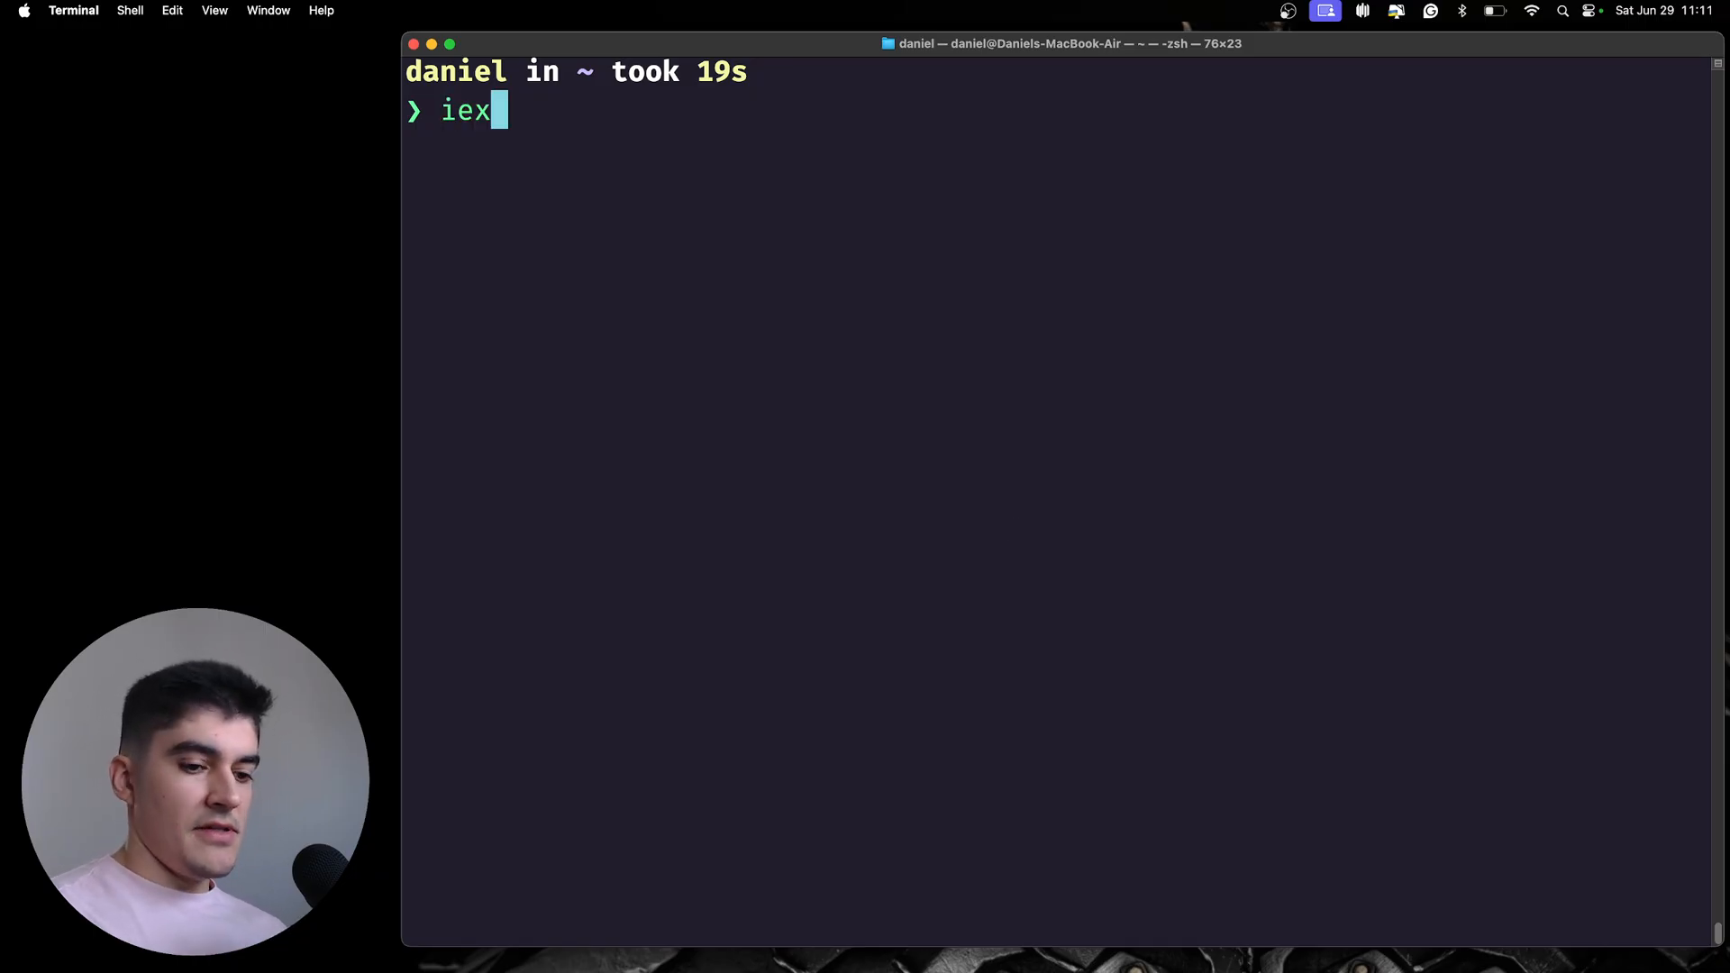
key("Return")
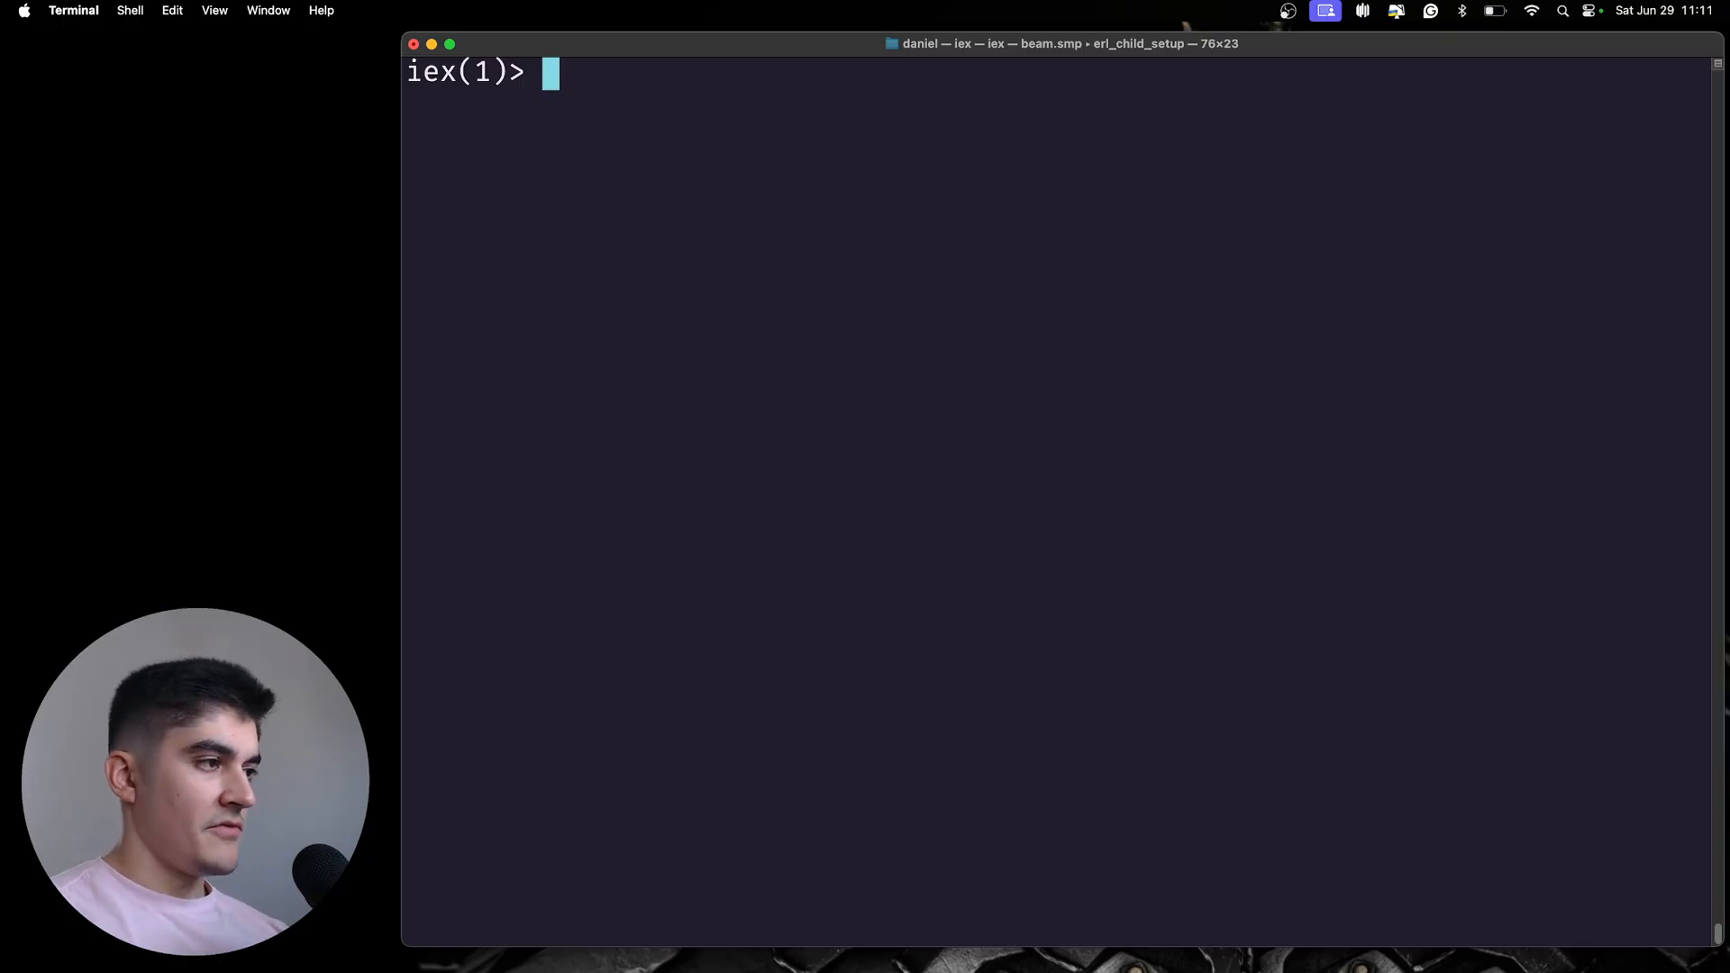
- Evaluate the integer literals 9, 10000 and 1_000_000 in iex
type("9")
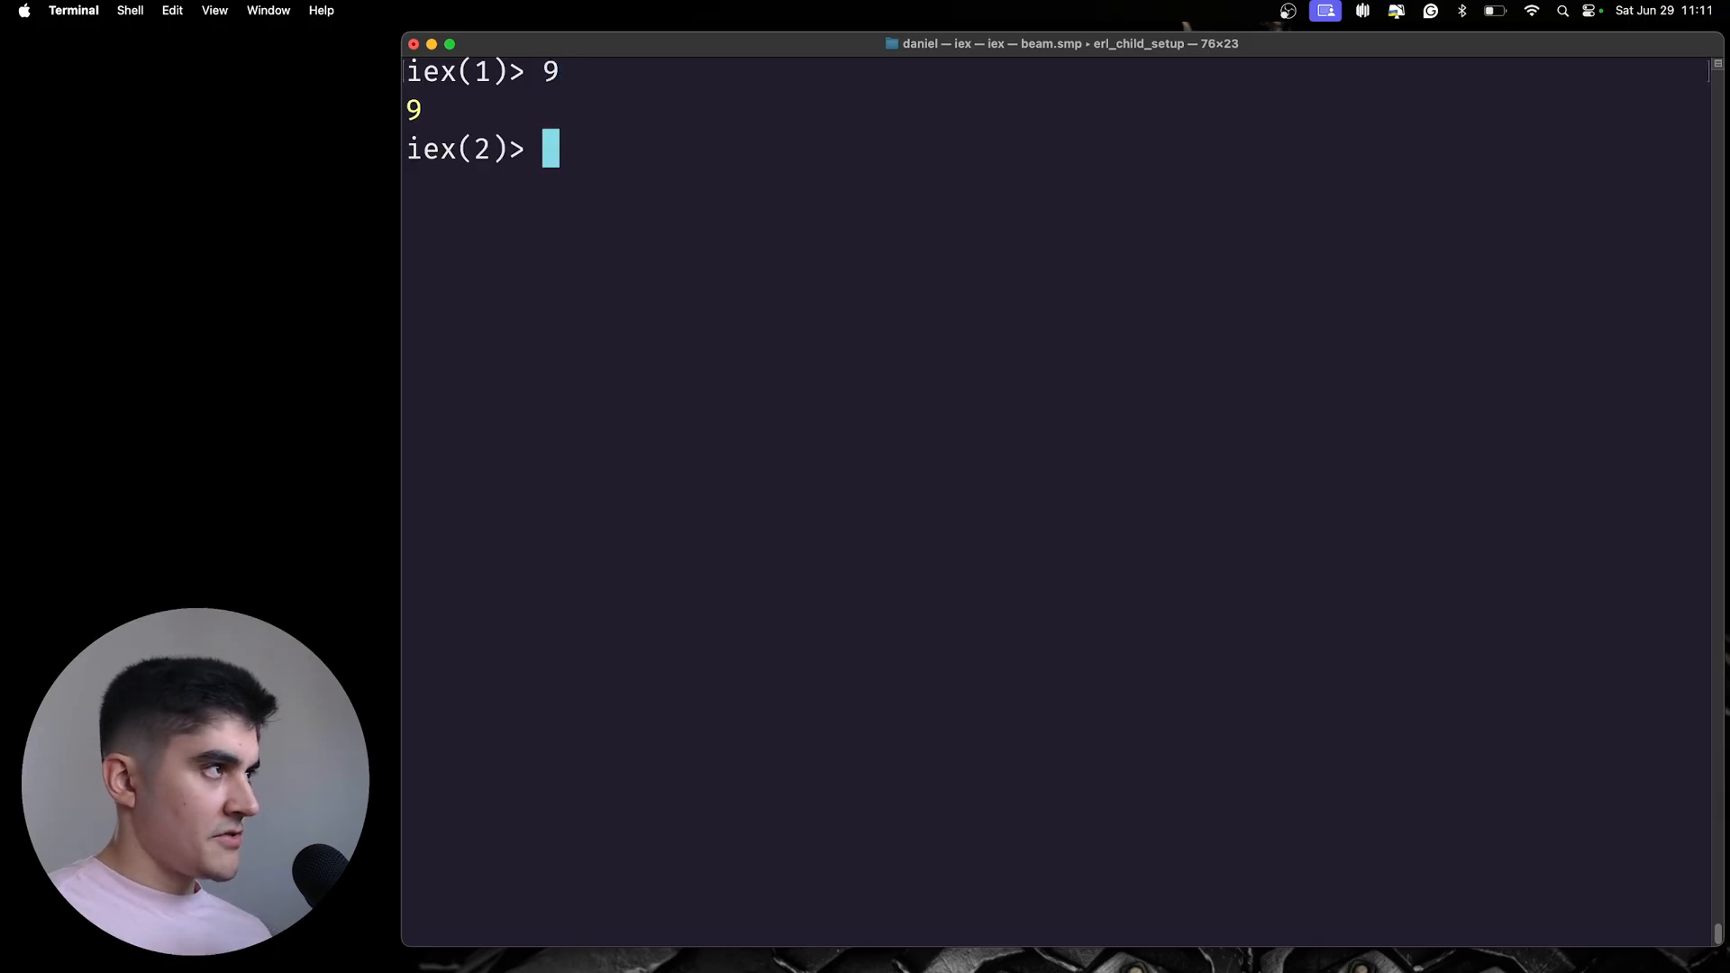
type("10000")
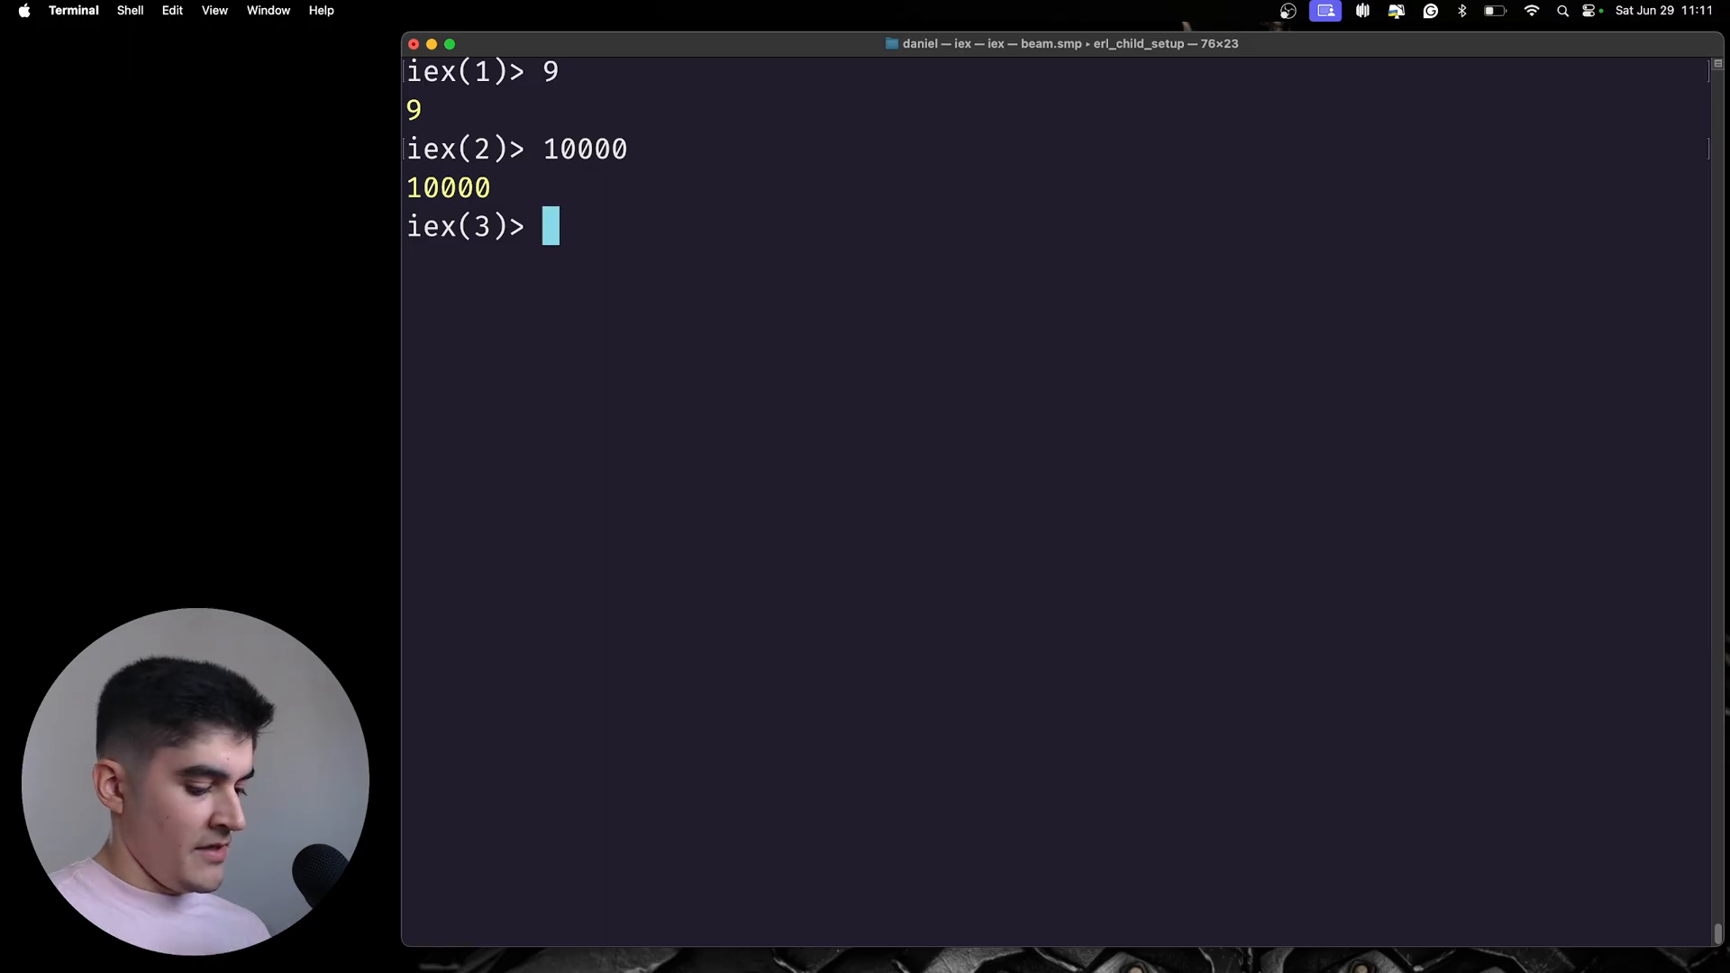
type("10")
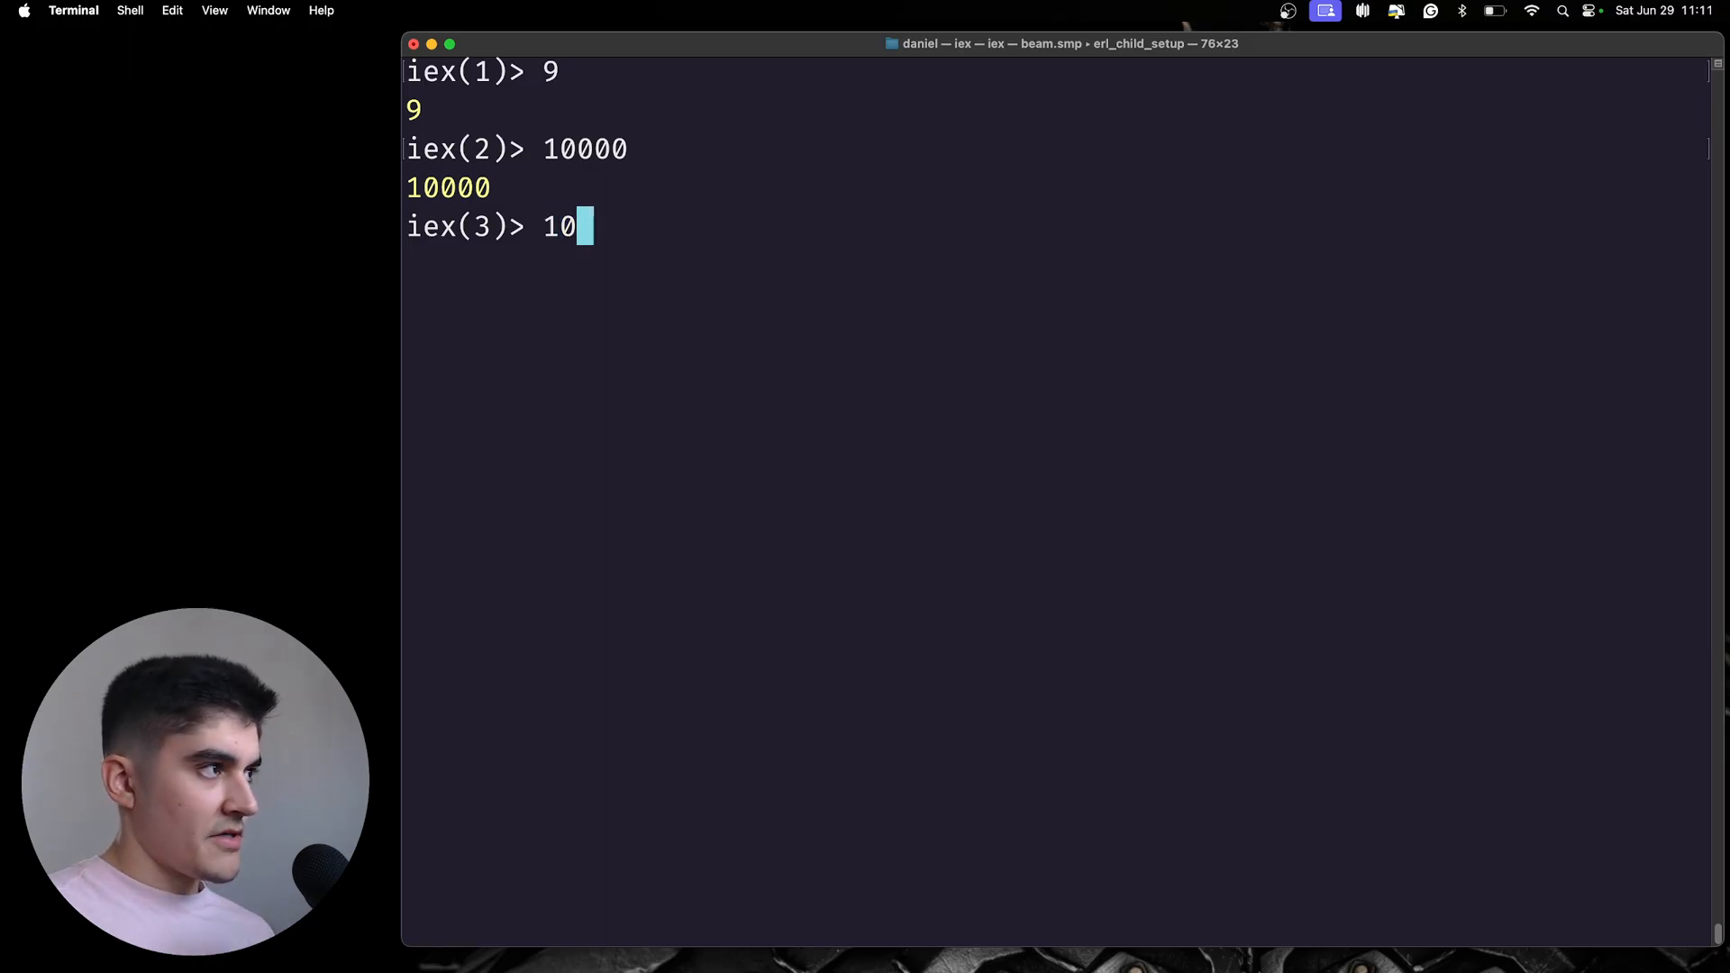
type("00000")
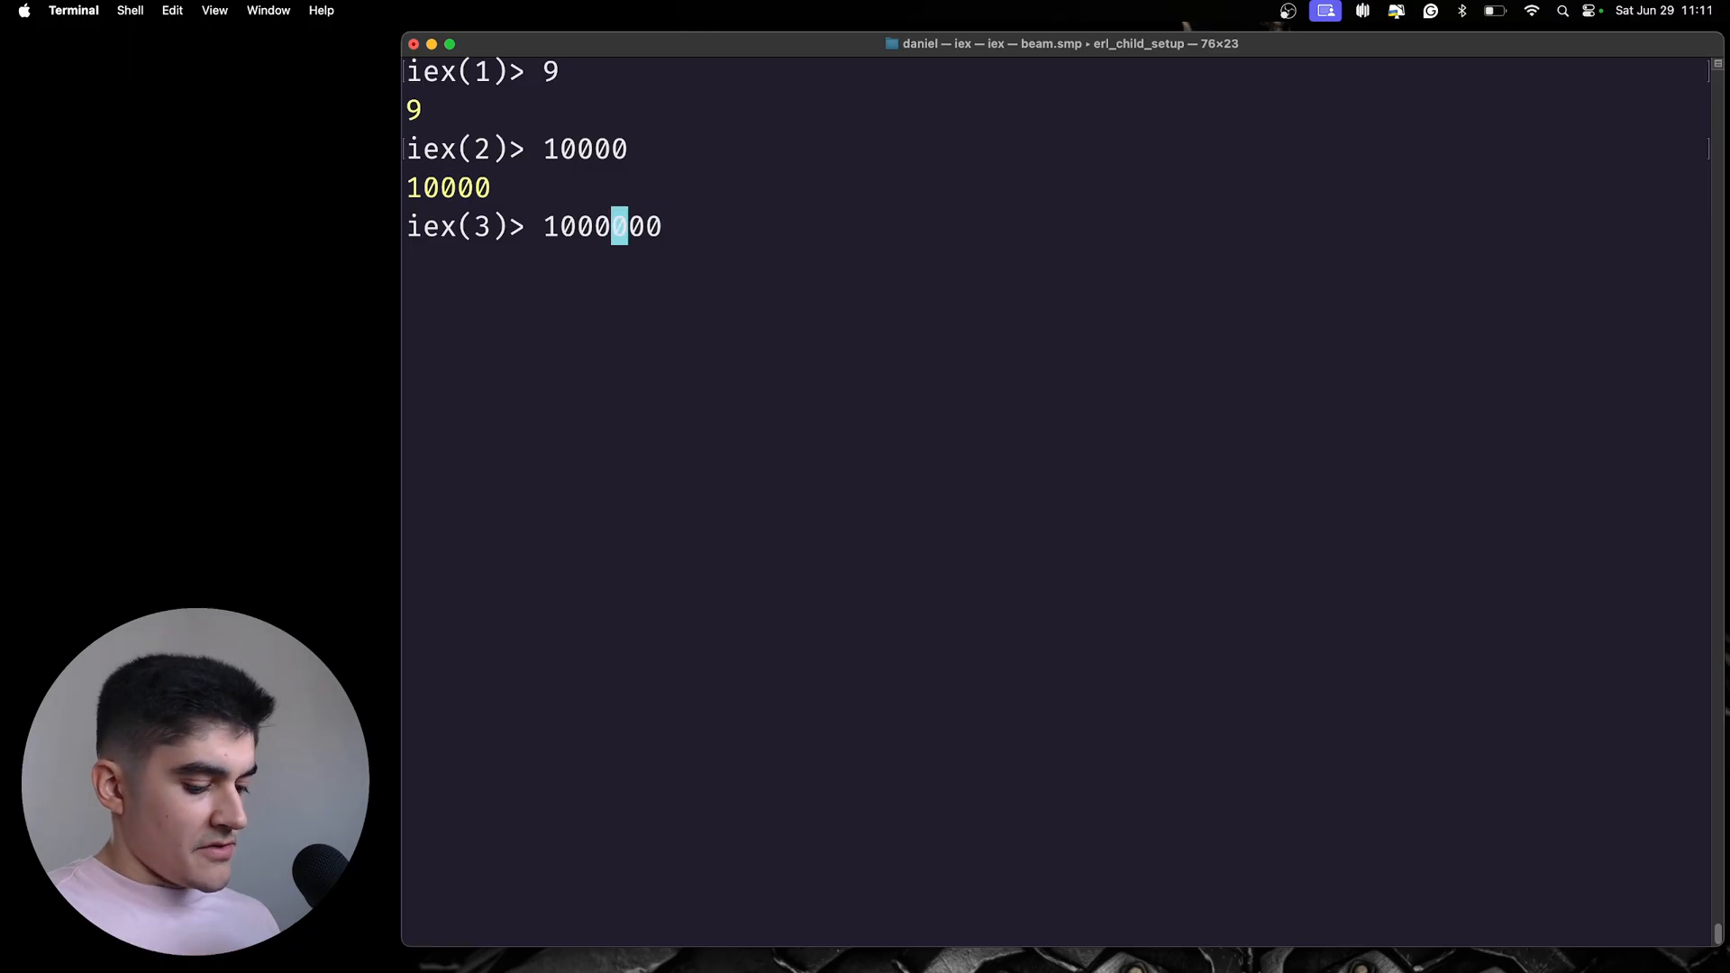
type("_")
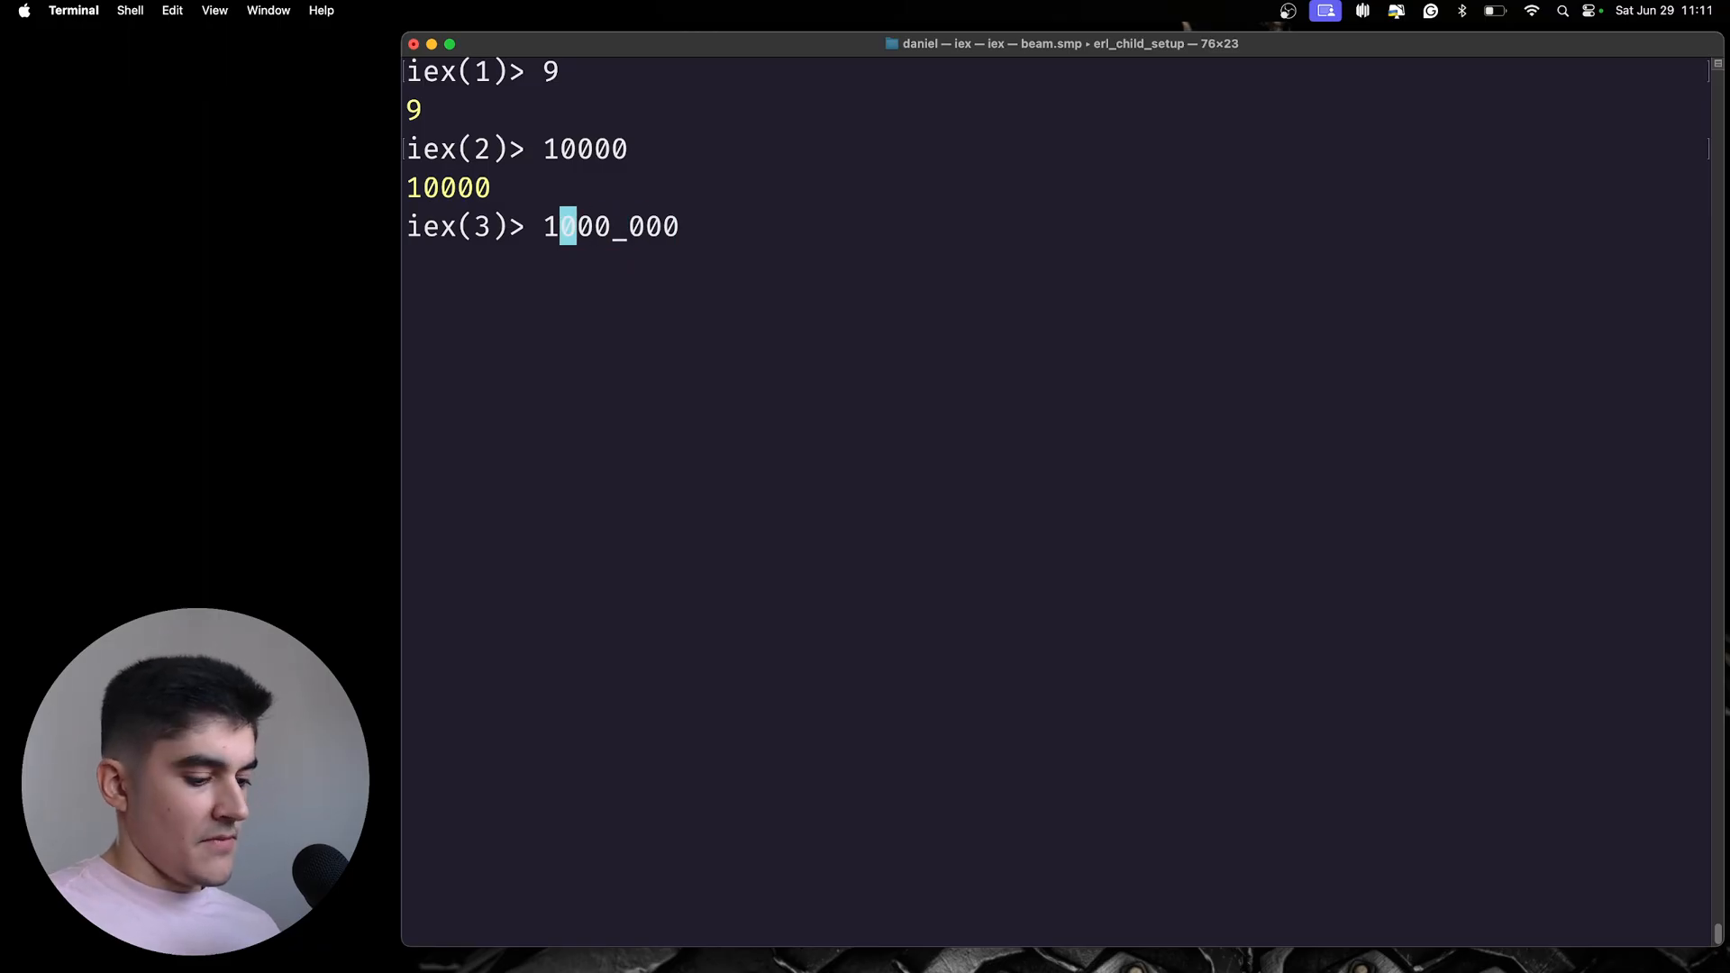
type("_")
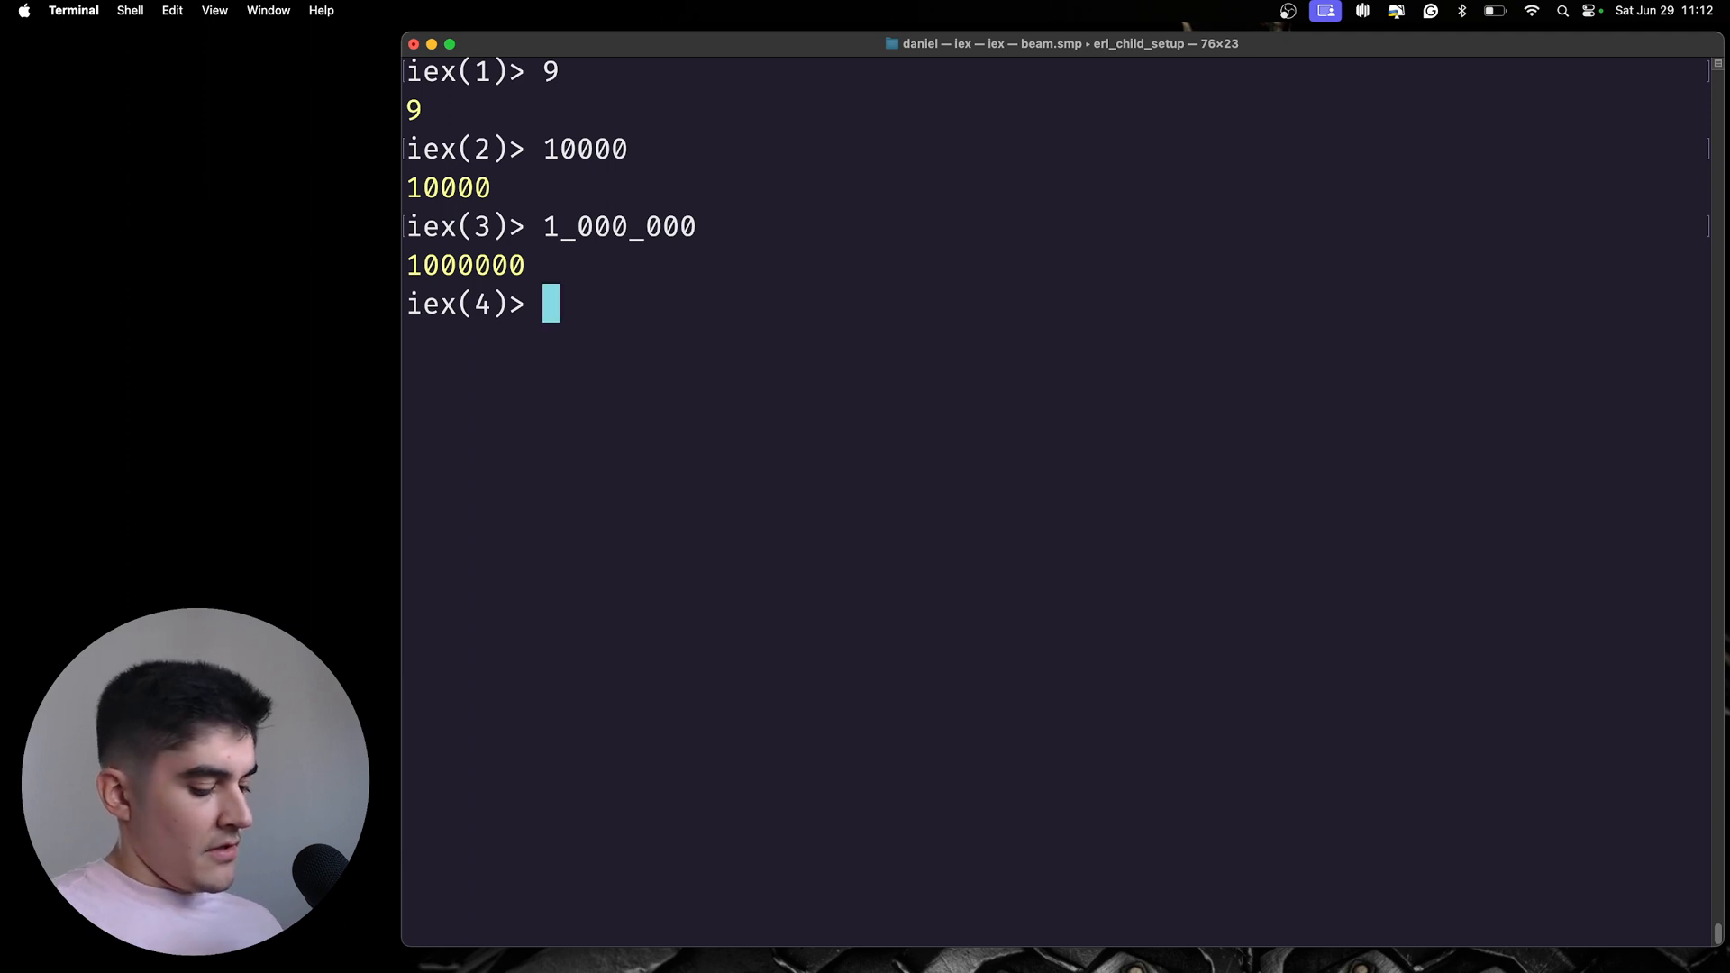
- Evaluate the floats 9.0 and 100.988 and the product 9 * 9
type("9.0")
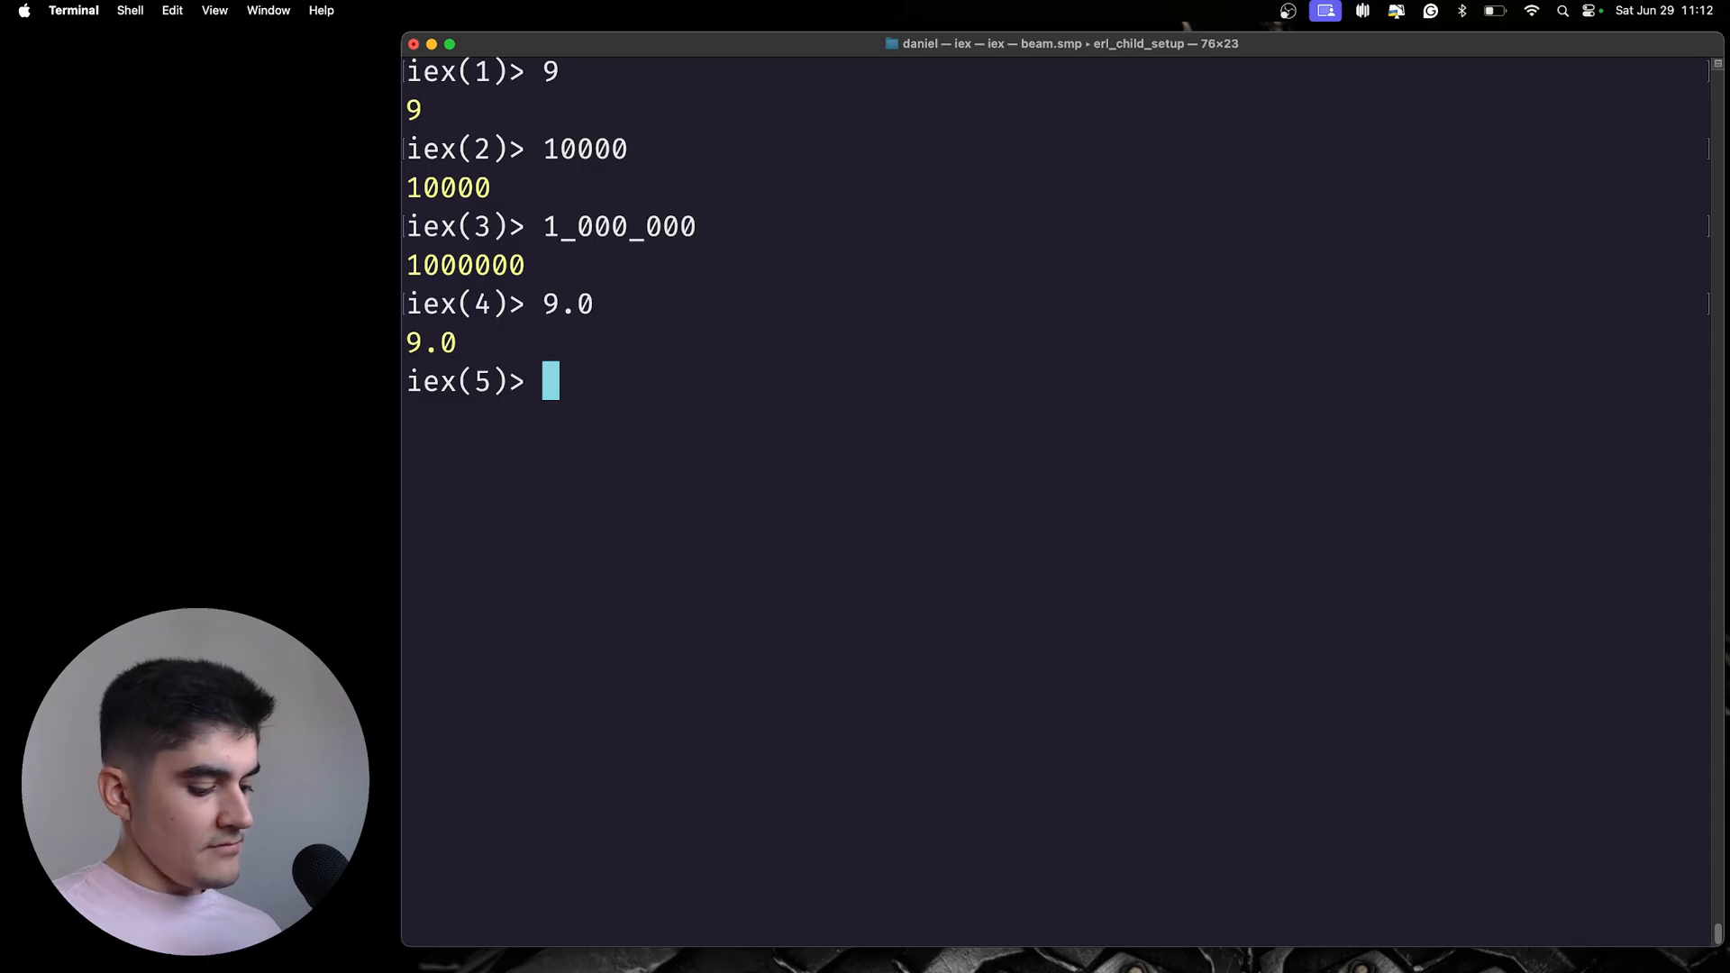
type("100.988")
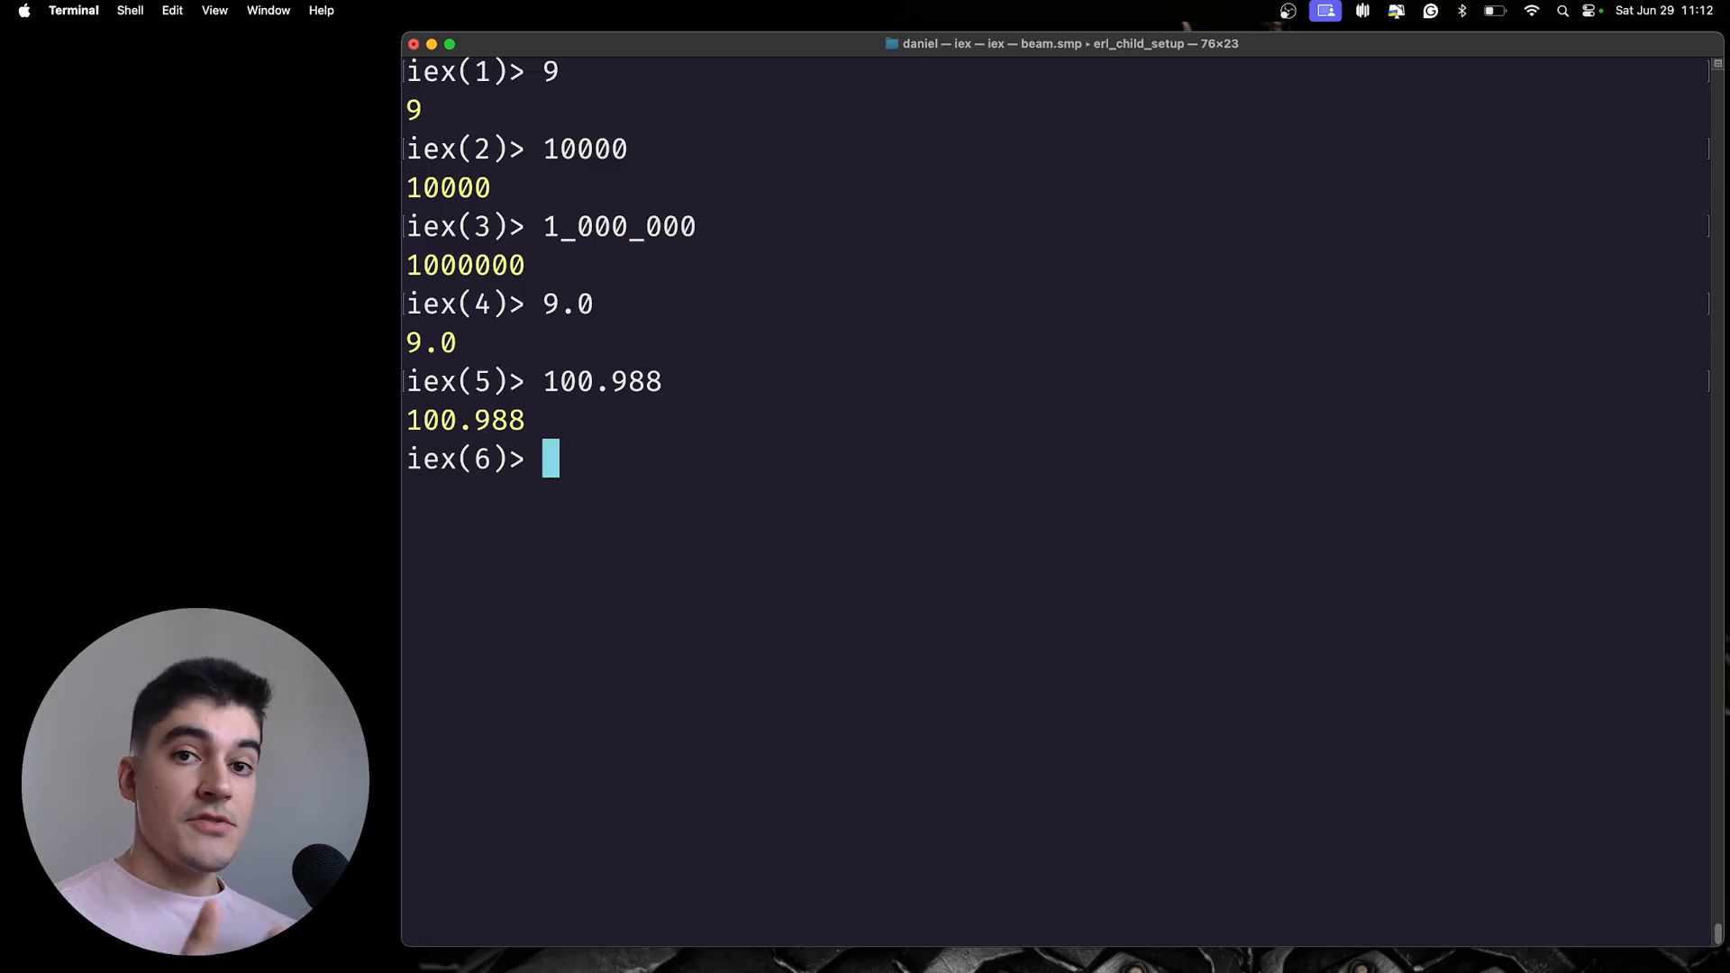
type("9 * 9")
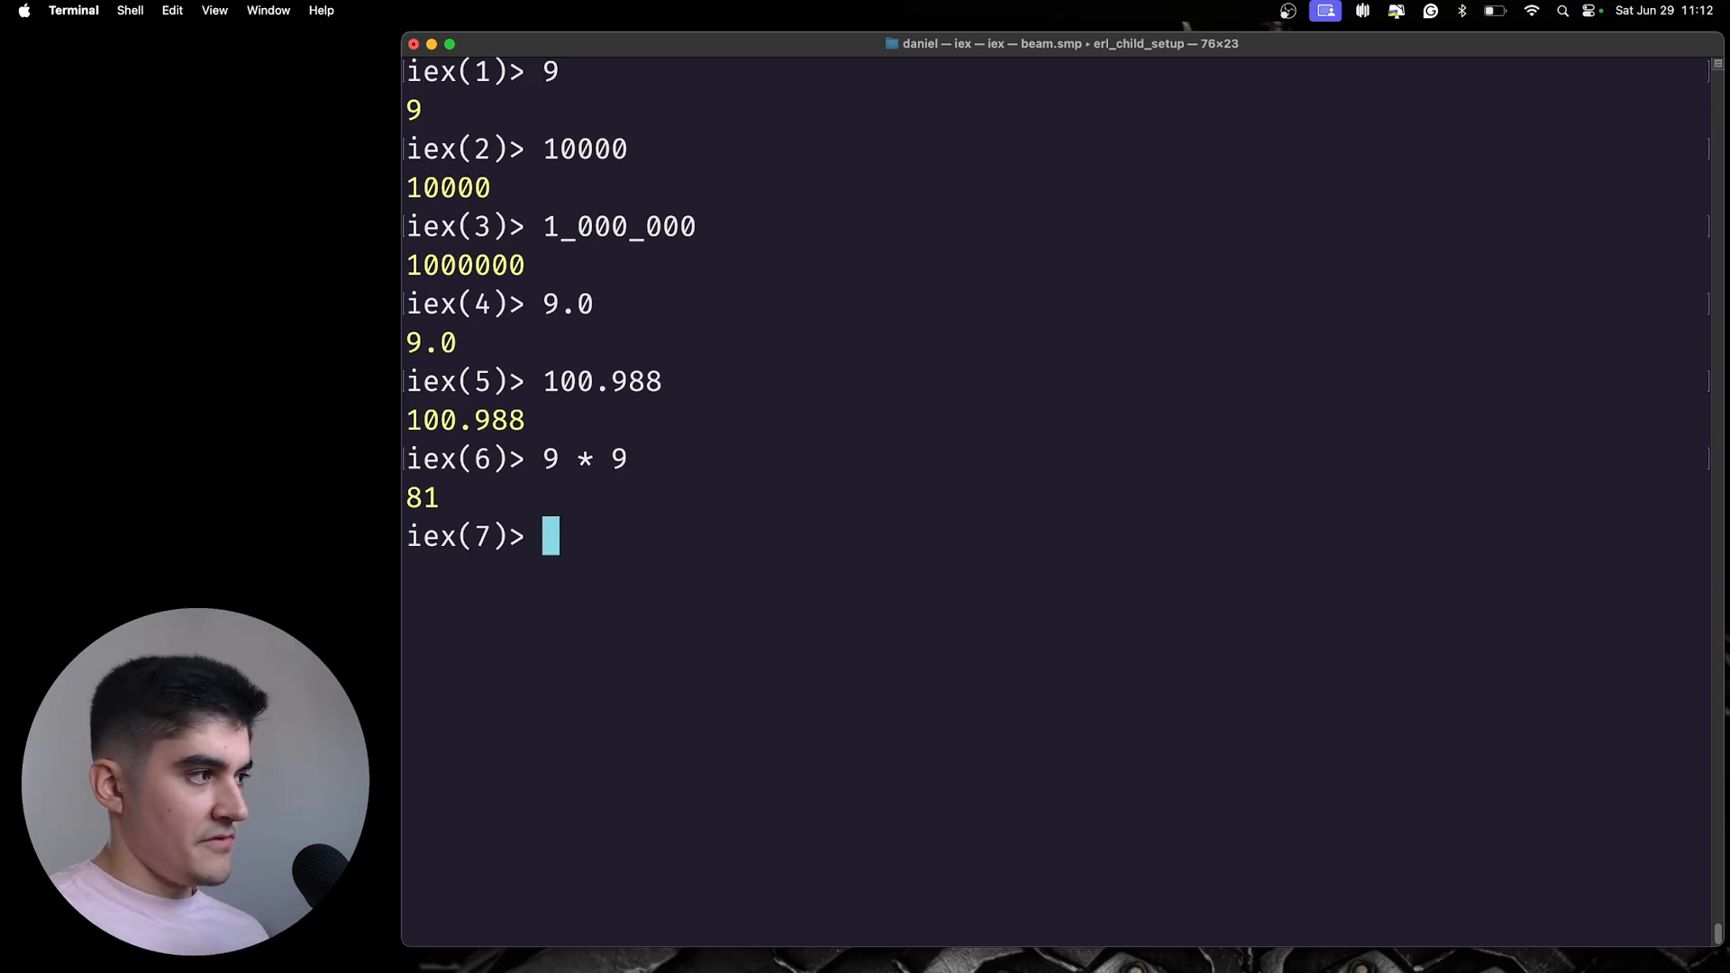
- Evaluate 10 / 10 and div(10, 10), then clear the screen
type("1")
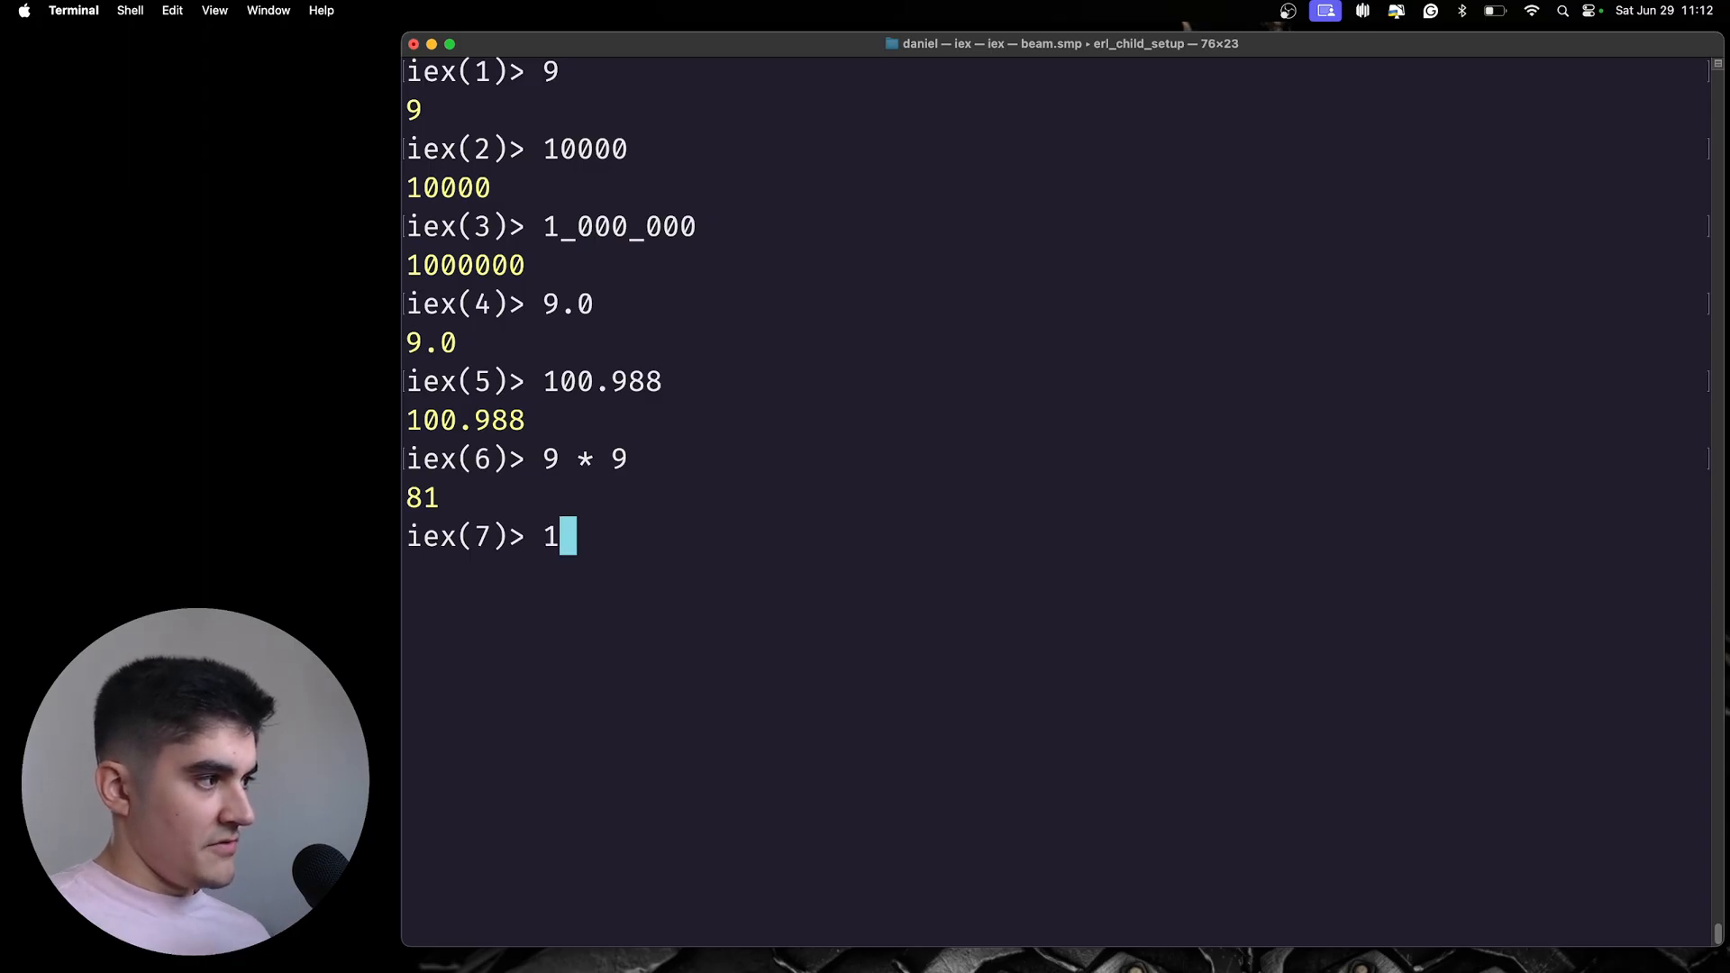
type("0 /")
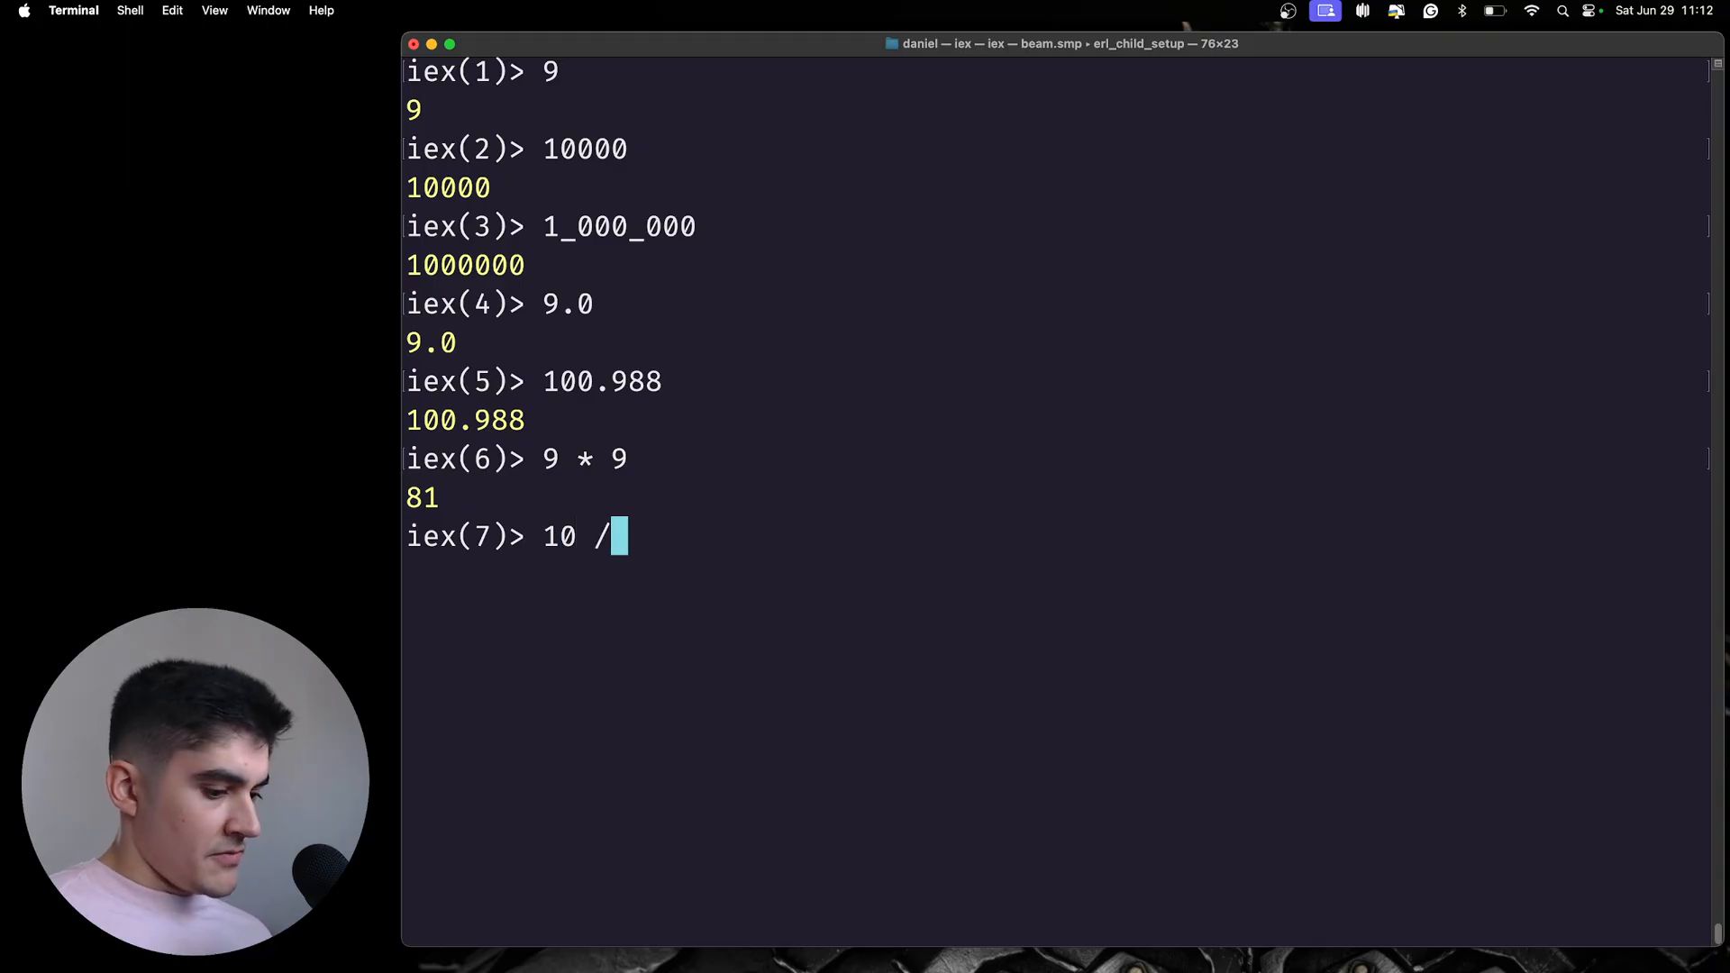
type("10")
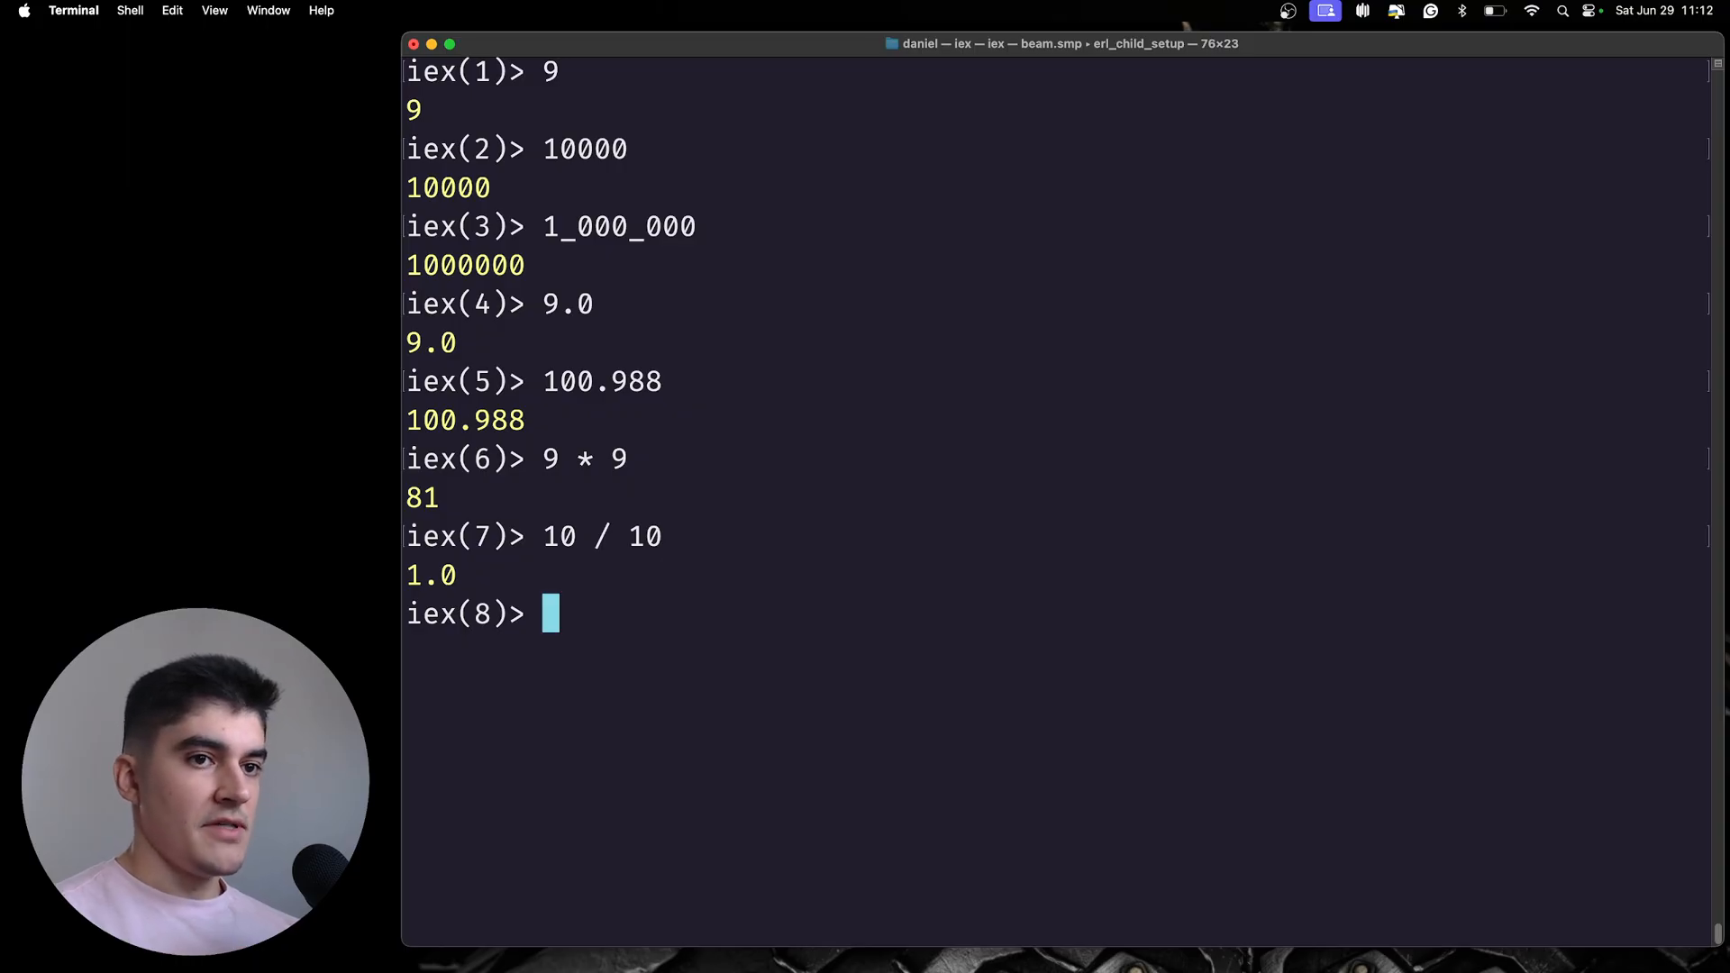
type("di")
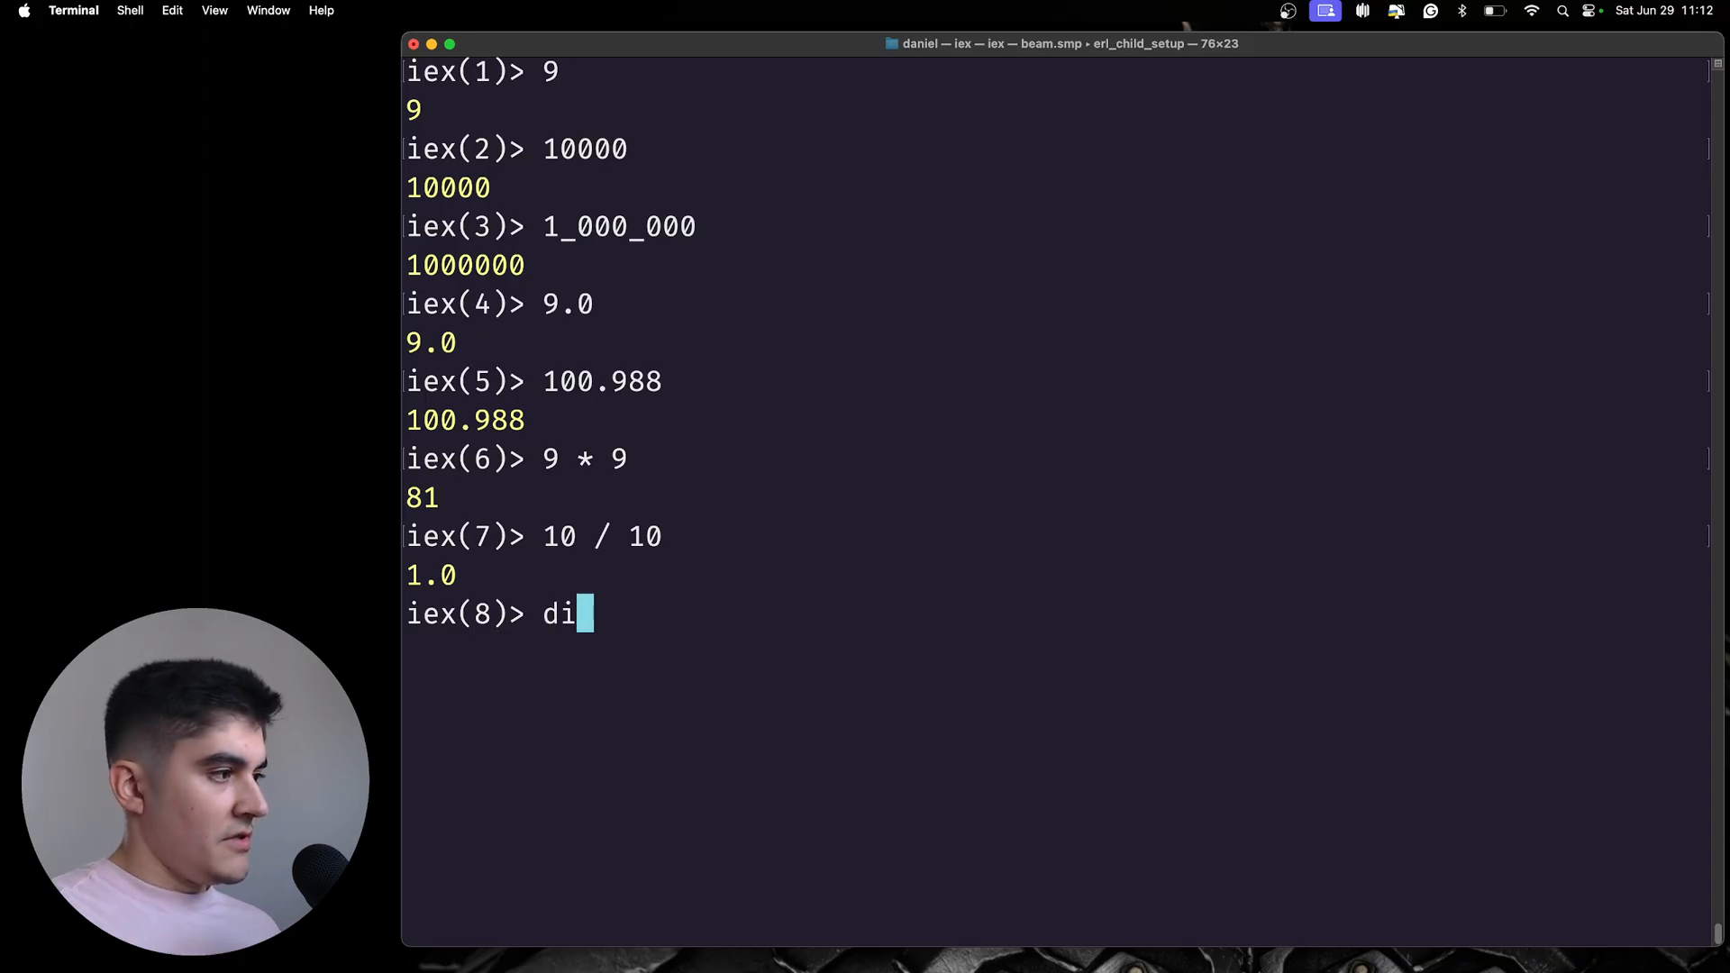
type("v")
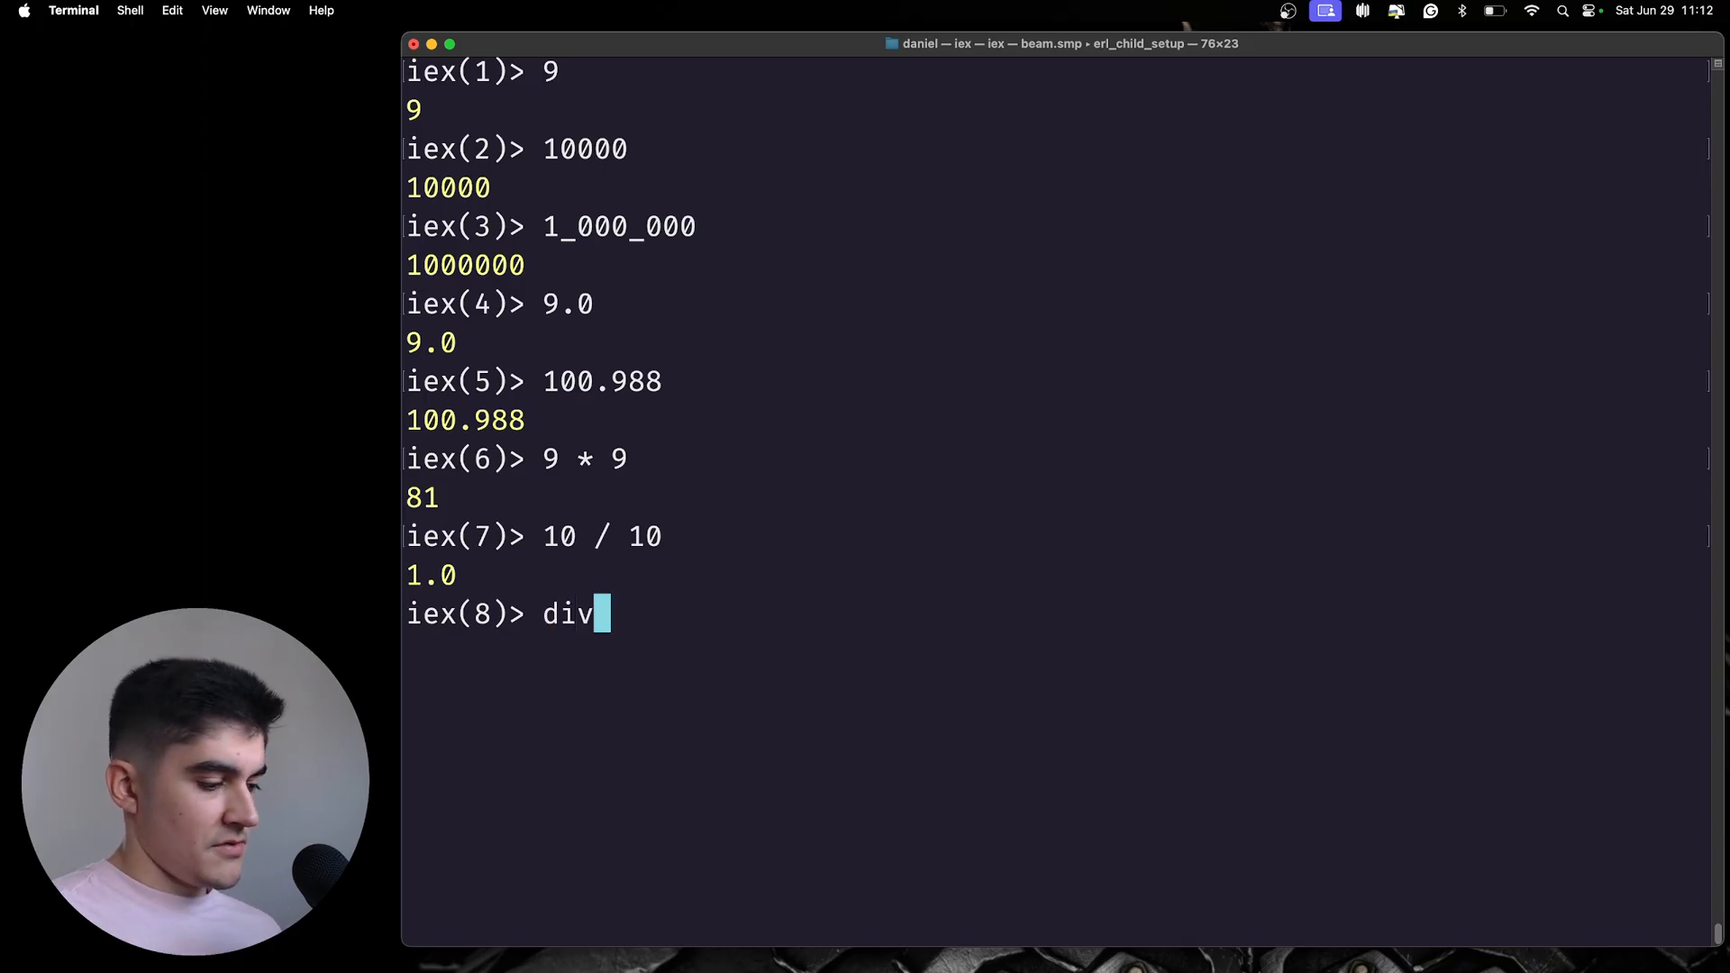
type("(10, 1")
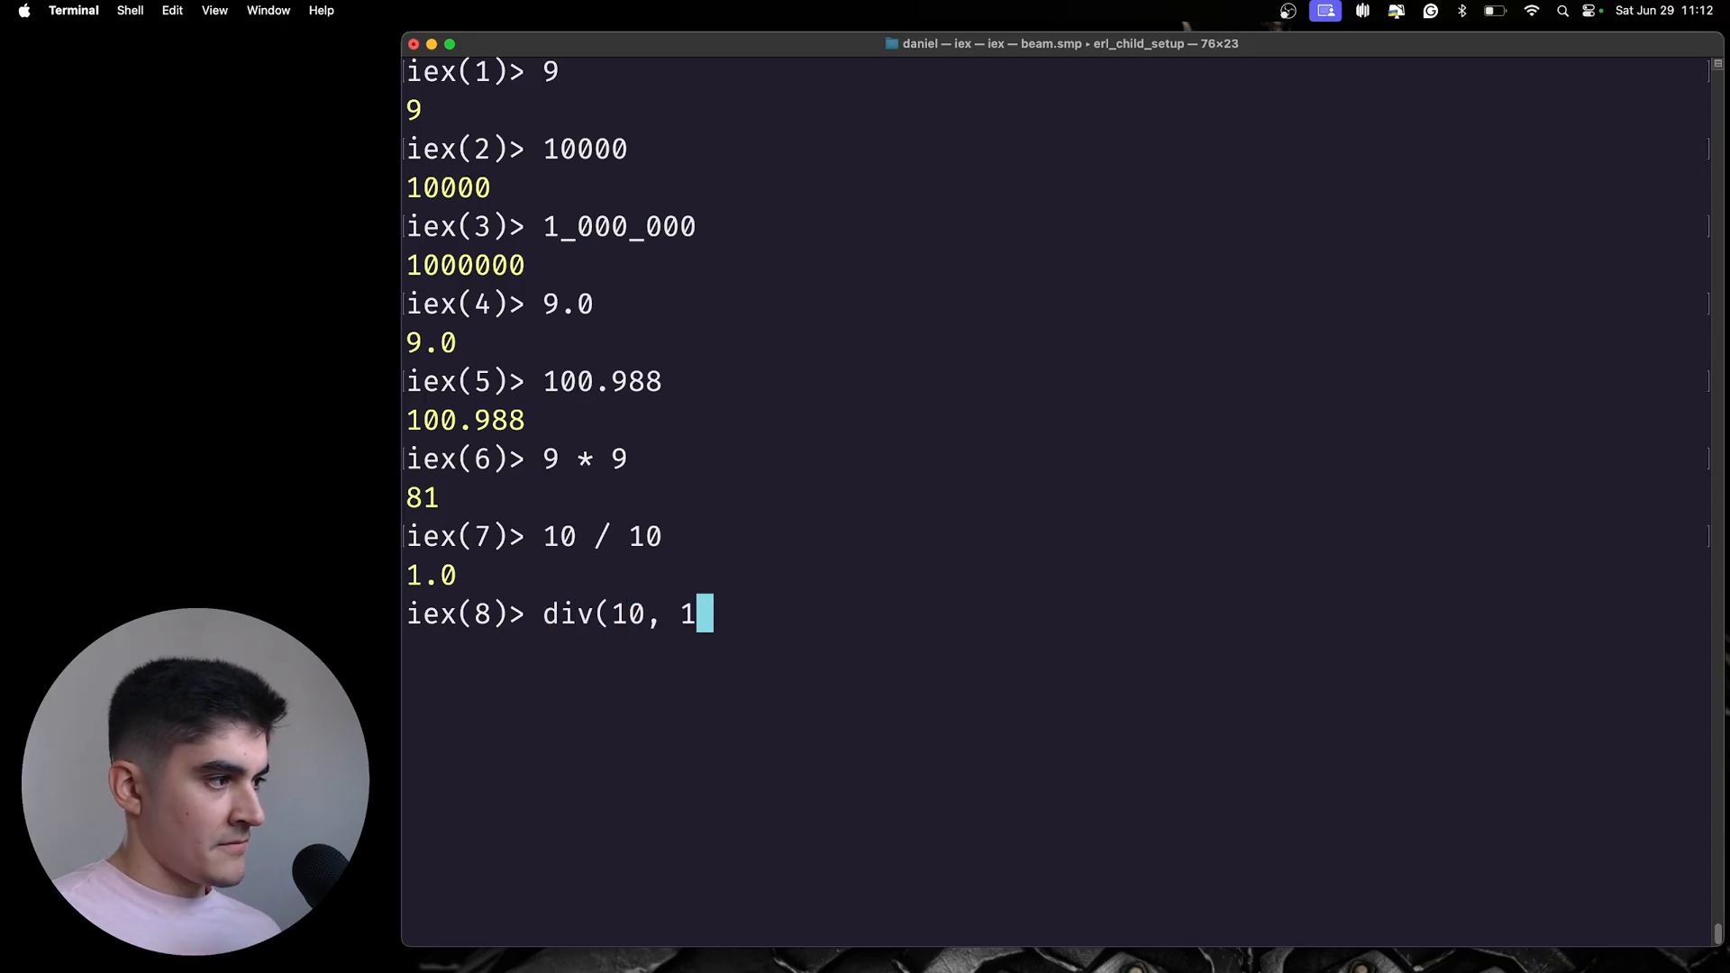
key("Return")
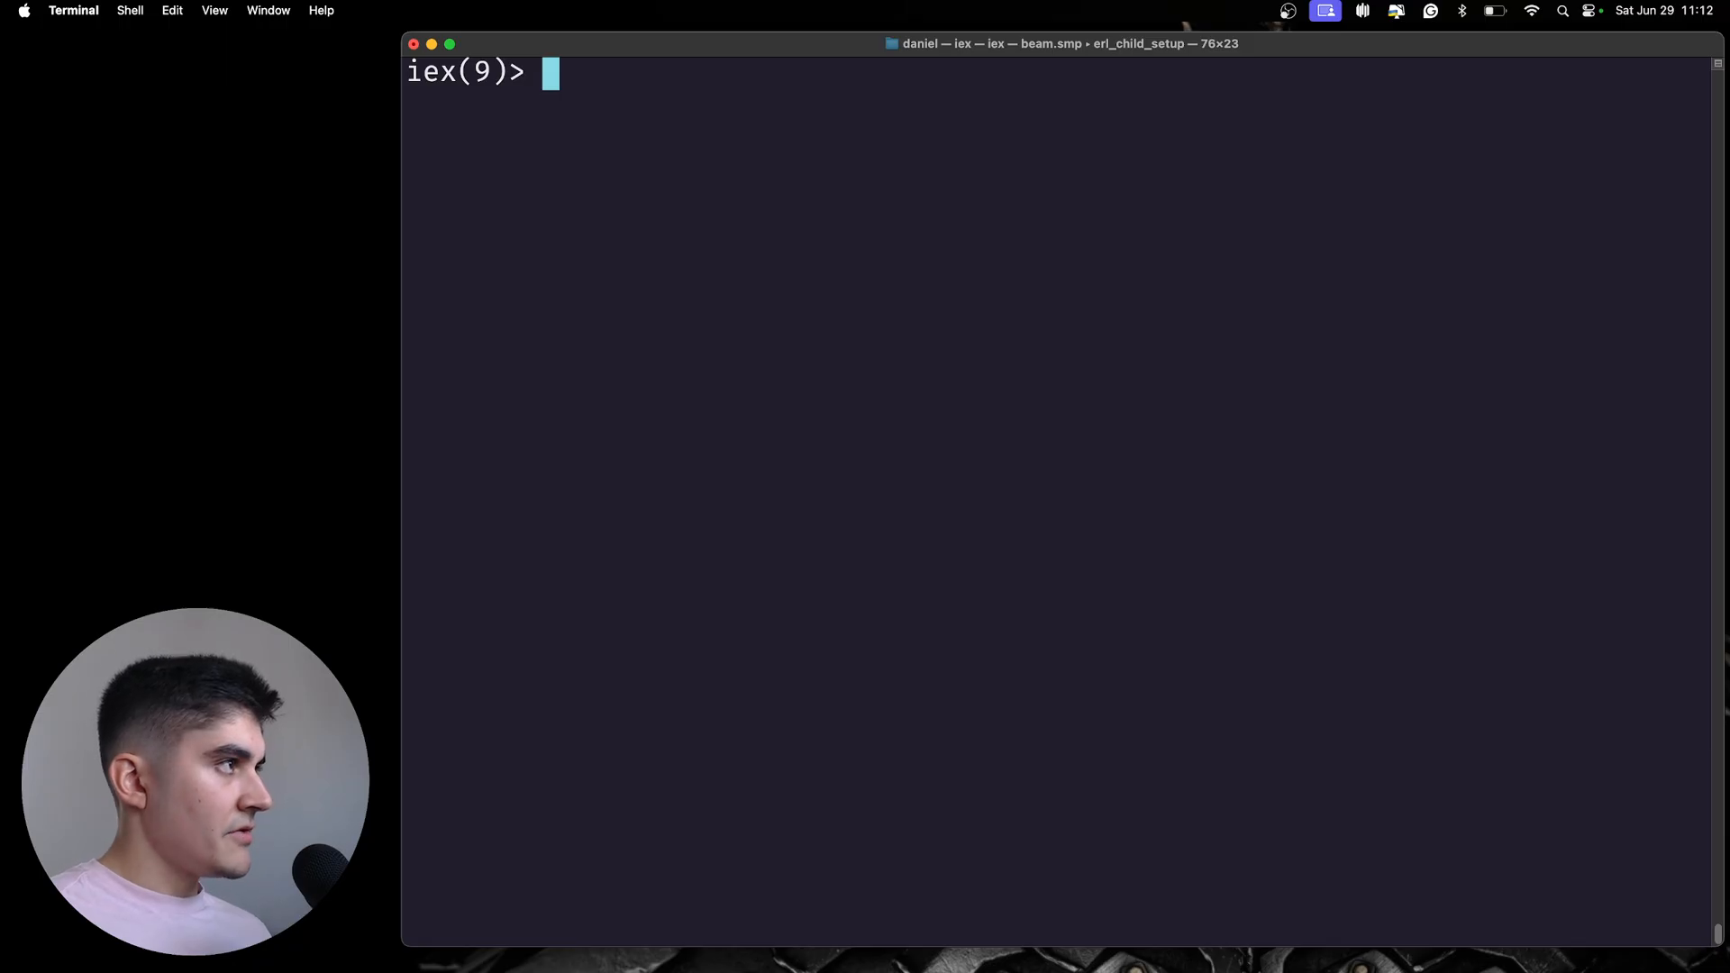
- Echo the string "daniel", then join it with " " and a last-name string using <>
type("\"\"")
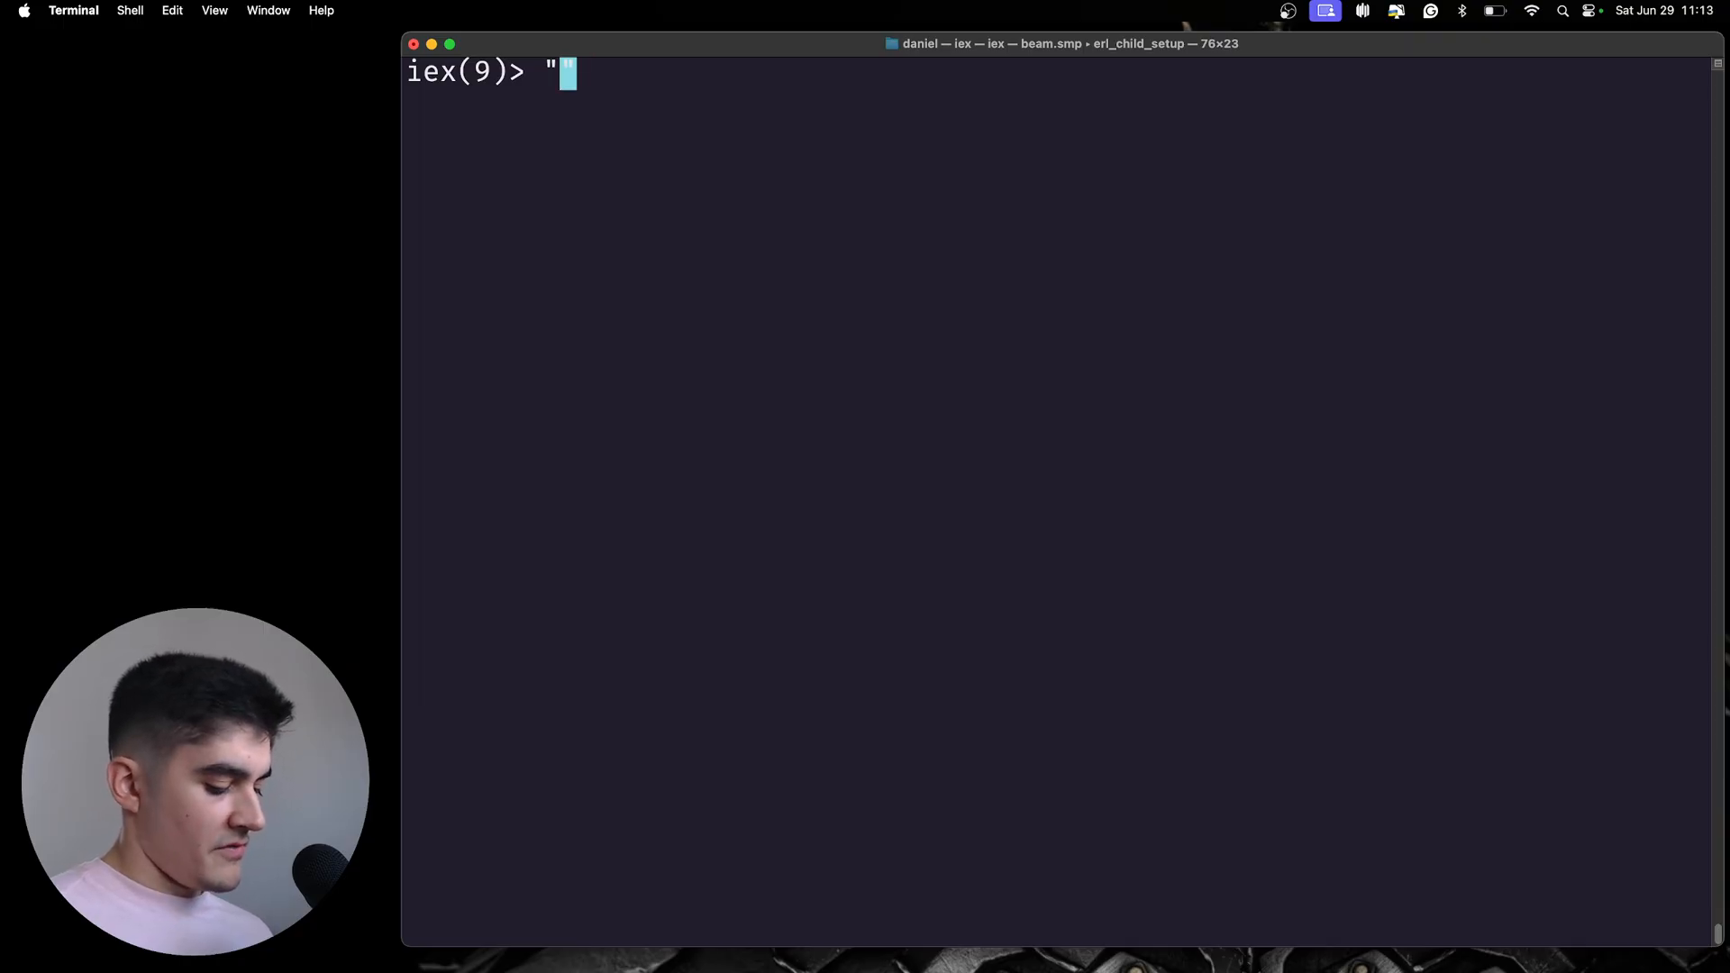
type("daniel")
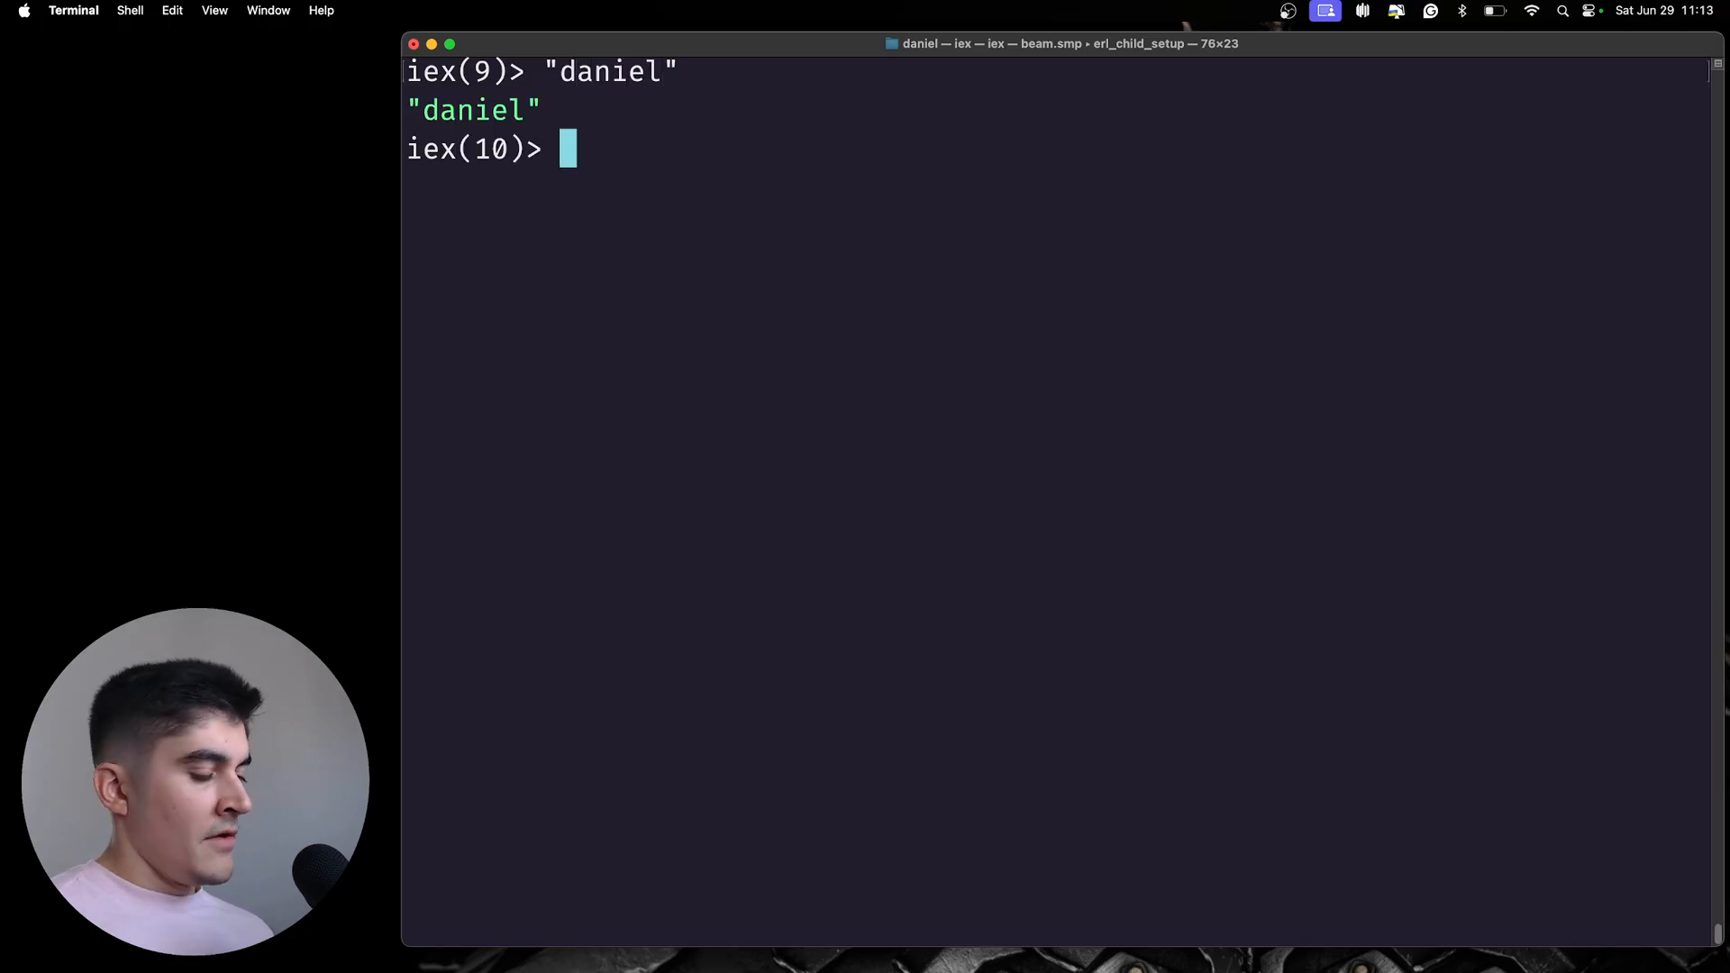
type("\"daniel\" <>")
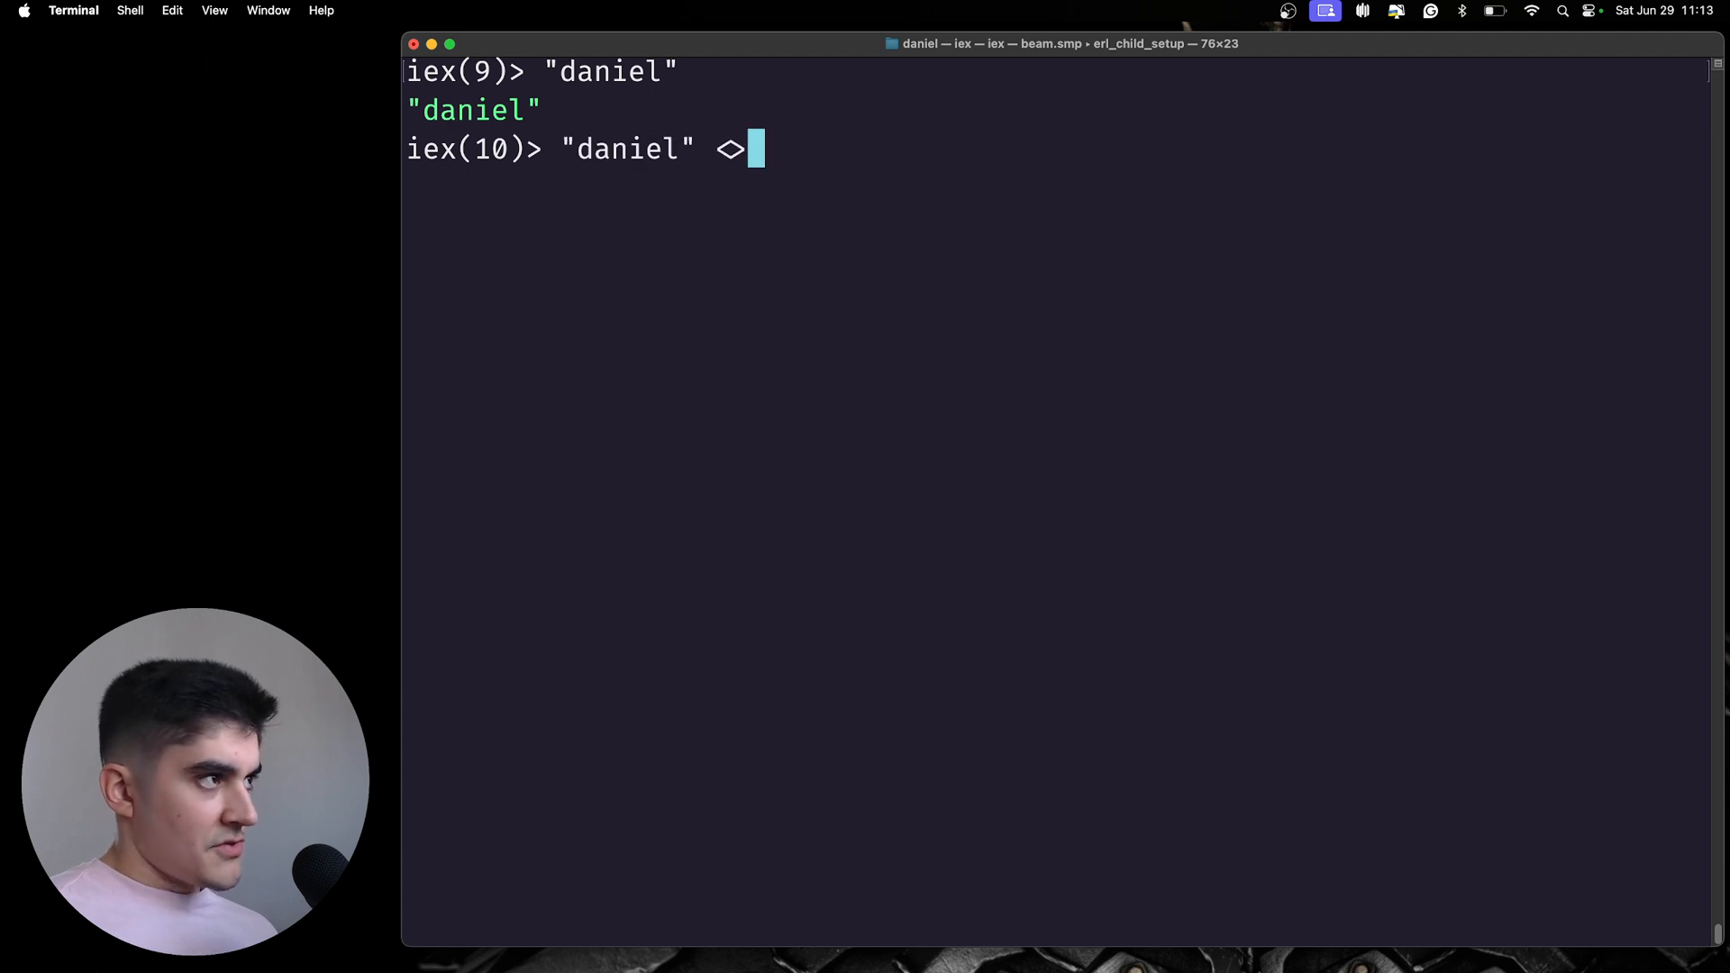
type("\" \"")
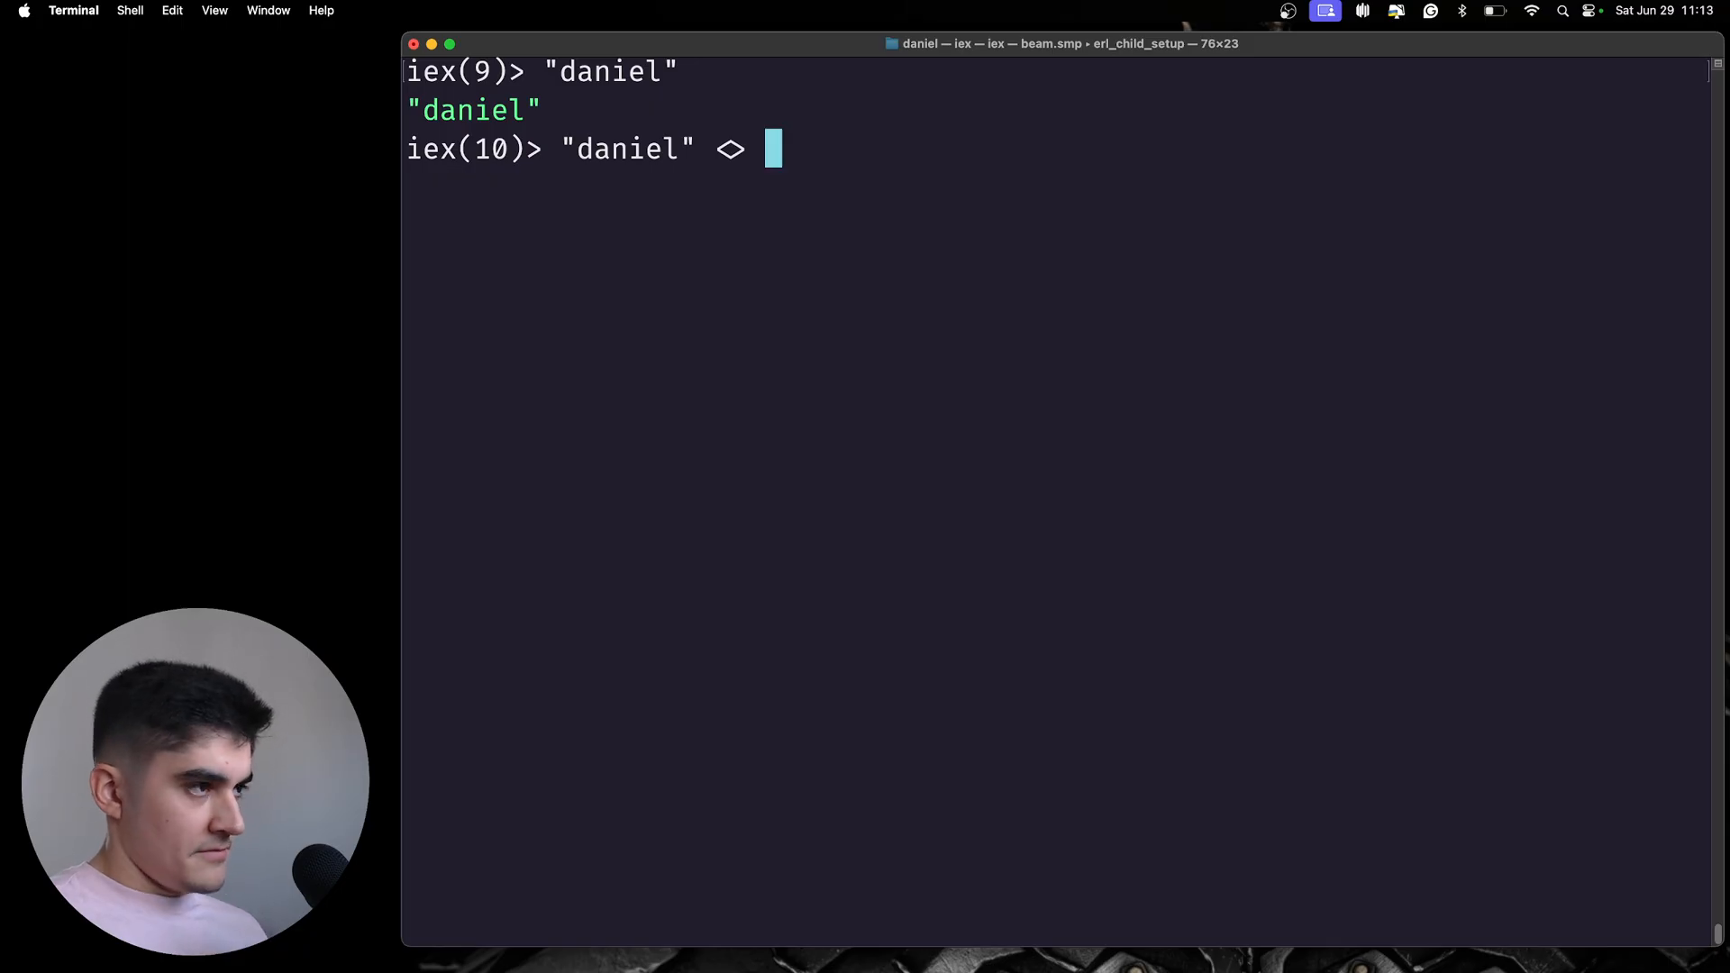
type("\"")
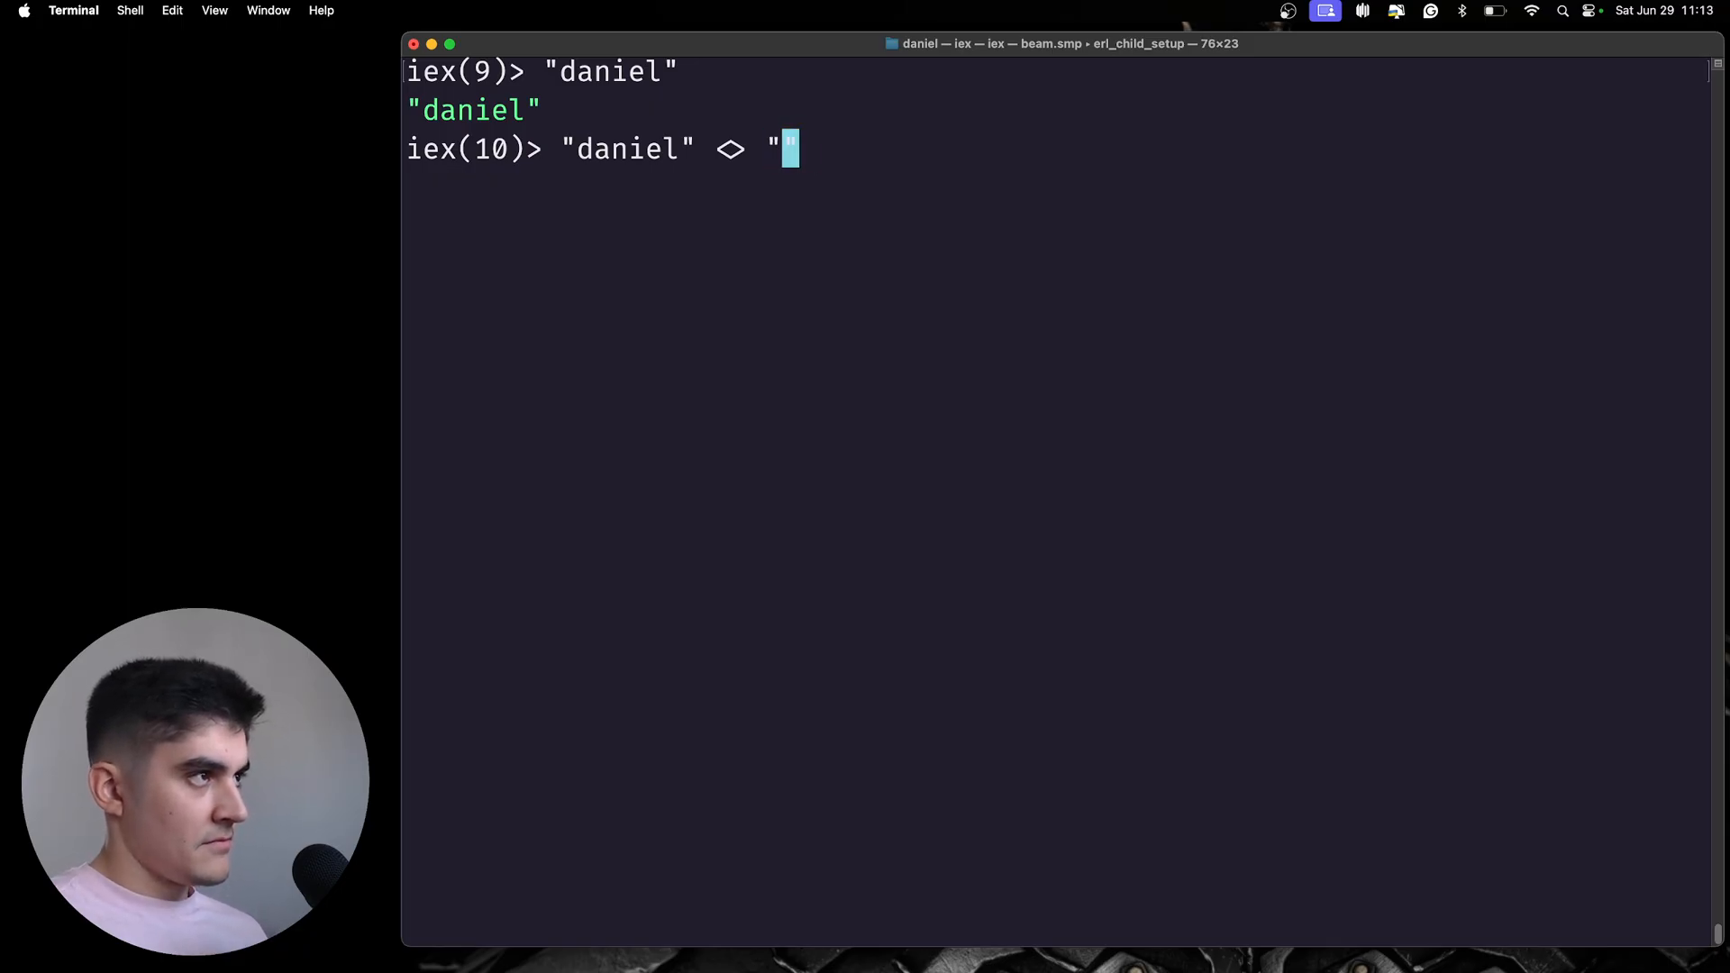
type("bergholz")
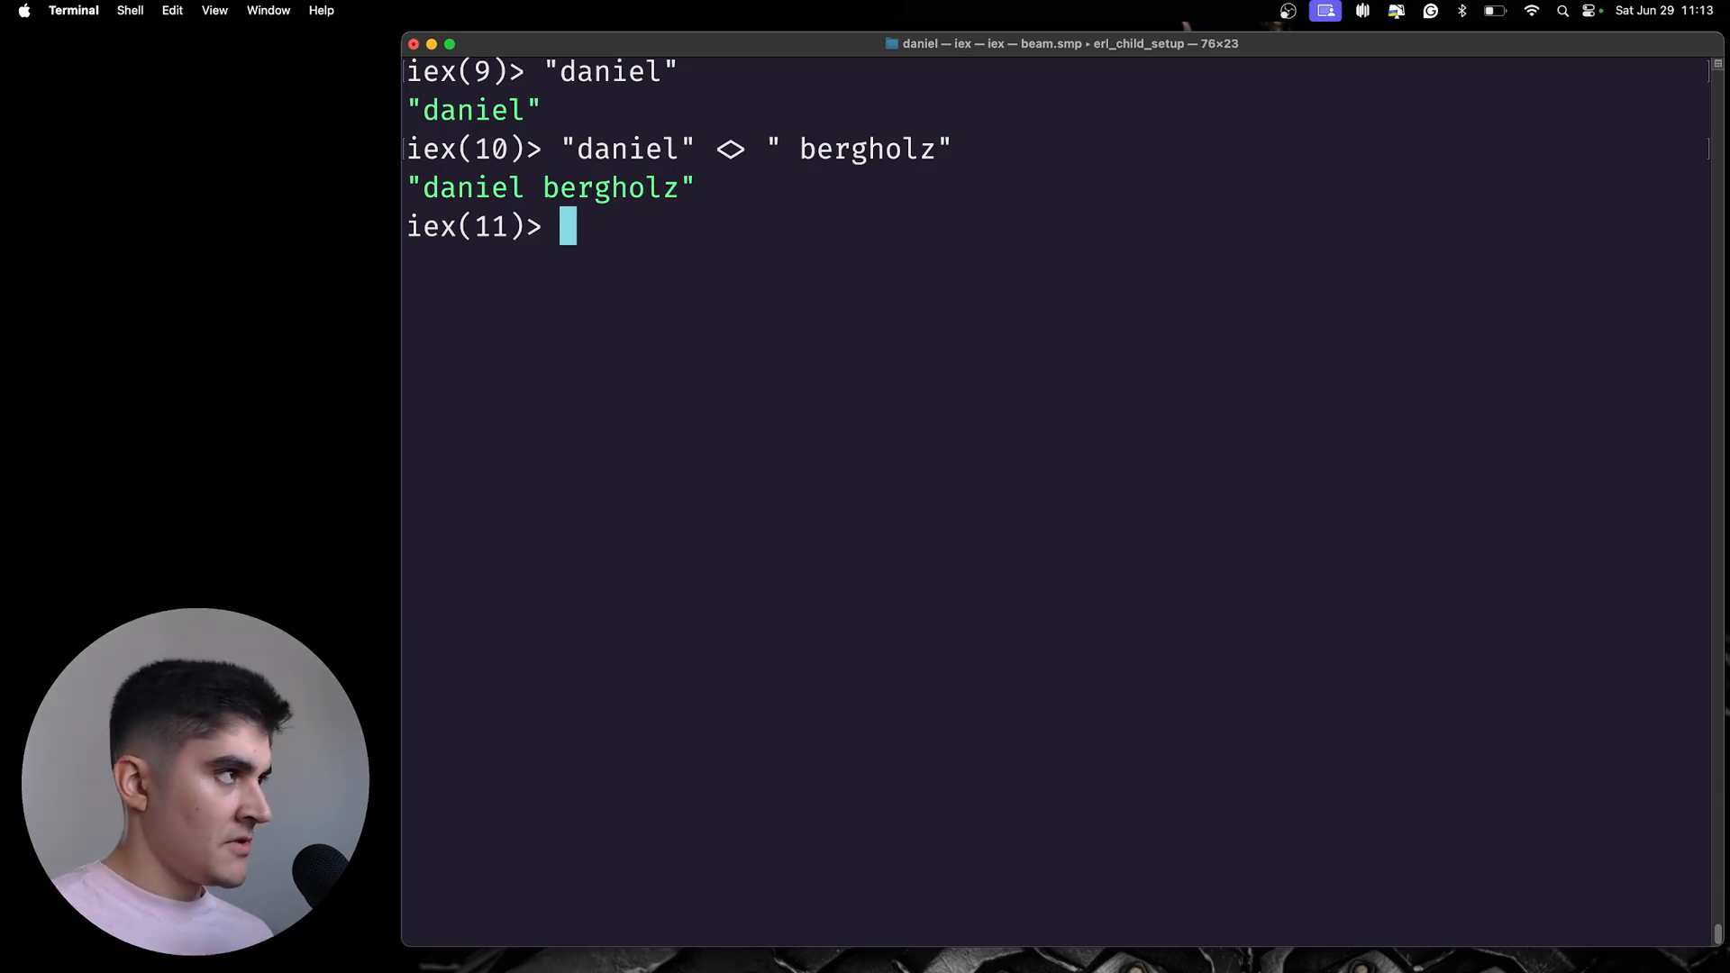
- Assign name = "daniel" and lastname = "bergholz"
type("name =")
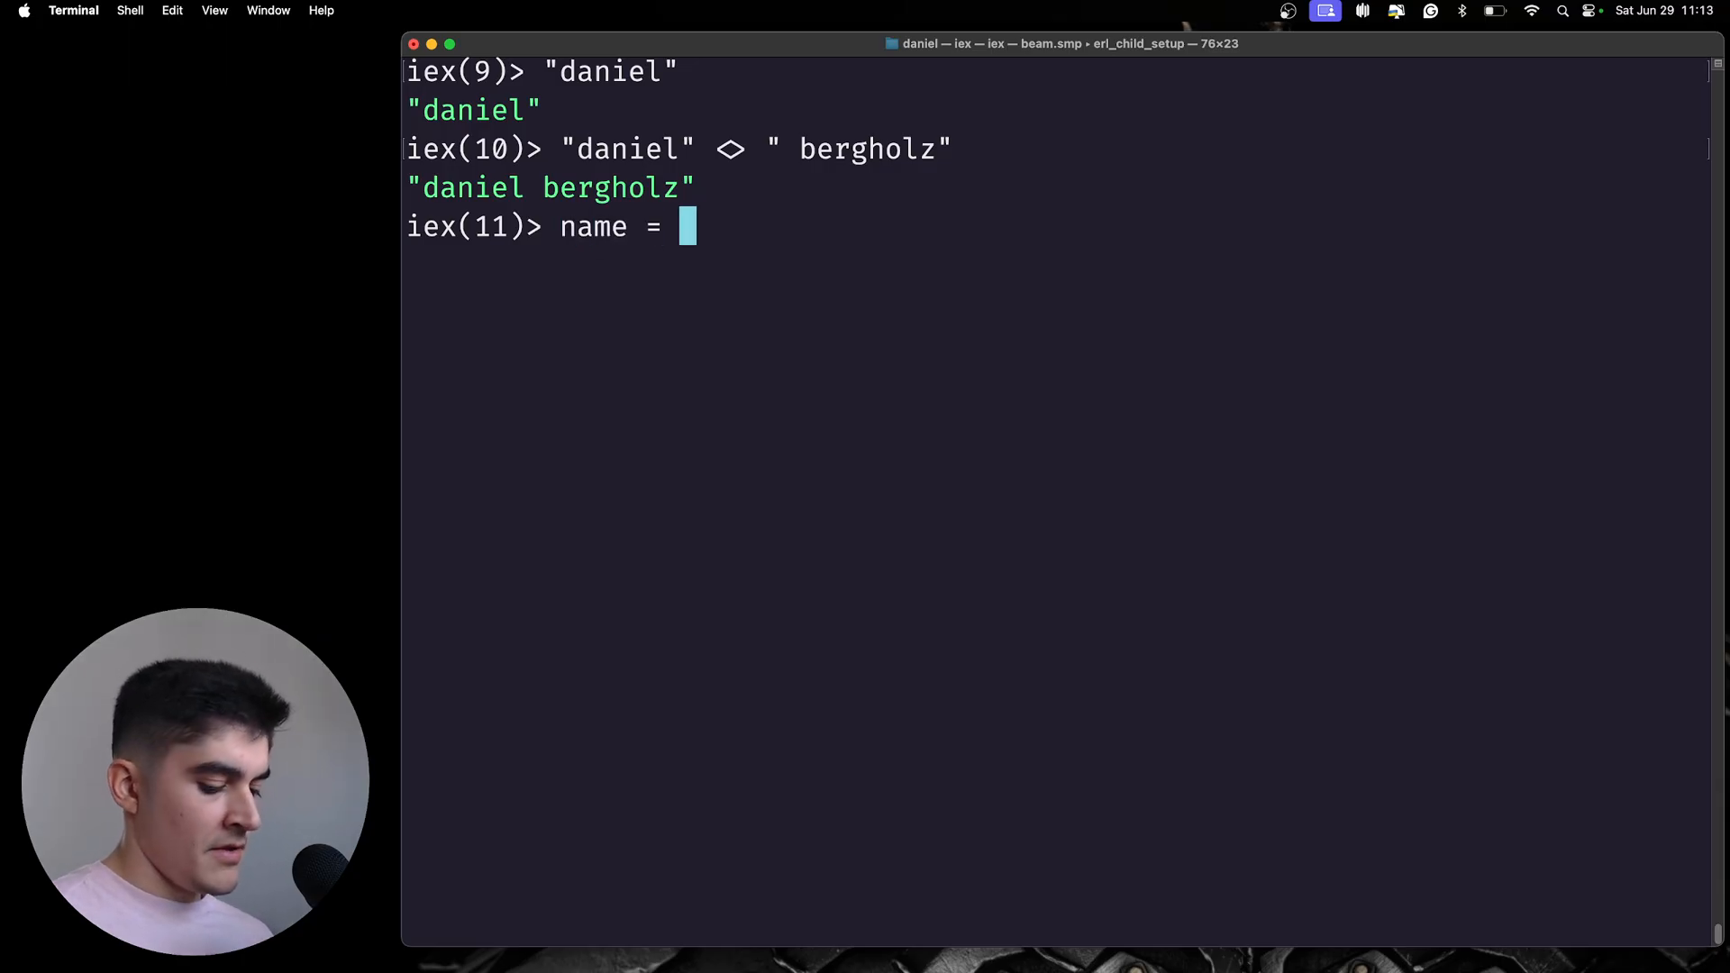
type("\"daniel")
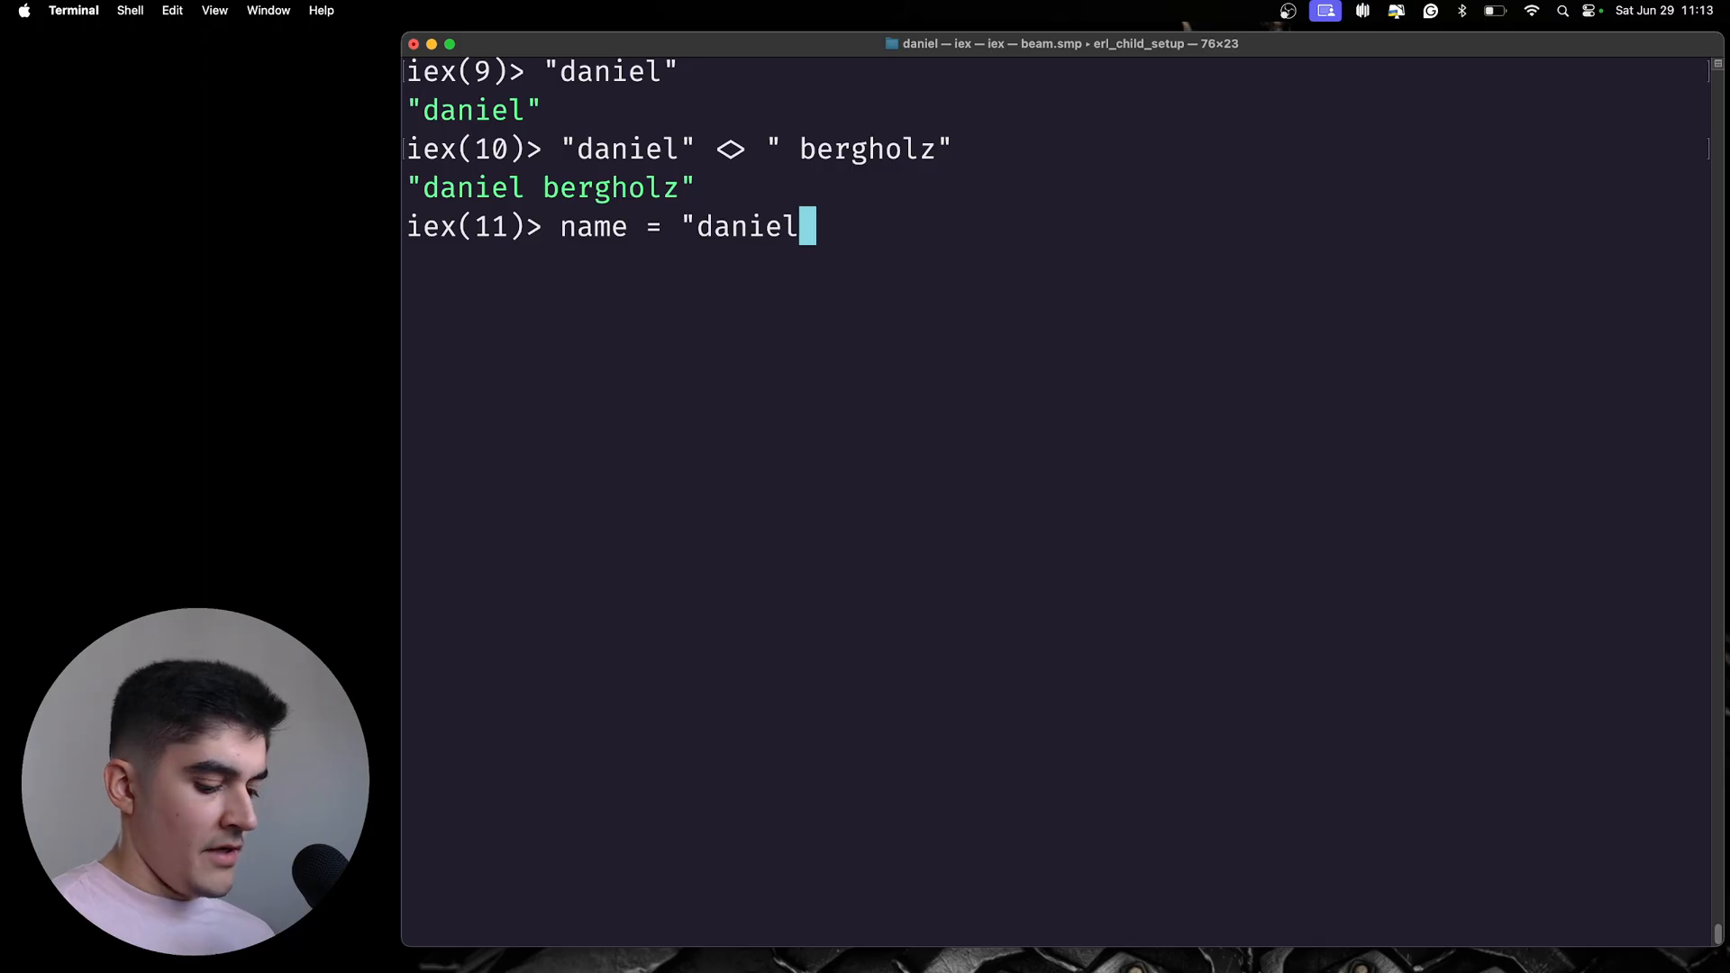
type("\"")
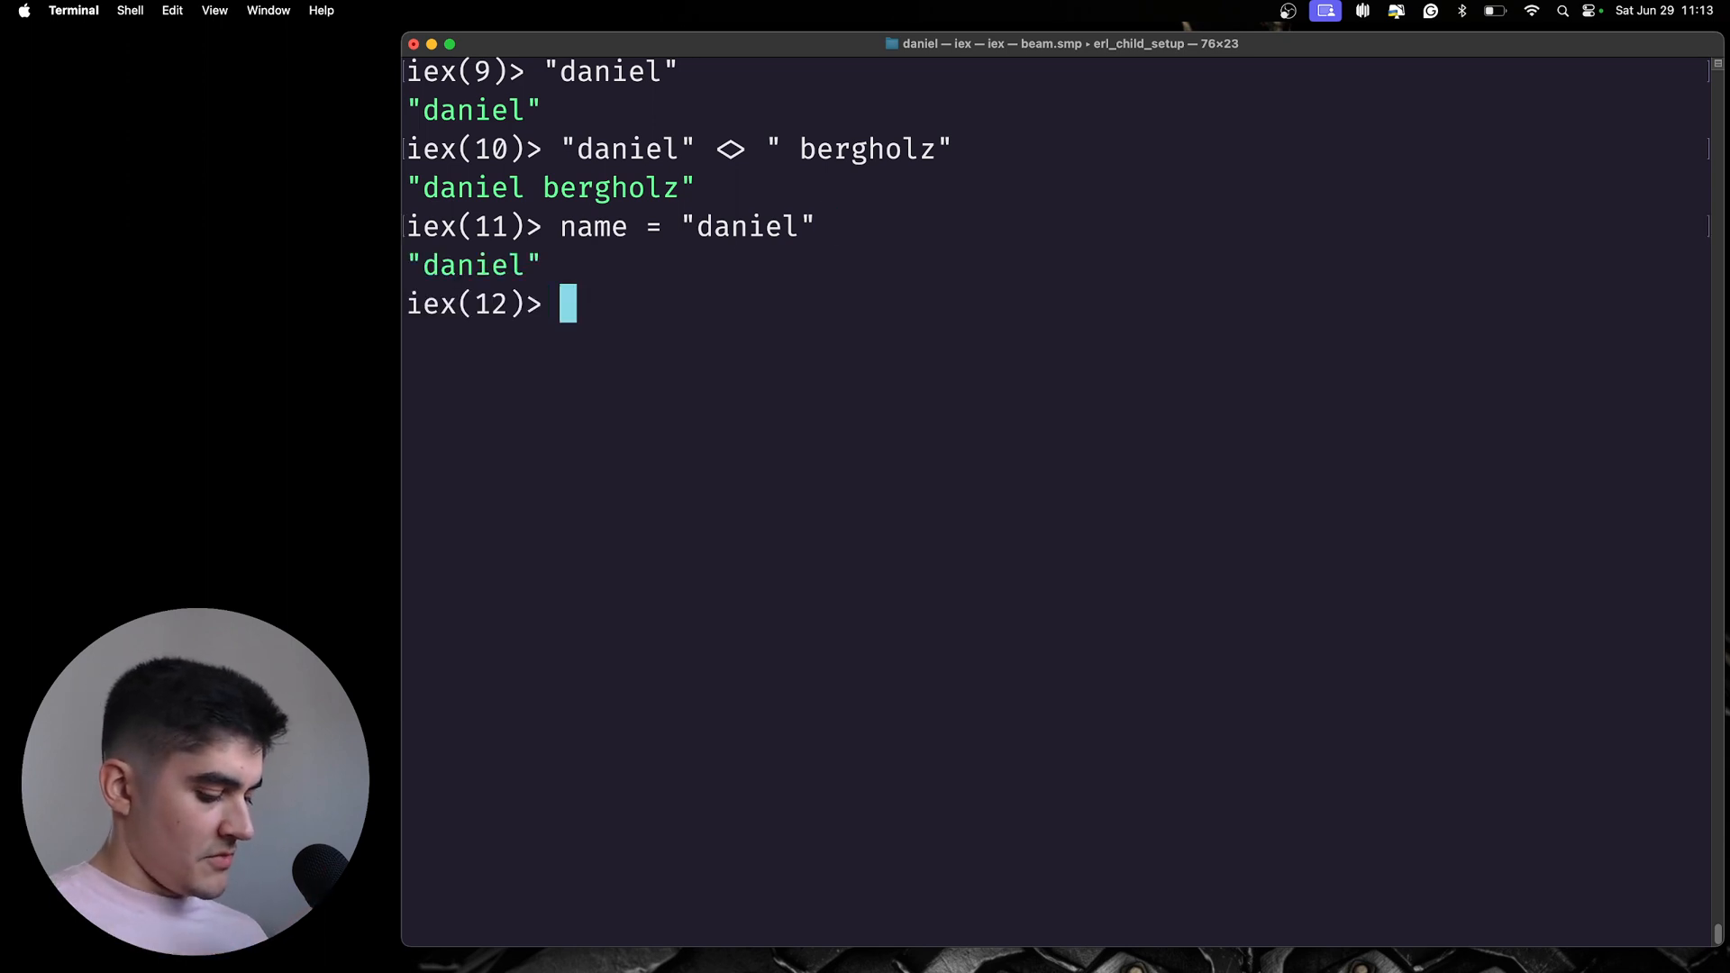
type("lastnam")
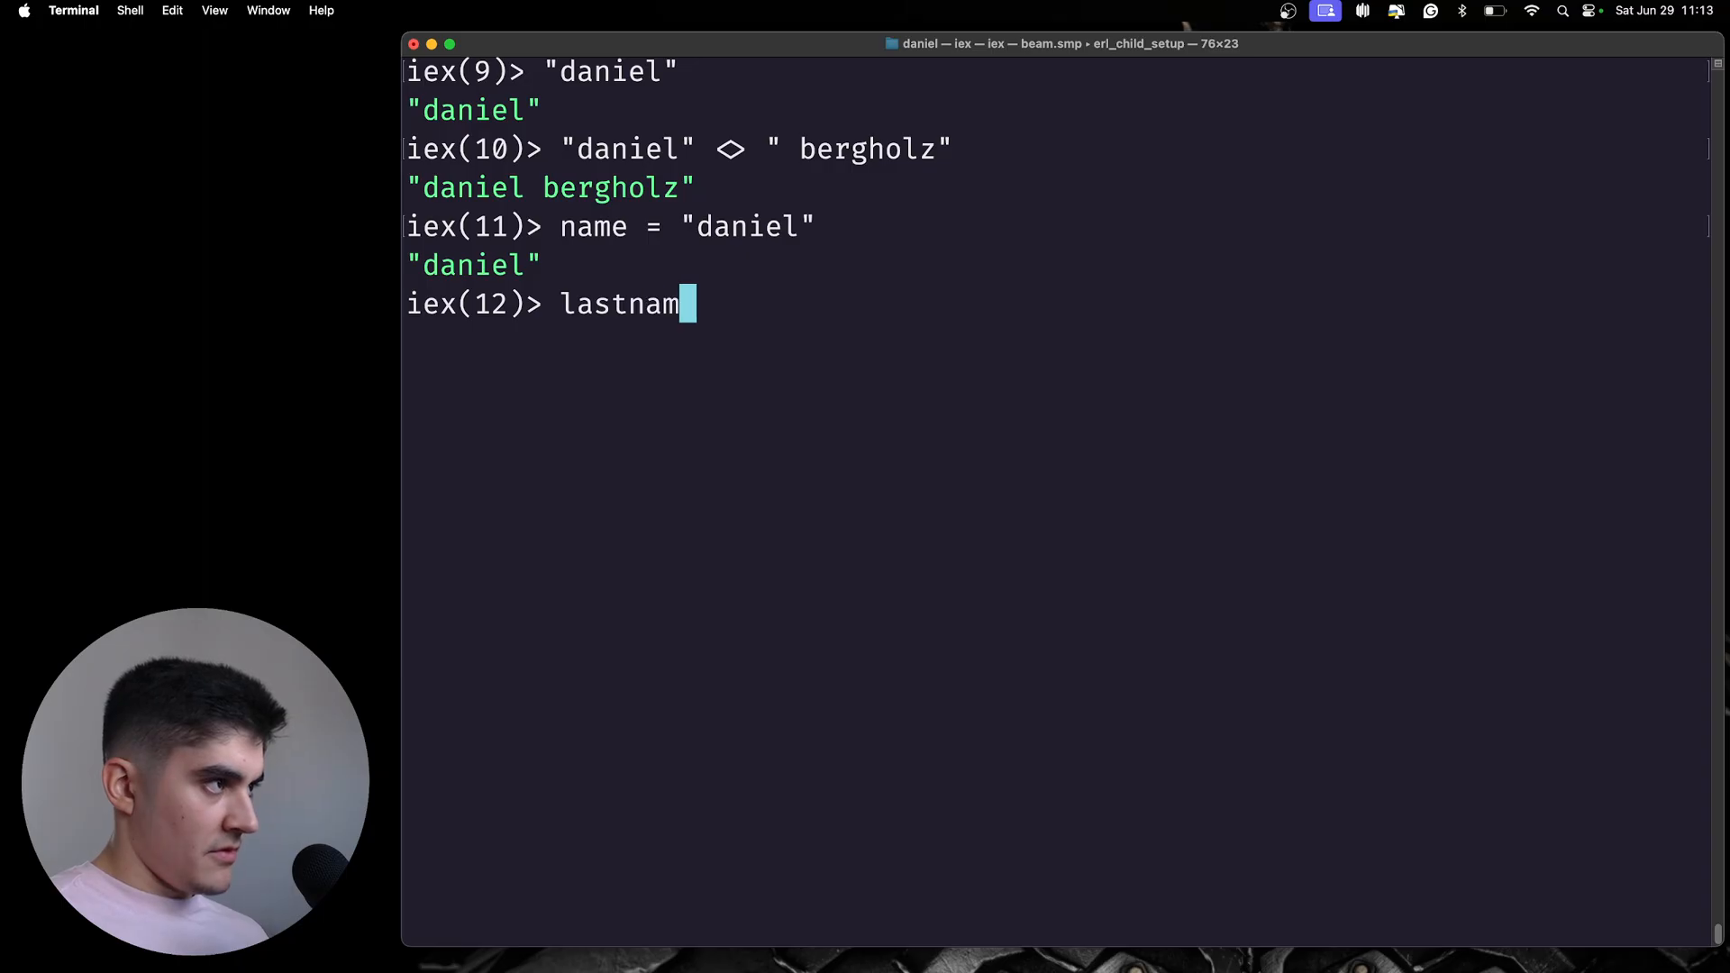
type("e = \"")
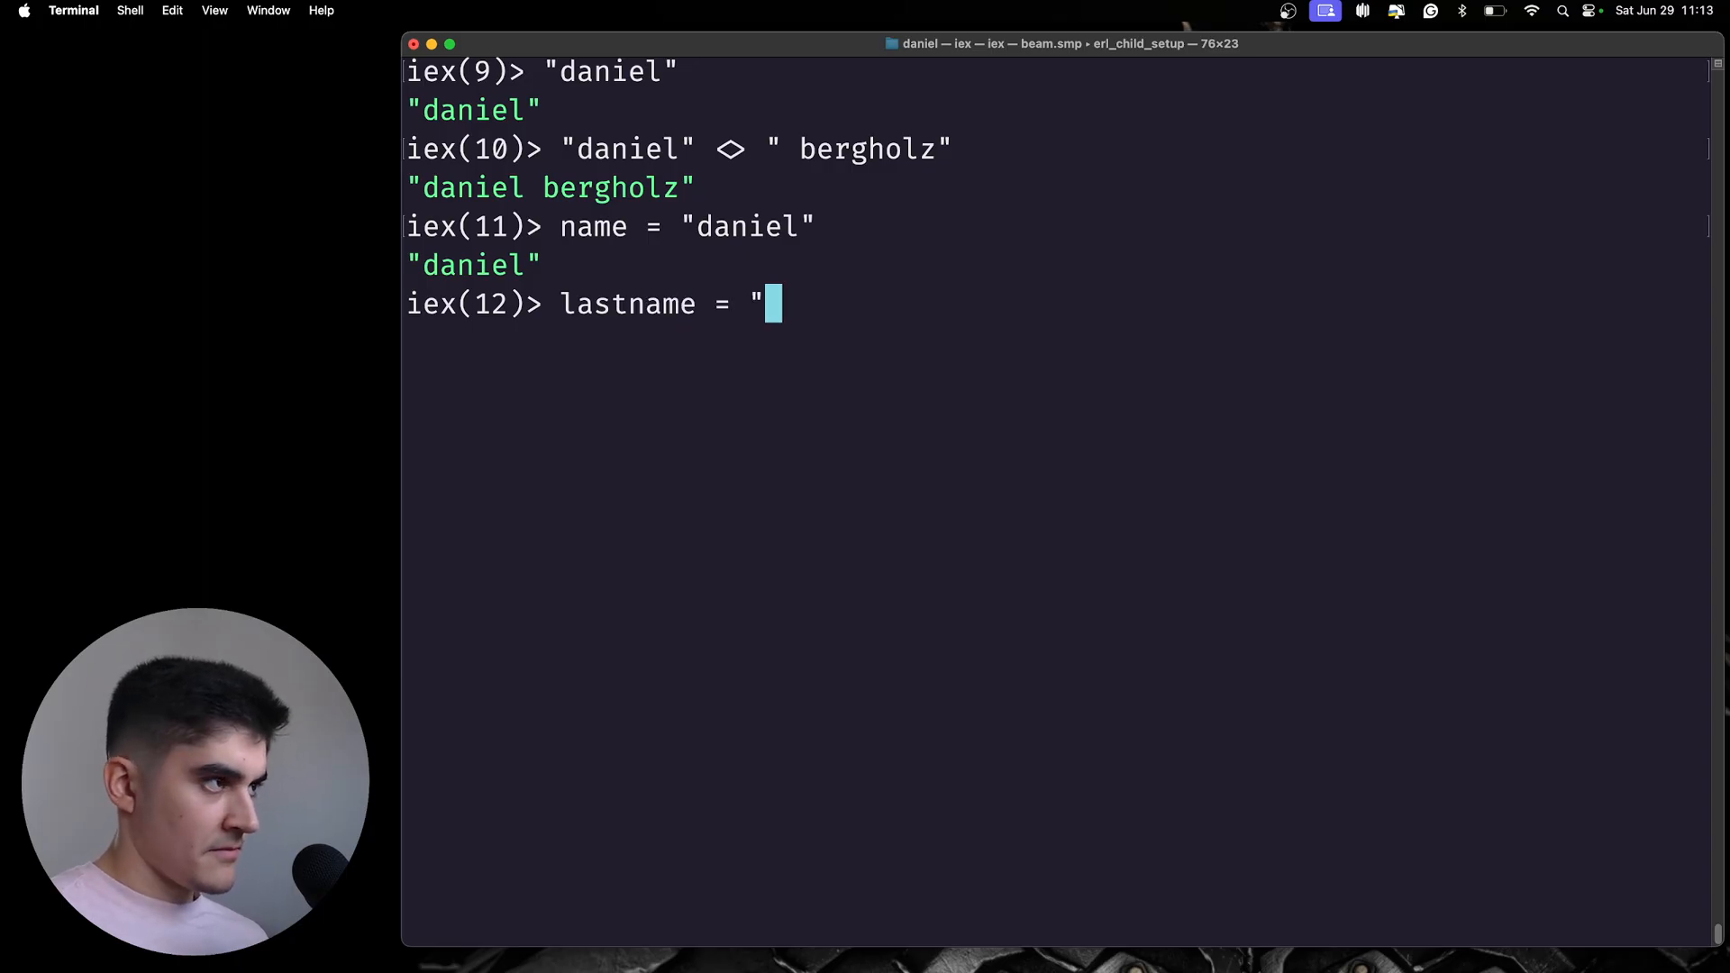
type("berg\"")
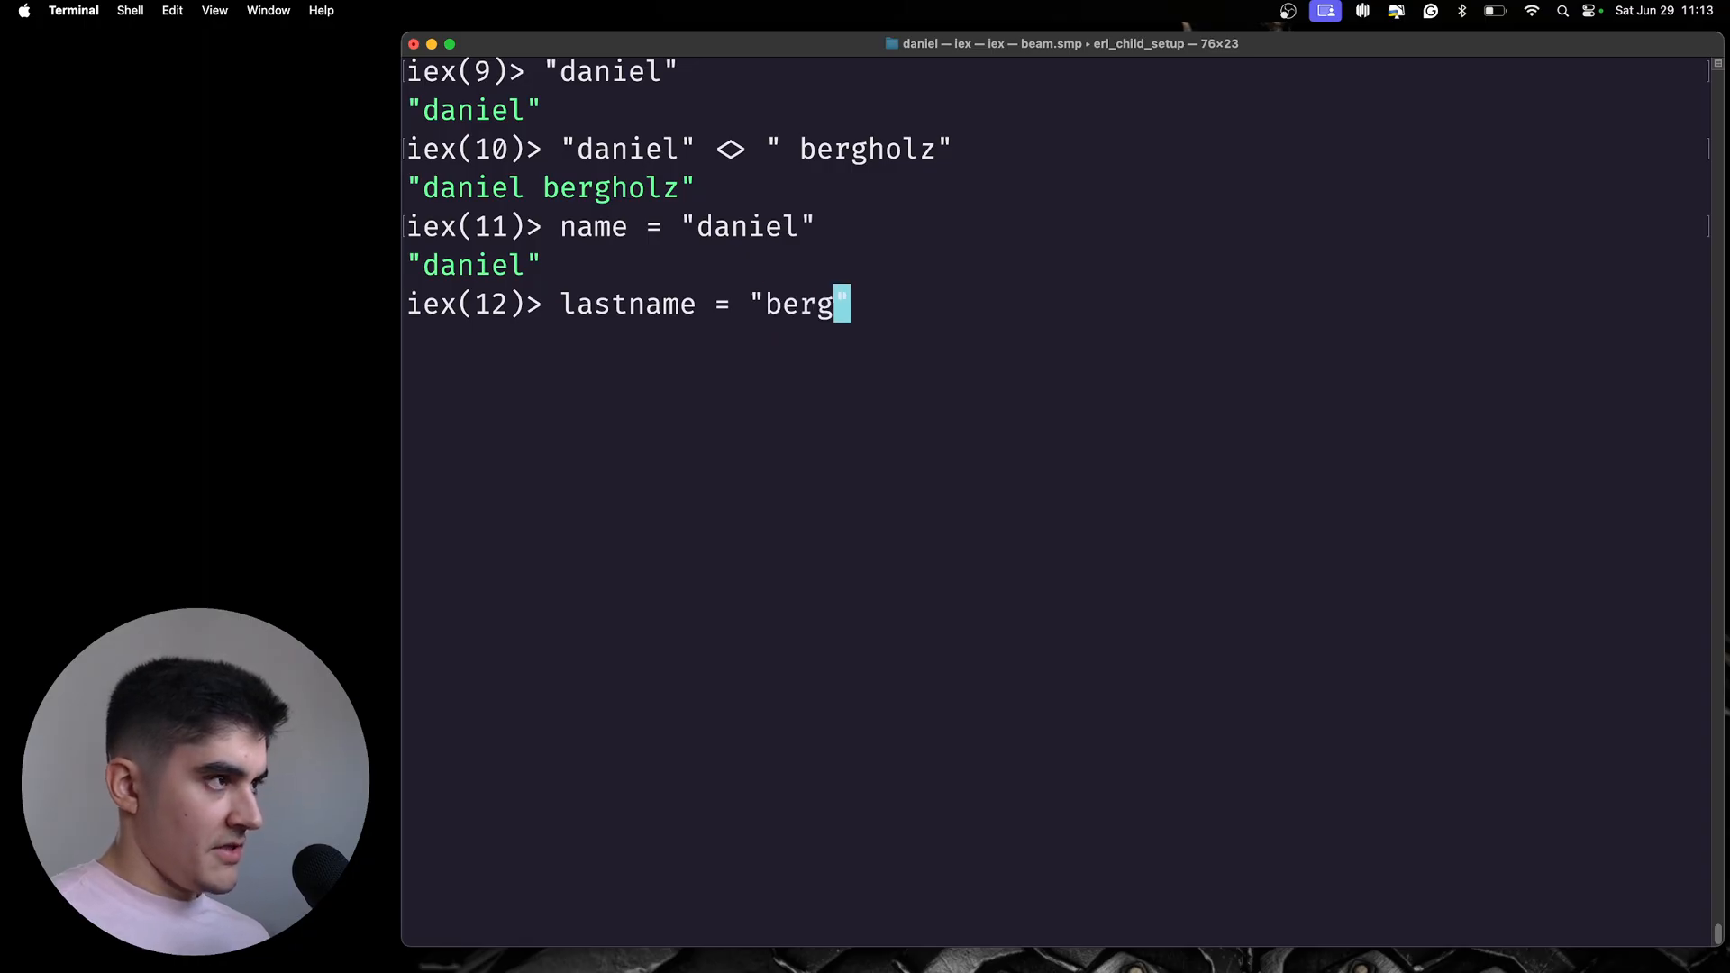
type("holz")
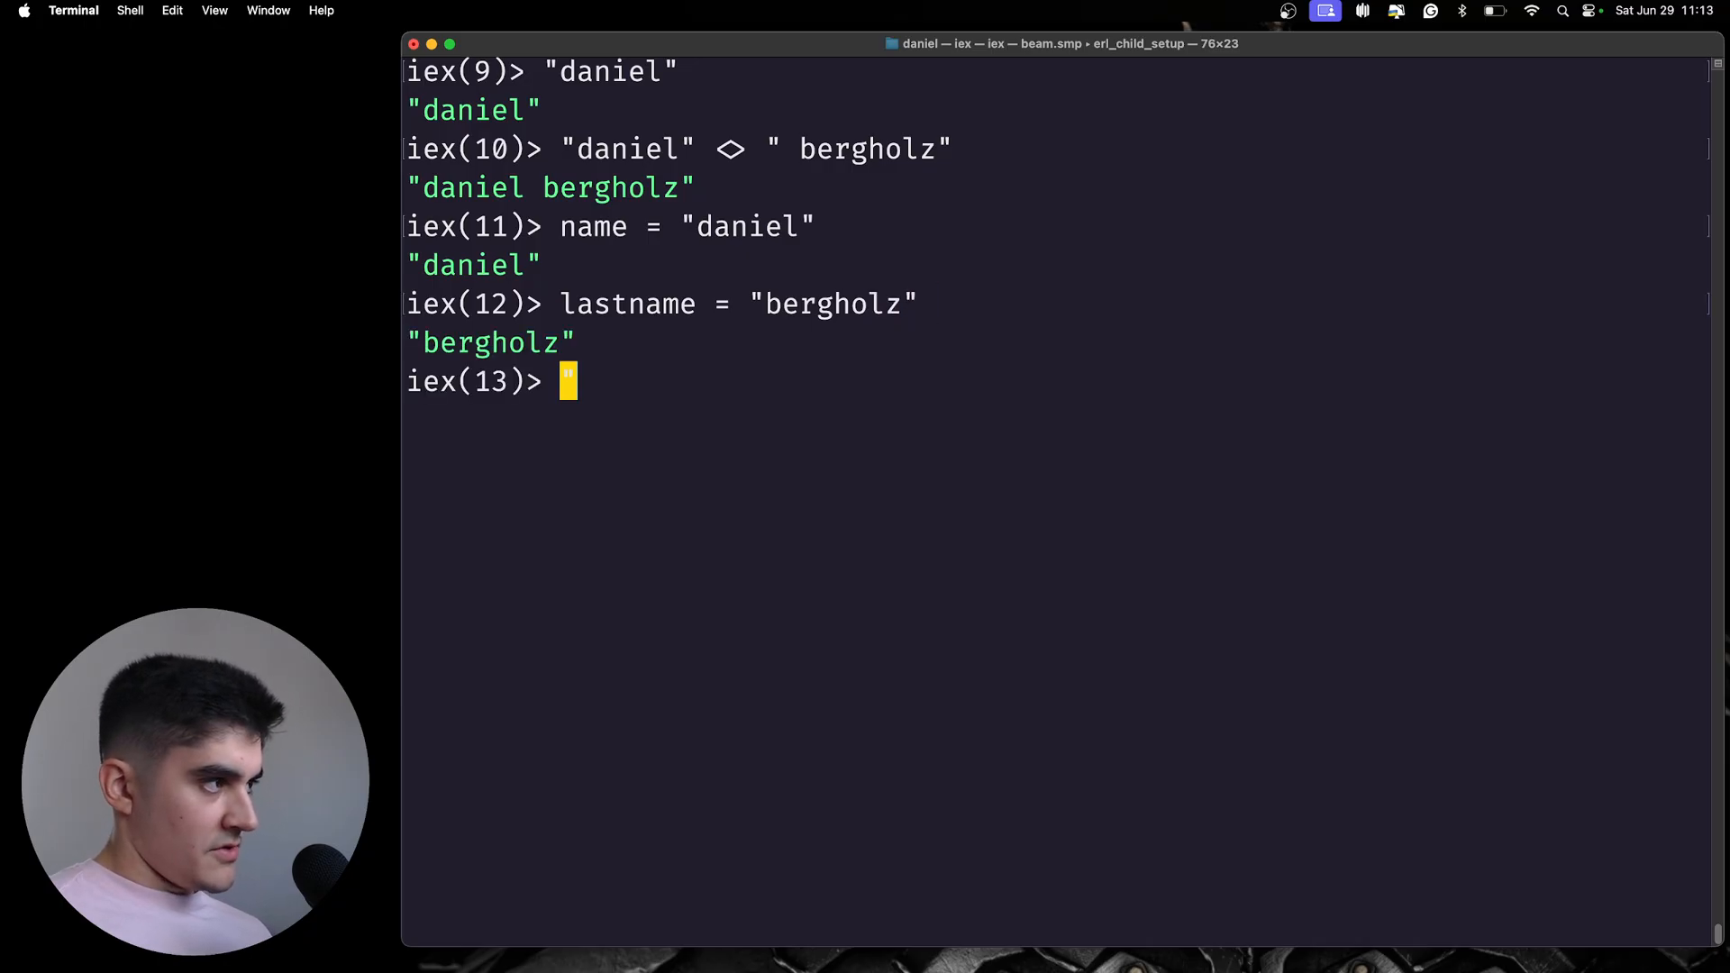
type("\"")
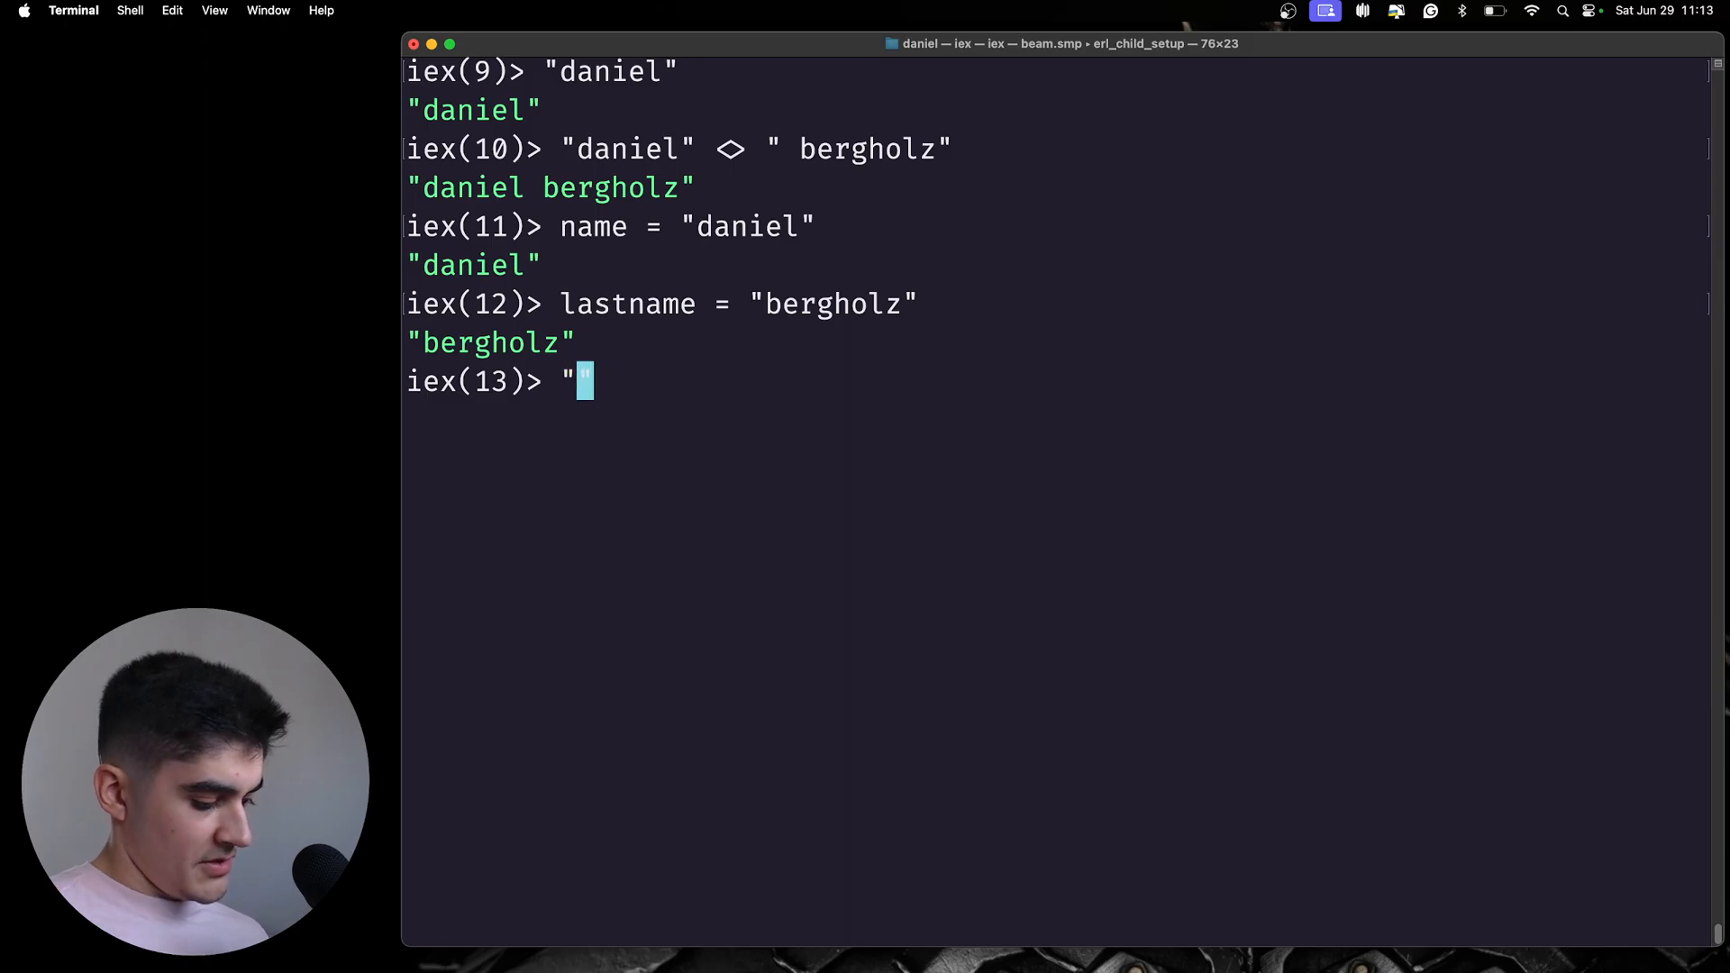
- Interpolate "#{name} #{lastname}" to produce "daniel bergholz"
type("#")
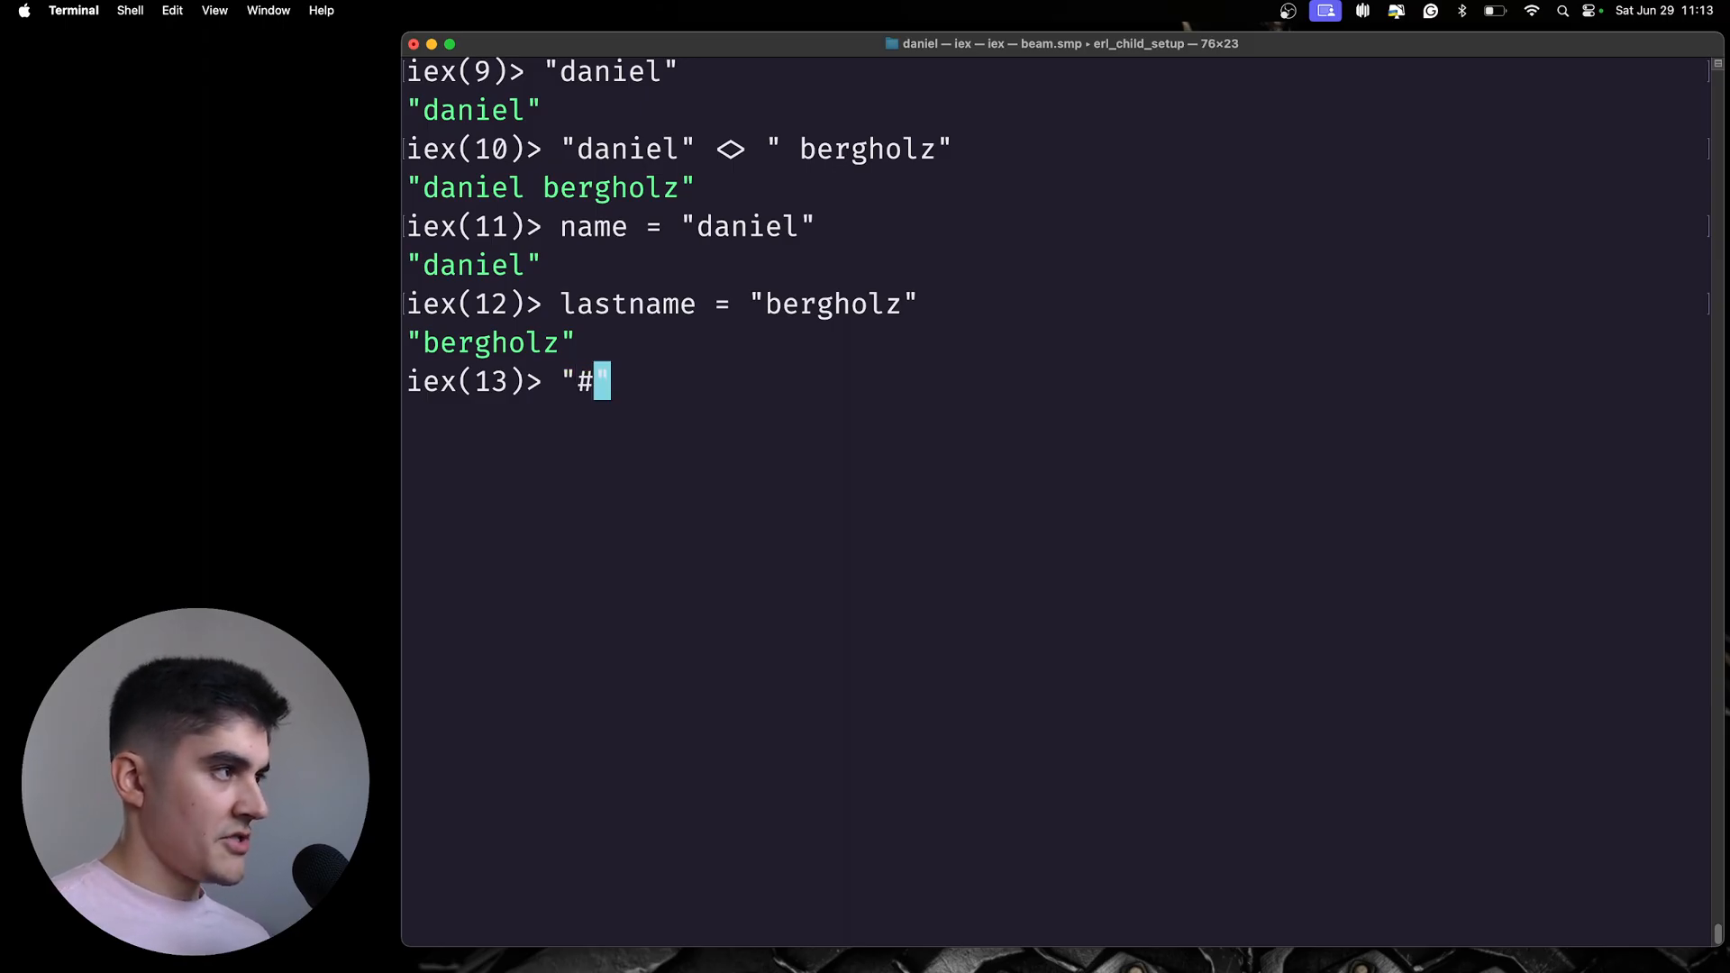
type("{")
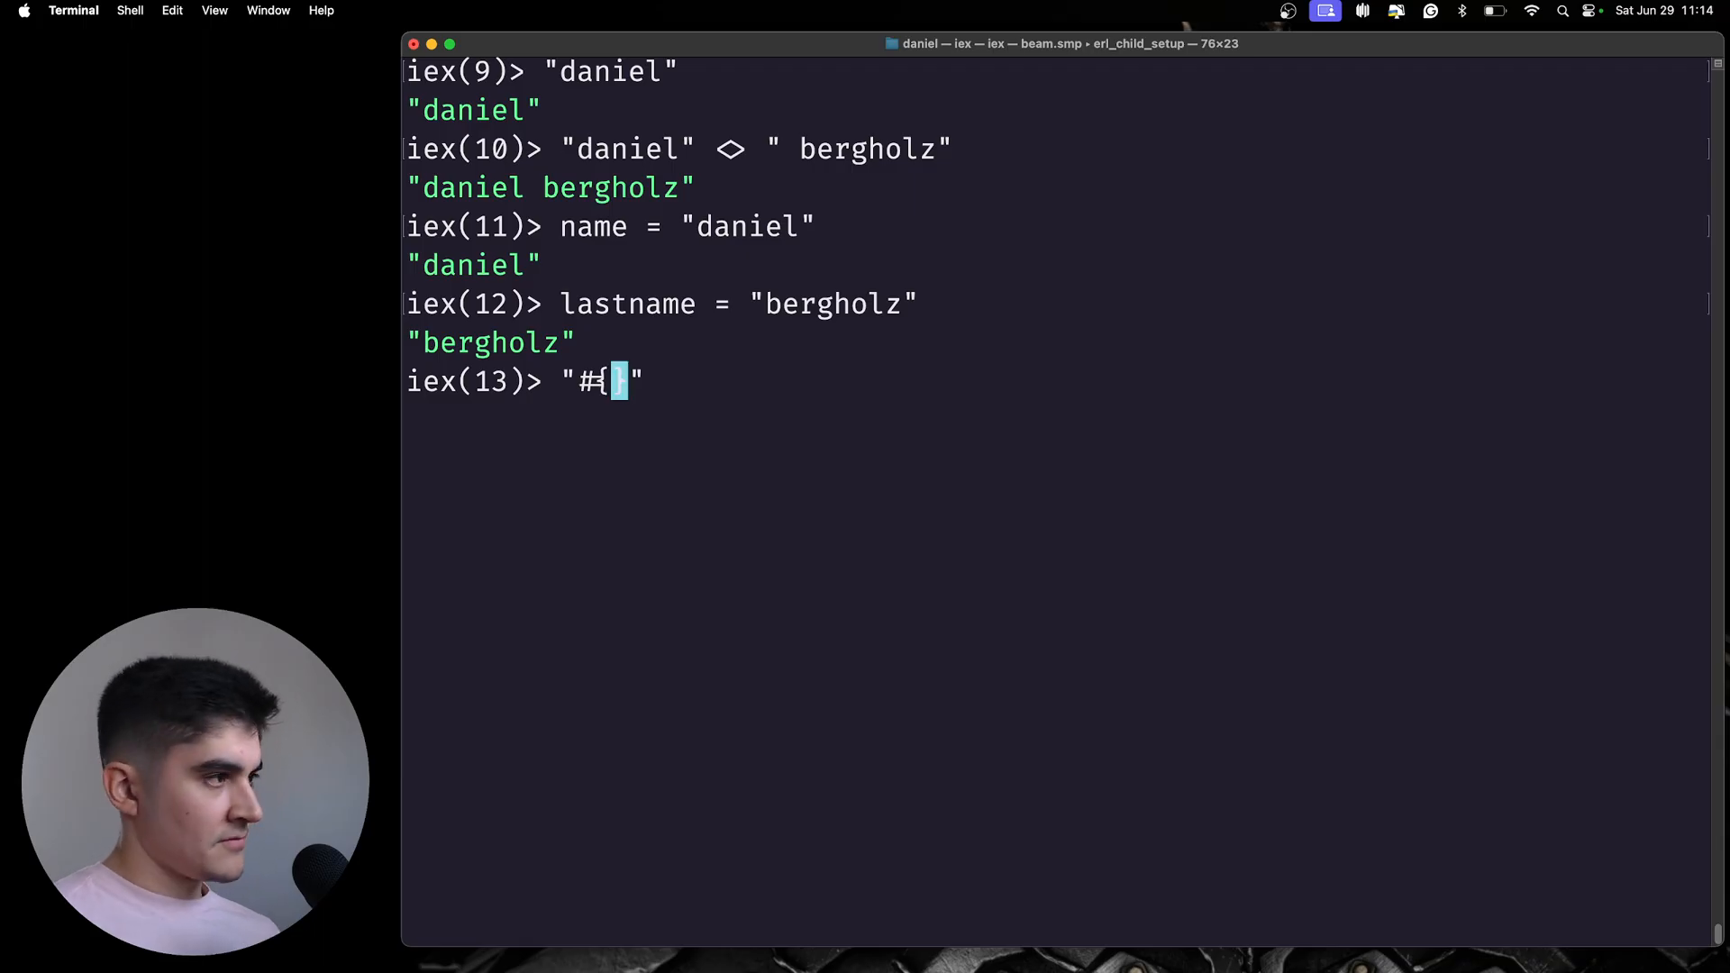
type("name}")
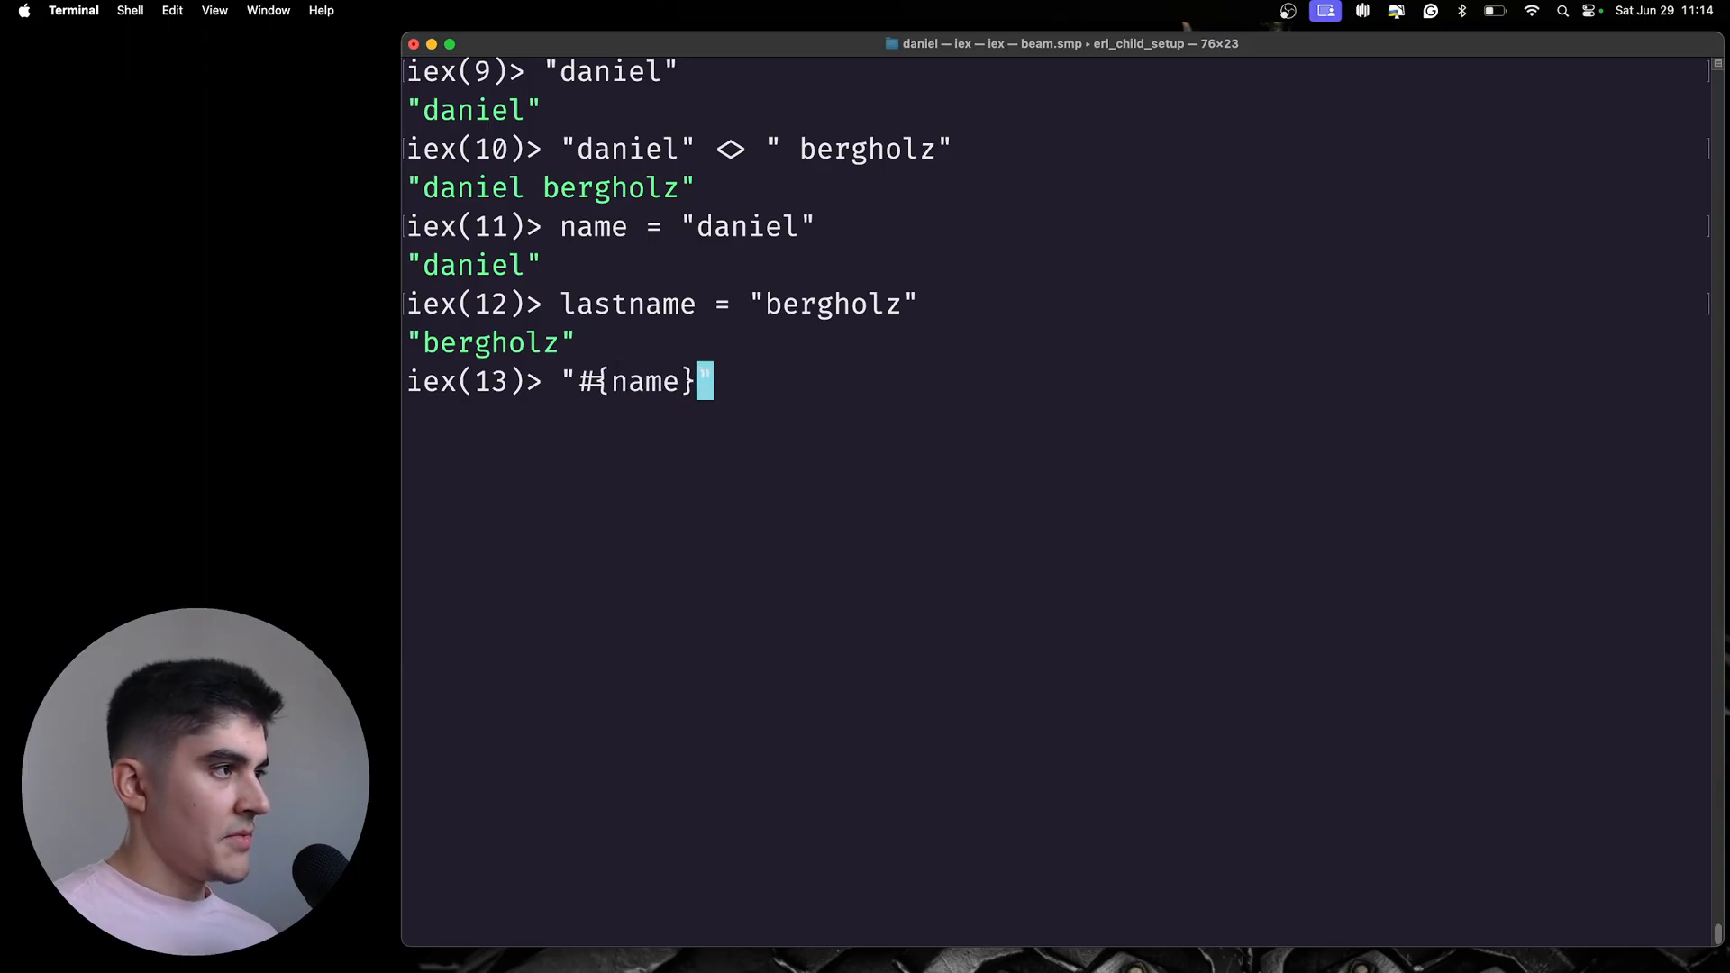
type("\" \"")
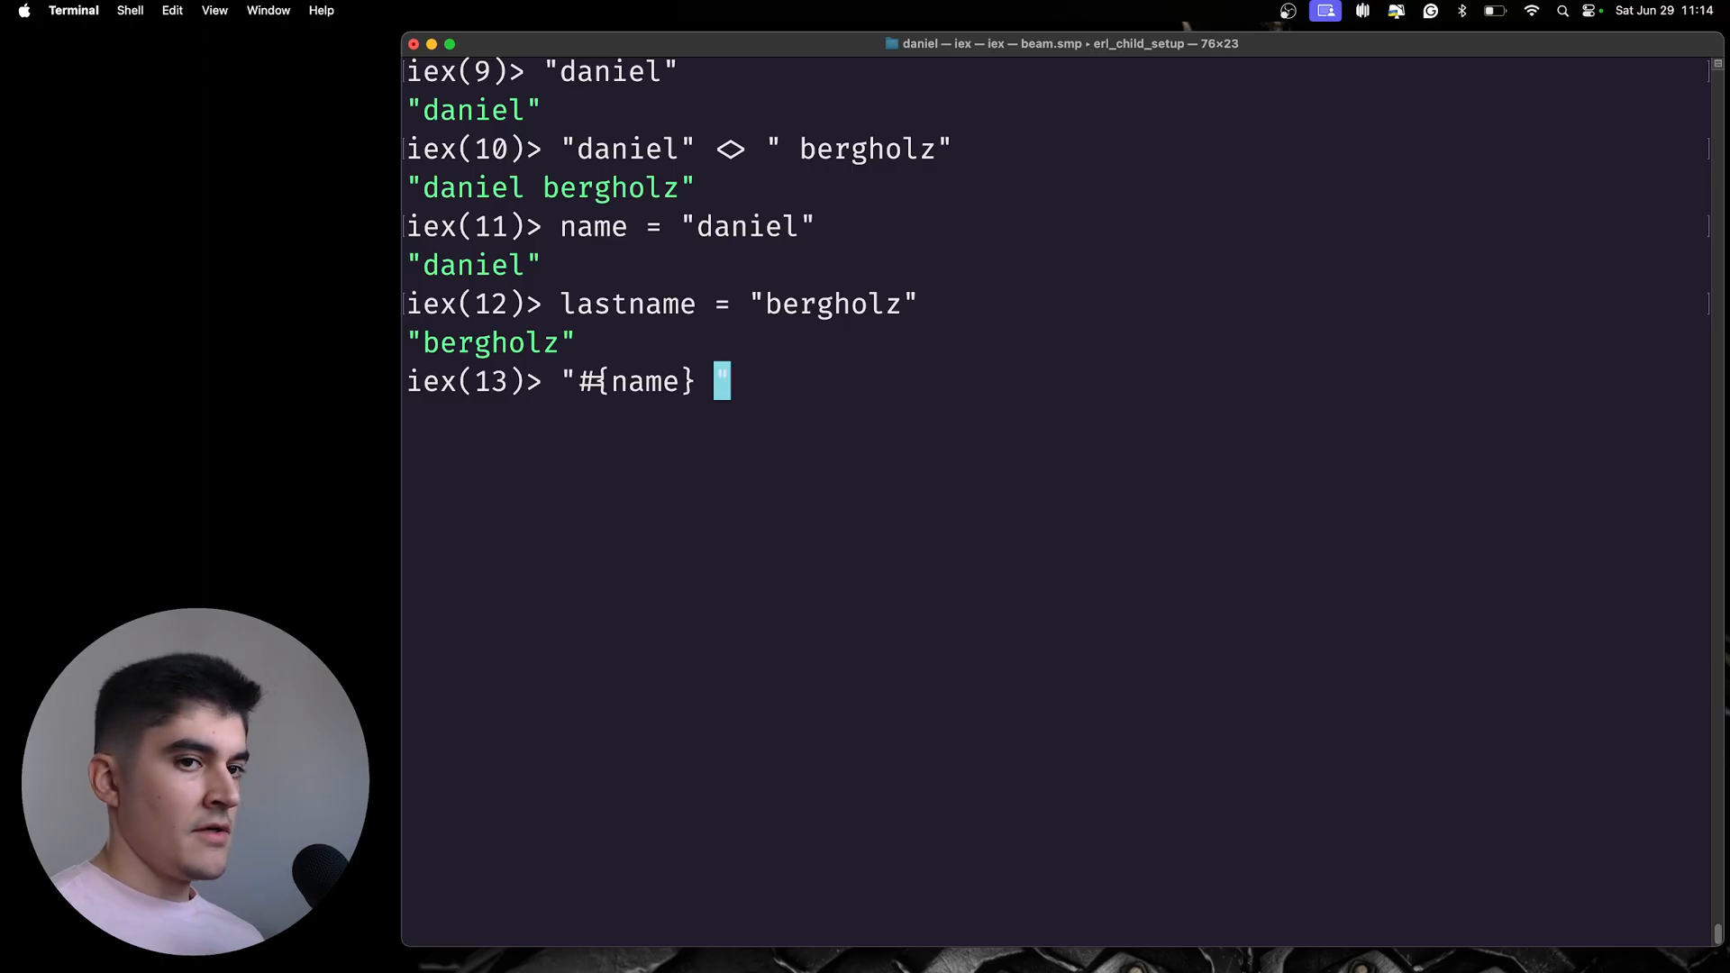
type("#{l")
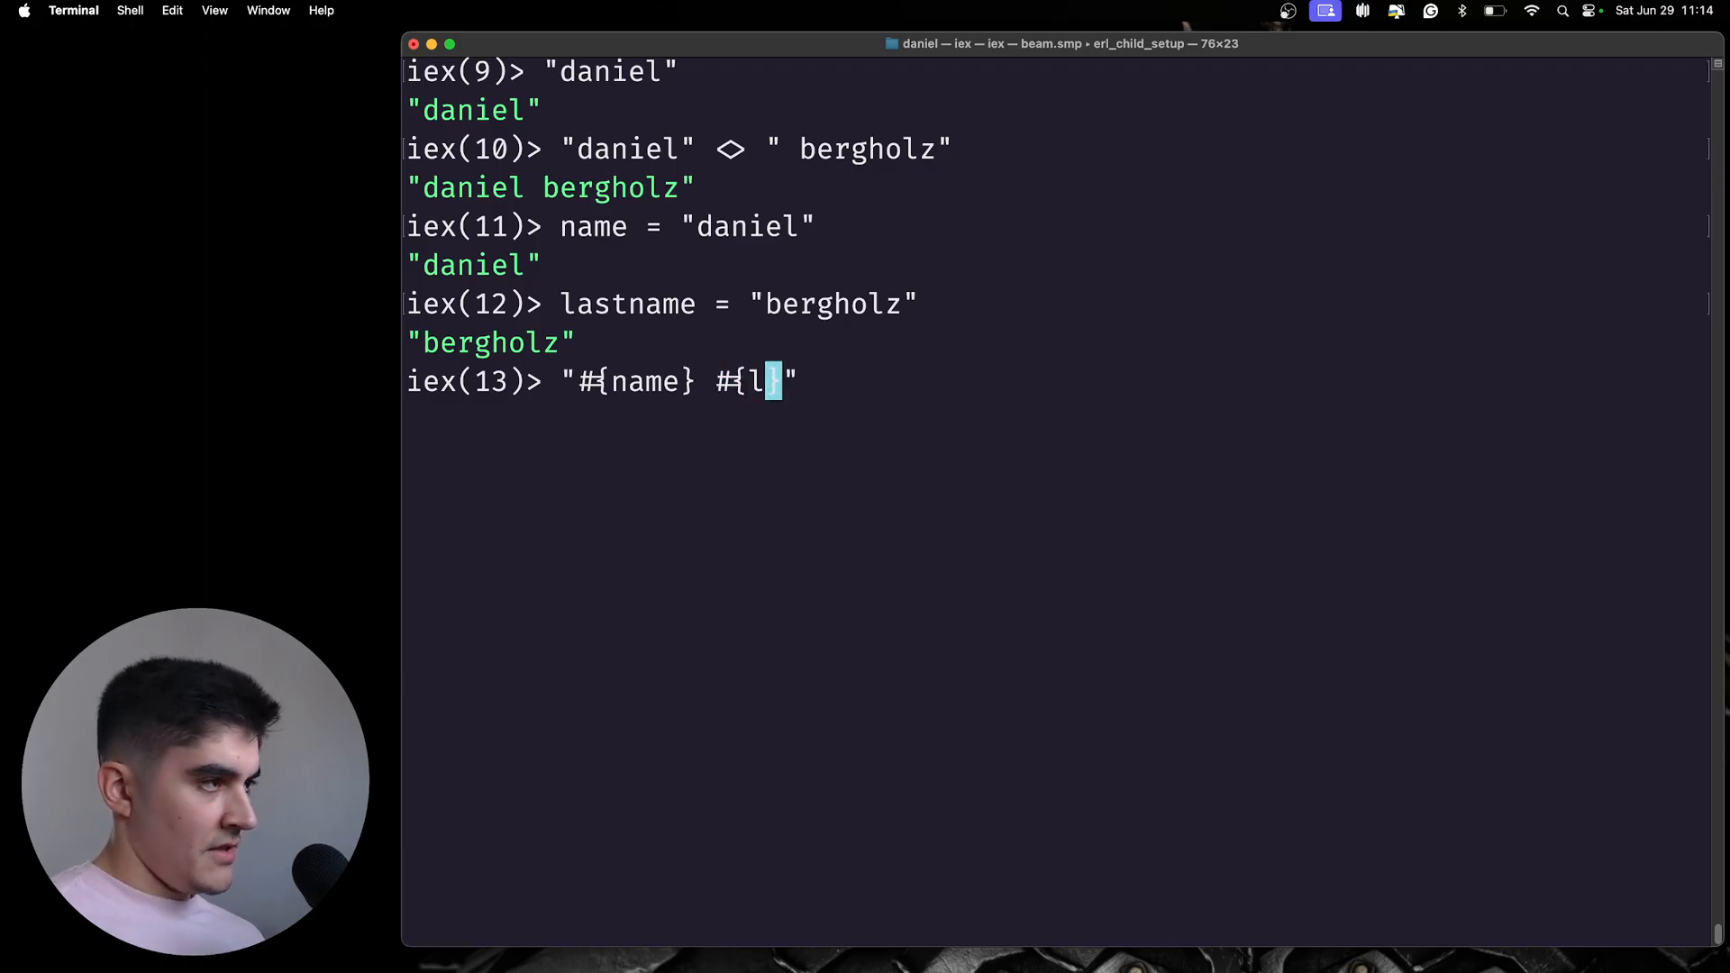
type("astname}")
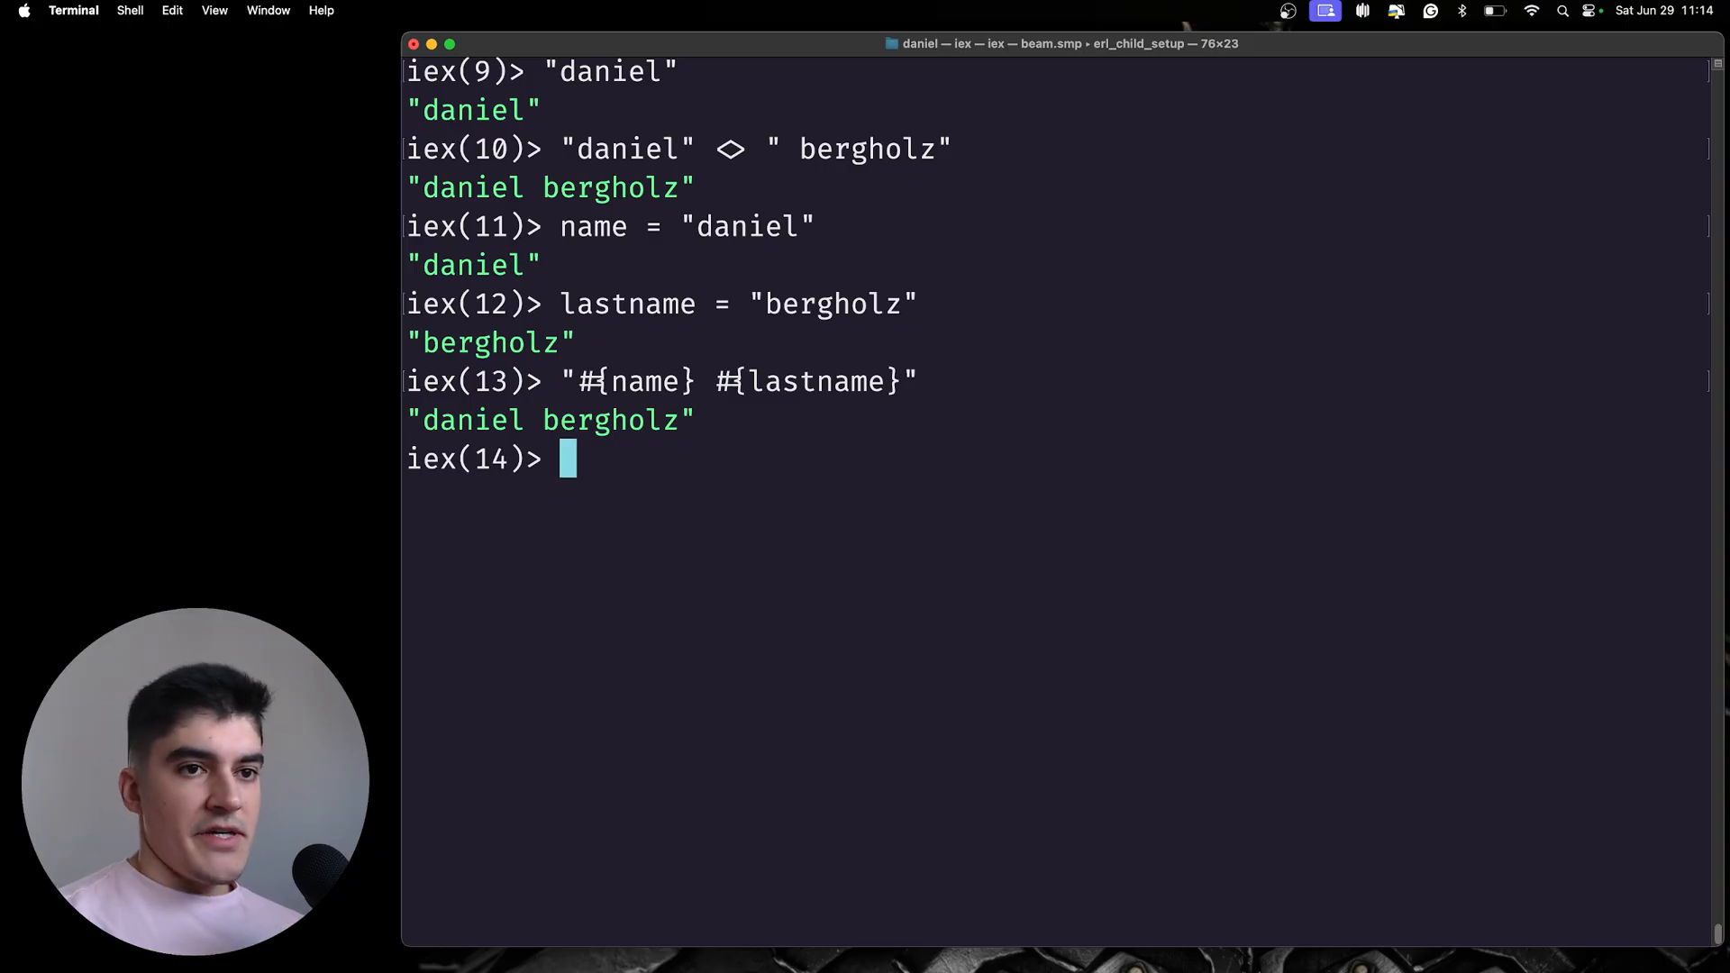
- Evaluate the atoms :daniel, :"daniel bergholz" and :daniel_bergholz, then switch windows
type(":")
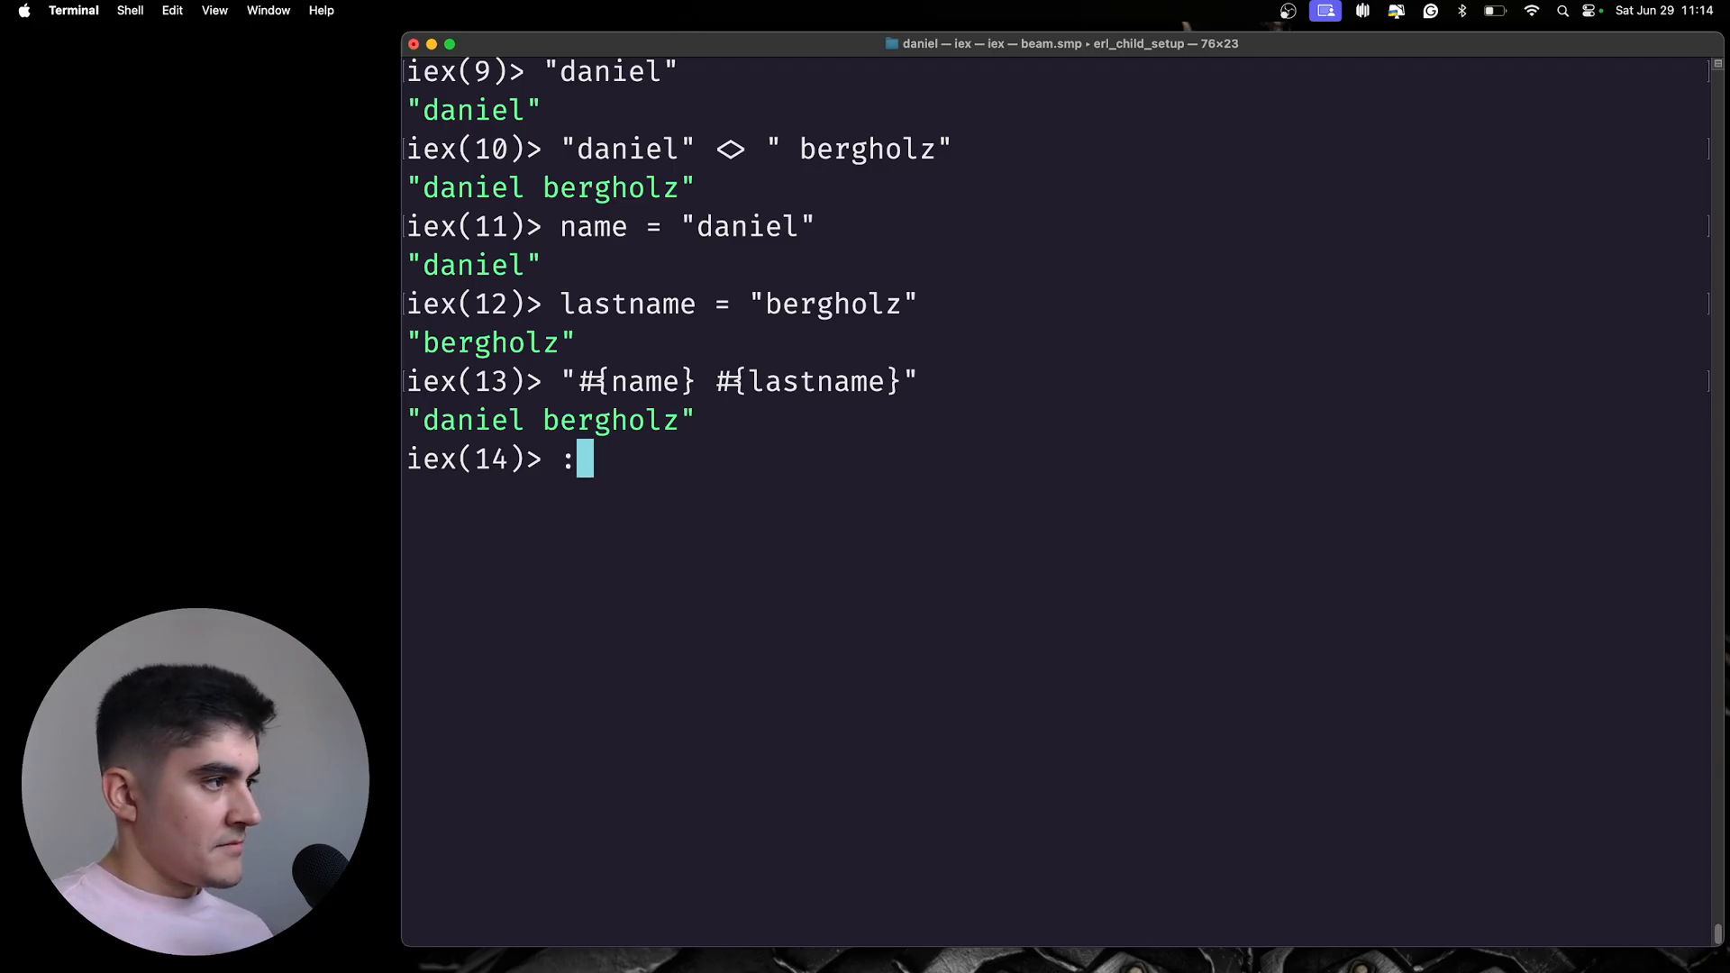
type("daniel")
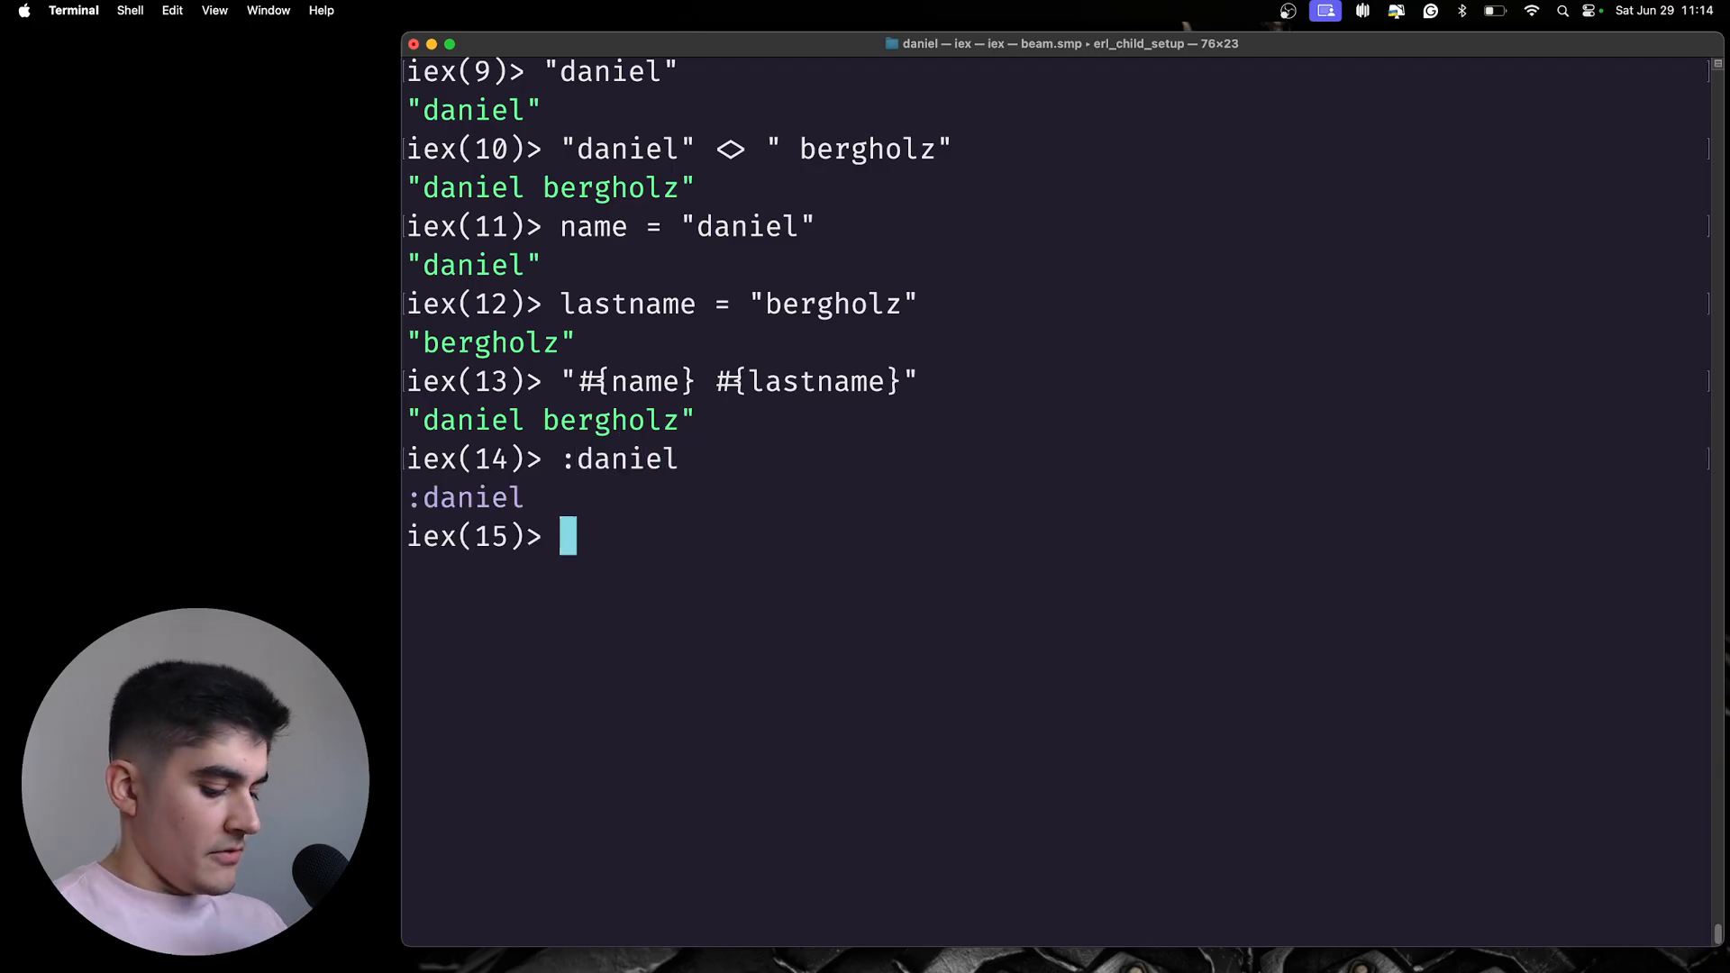
type(":")
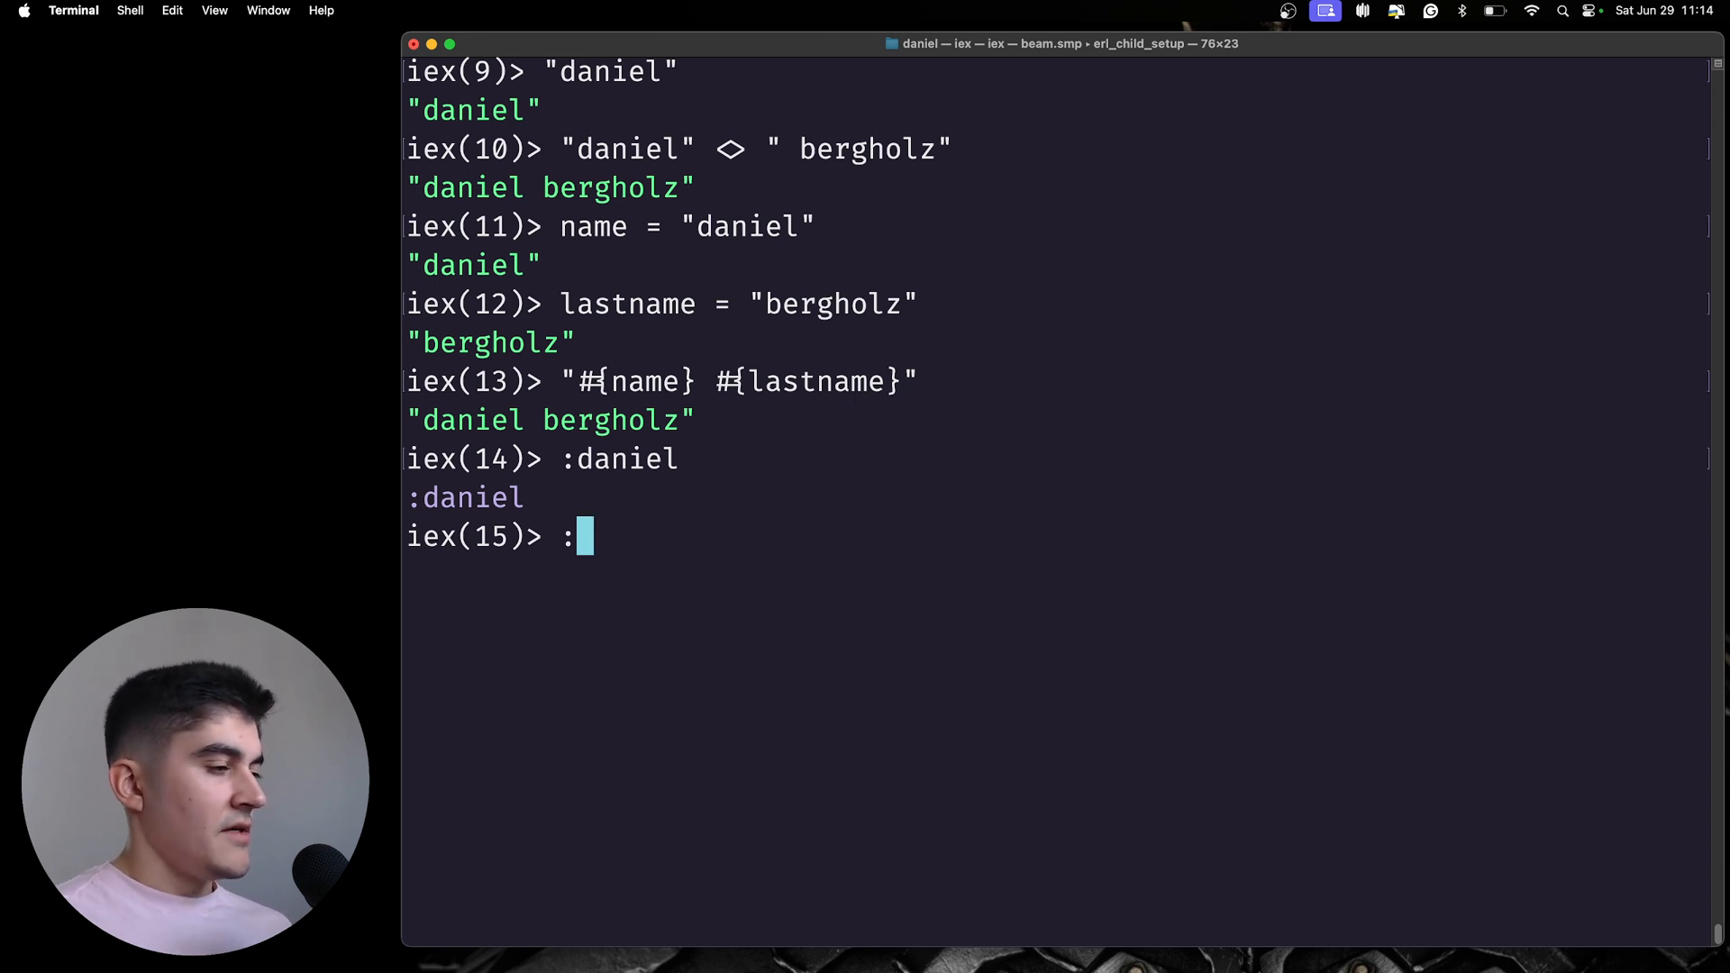
type("daniel")
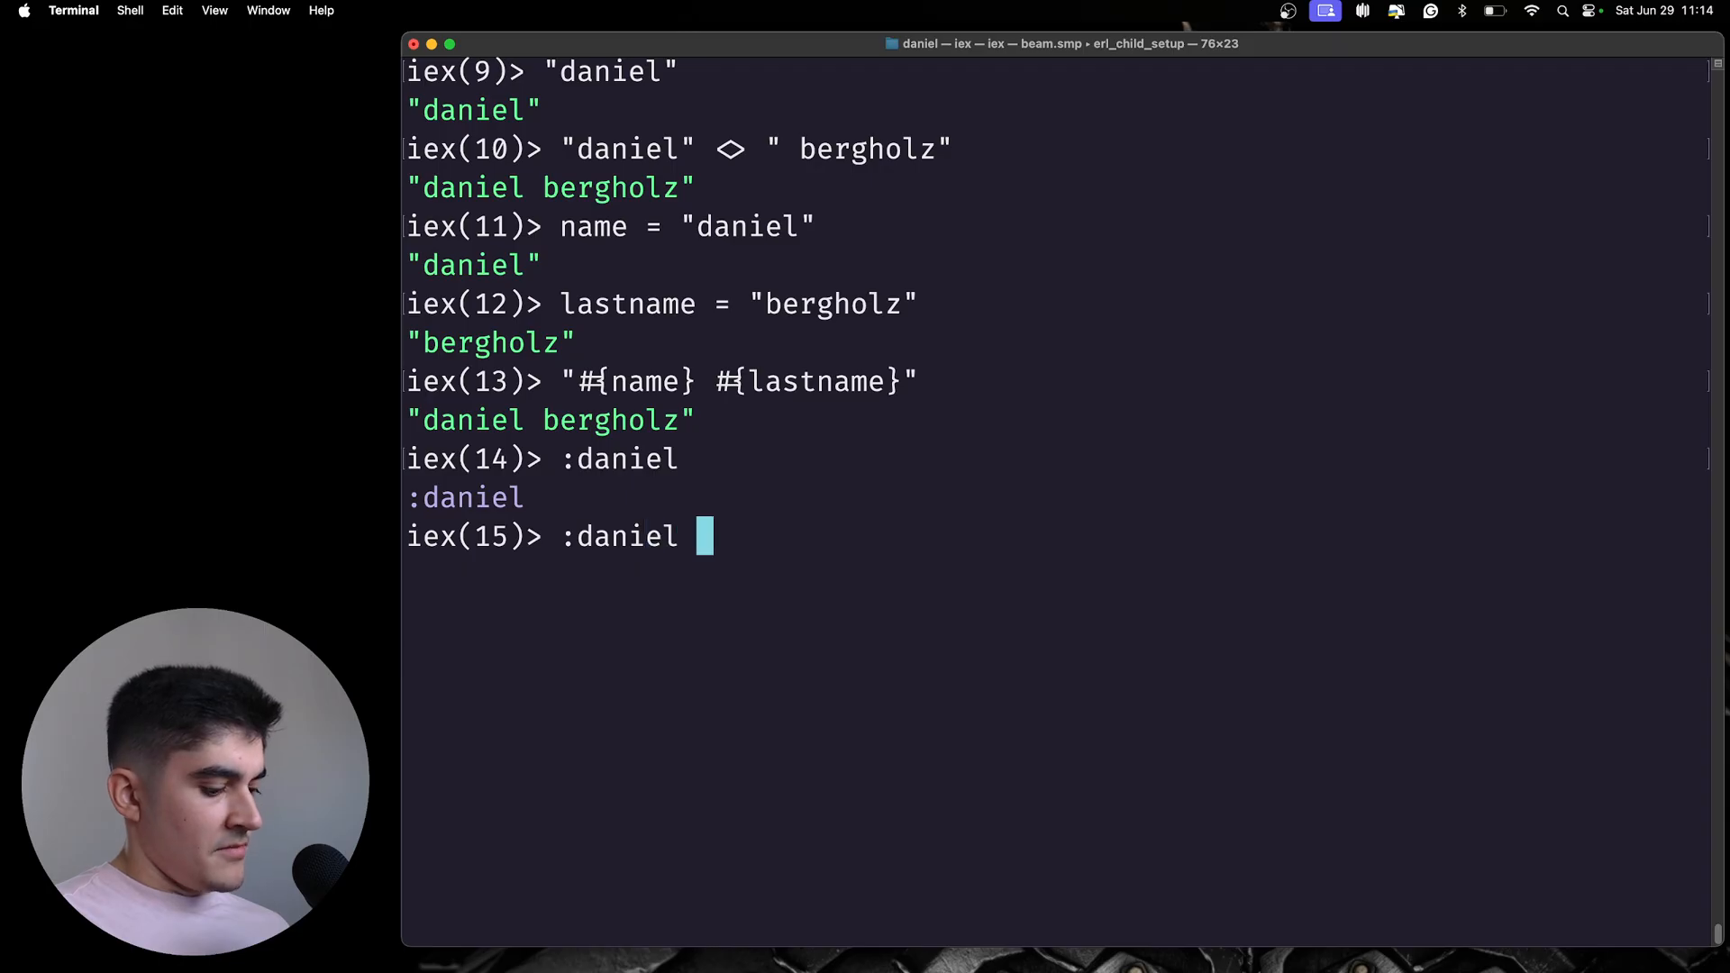
type("bergholz")
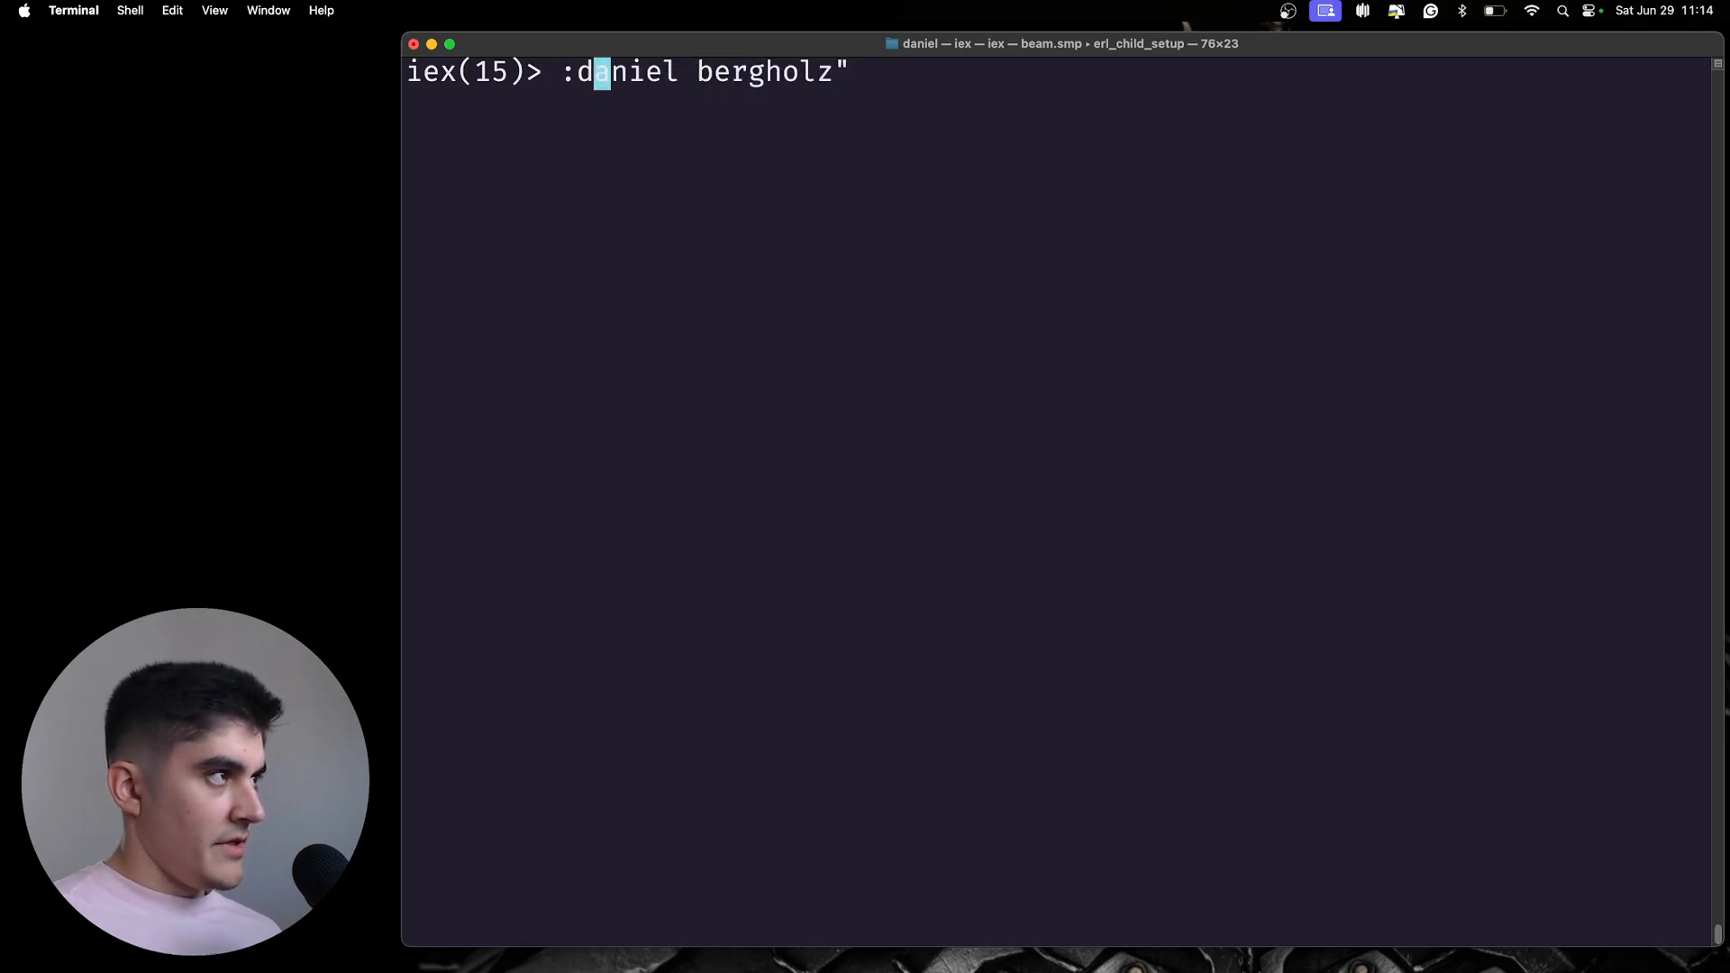
type("\"")
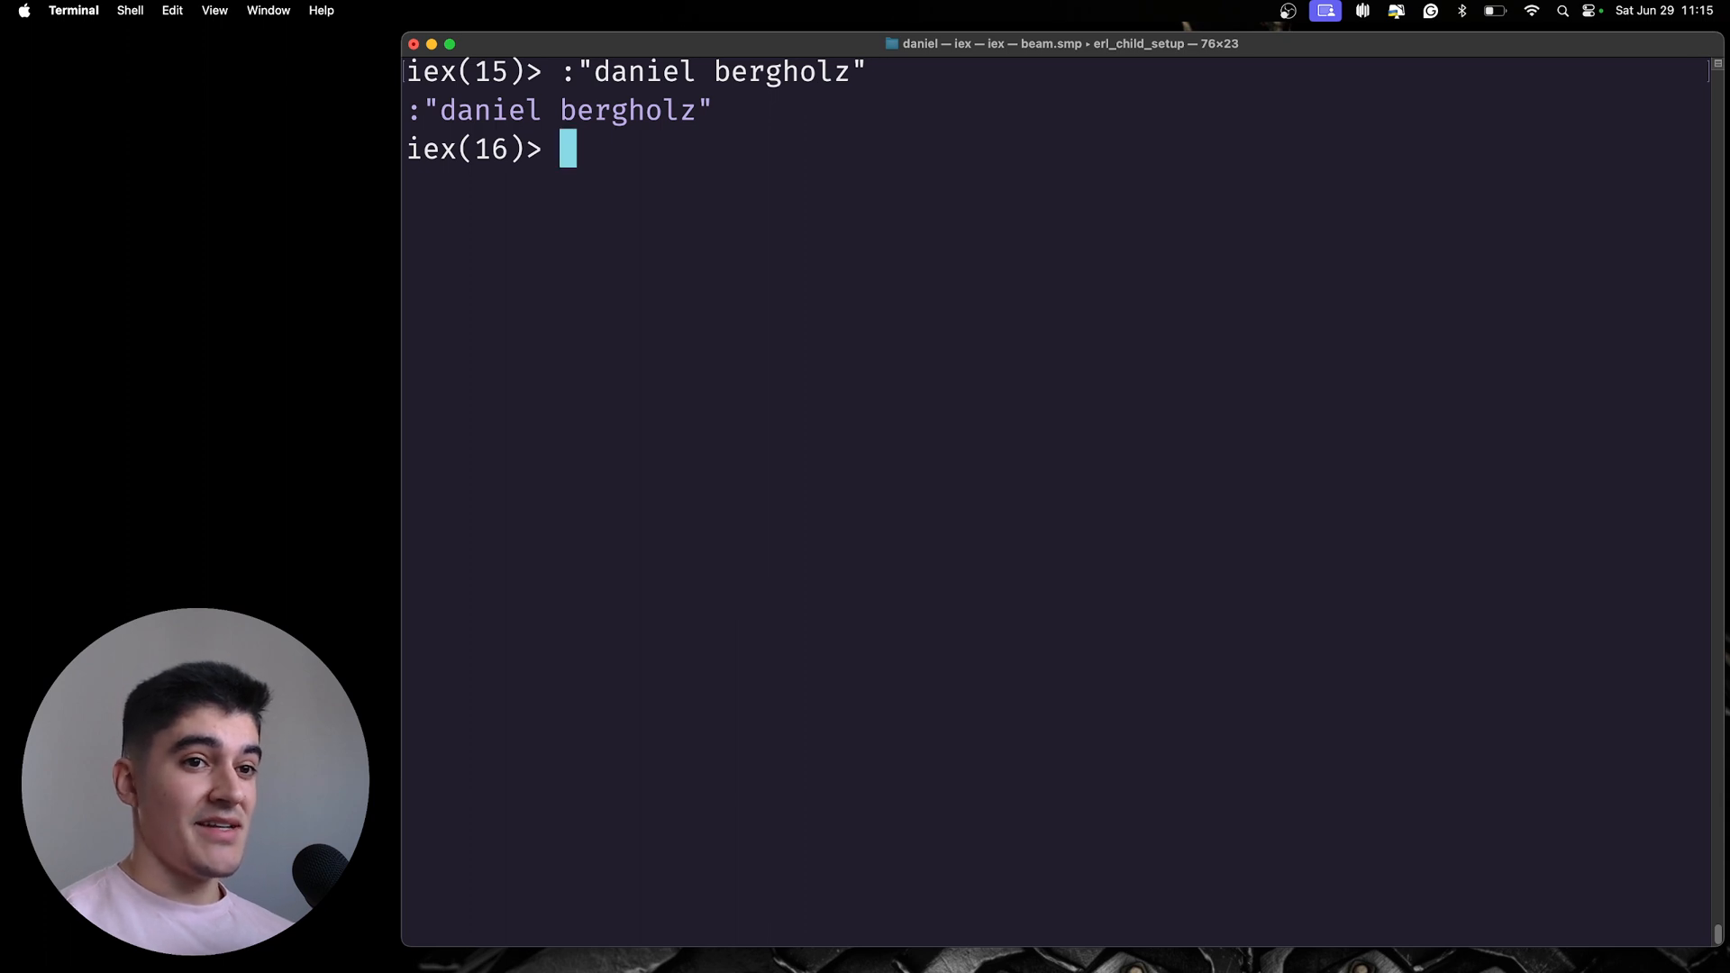
type(":")
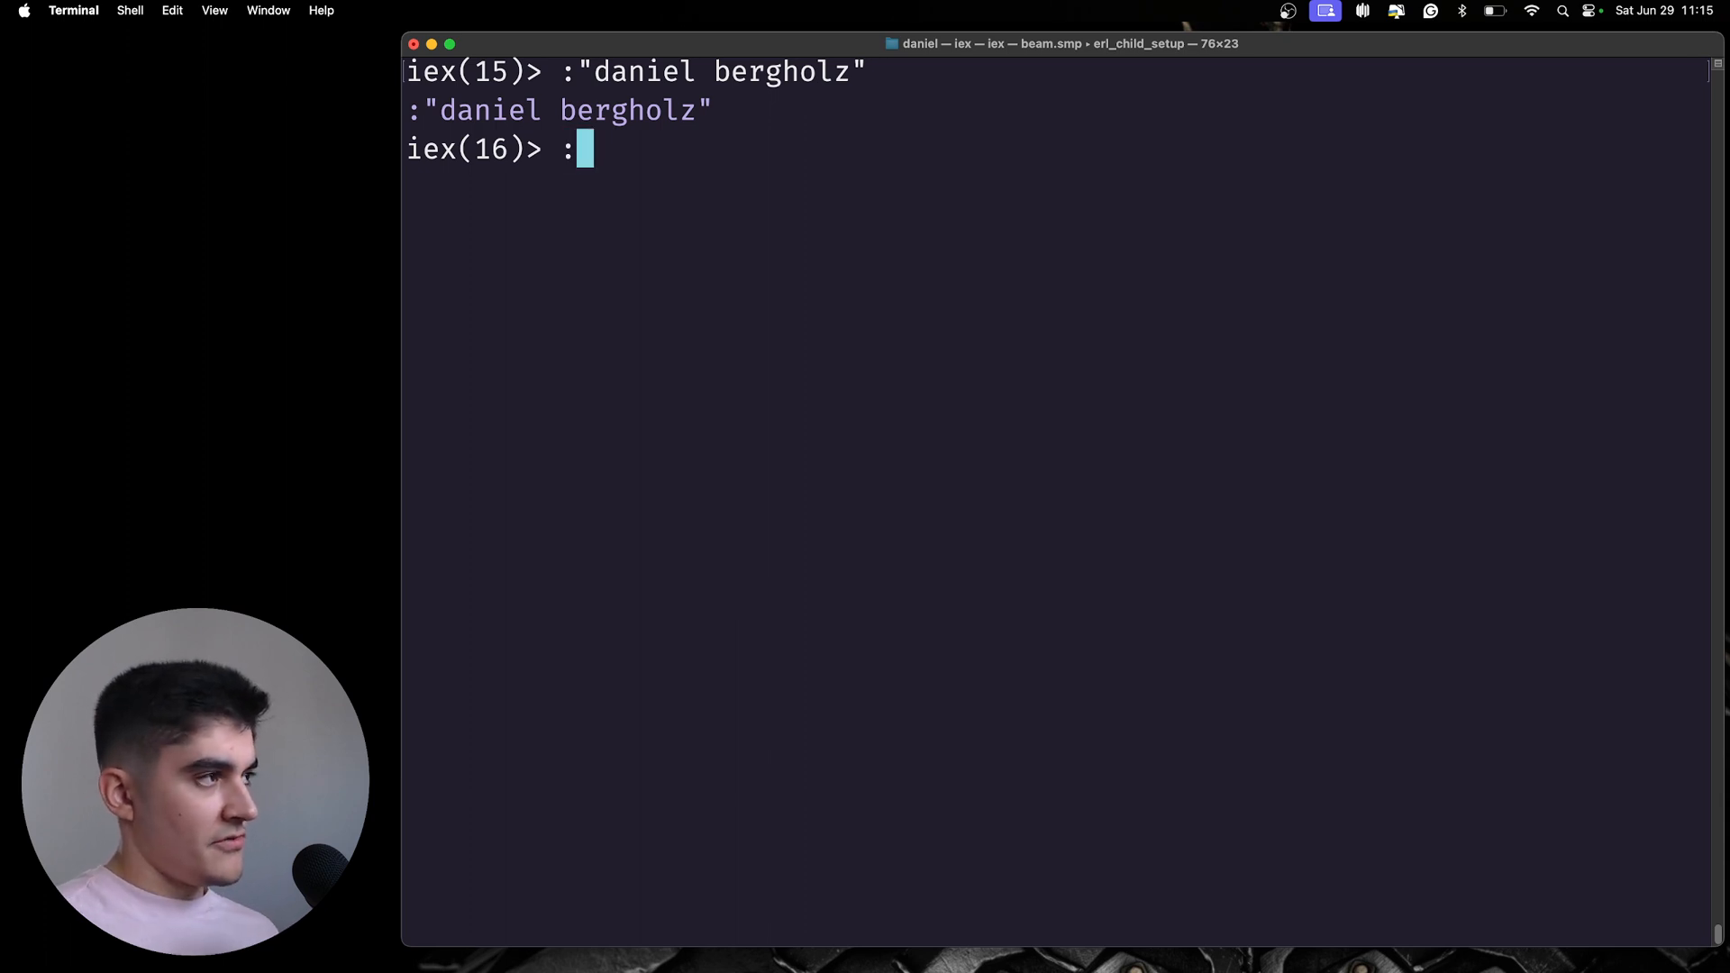
type("dani")
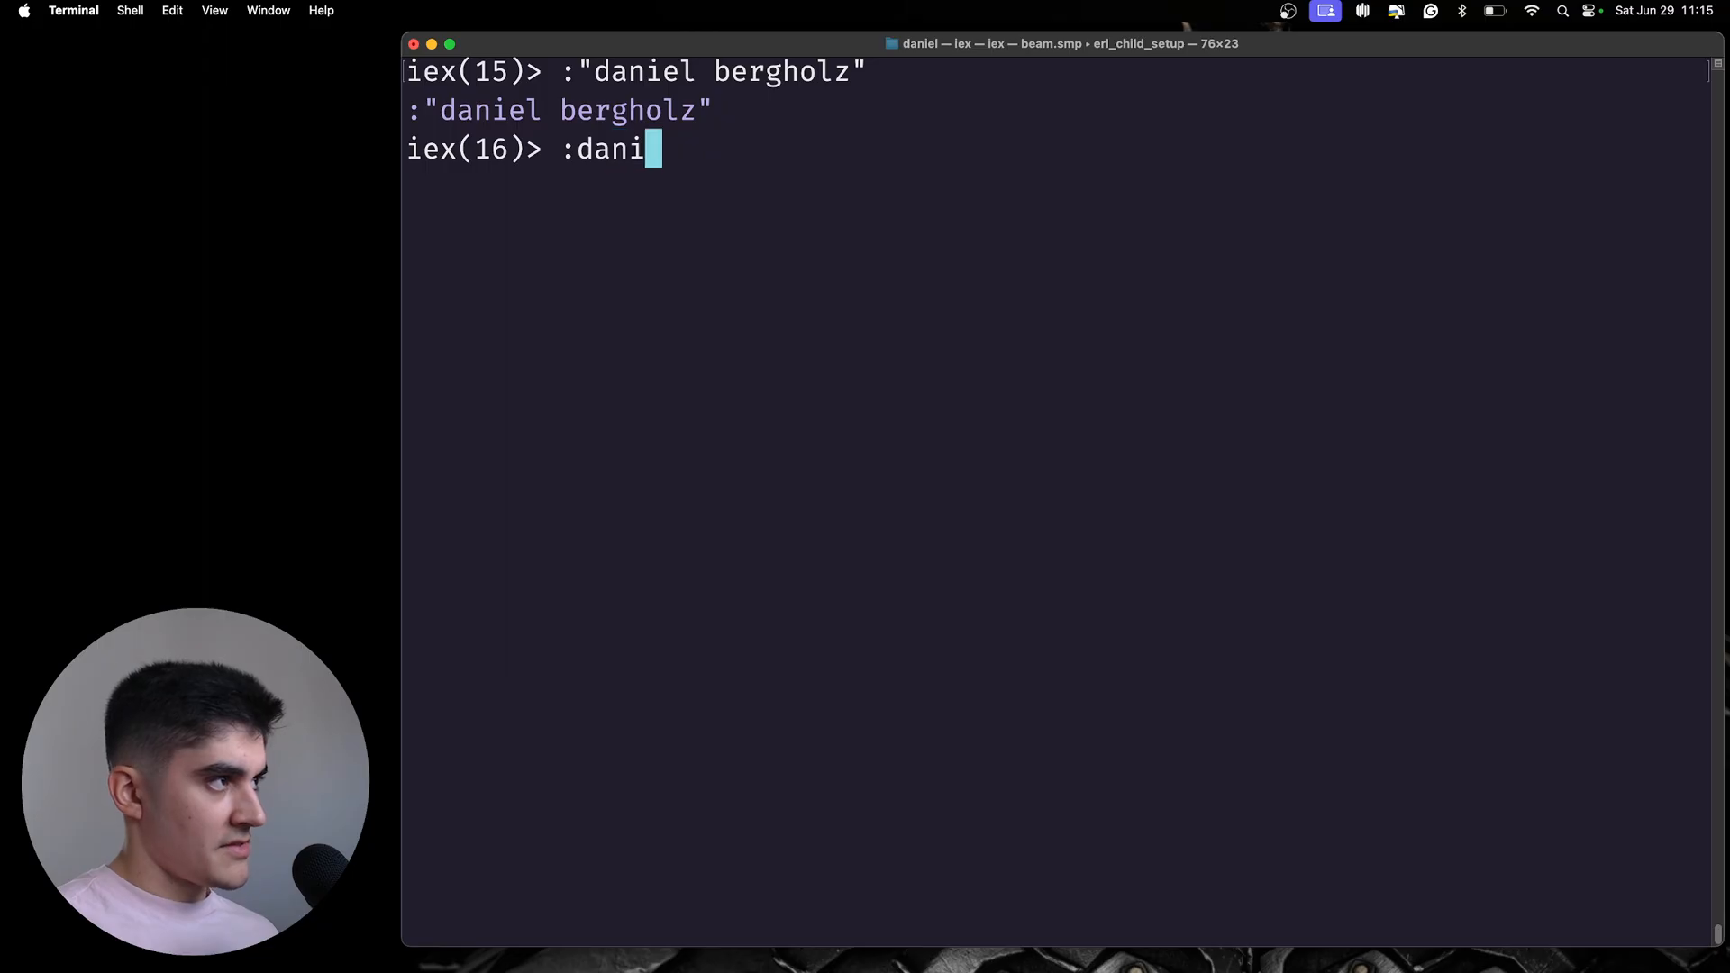
type("el_bergholz")
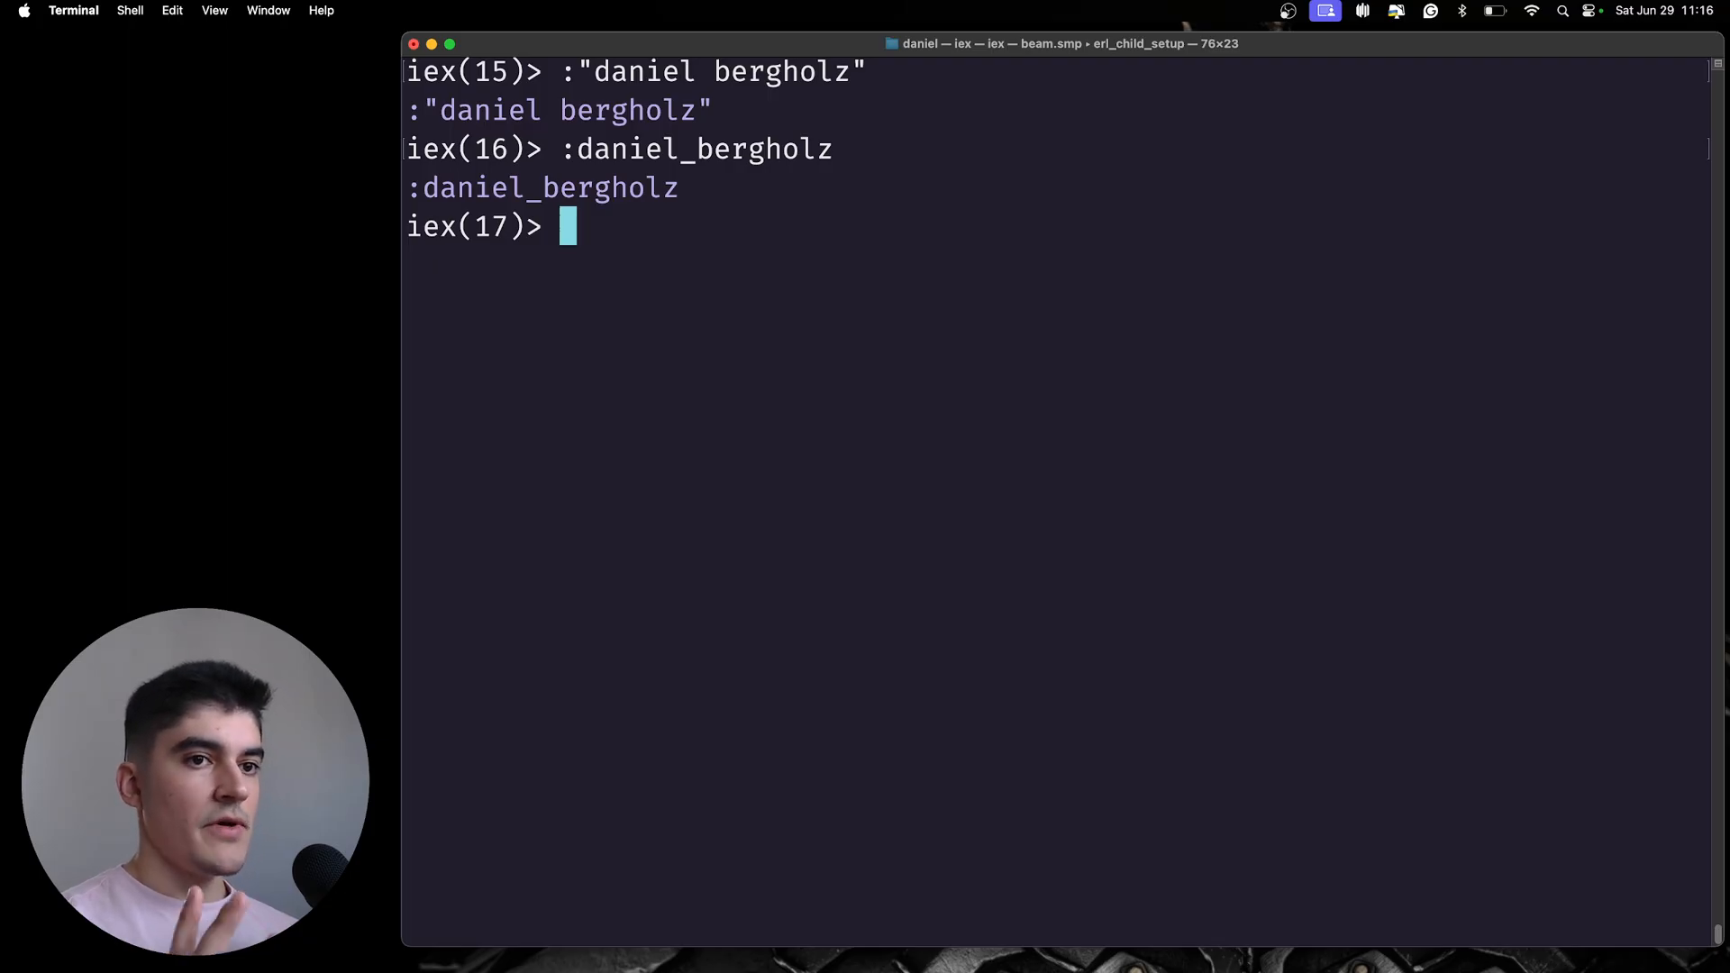
key("cmd+tab")
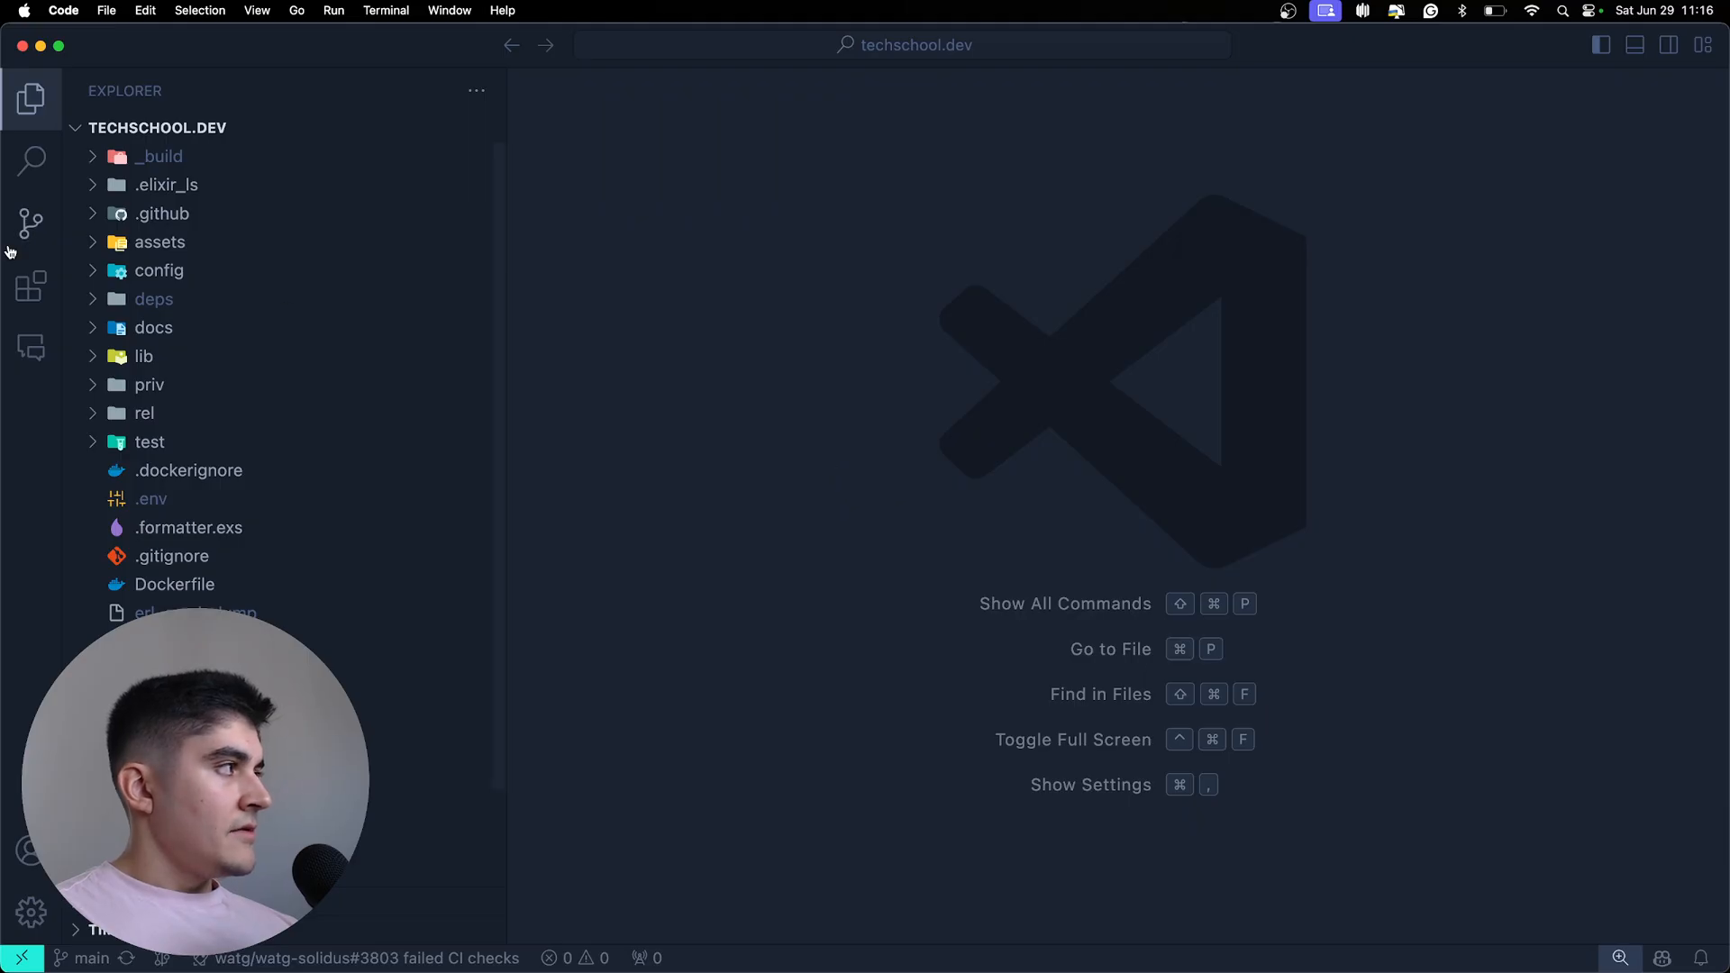
- Search the whole project for :techschool
left_click(30, 162)
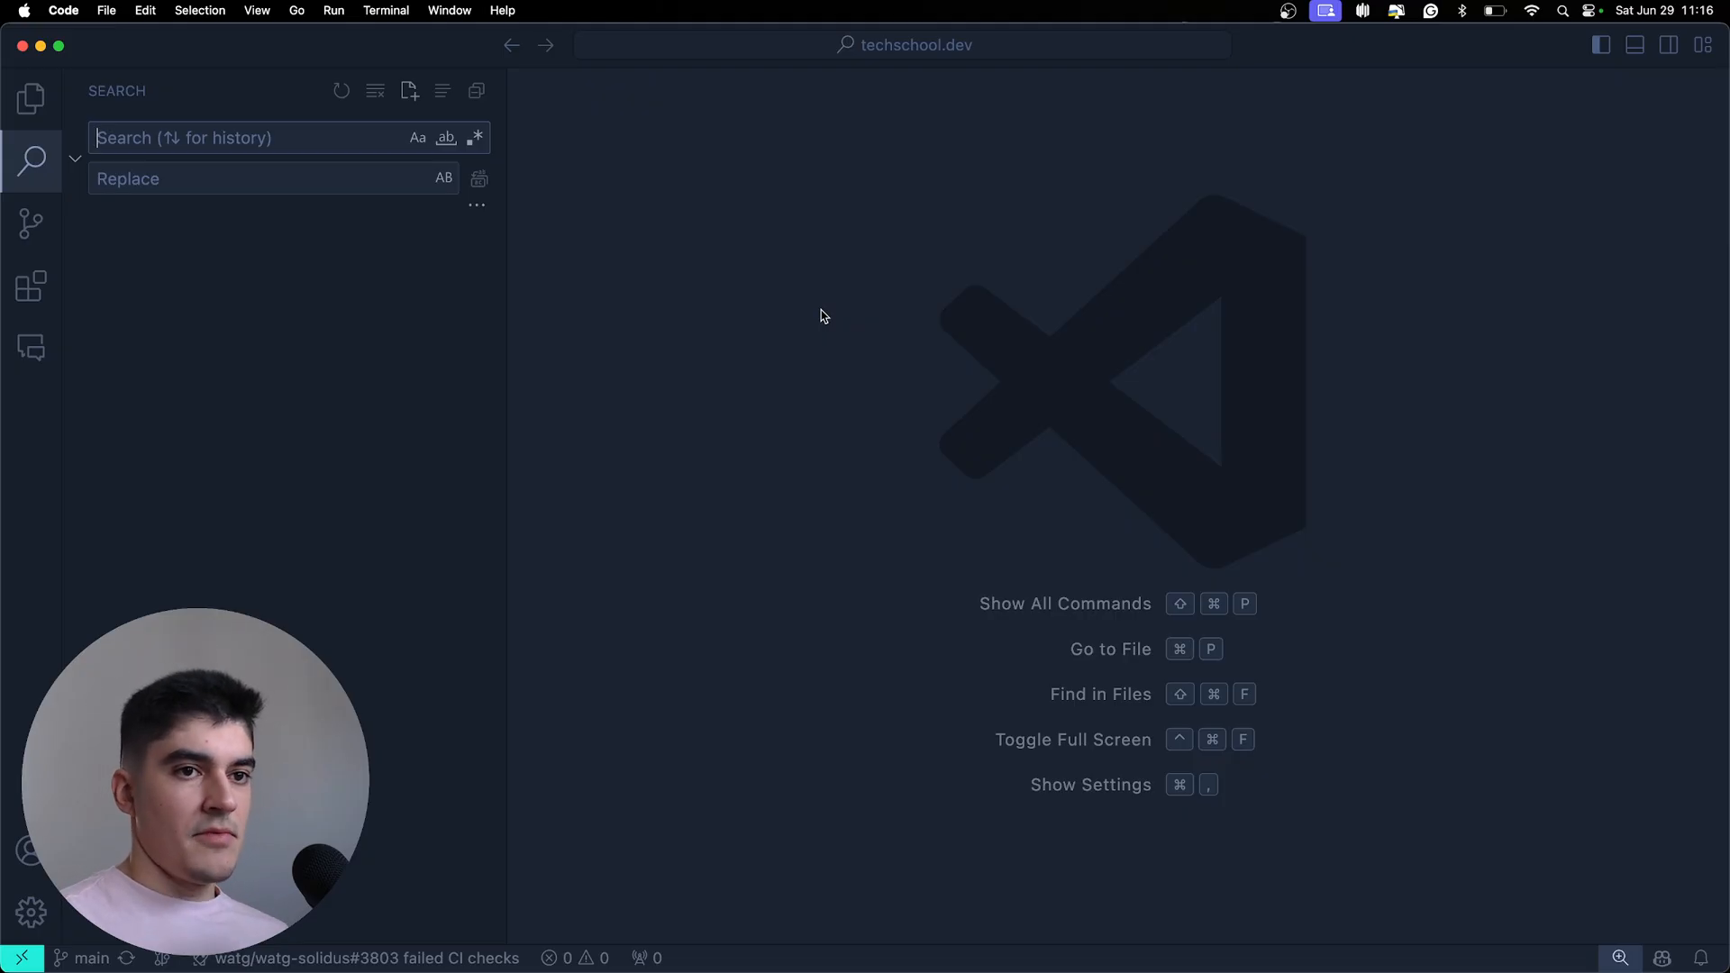
type(":")
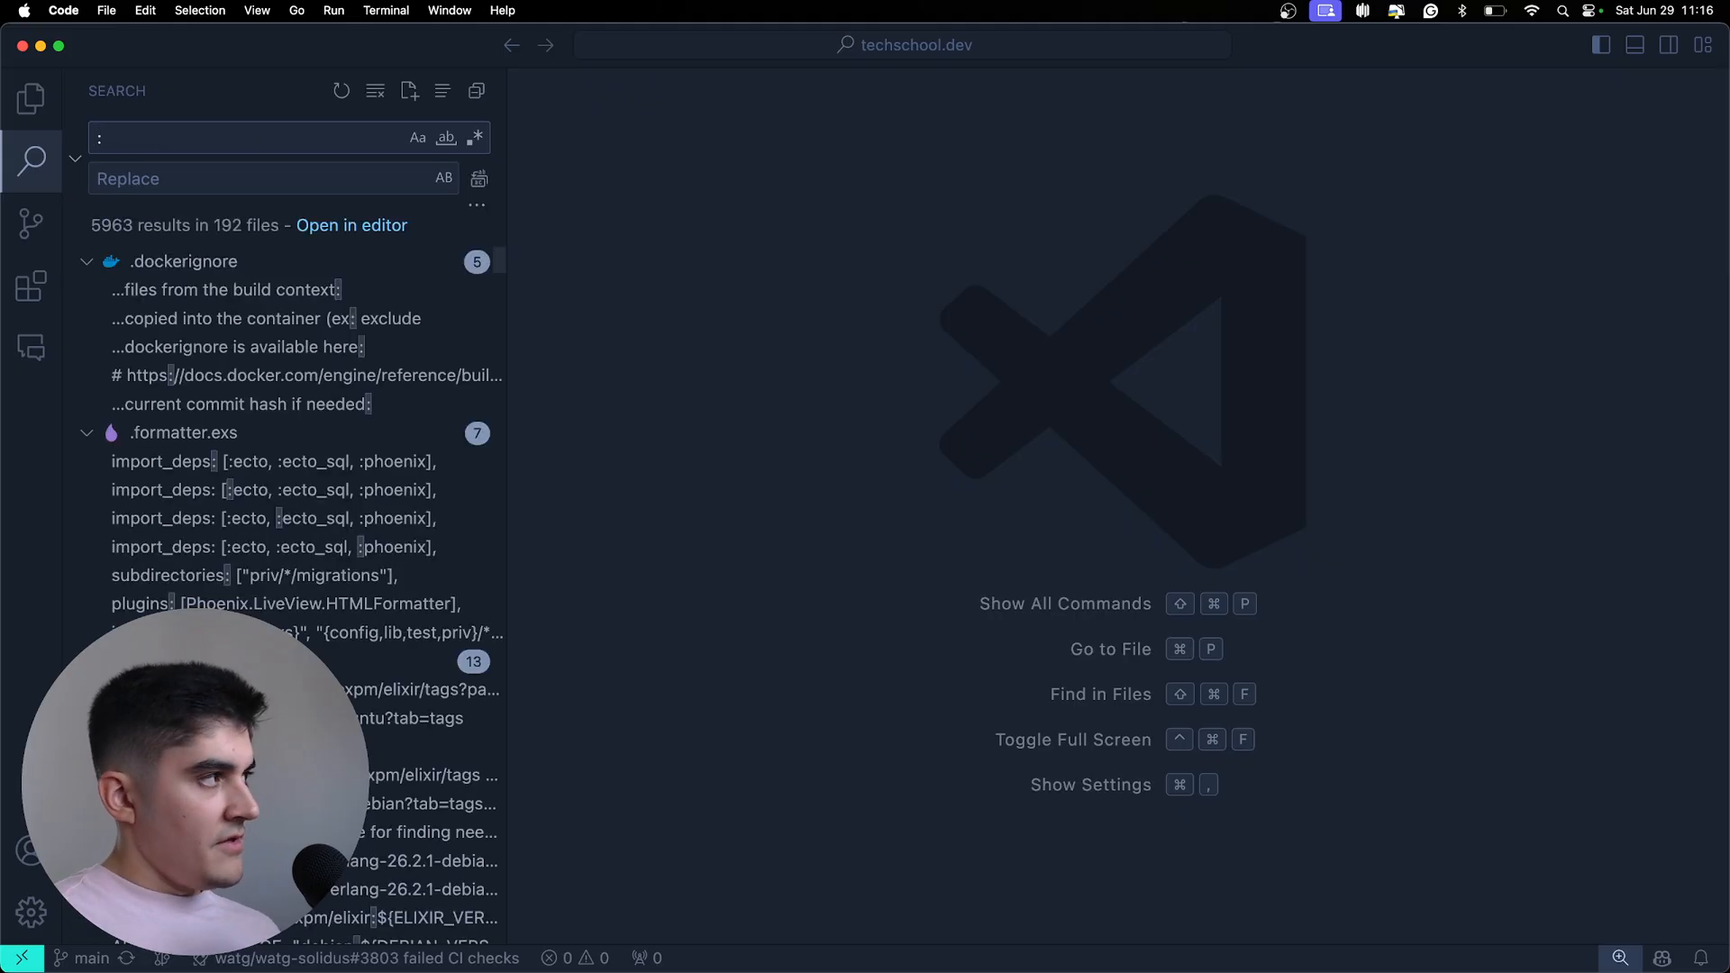
type("techschool")
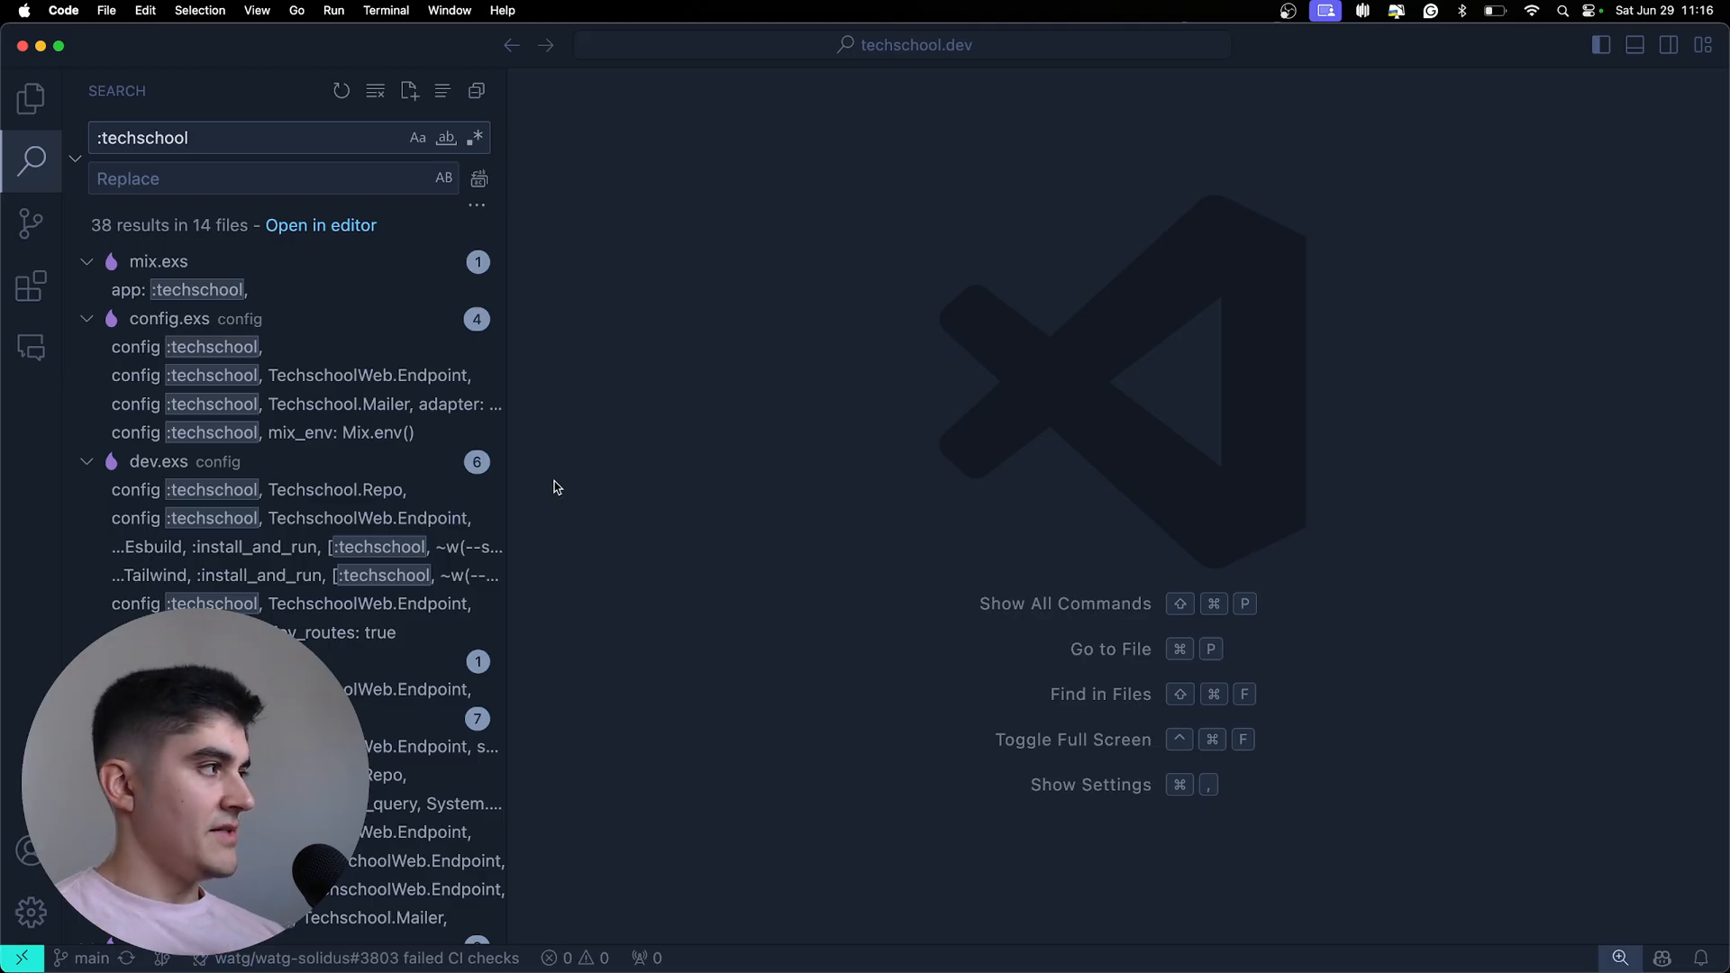
- View the :techschool matches in mix.exs and runtime.exs, then close runtime.exs
left_click(183, 289)
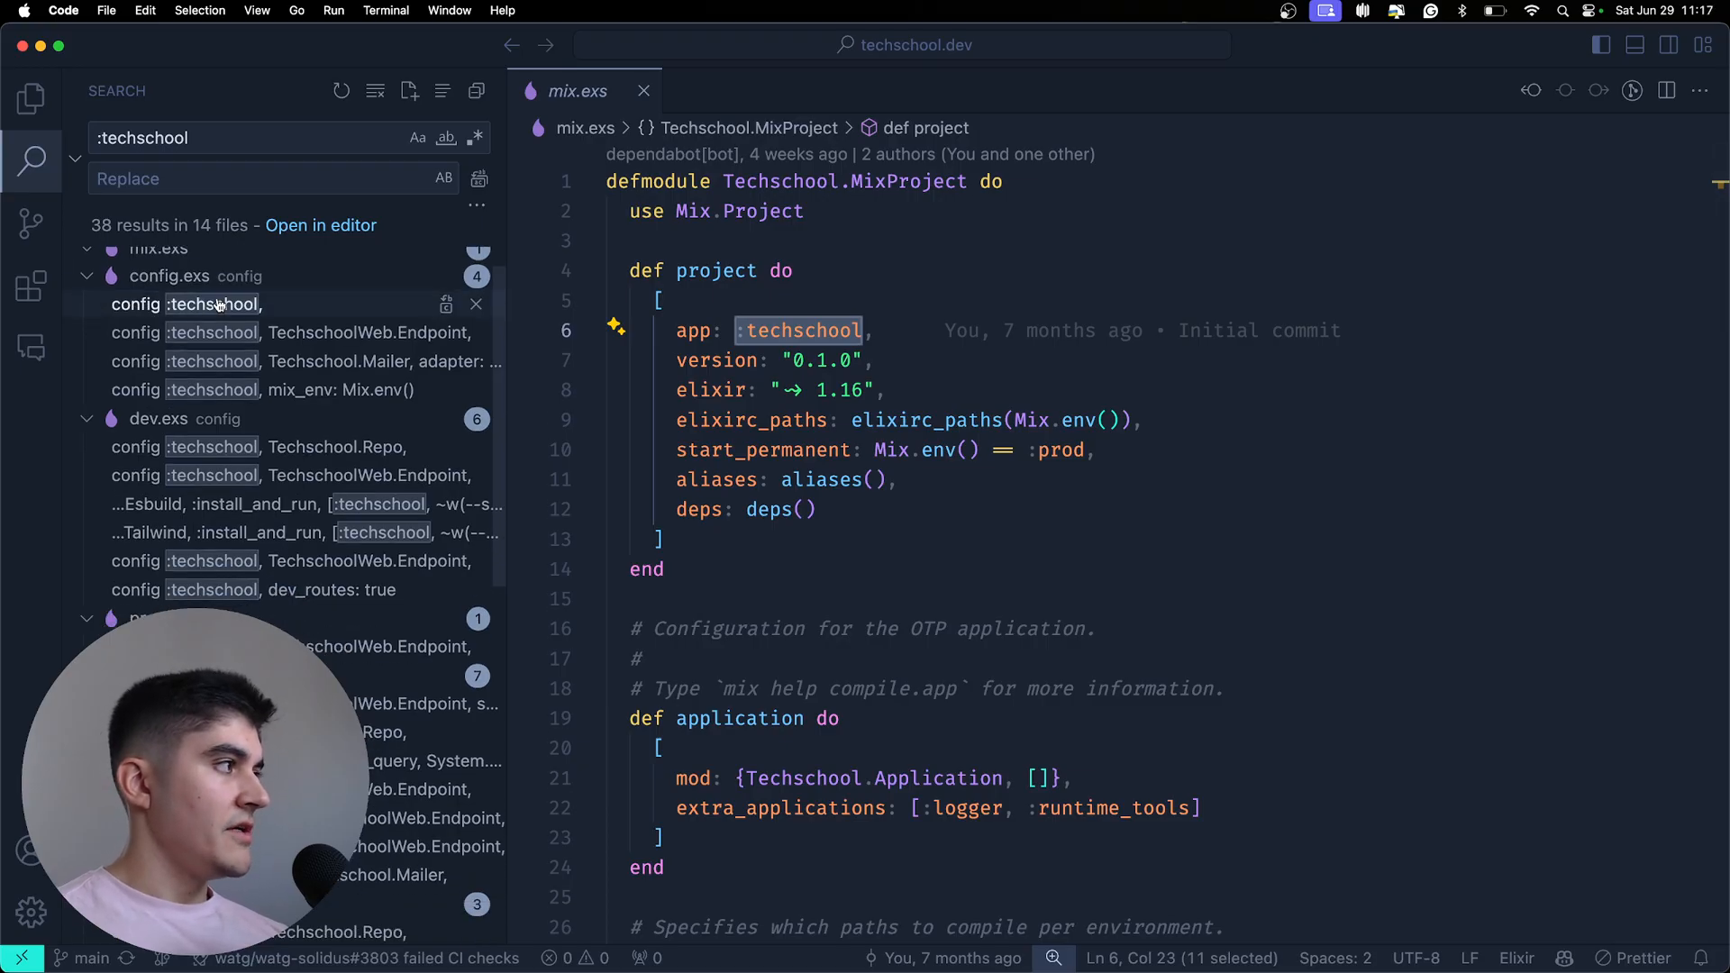
scroll("down", 3)
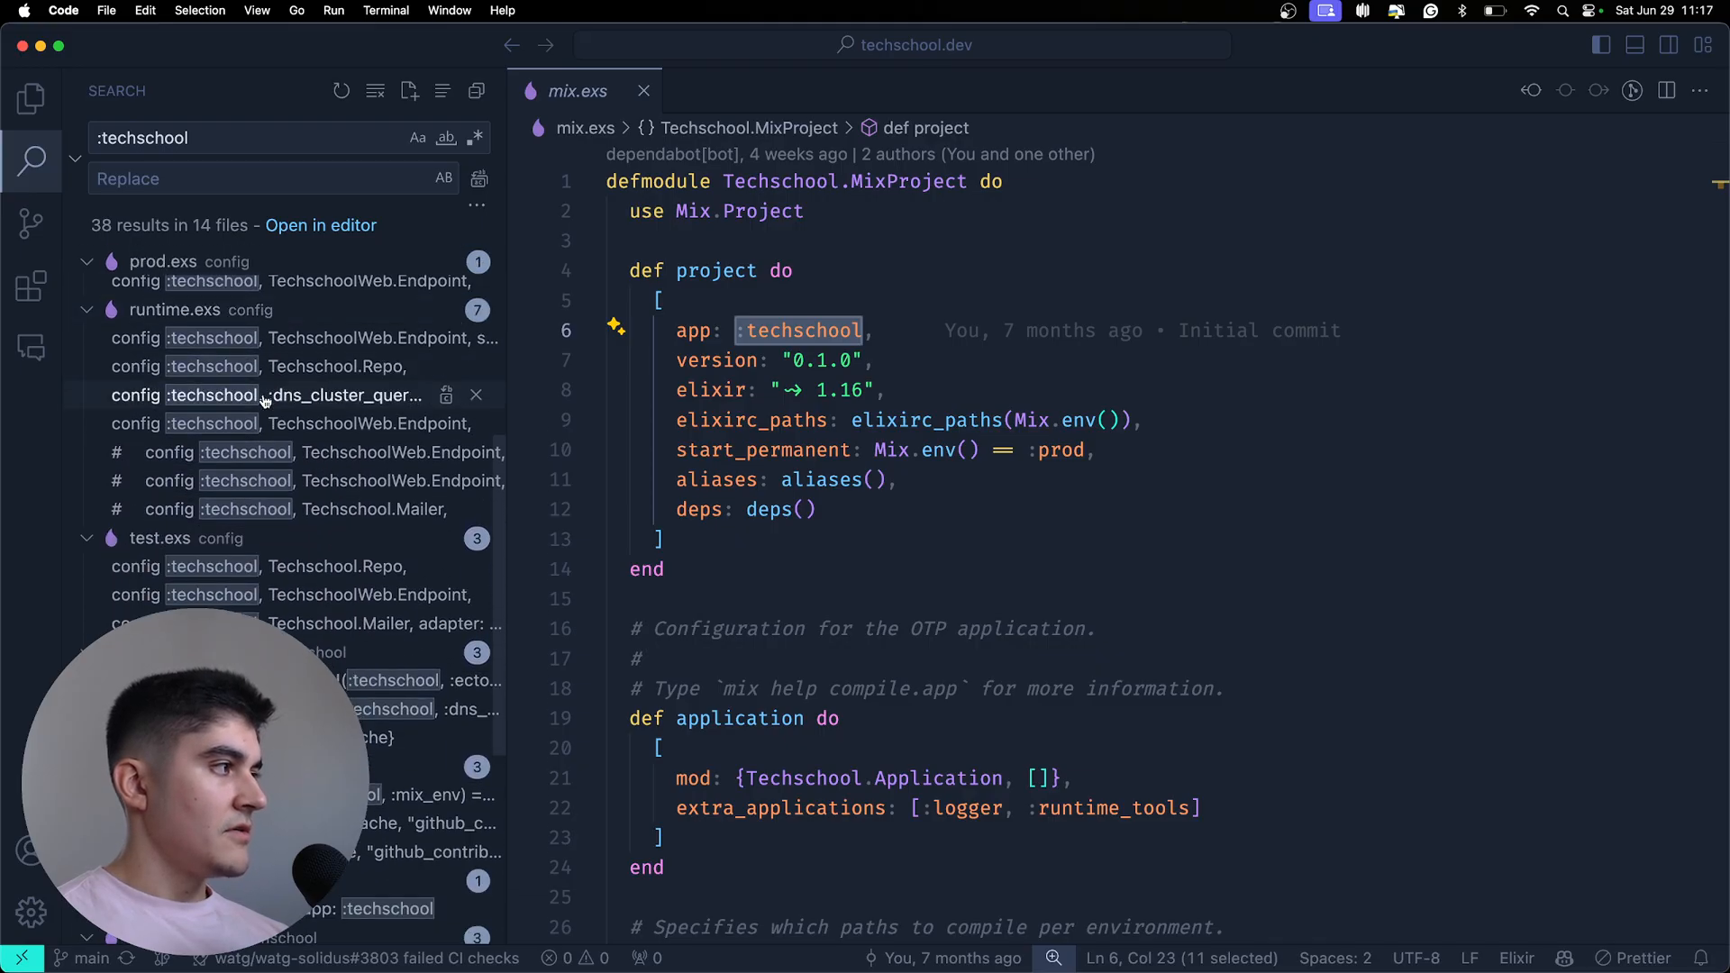
left_click(265, 338)
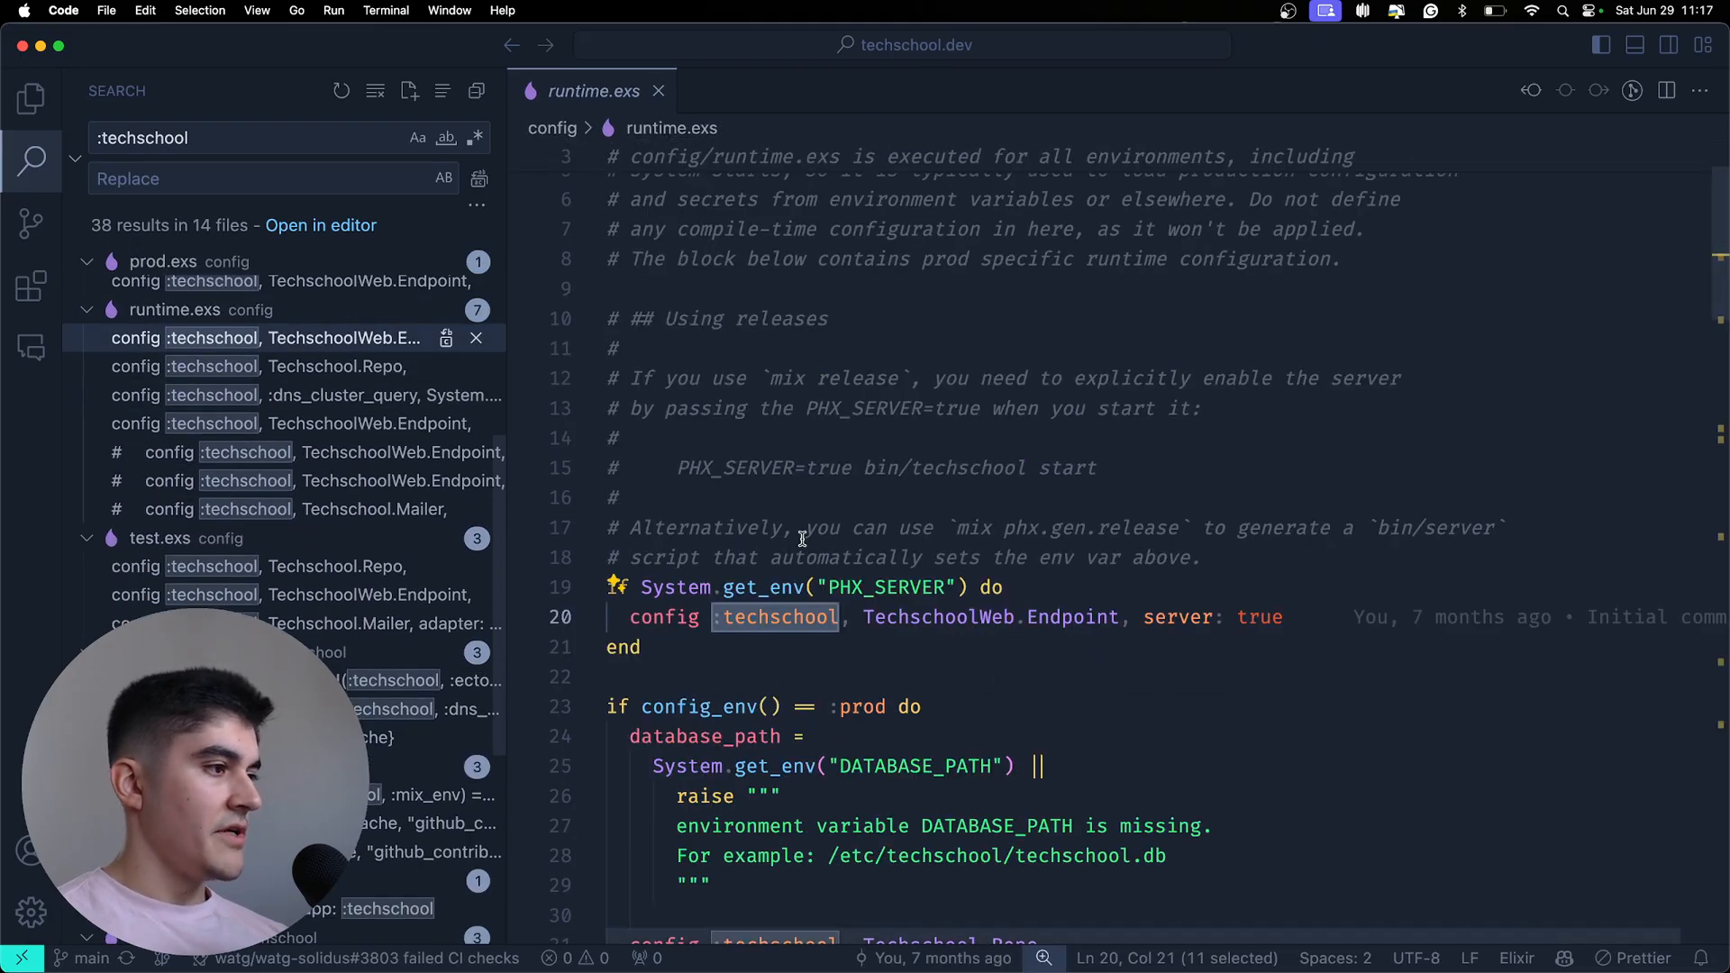
mouse_move(781, 378)
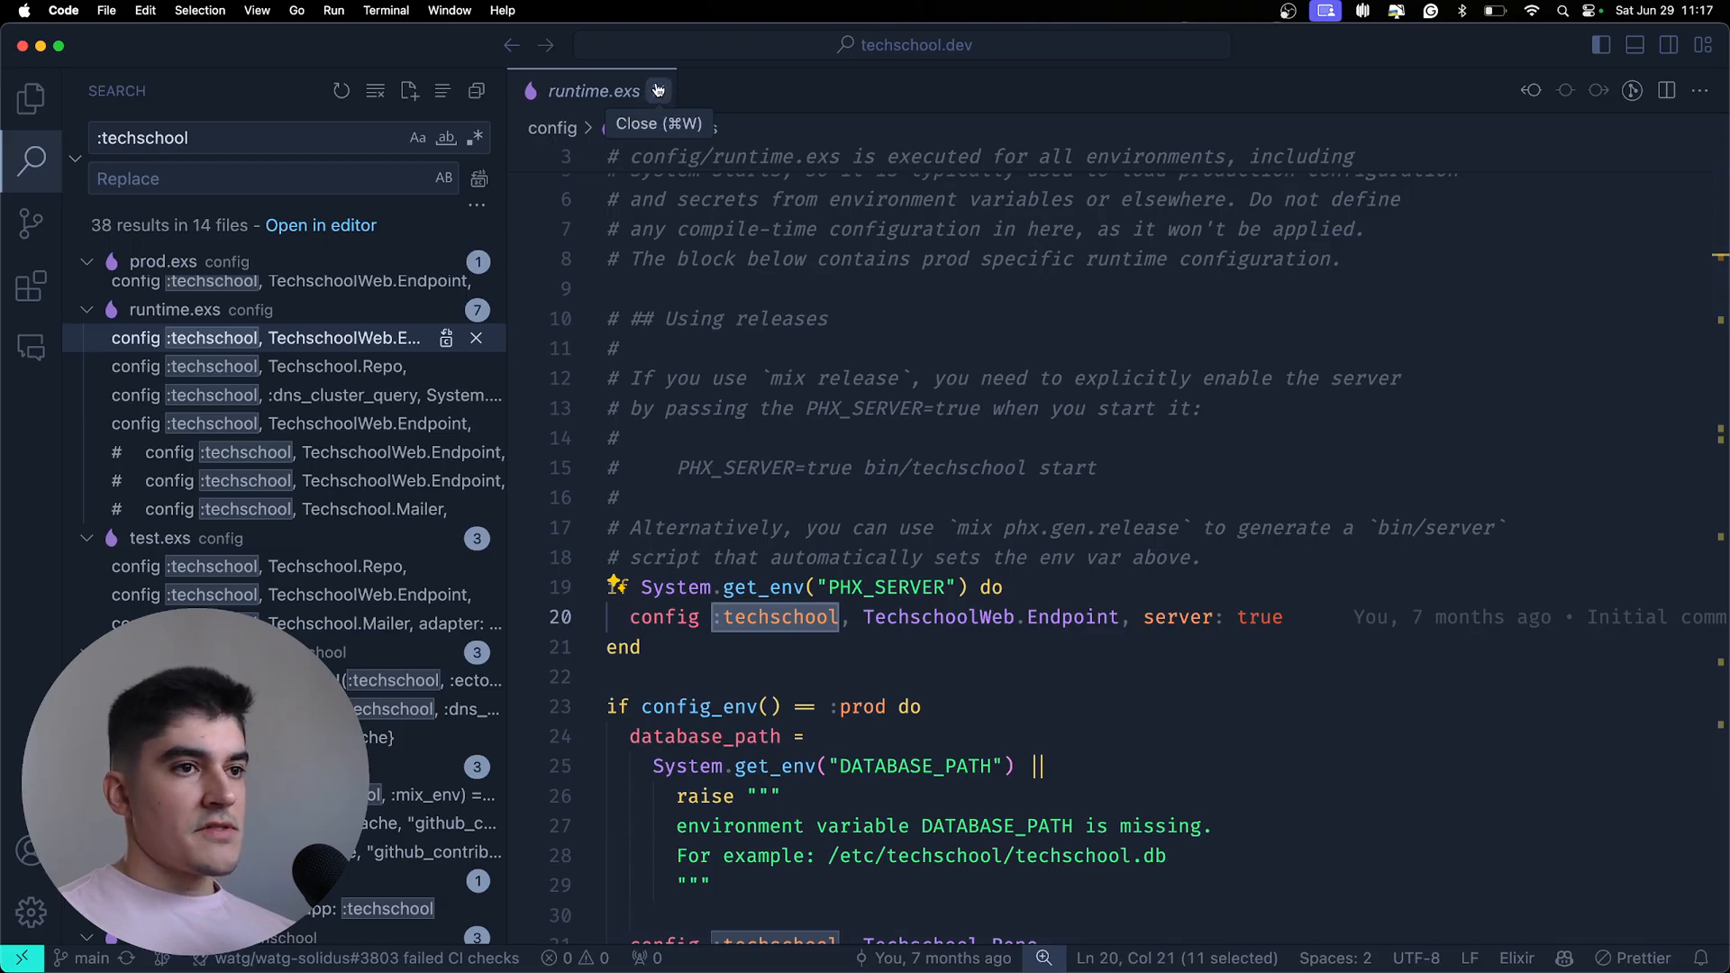
left_click(657, 90)
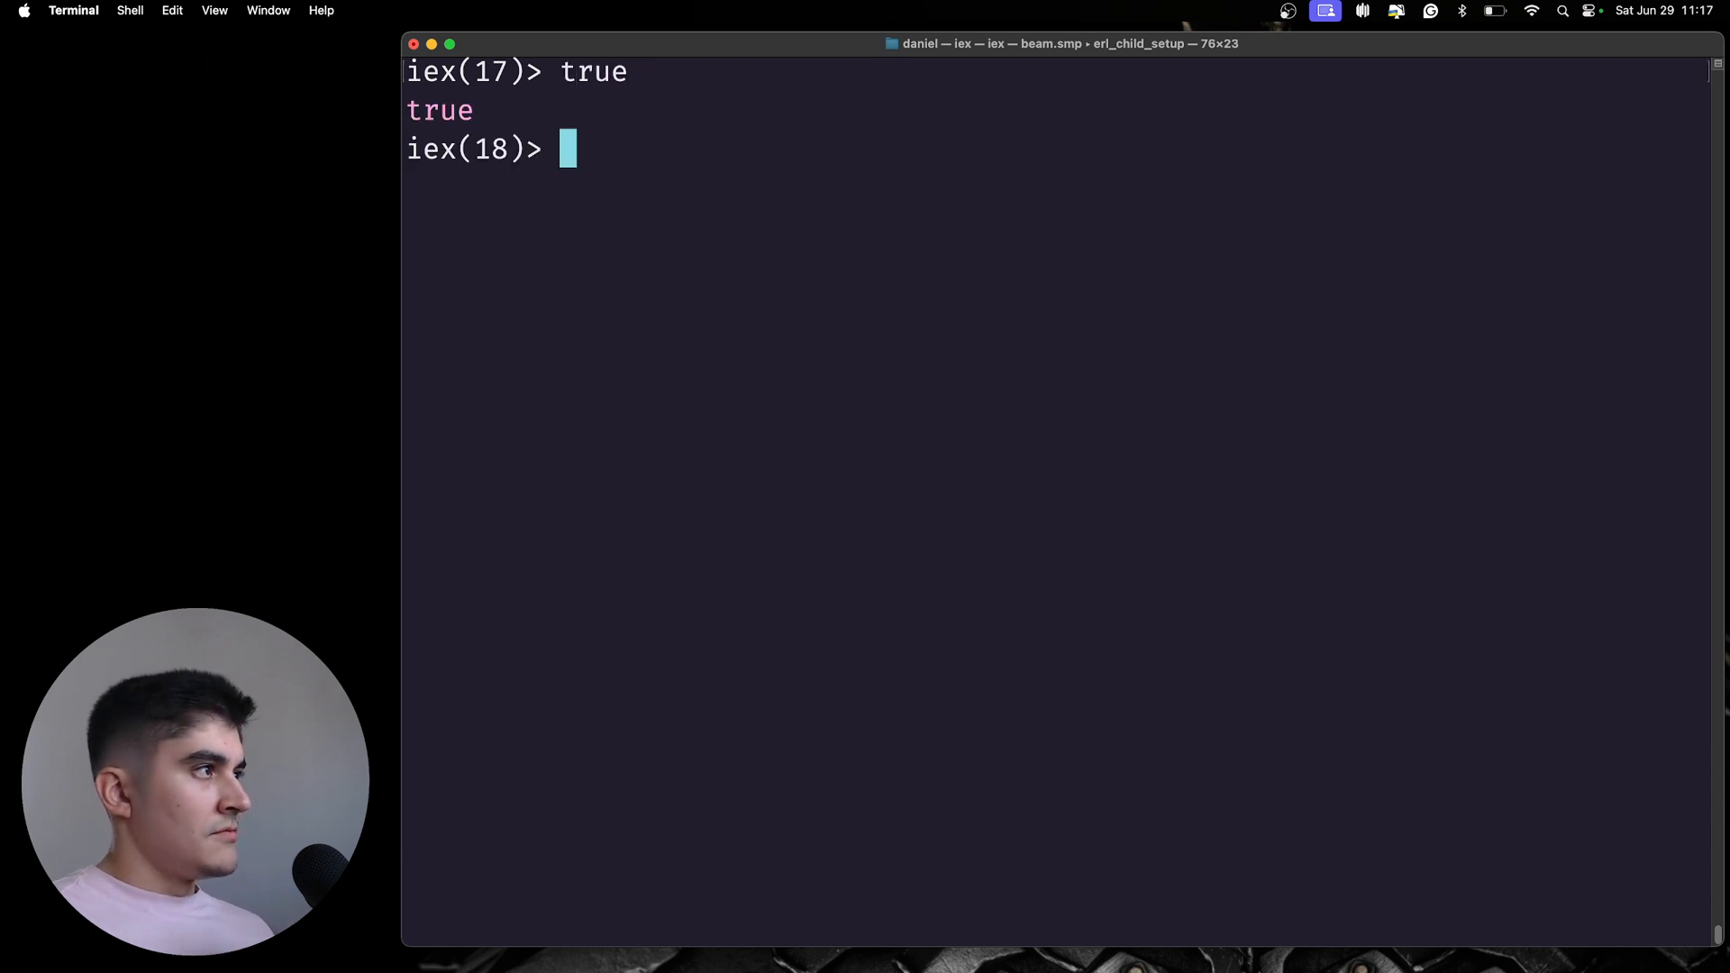
- Evaluate false, try null (undefined variable error), then try nil
type("false")
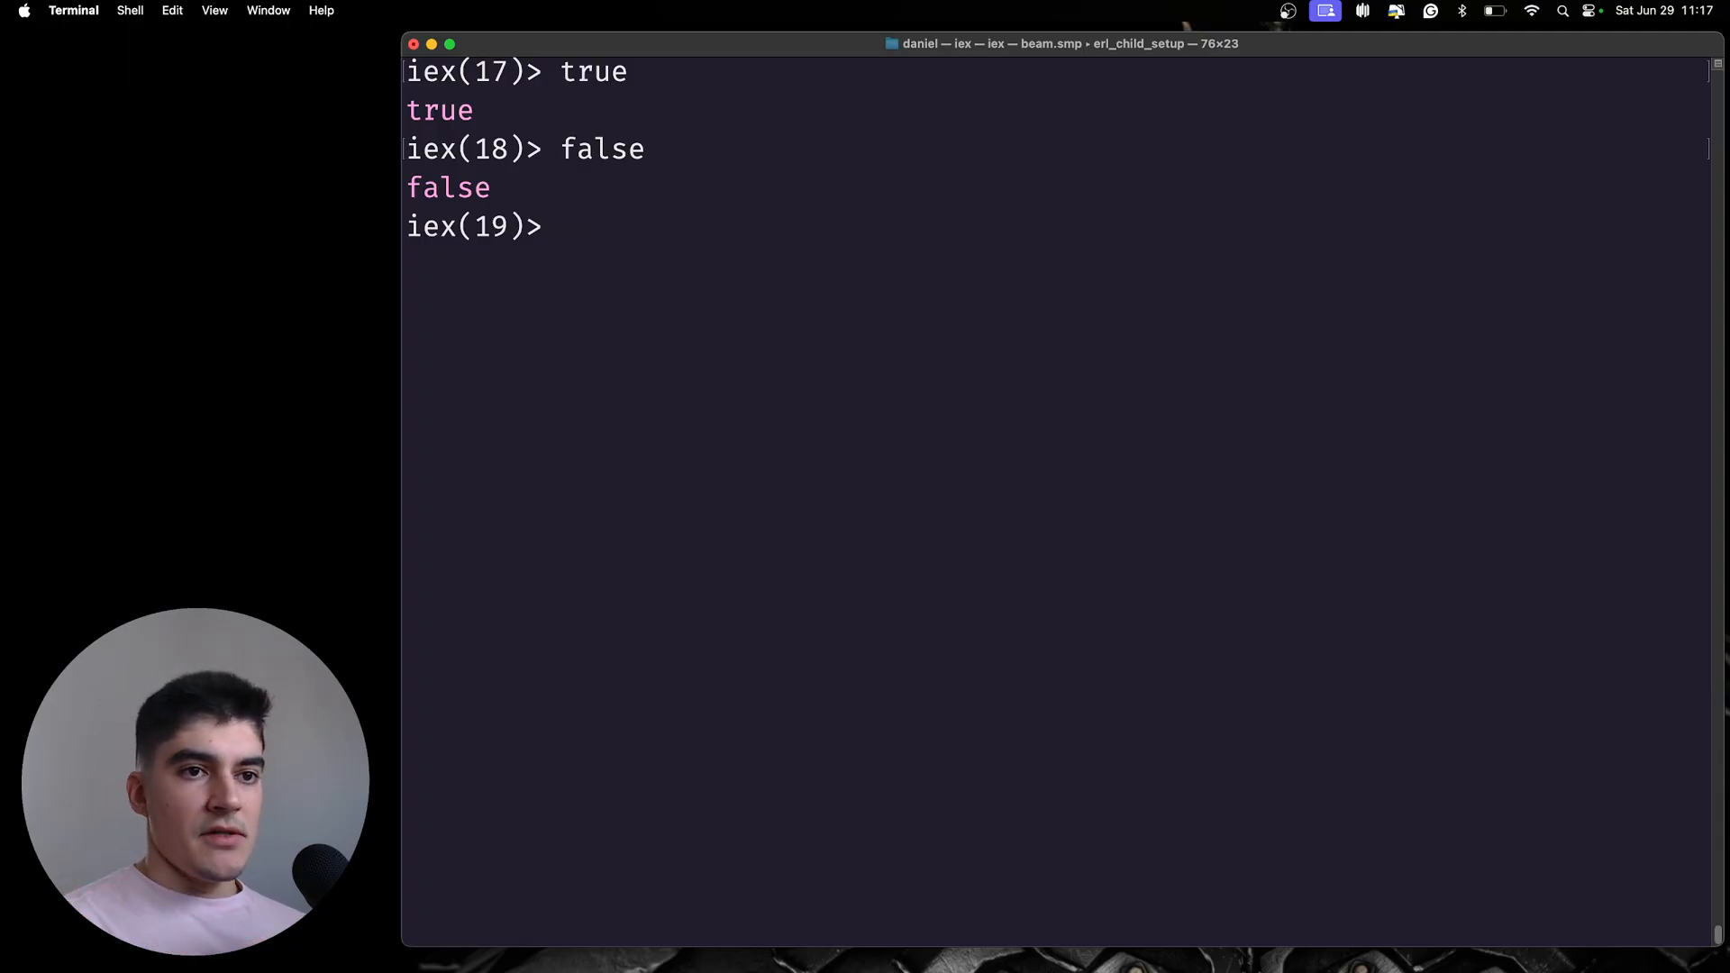
type("null")
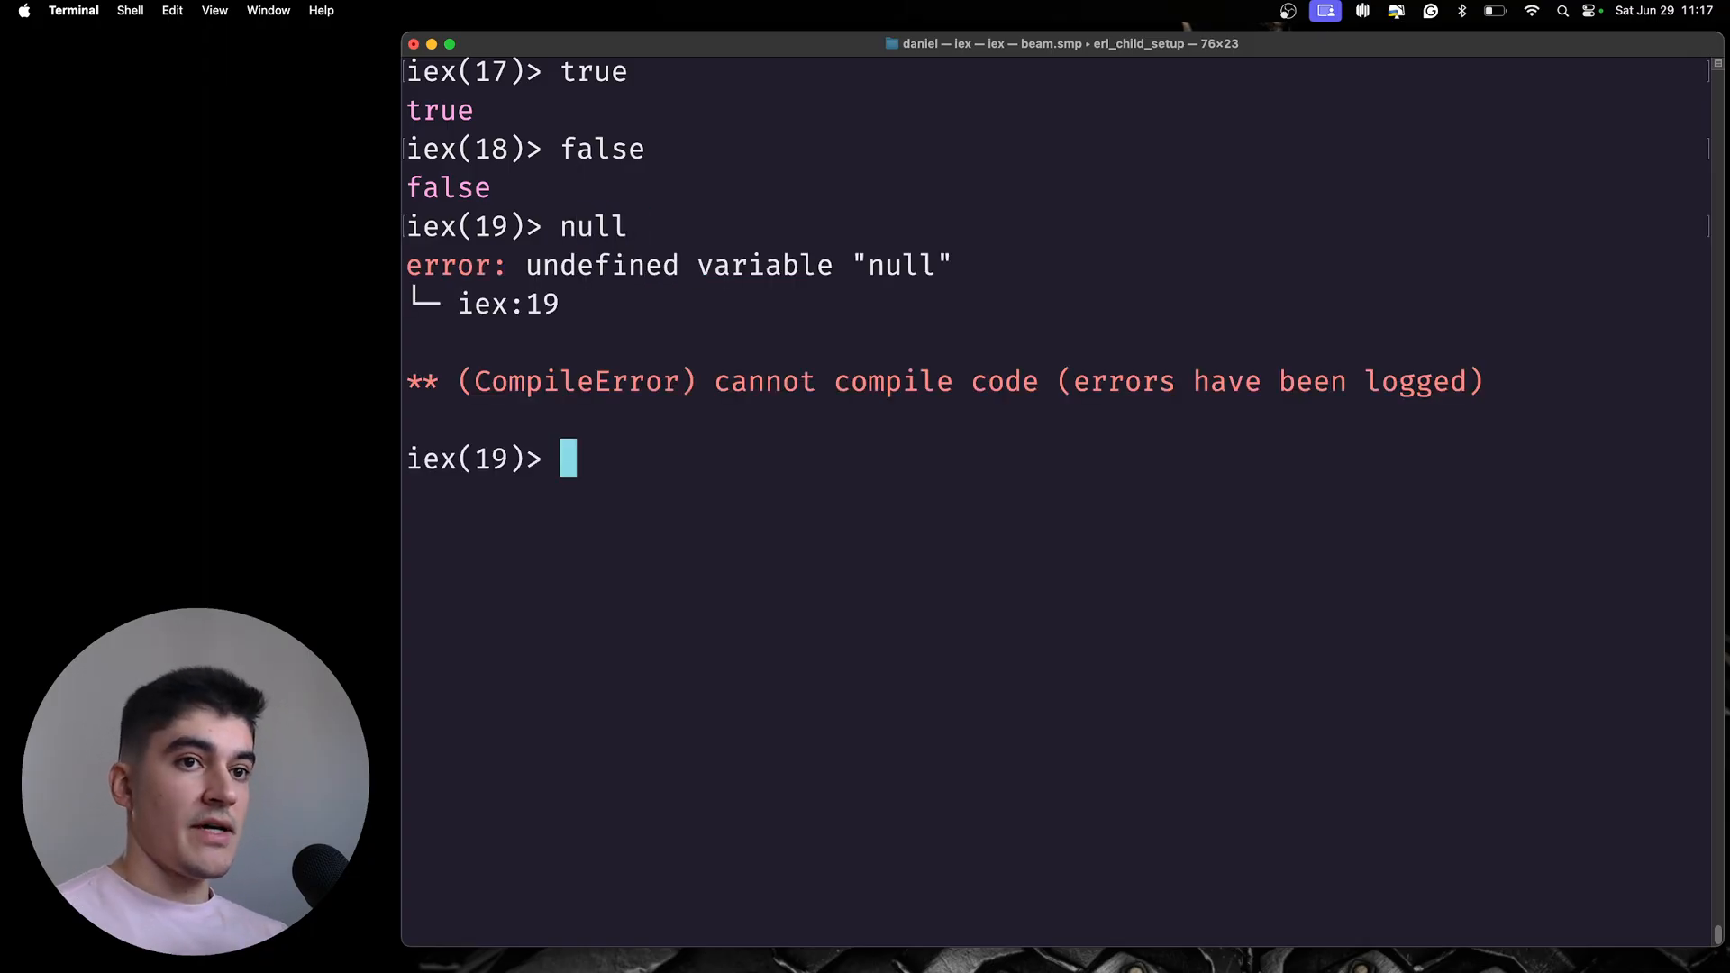
type("nil")
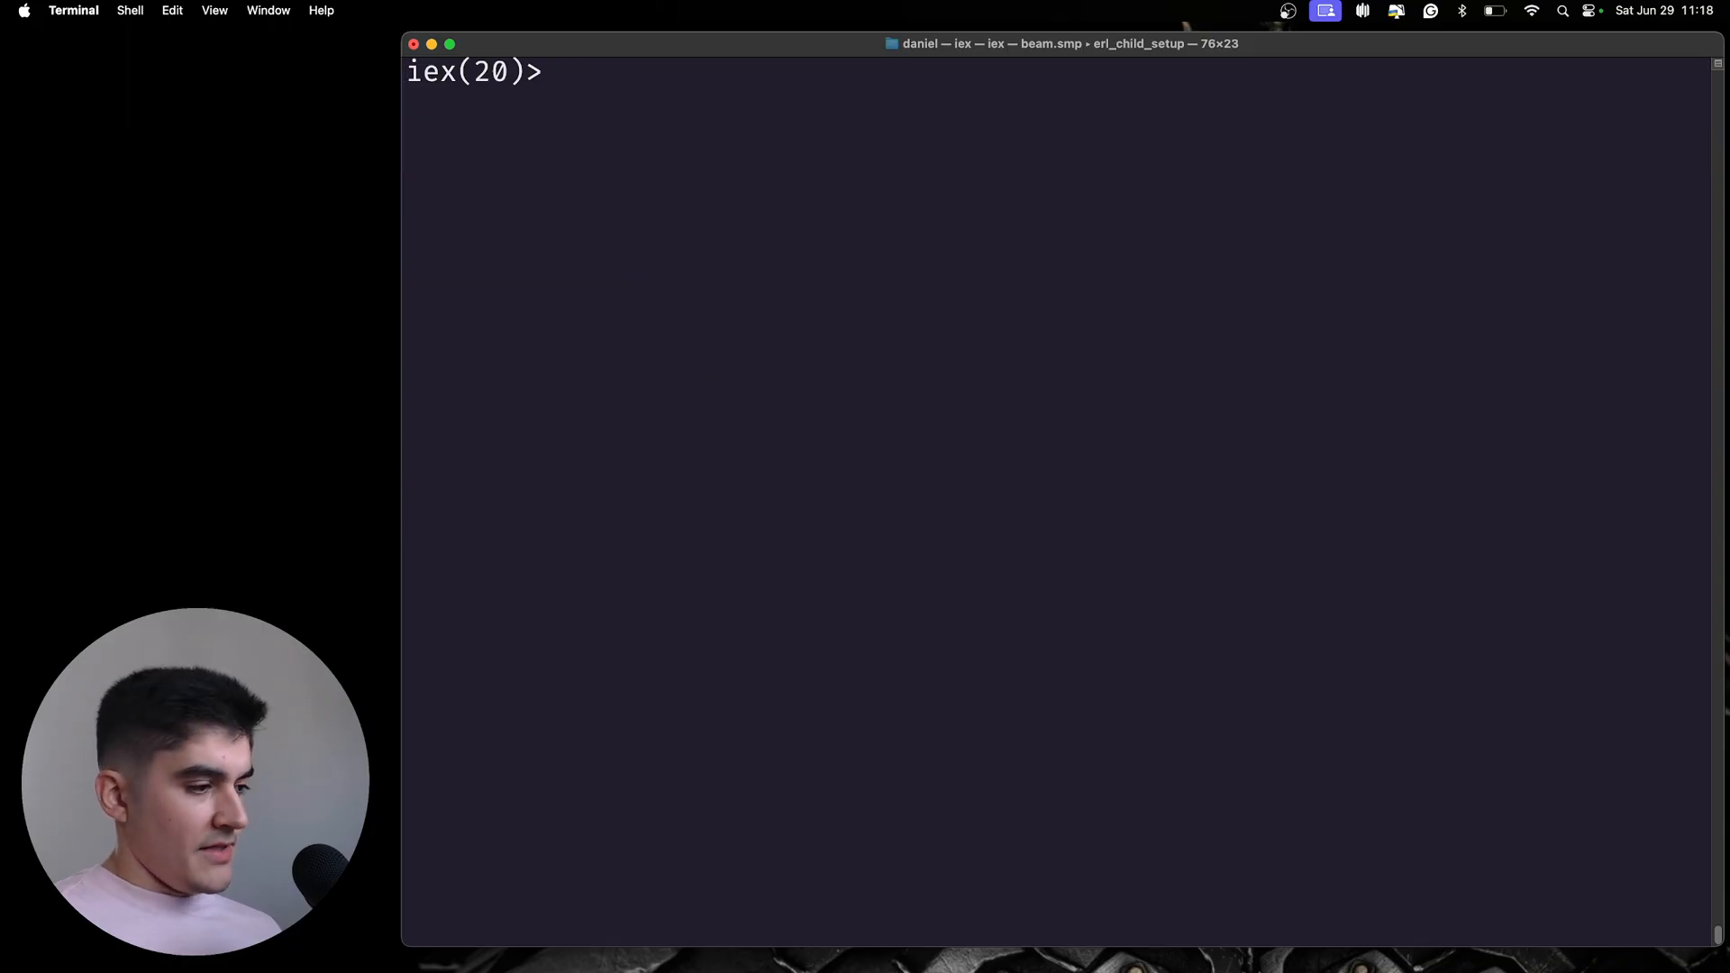
- Compare true and false with their atom forms using ==
type("true == :true")
type("f")
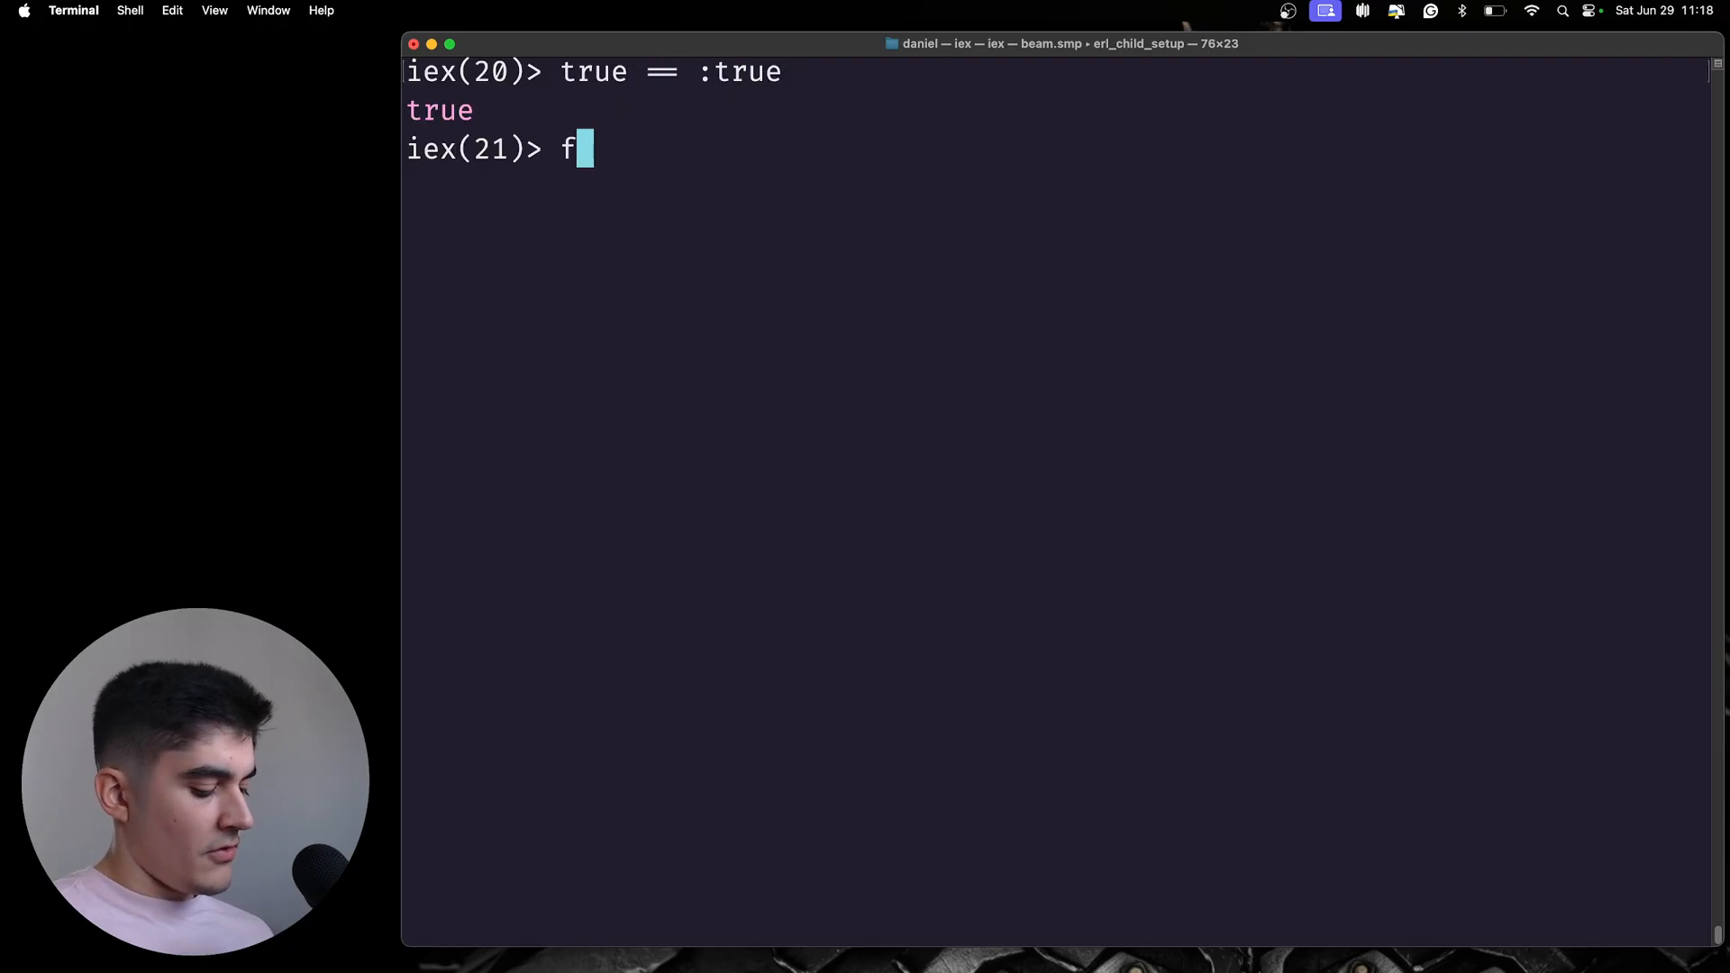
type("alse ==")
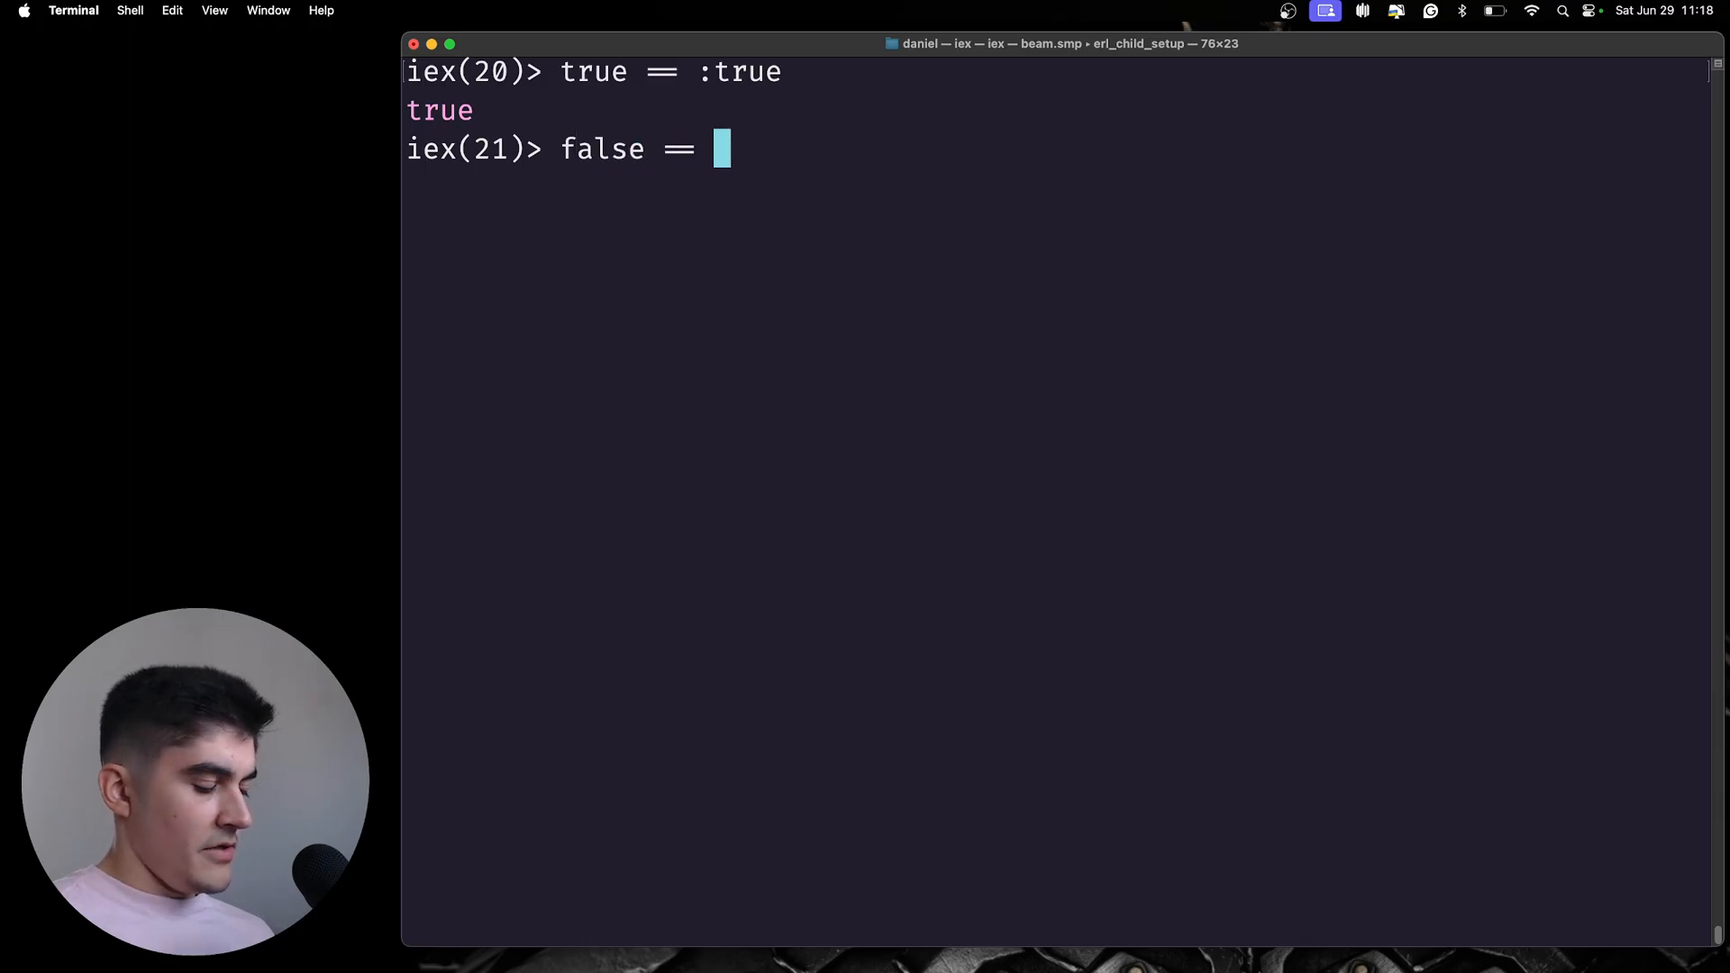
type(":false")
type("nil == :nil")
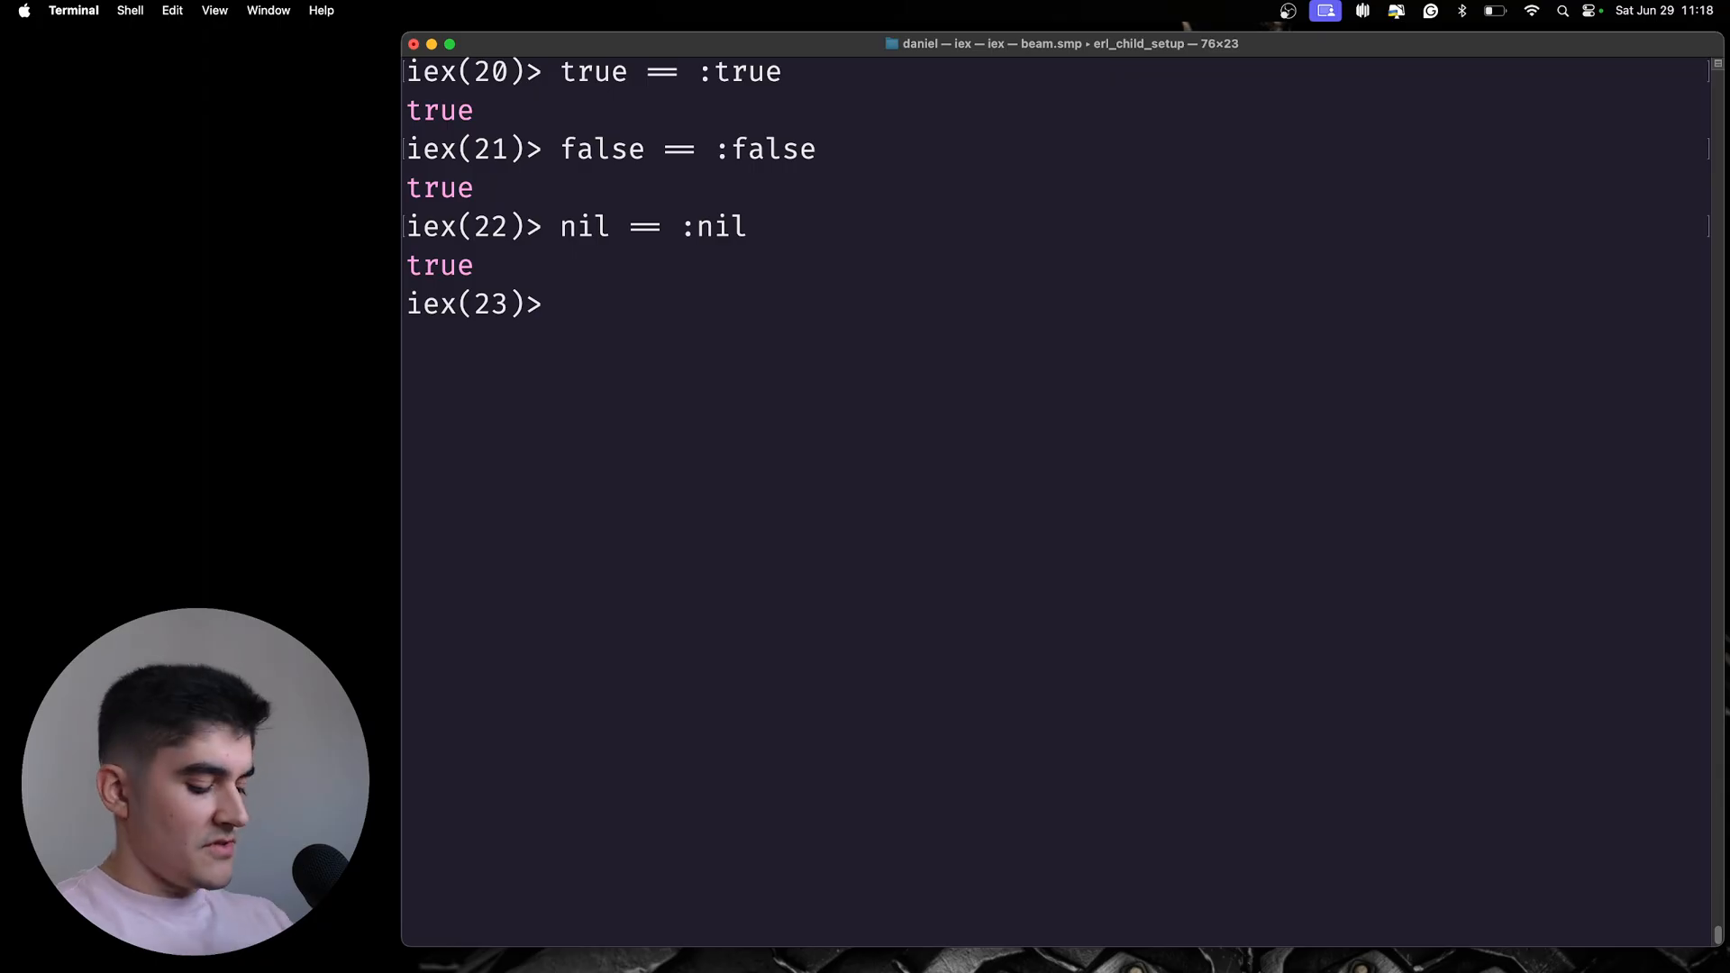
- Check that is_atom returns true for true, false and nil
type("is_atom")
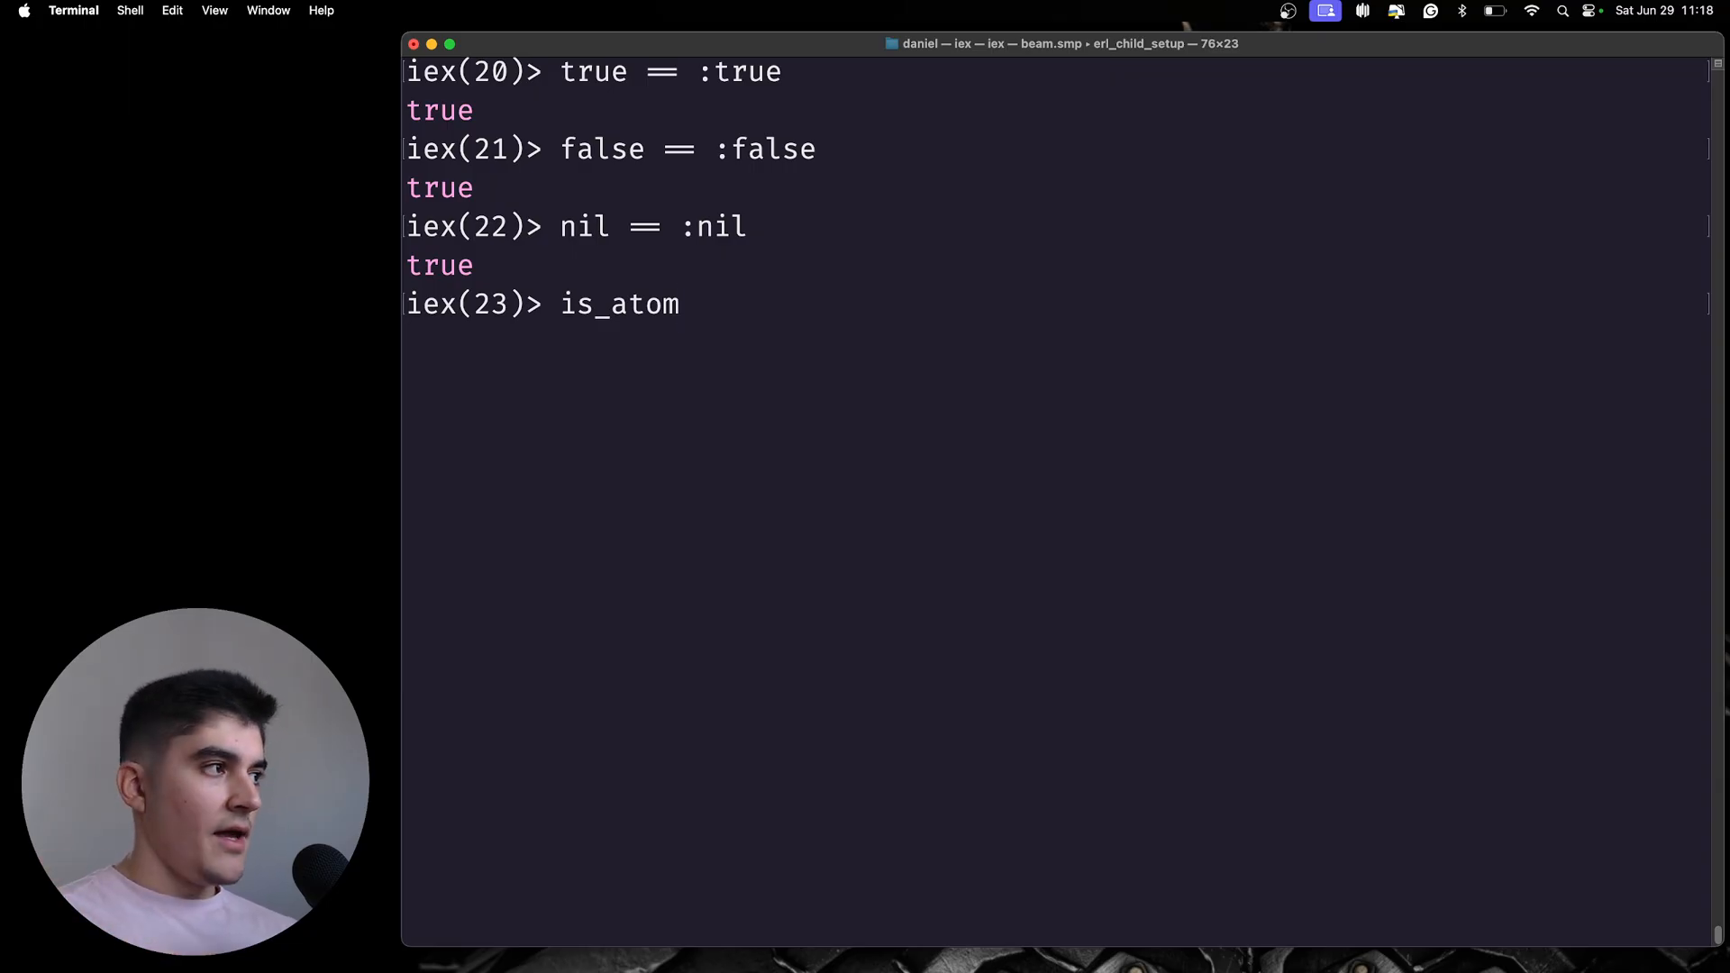
type("(")
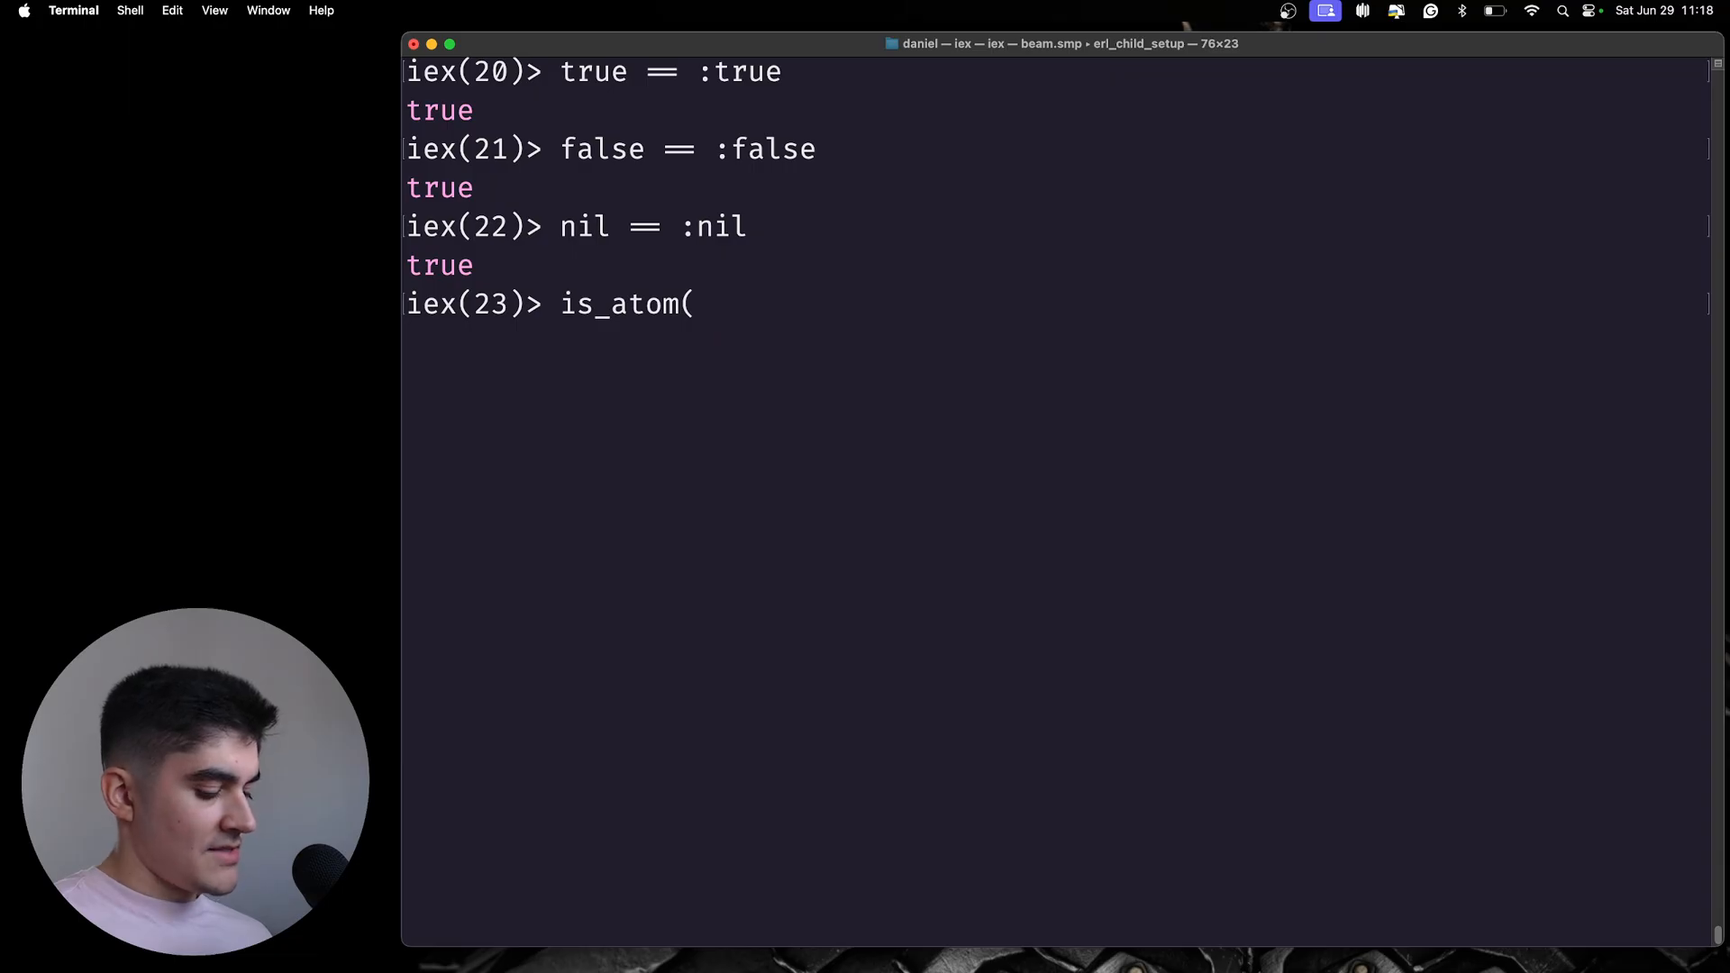
type("true)")
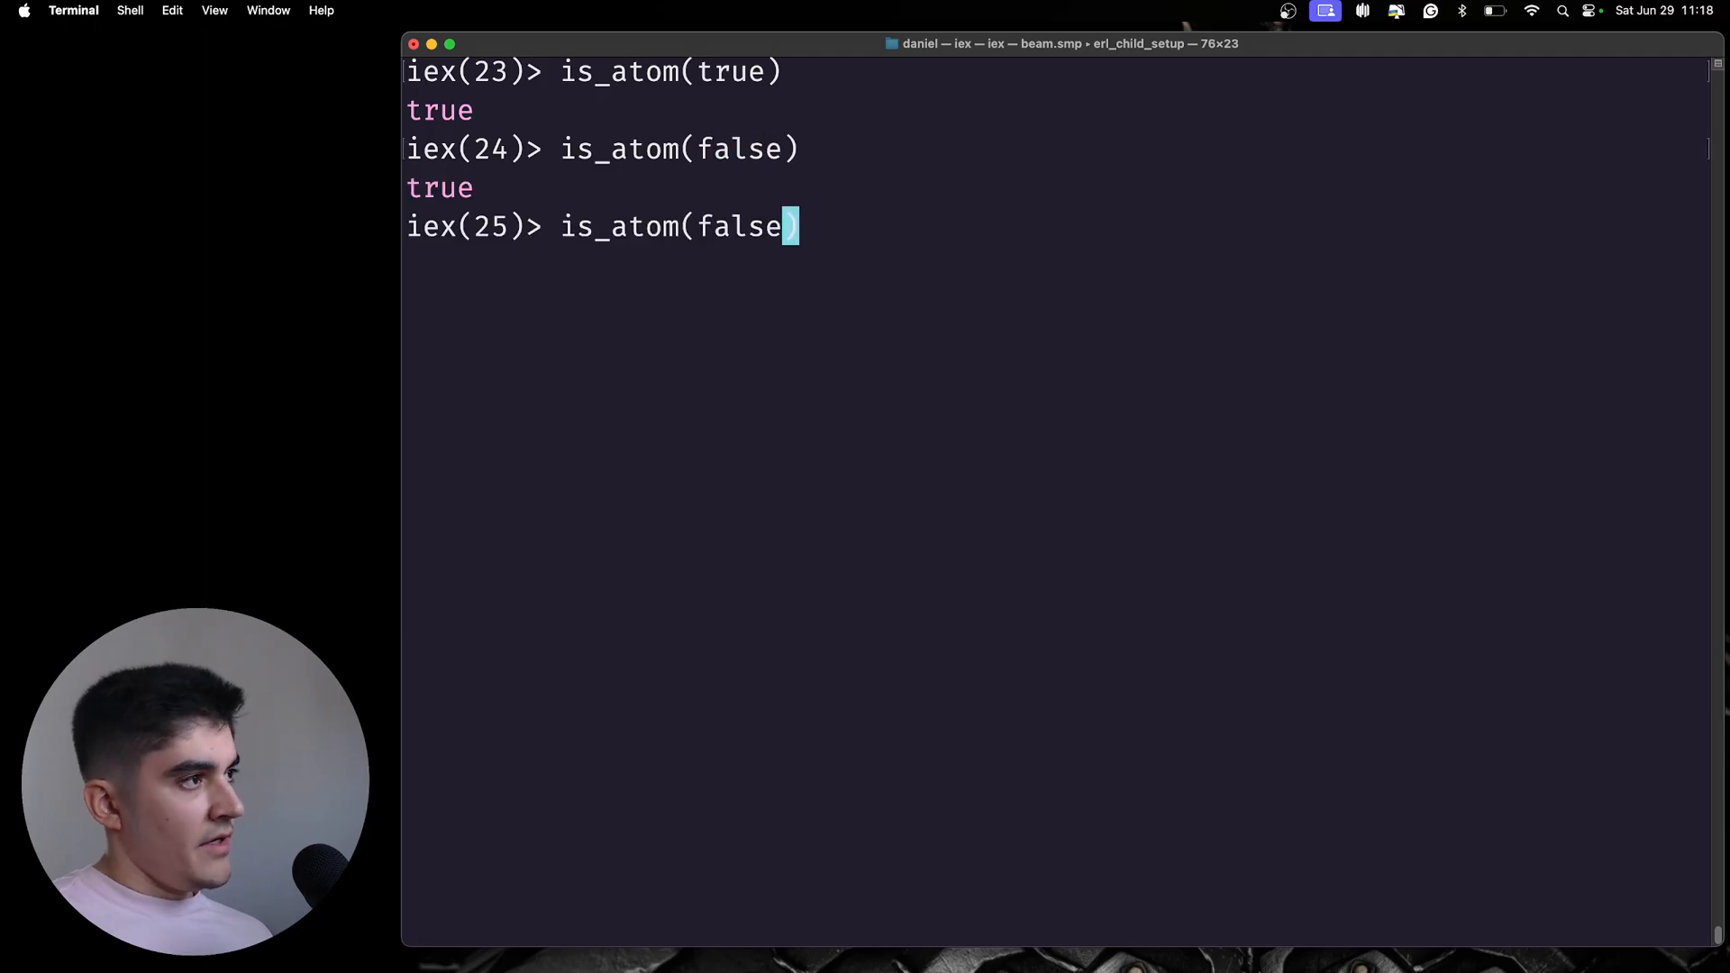
type("nil")
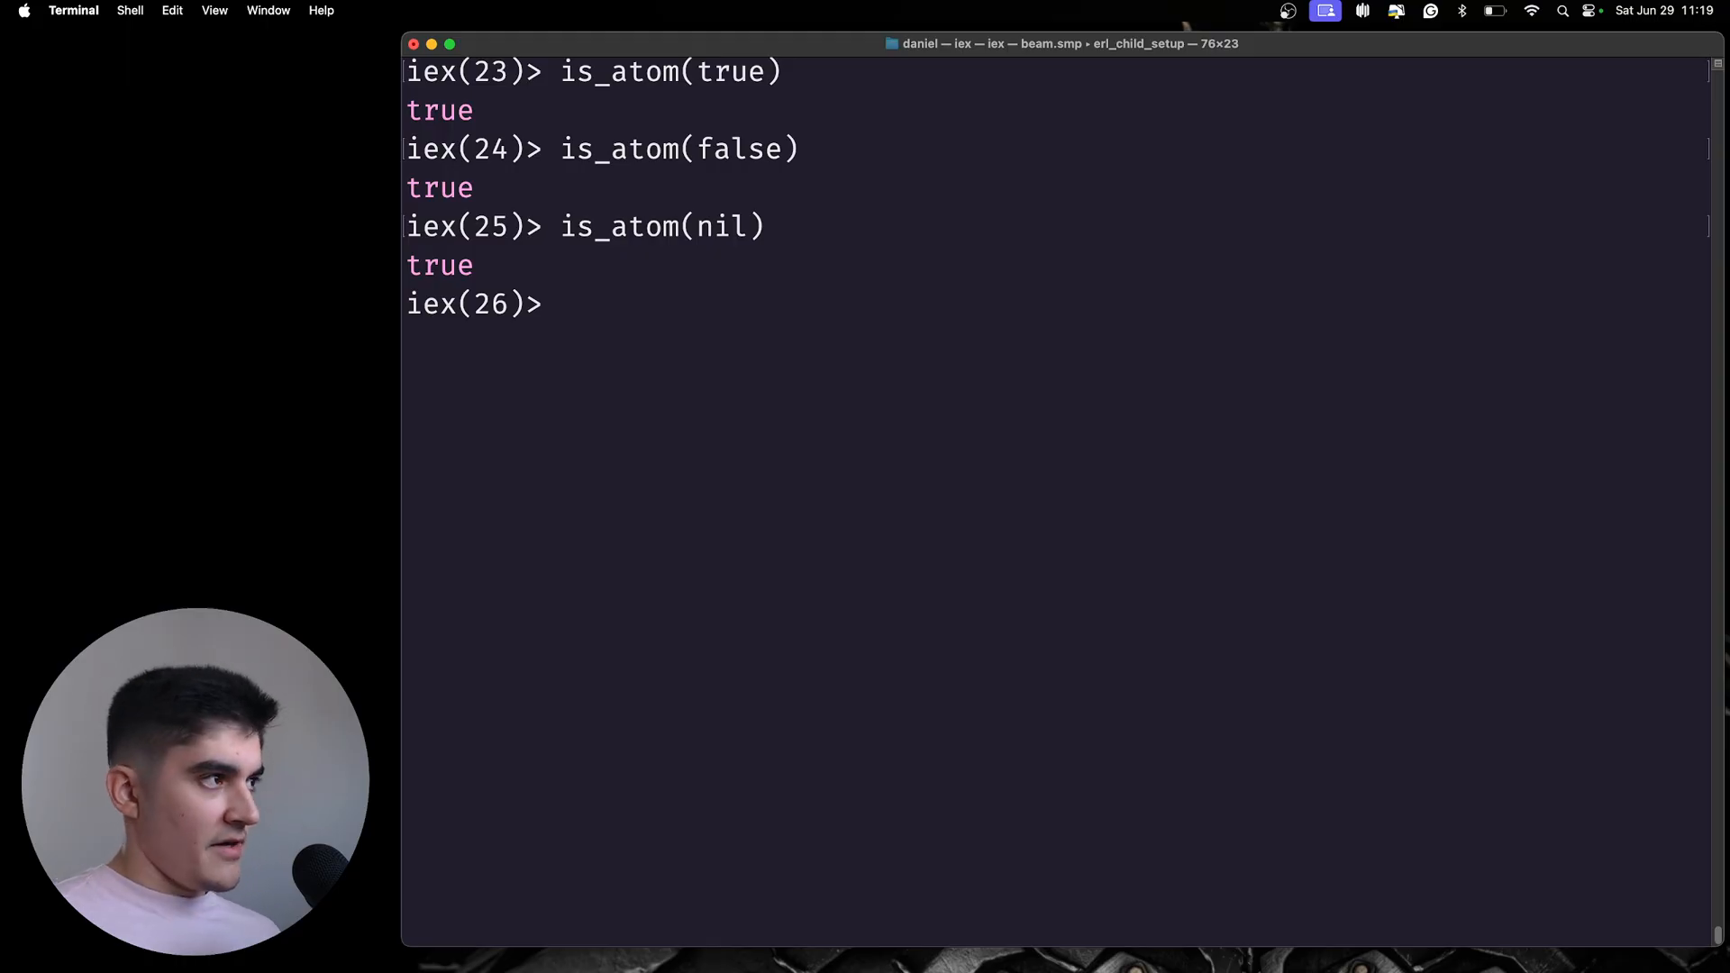
- Evaluate nil || false || "daniel", returning "daniel"
type("|| &&")
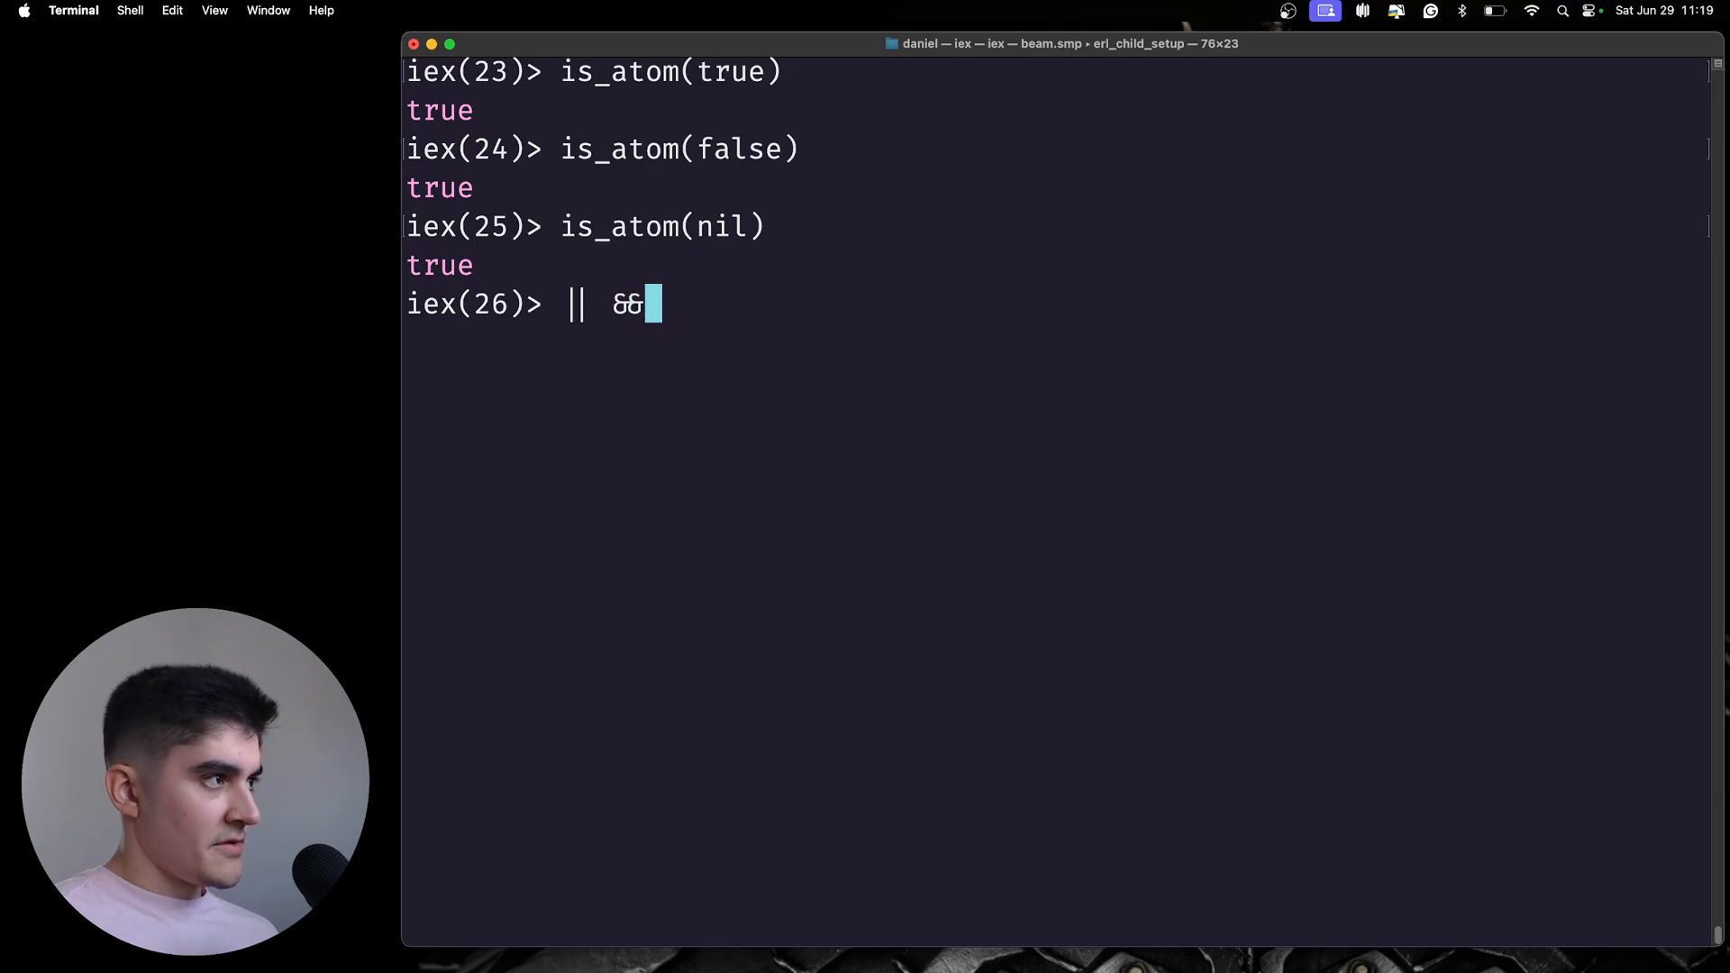
type("!")
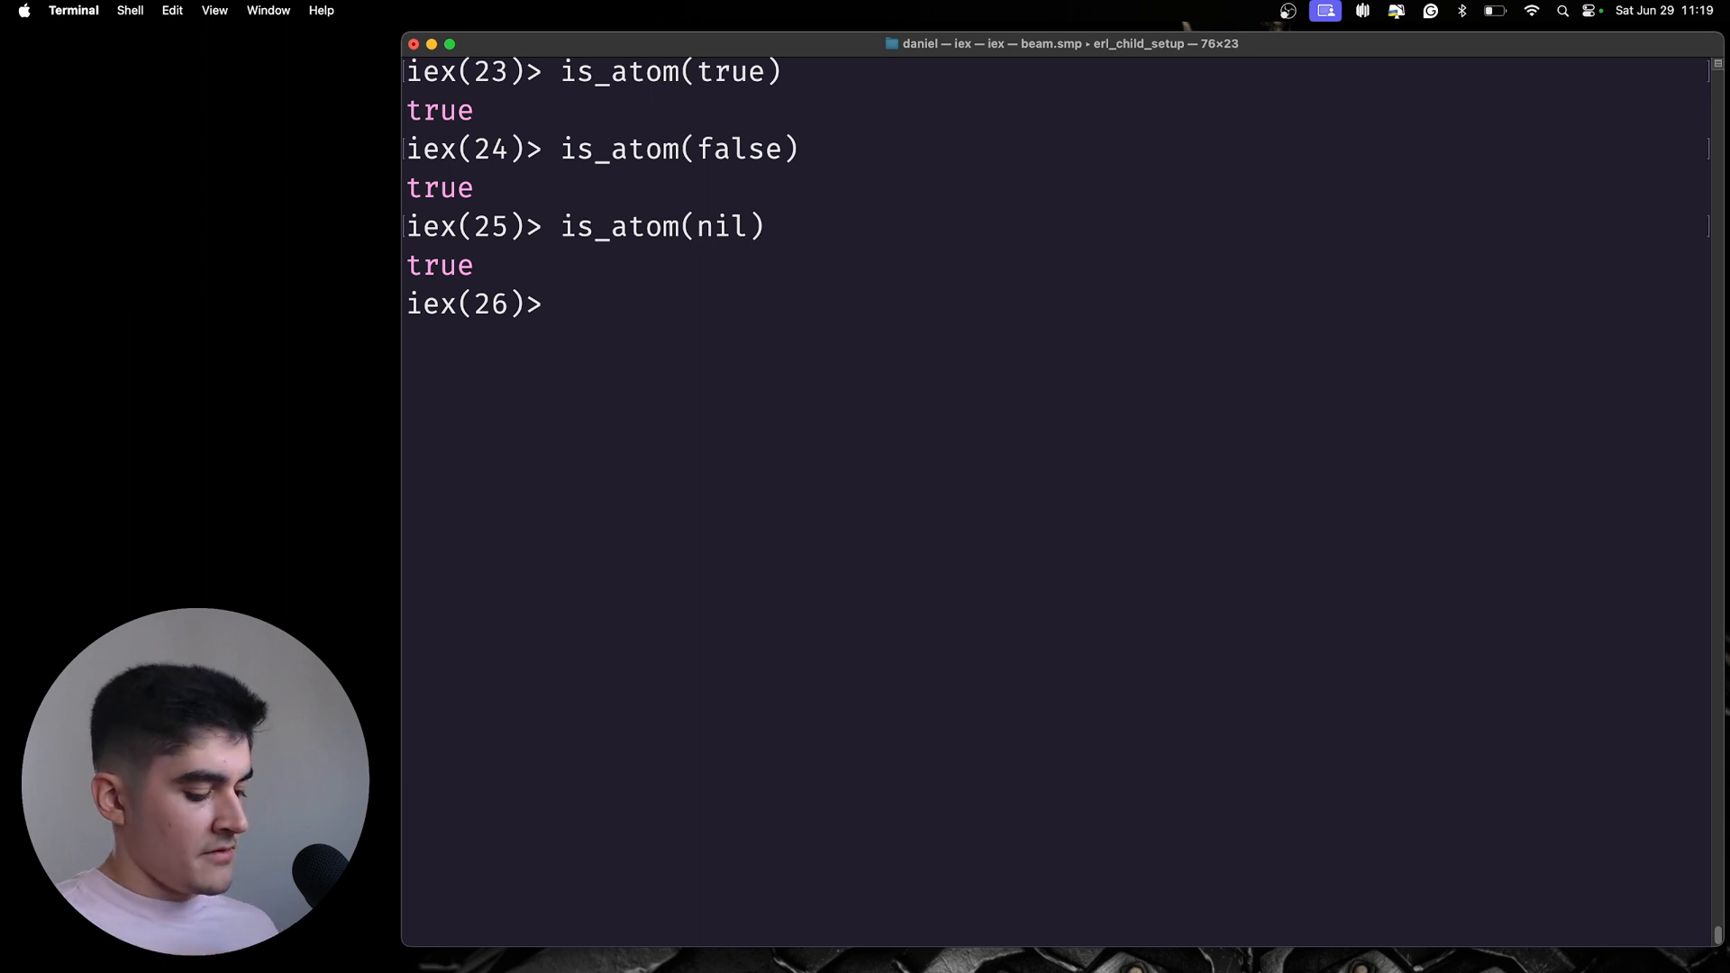
type("false ninl")
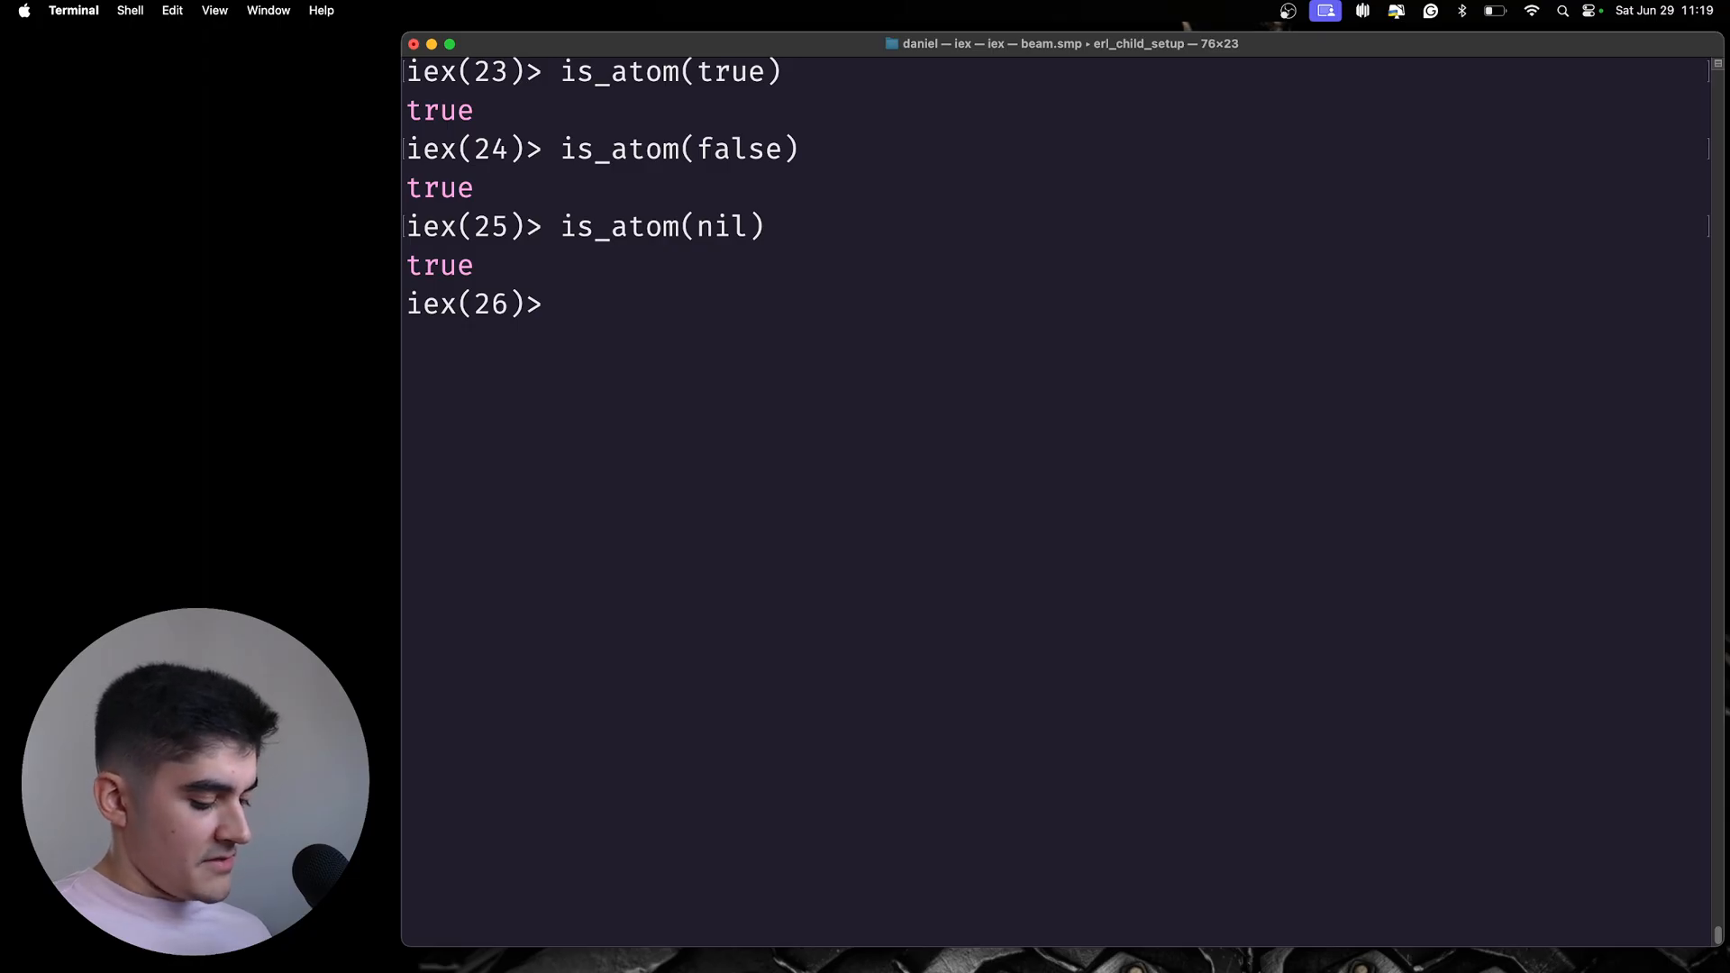
type("nil ||")
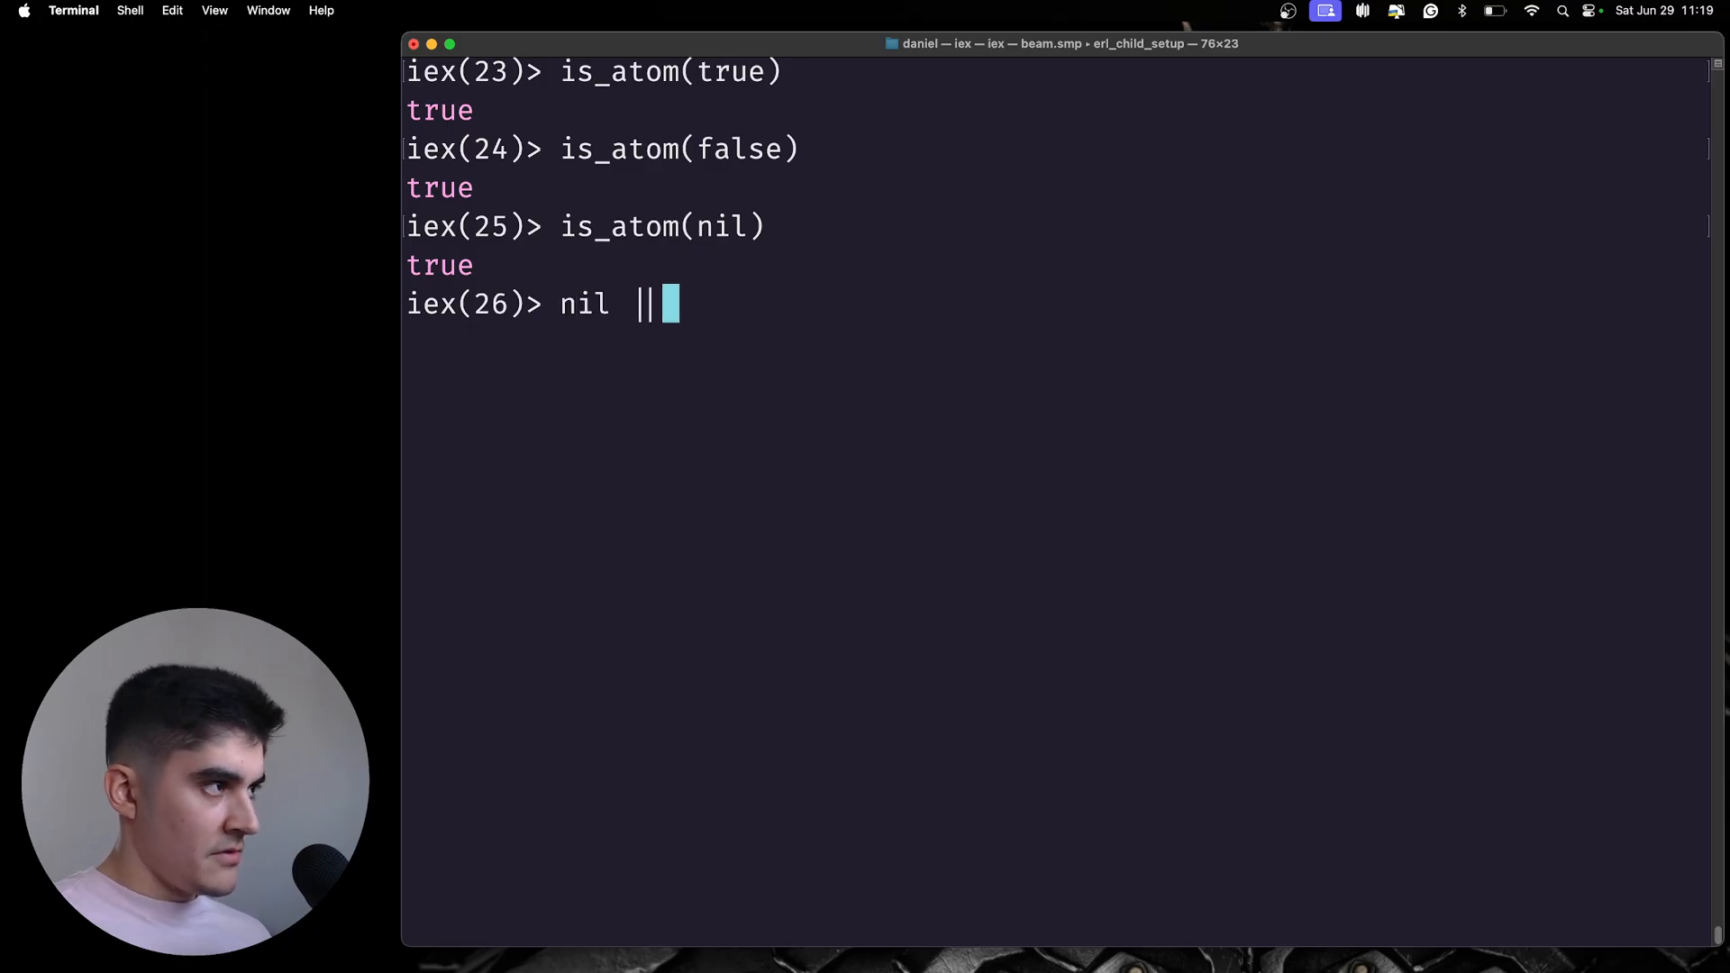
type("false ||")
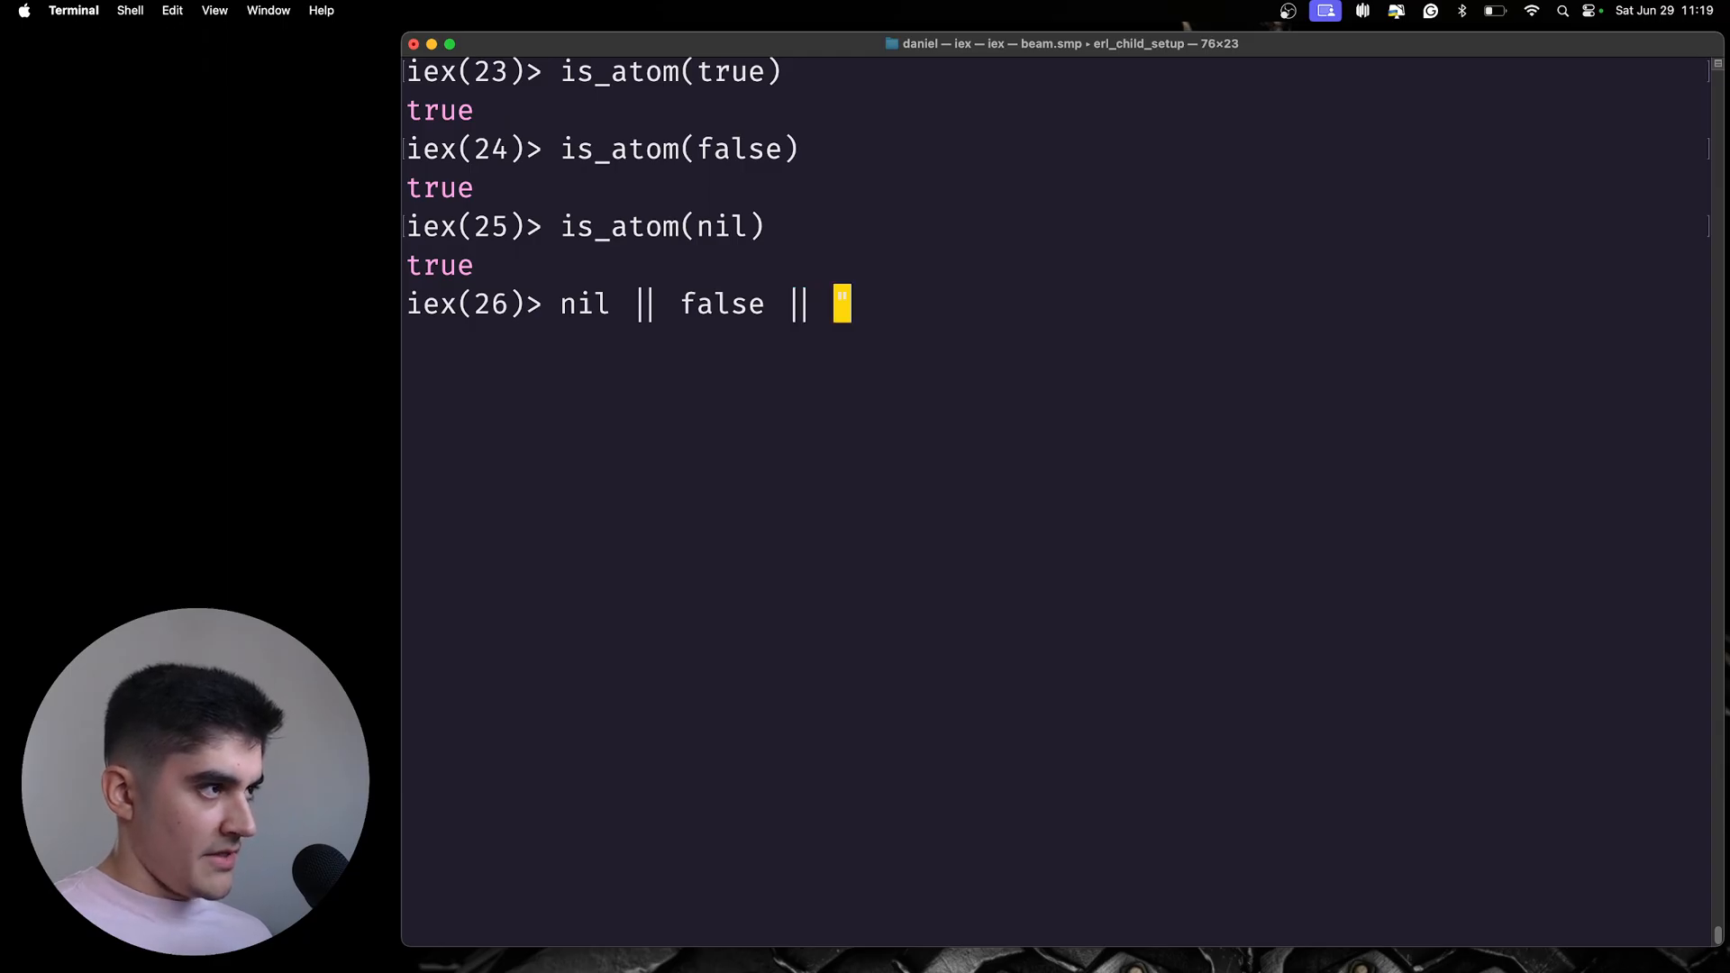
type("\"\"dnaiel")
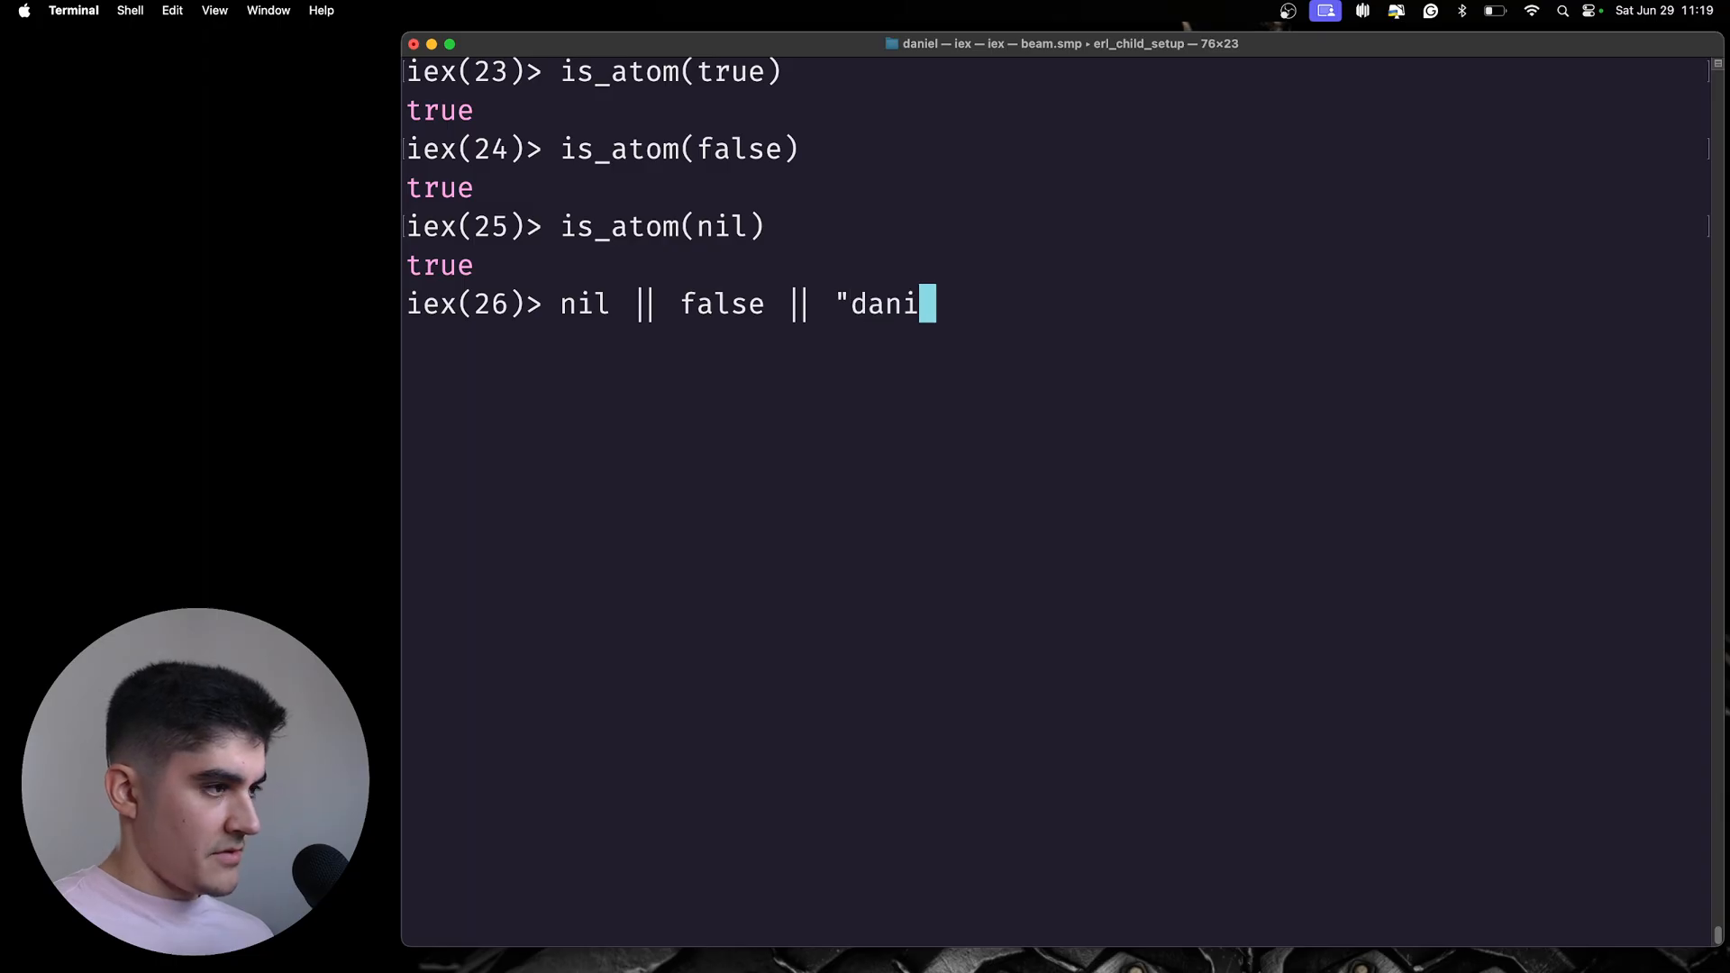
type("el\"")
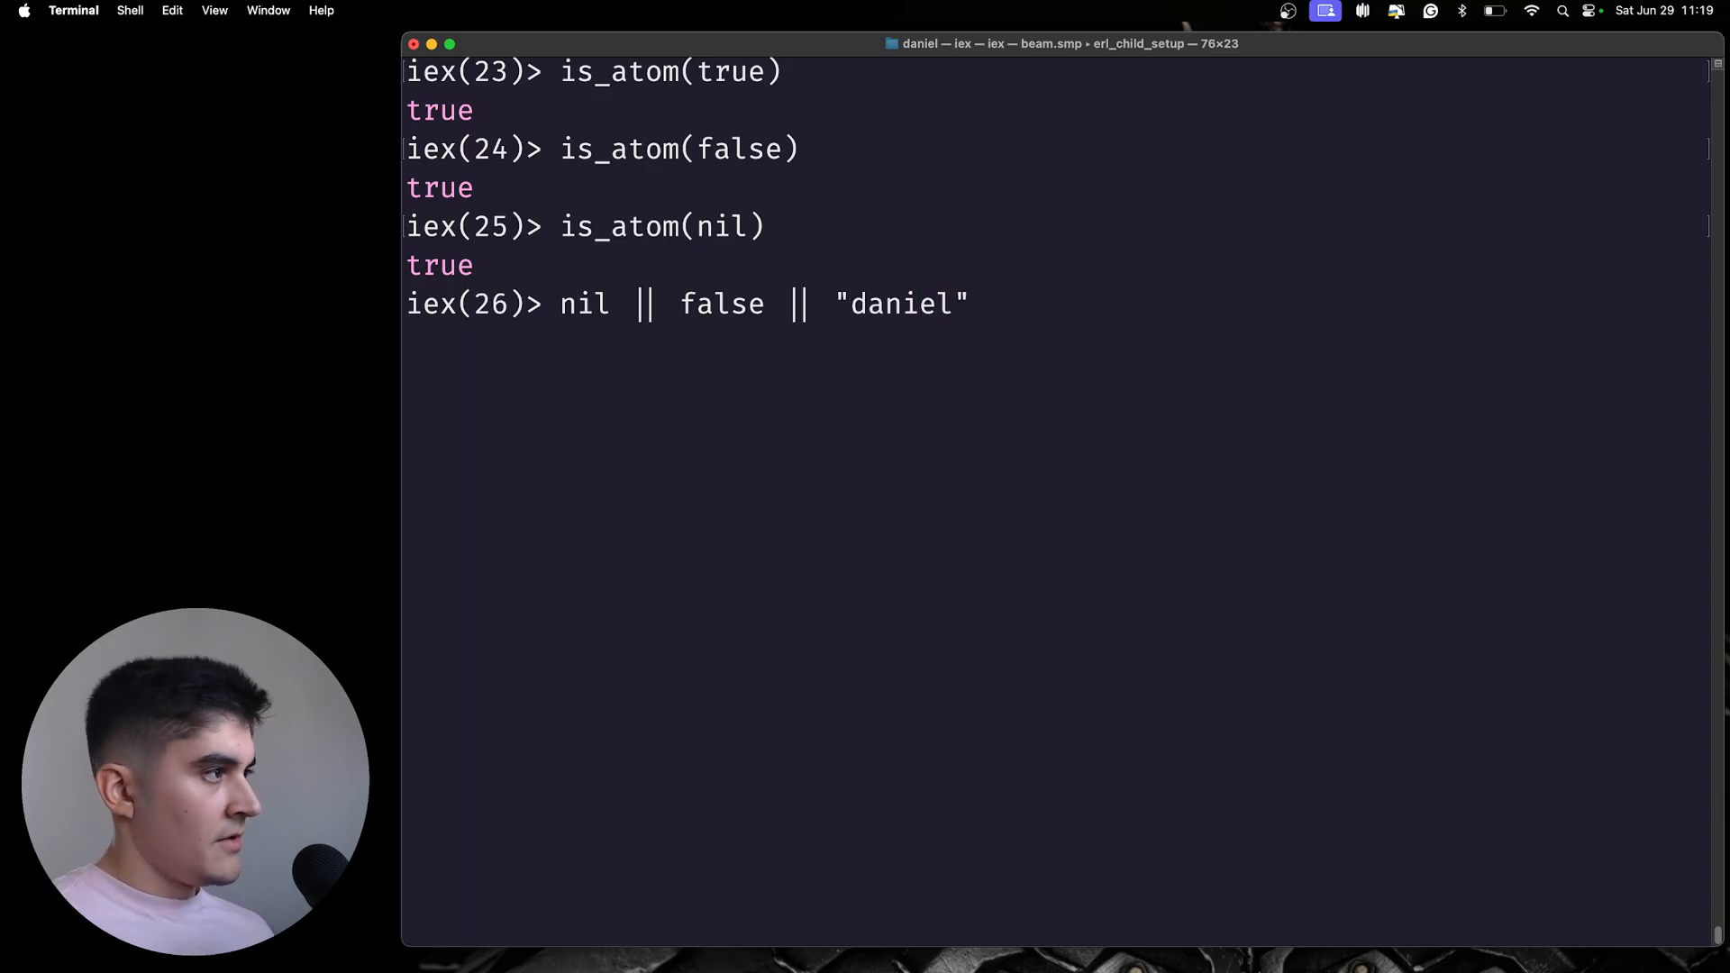
key("Return")
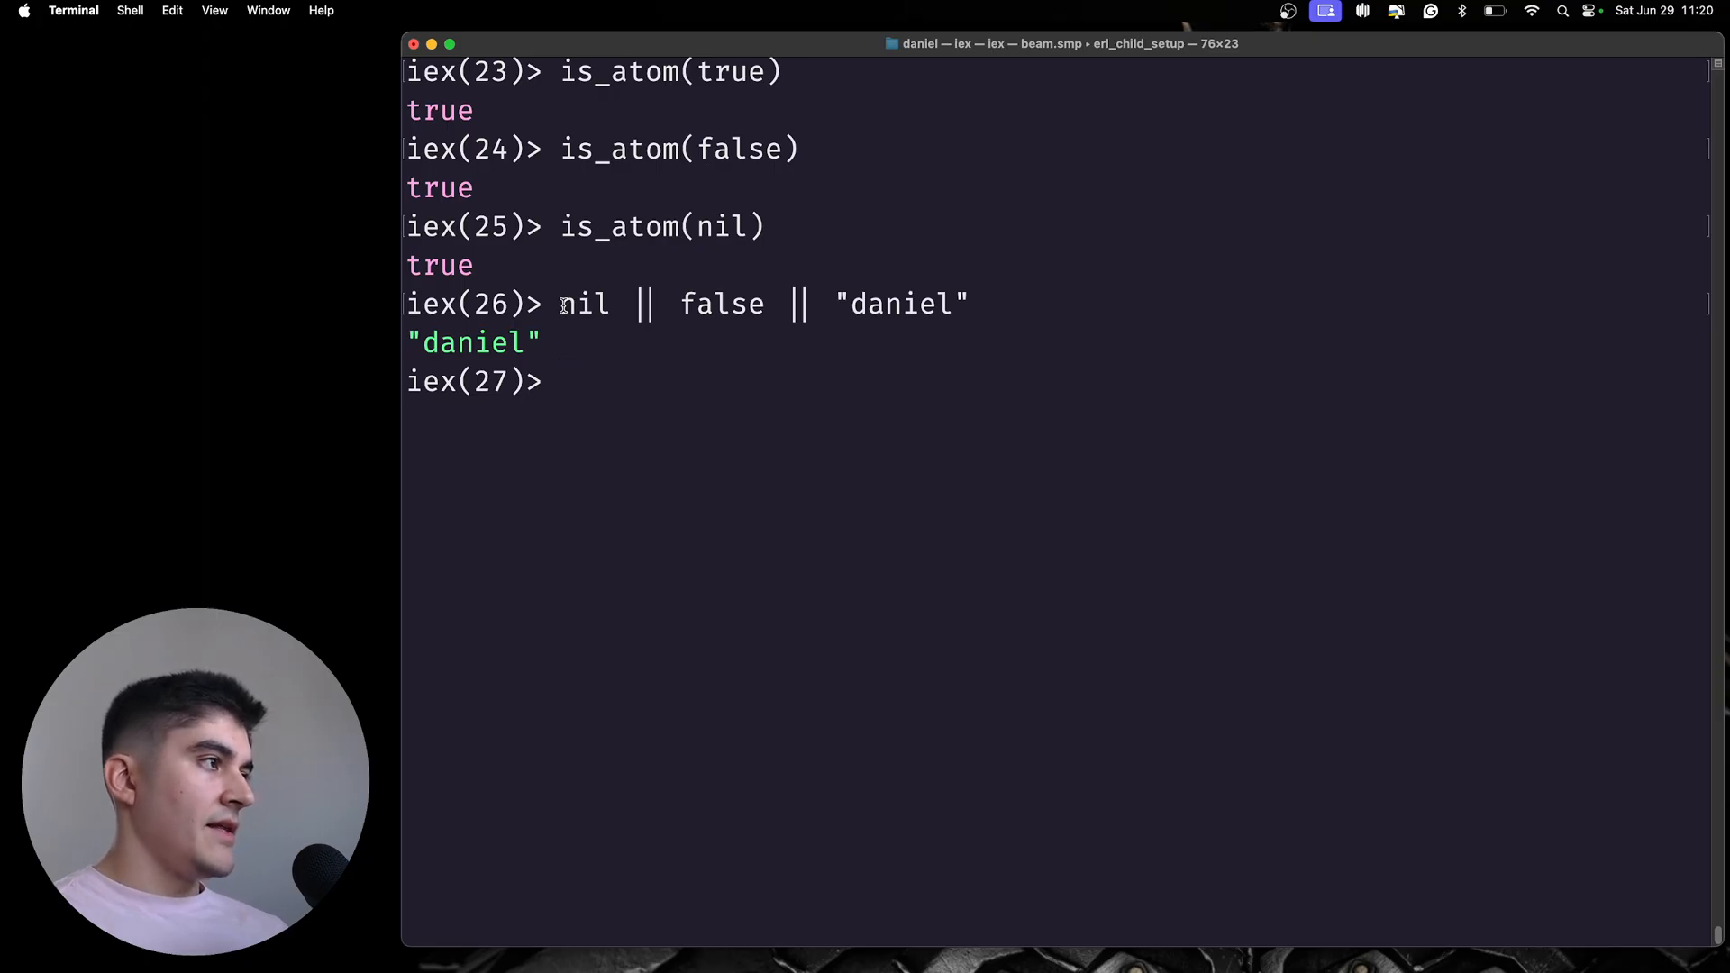
- Highlight the nil and false operands, then rerun the chain ending in :daniel and 3.9
left_click_drag(560, 304, 967, 303)
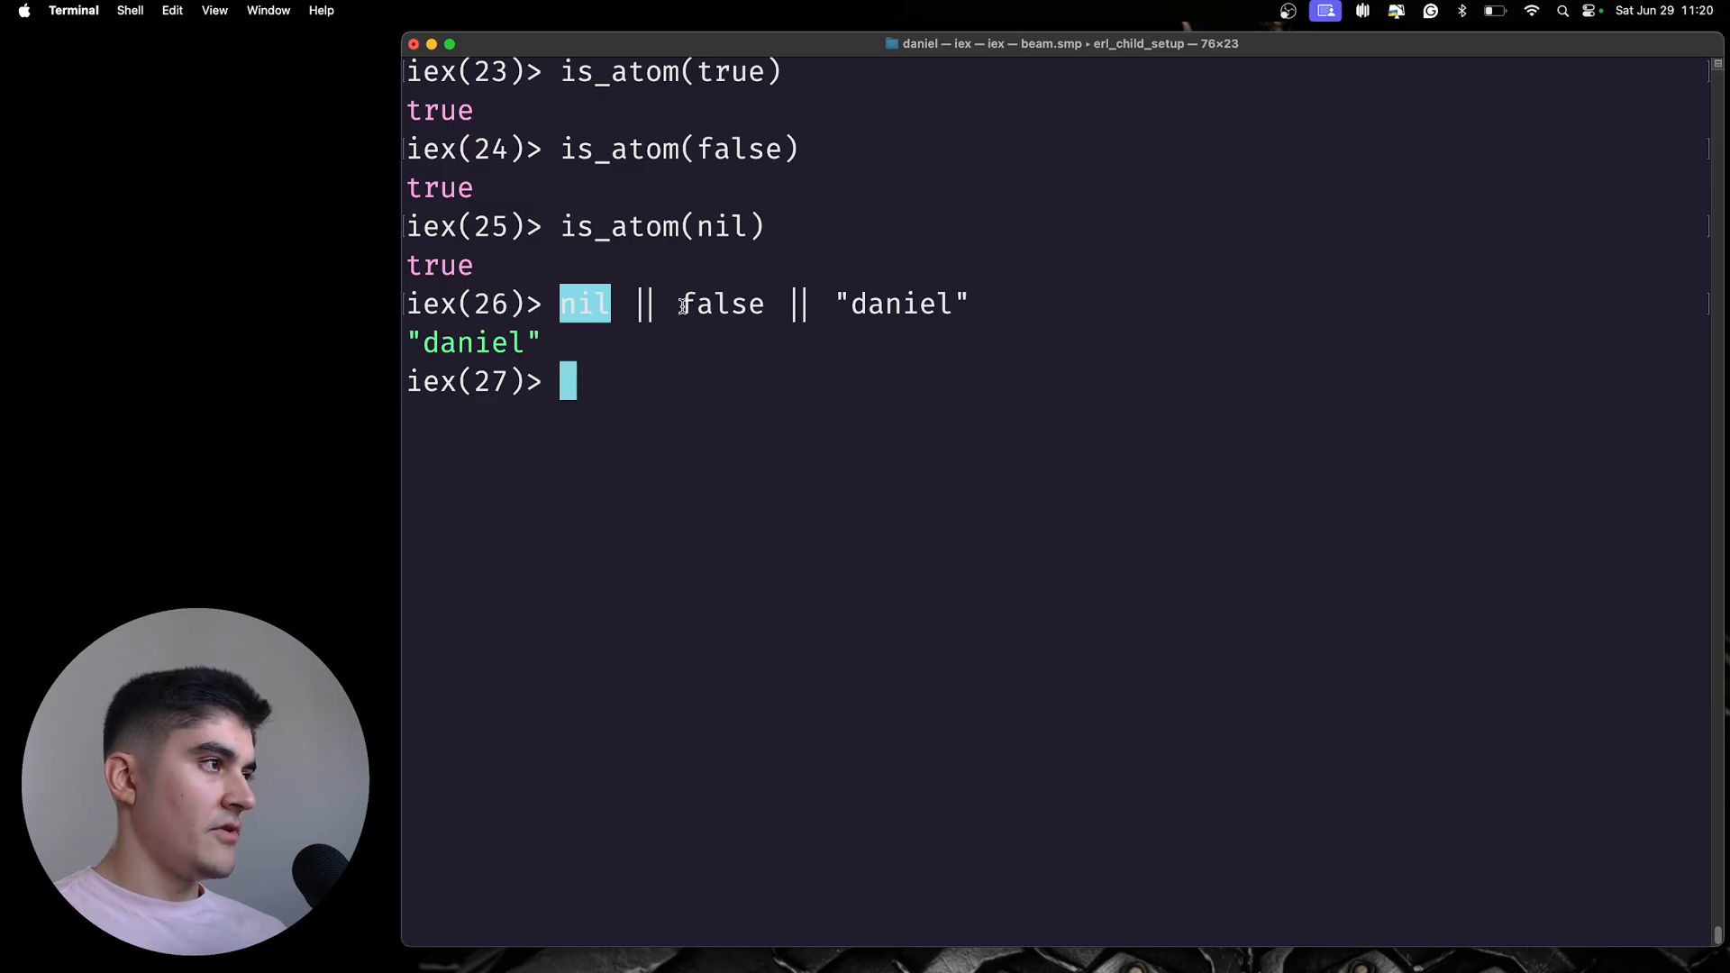
double_click(721, 304)
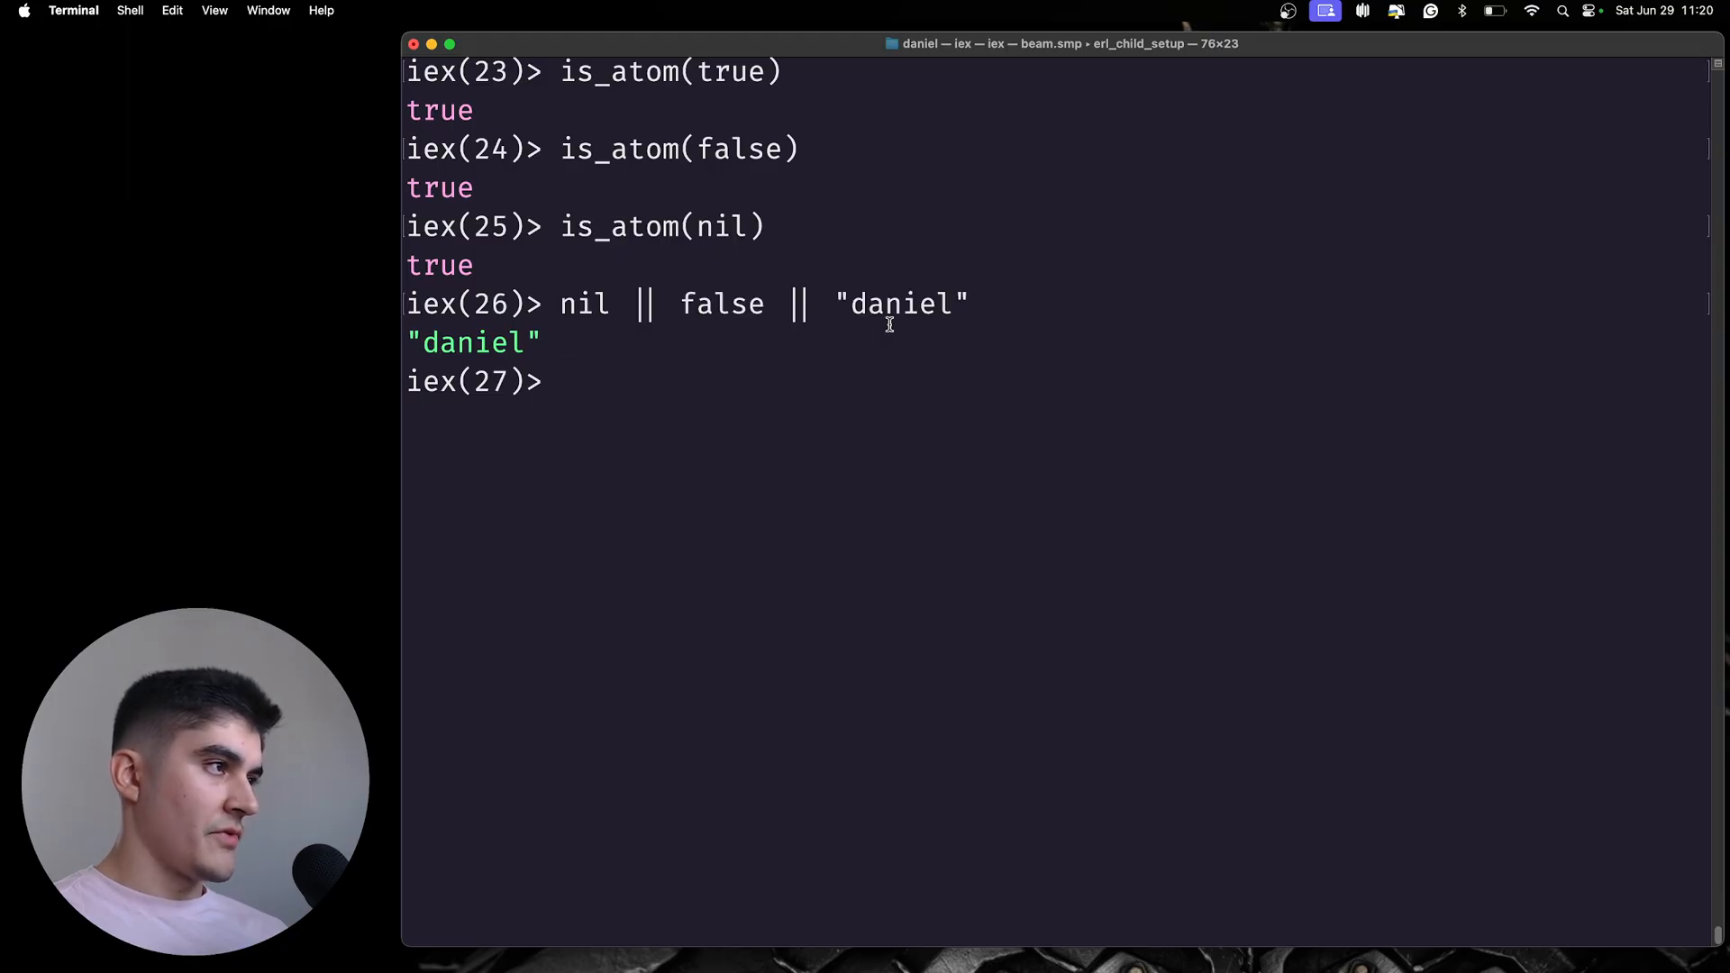
type("nil || false || \"daniel")
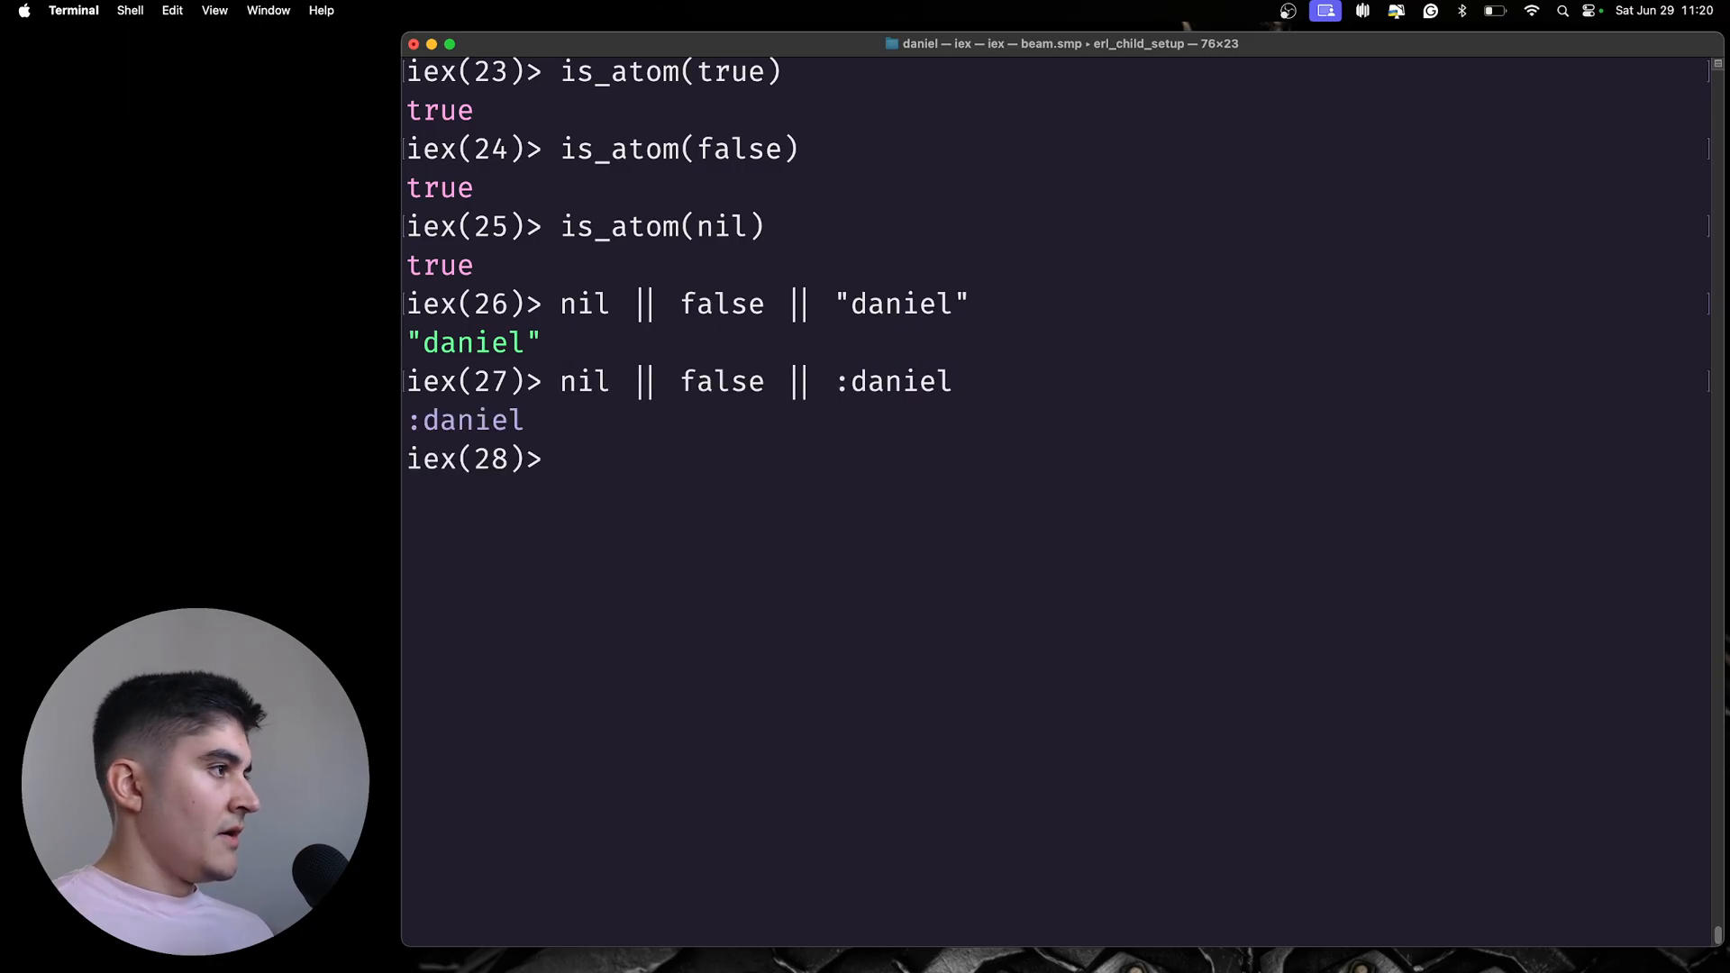
type("nil || false ||")
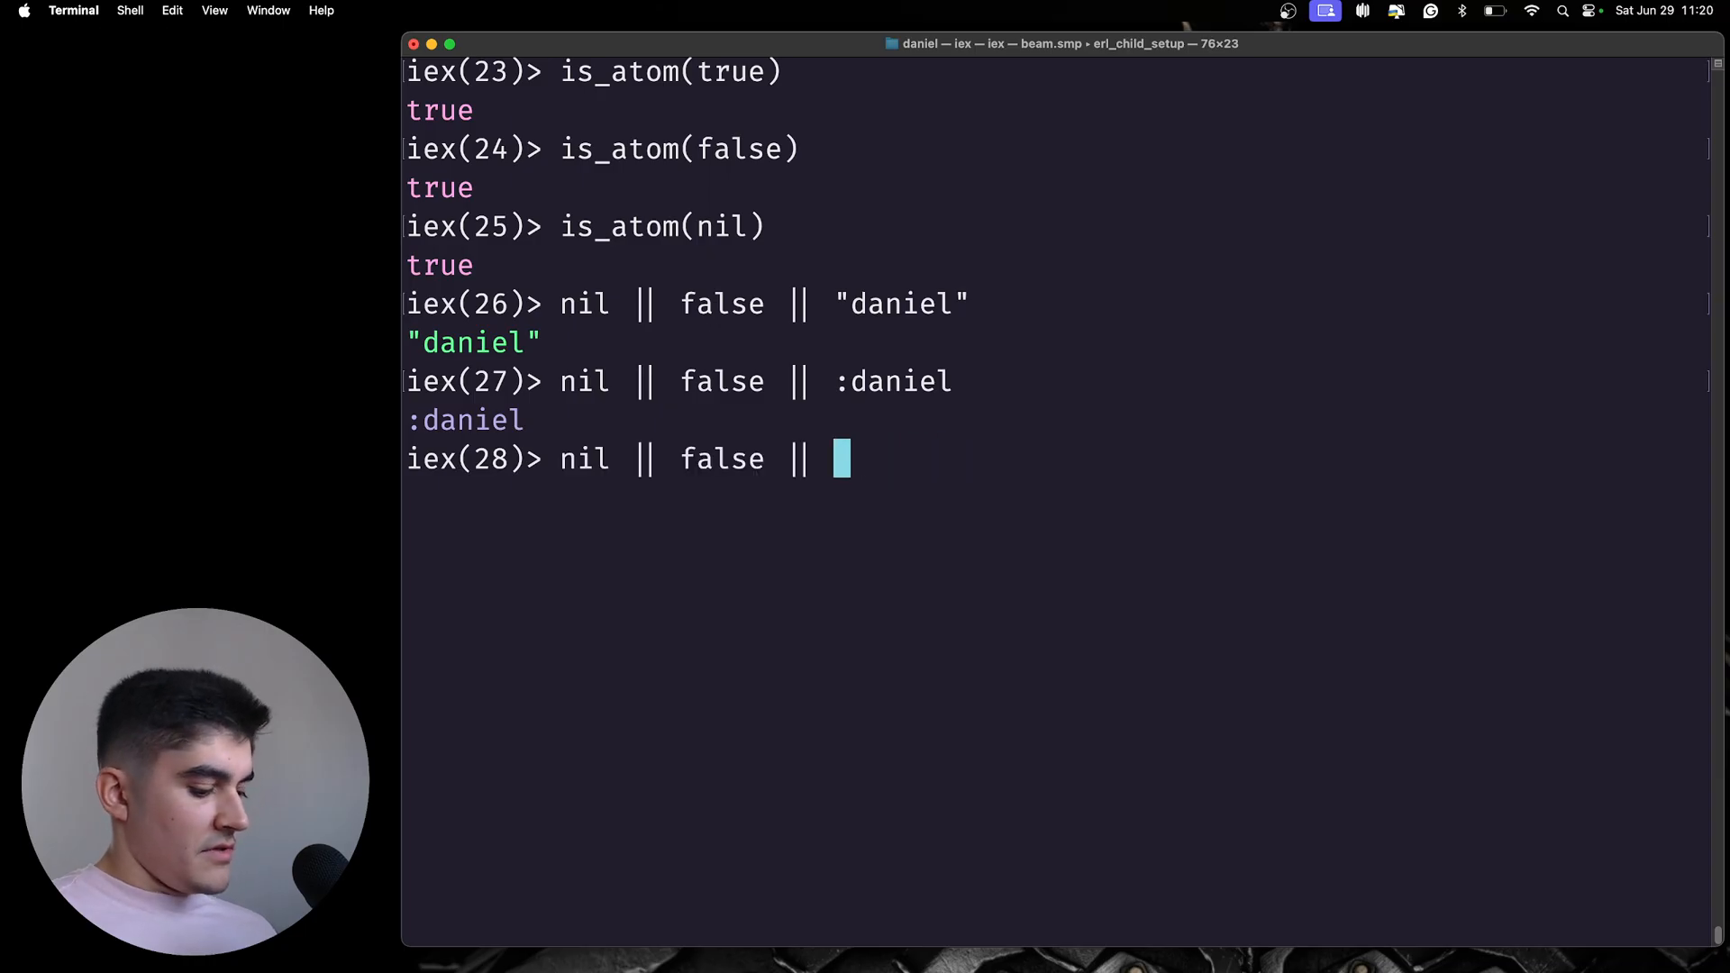
type("3.9")
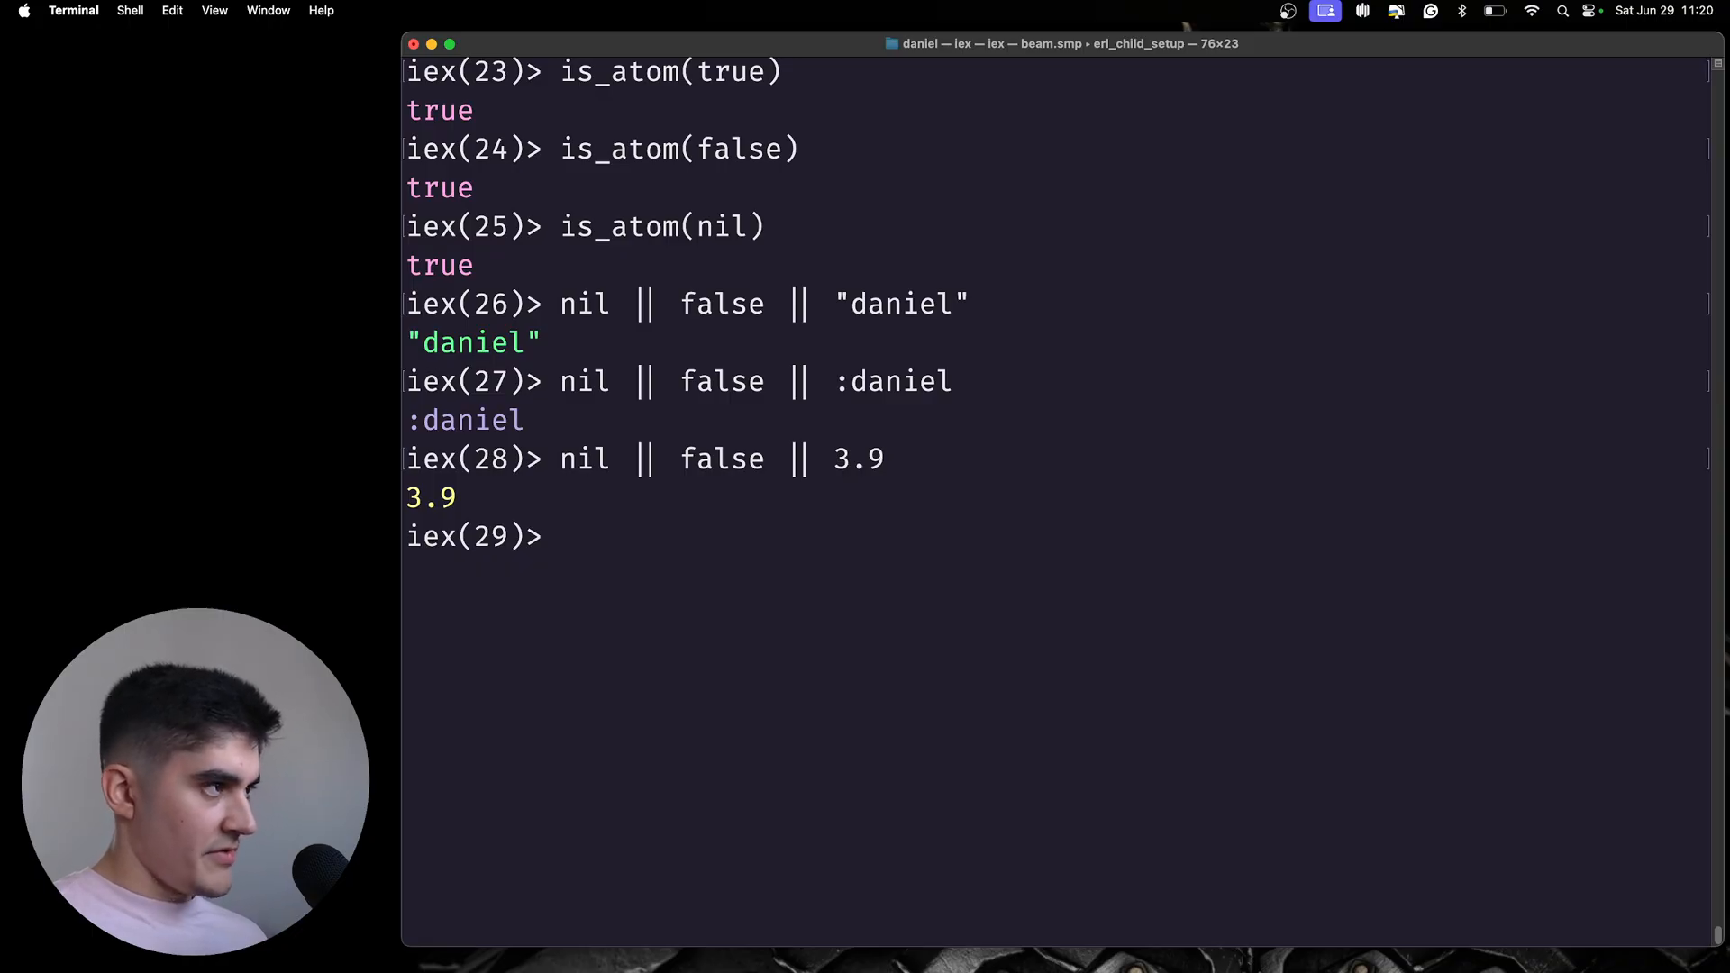
- Evaluate true && 9.0 && false, which returns false
type("true")
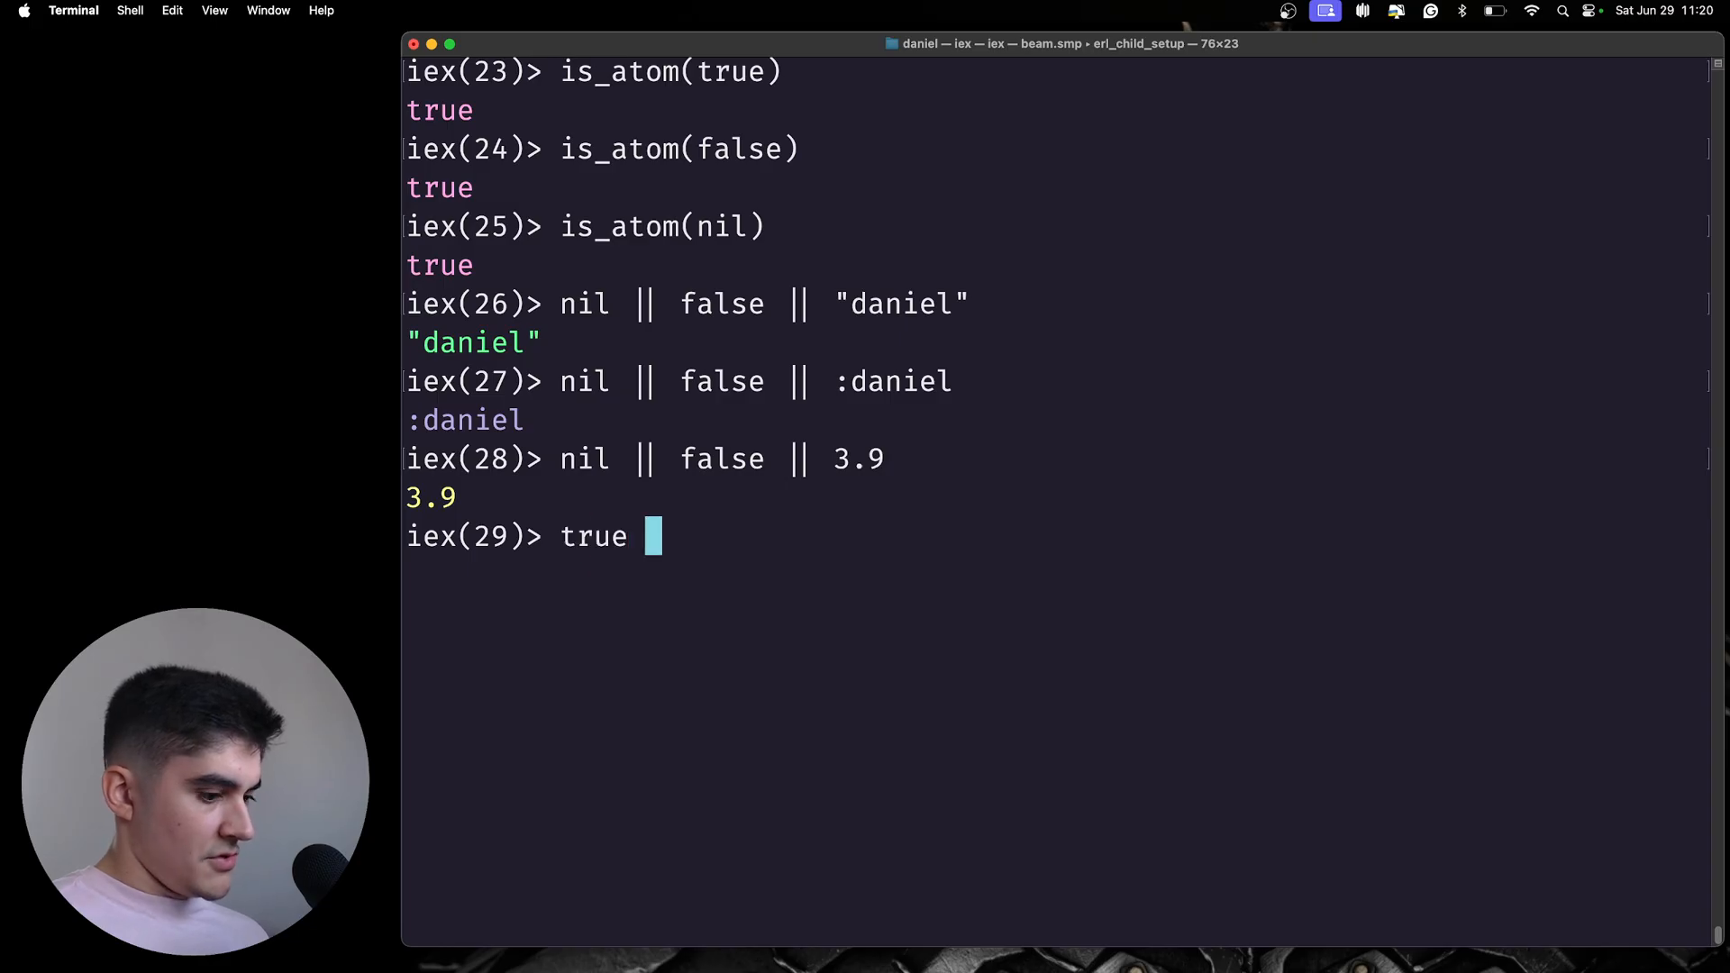
type("&&")
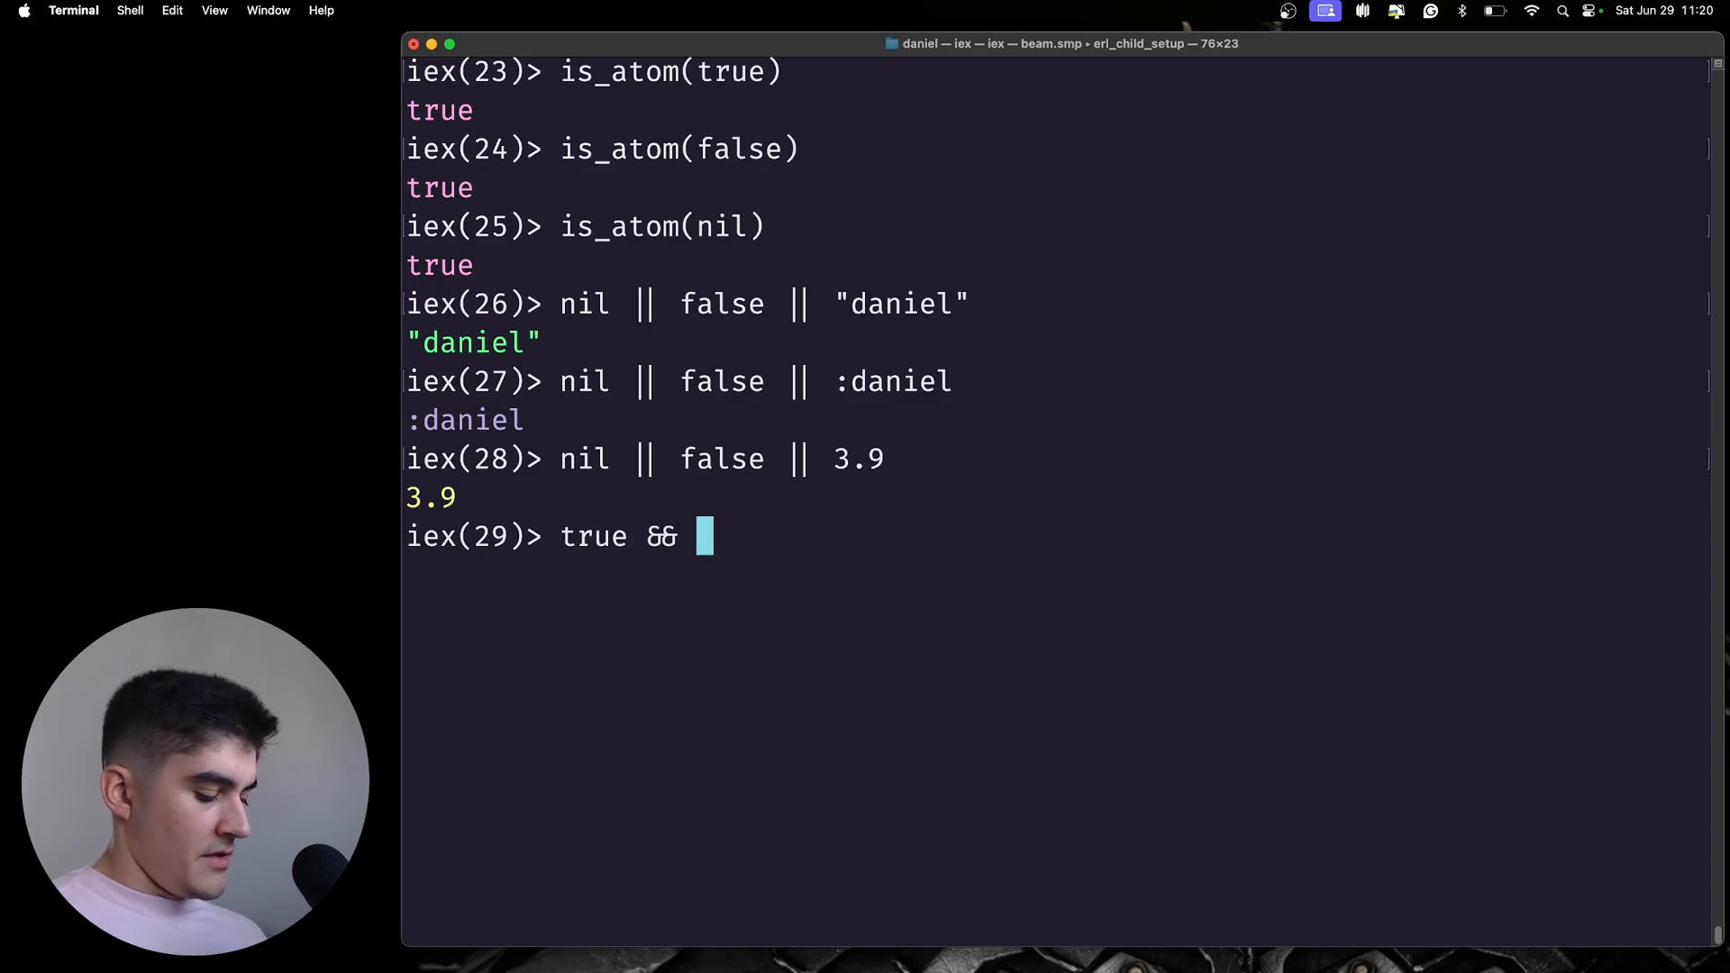
type("9.")
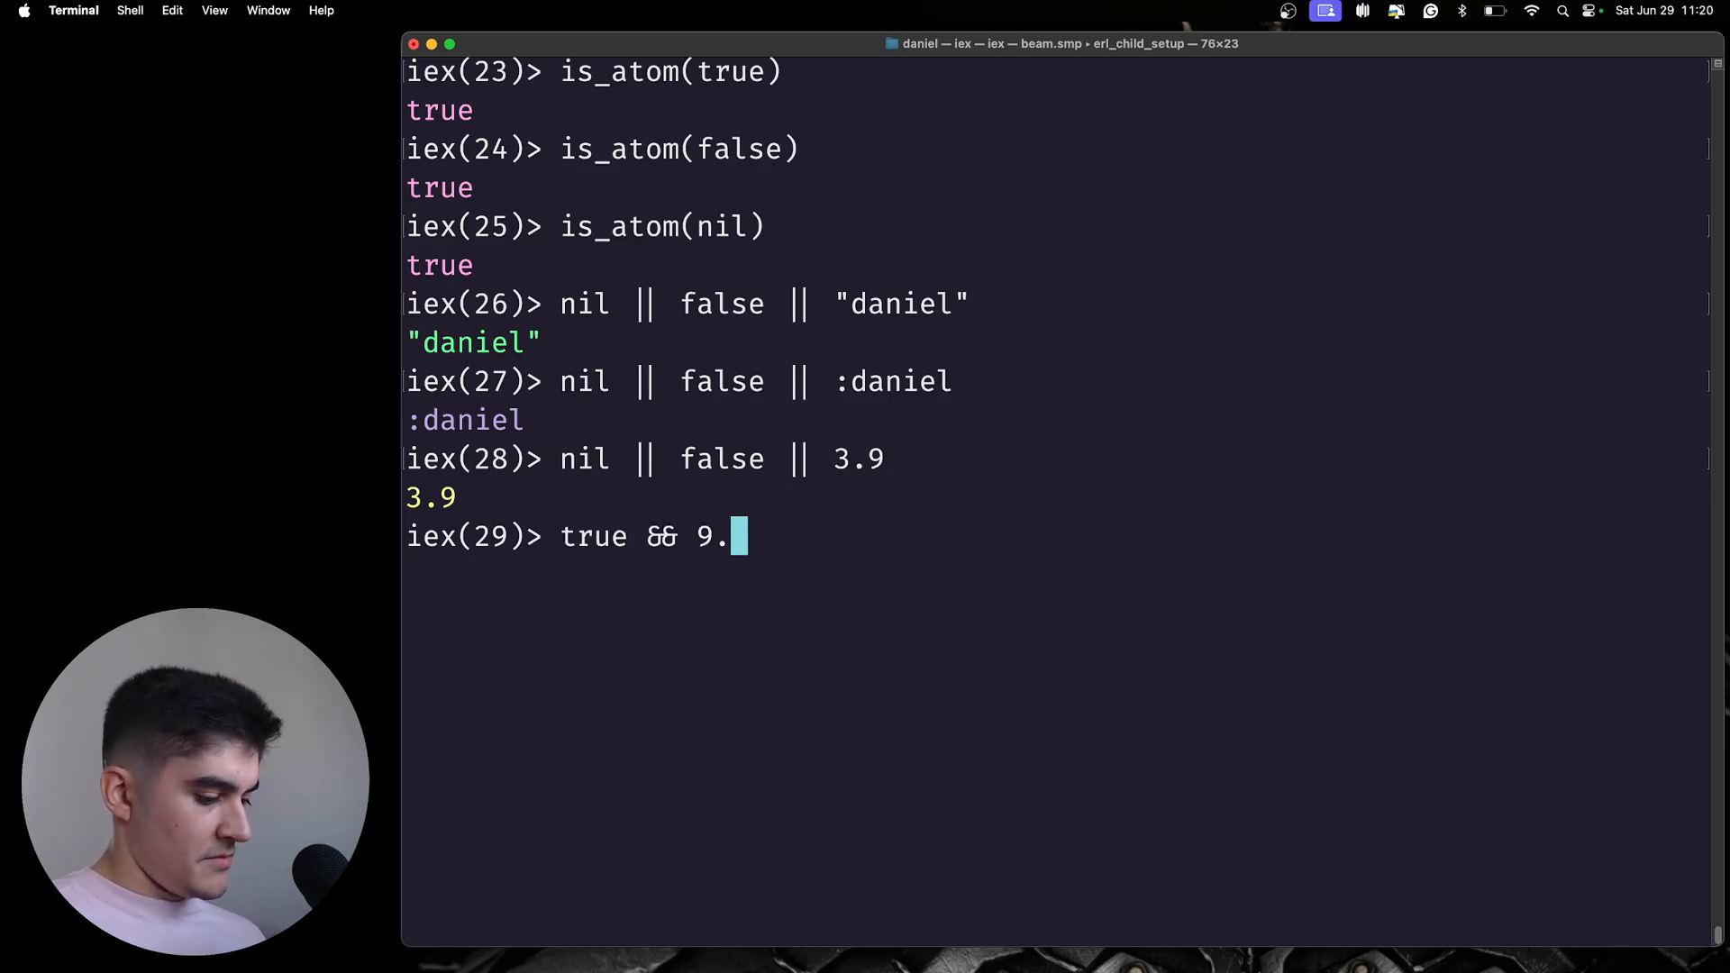
type("0 && false")
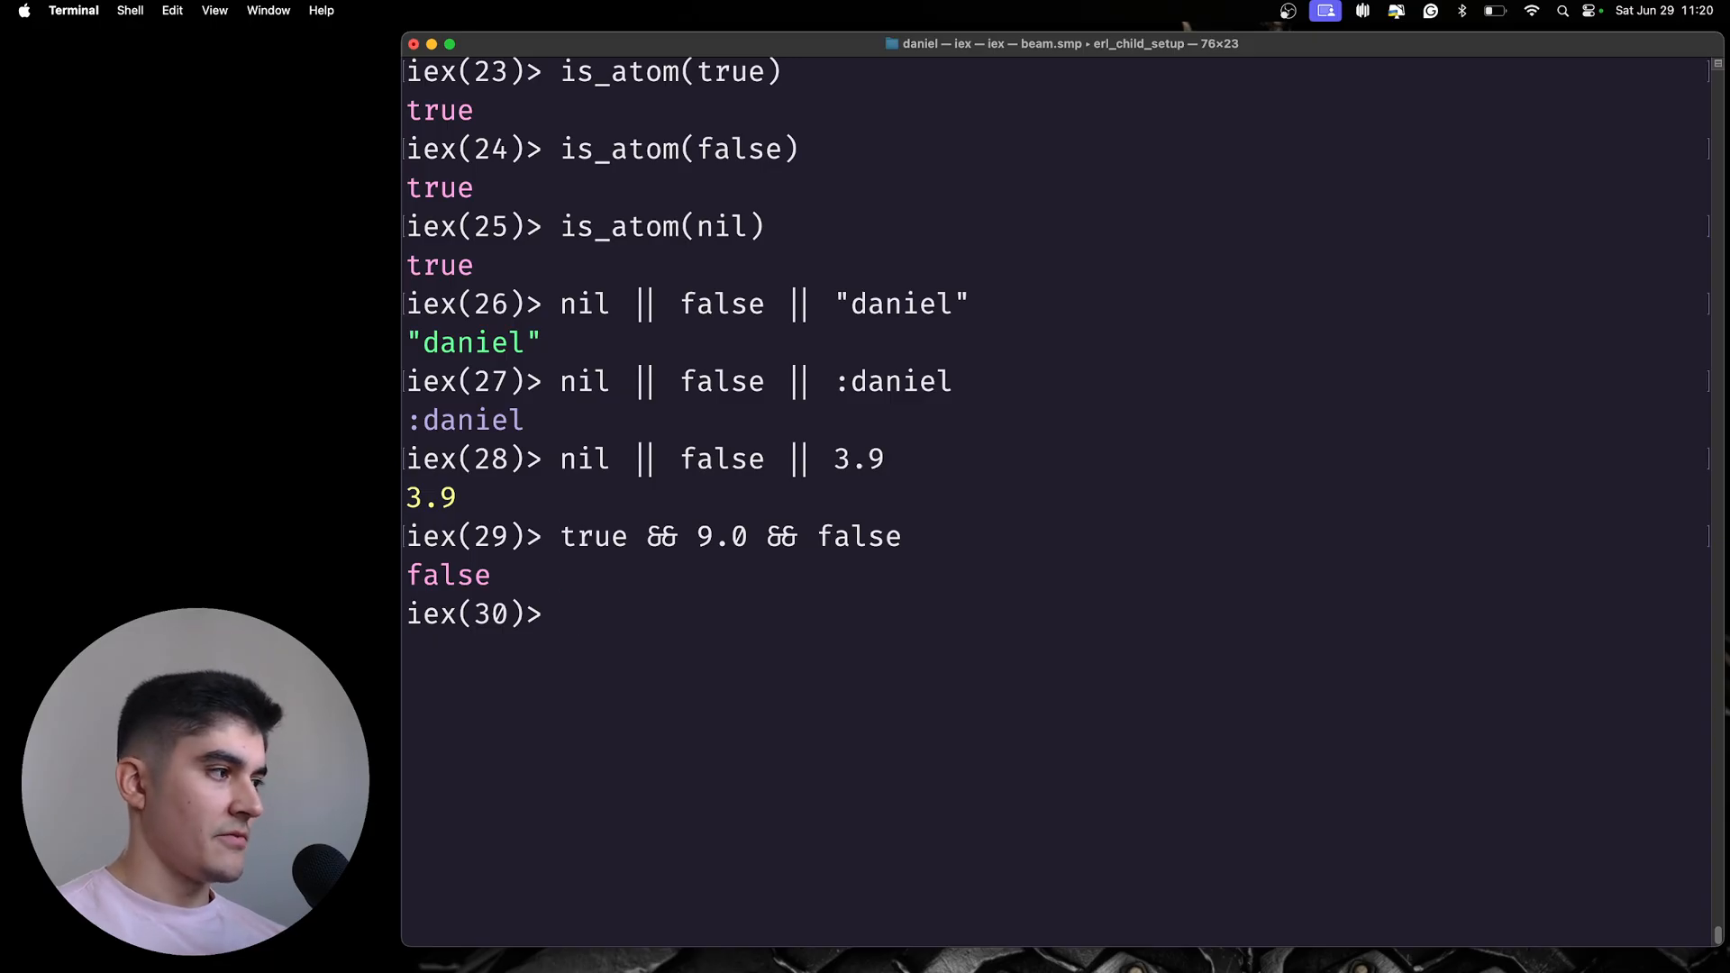
type("true && 9.0 && false")
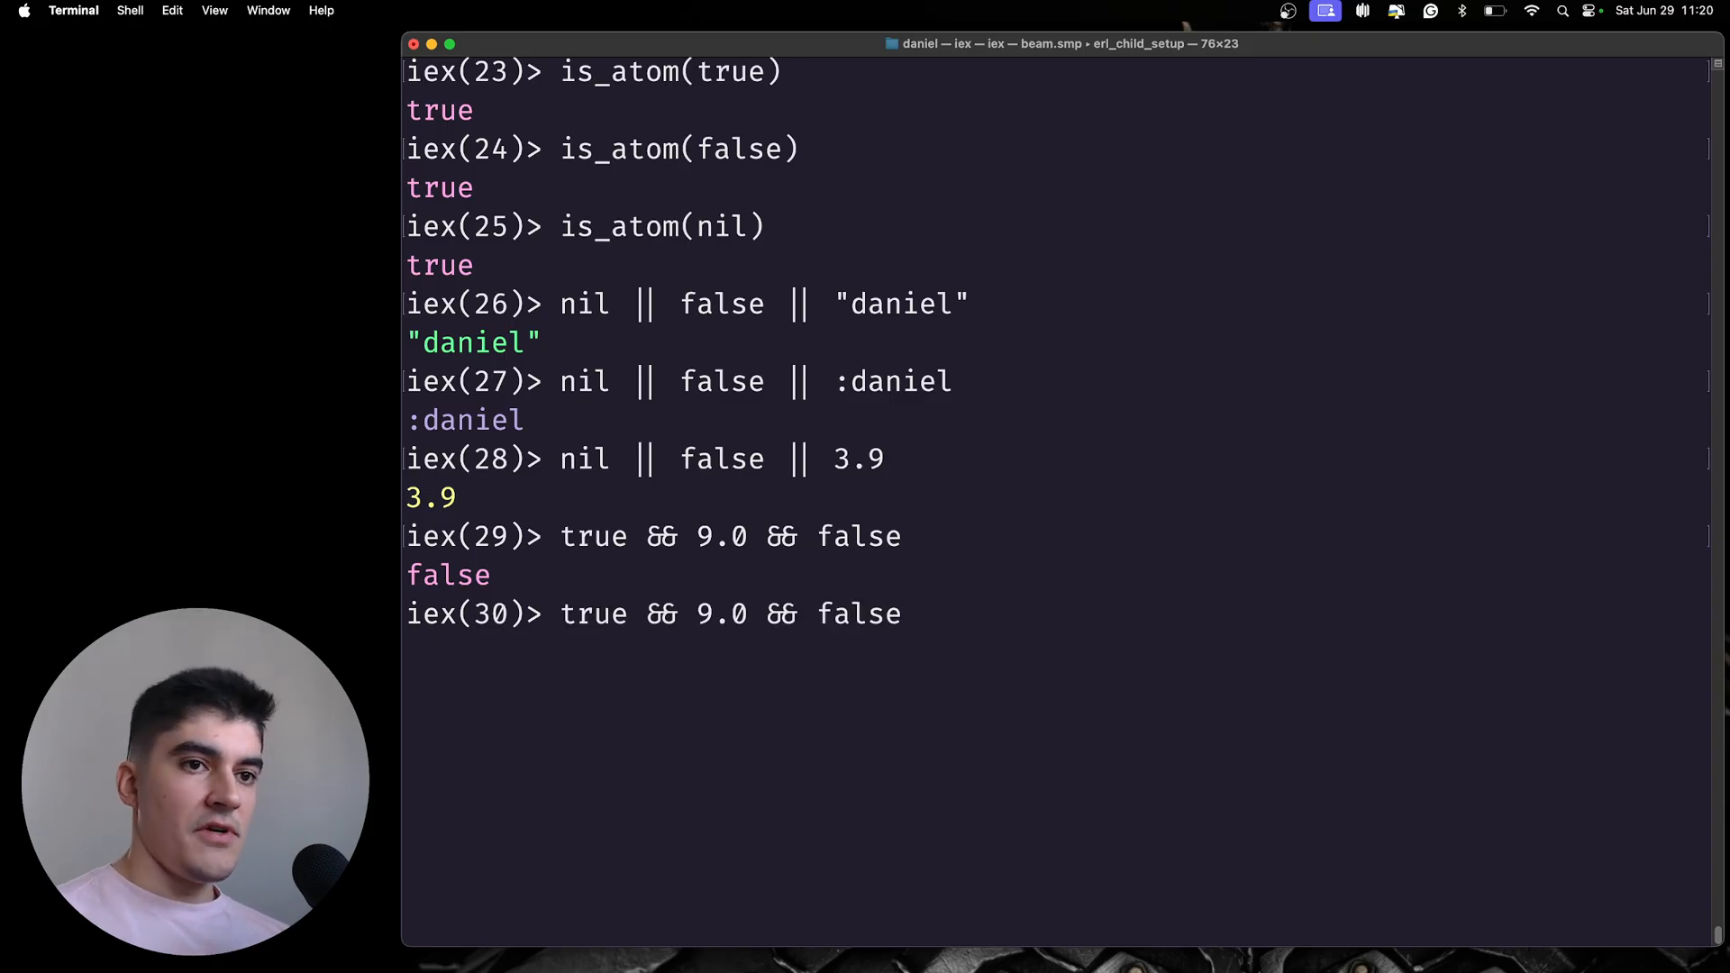
- Recall the expression and change the last operand to nil, returning nil
key("backspace")
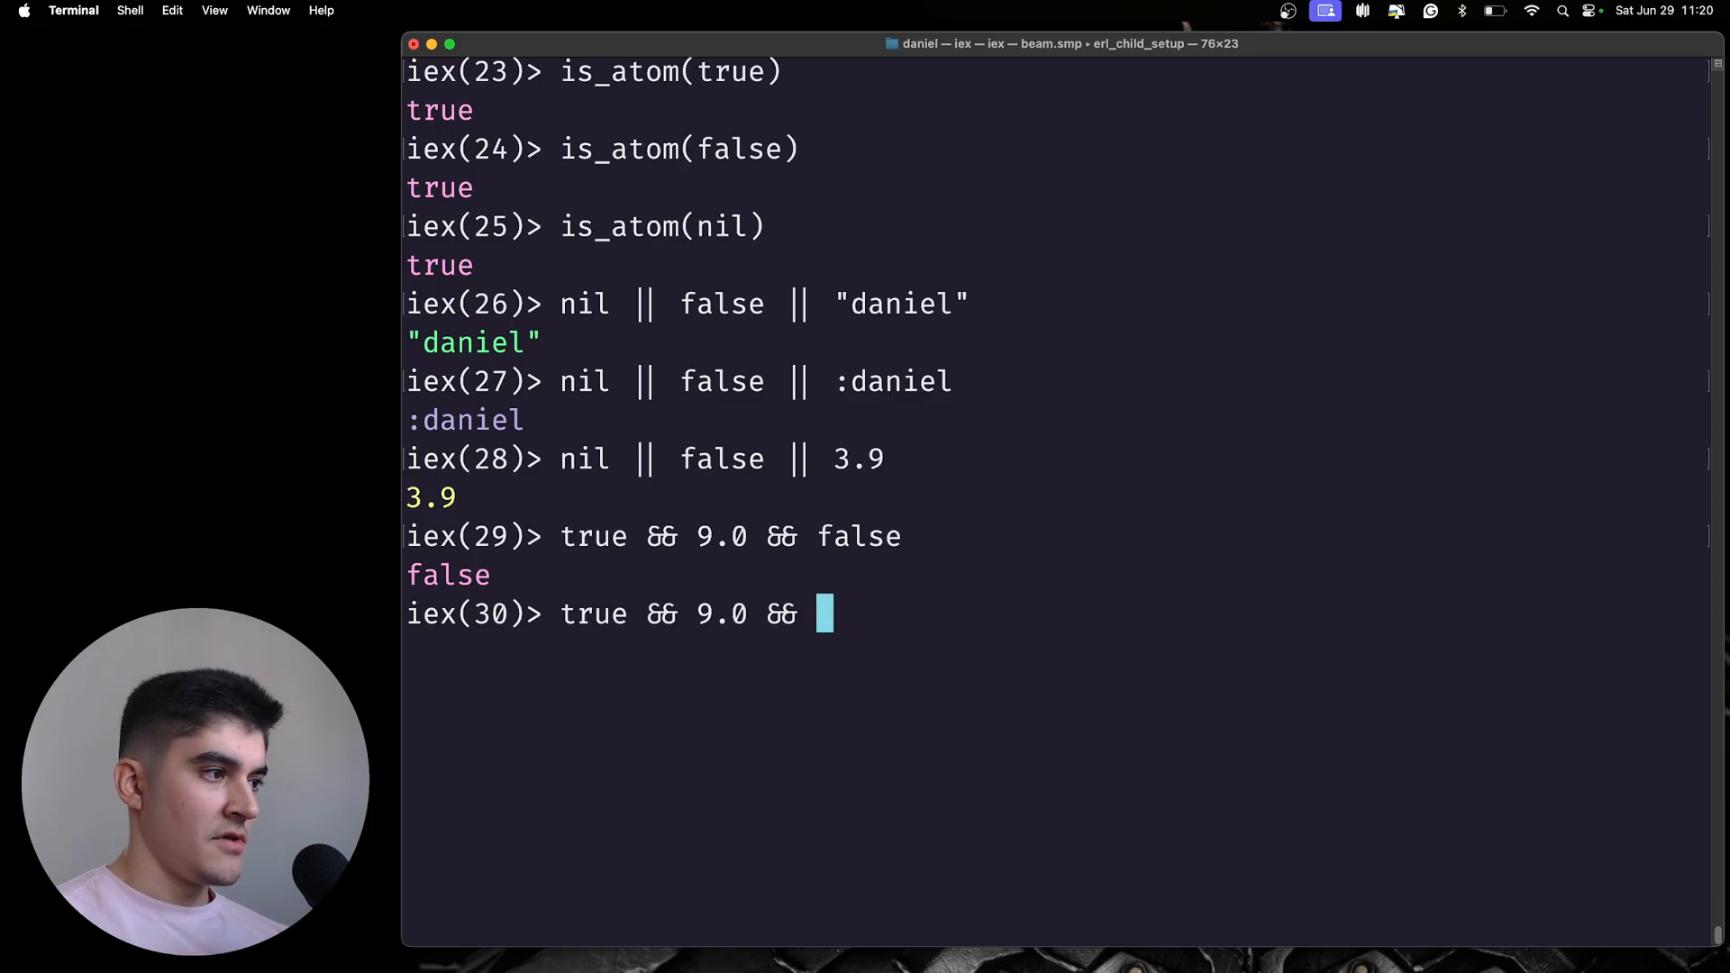
type("nil")
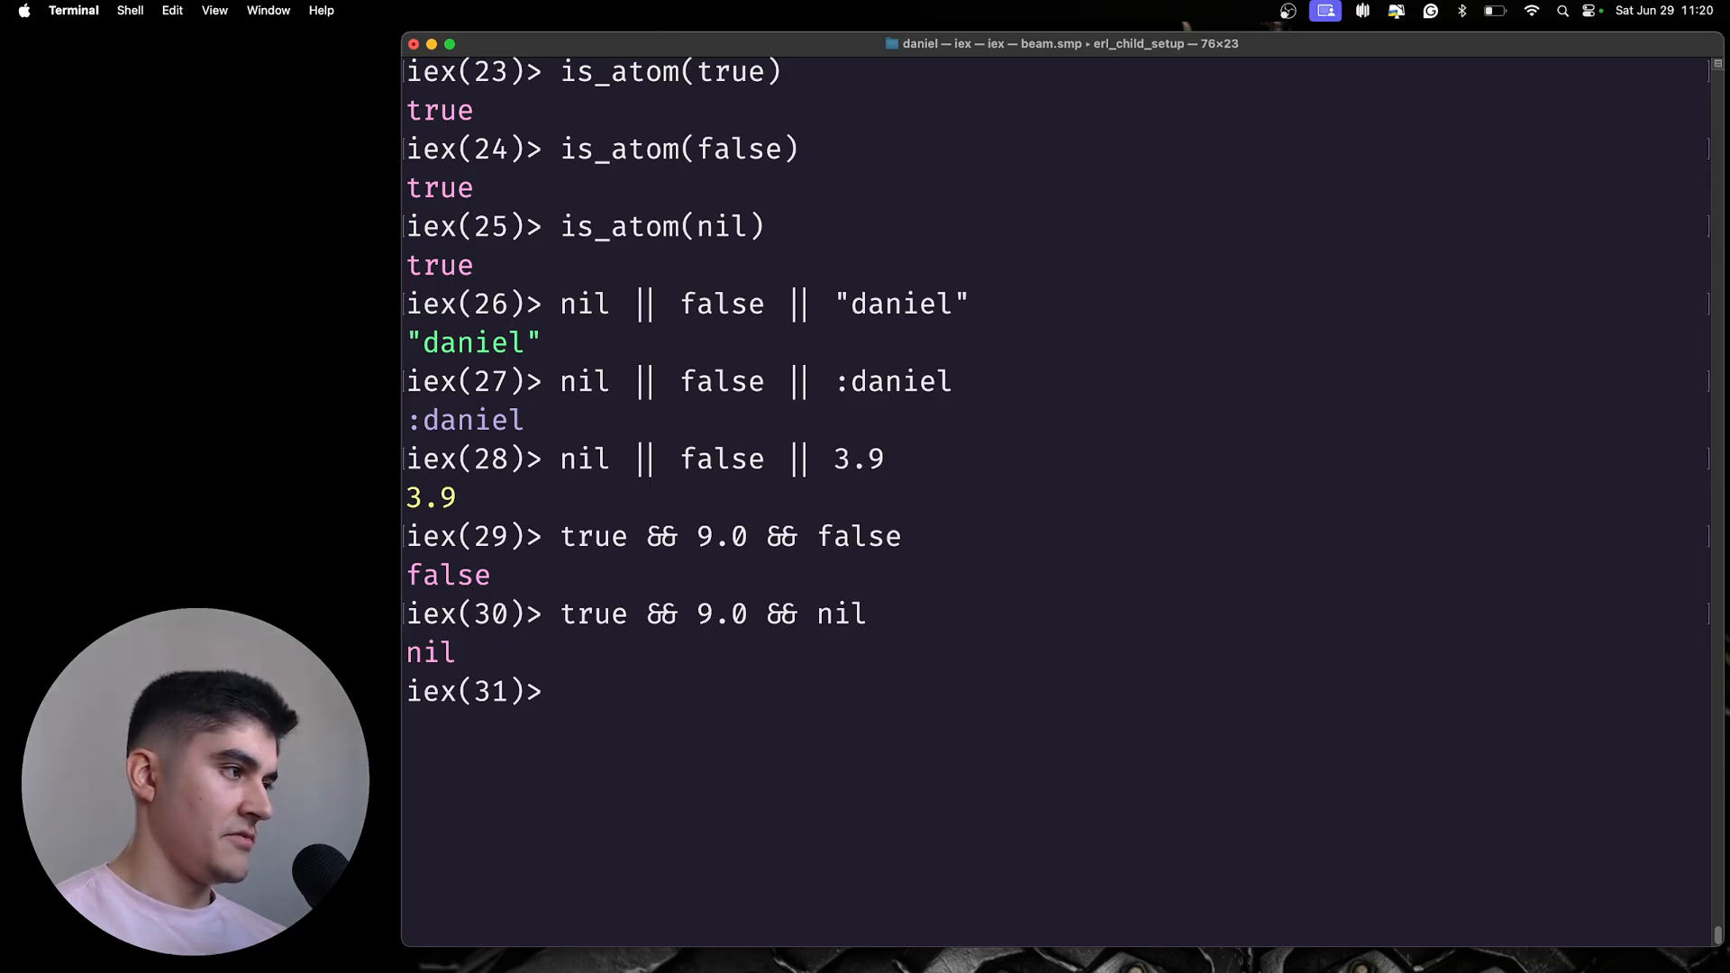
type("true && 9.0 && nil")
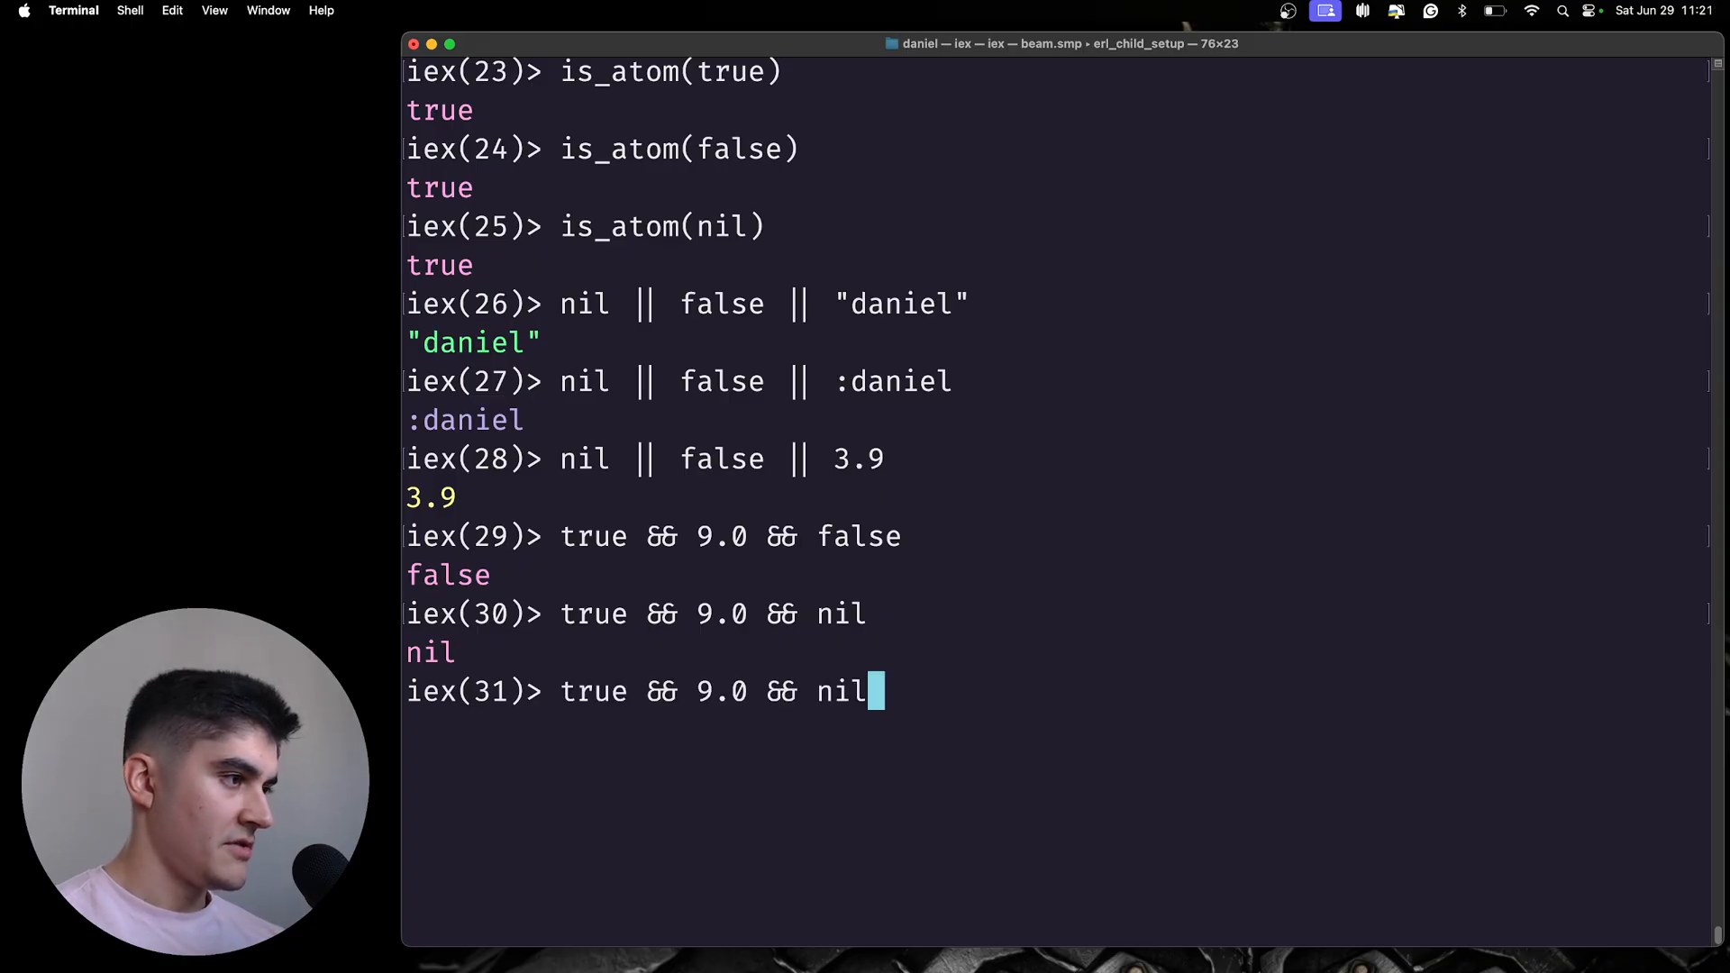
- Recall it again and make the last operand :daniel, returning :daniel
key("Backspace")
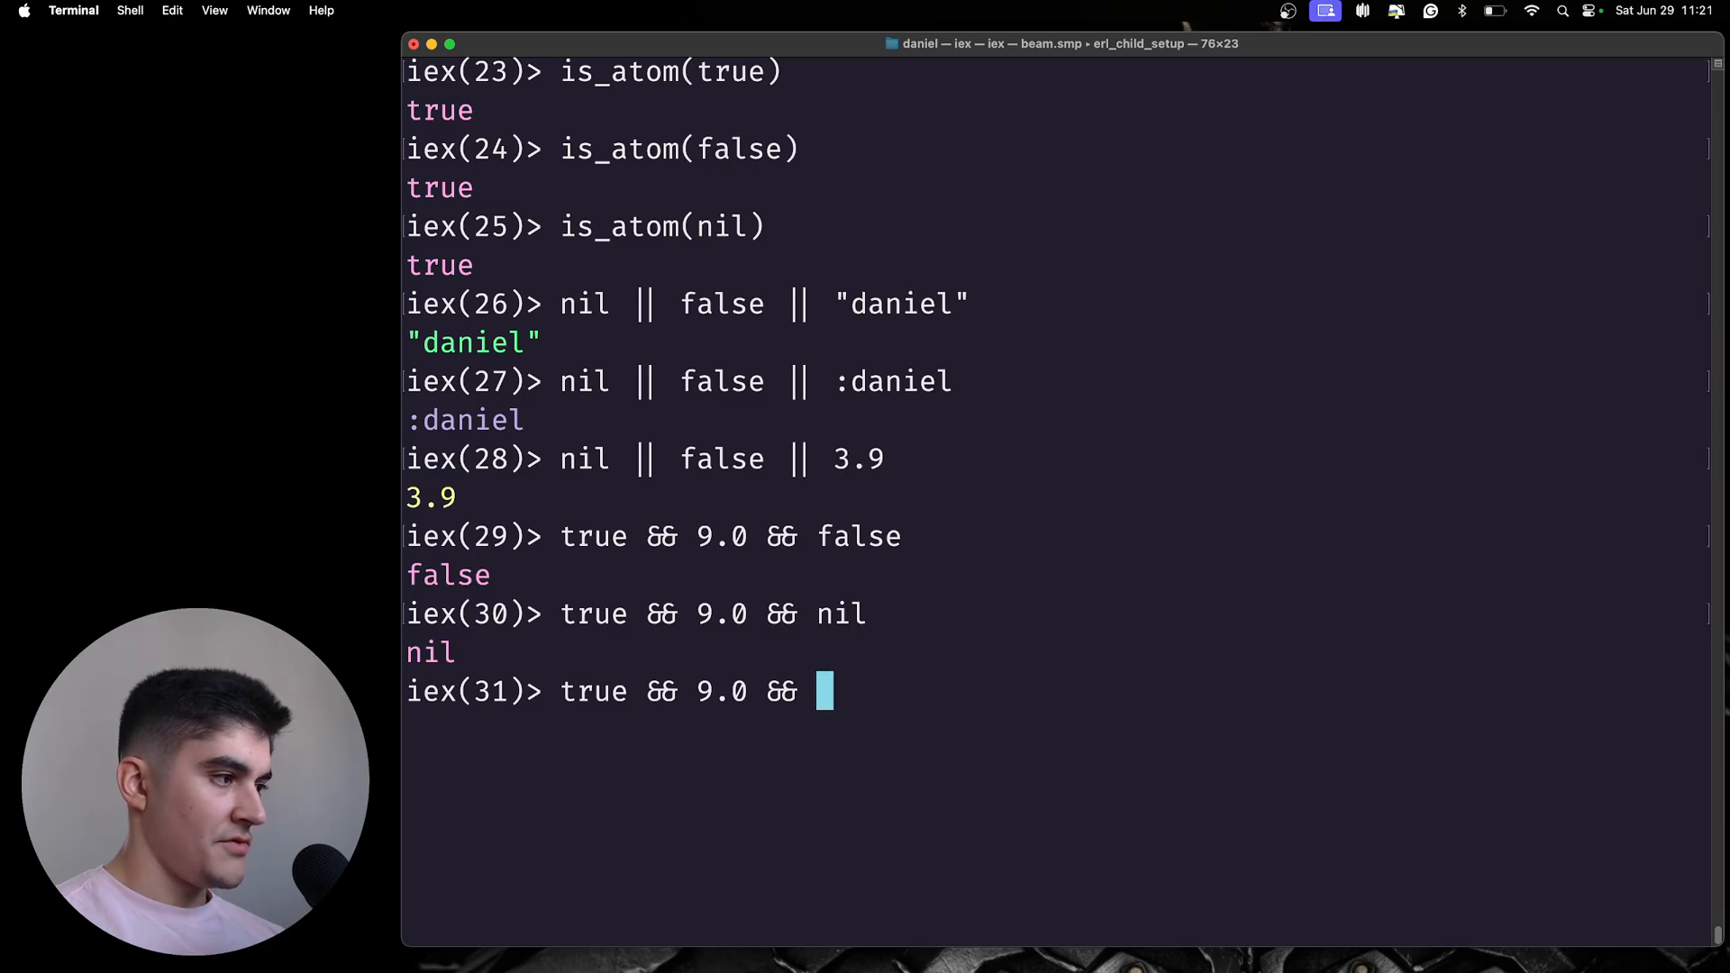
type(":")
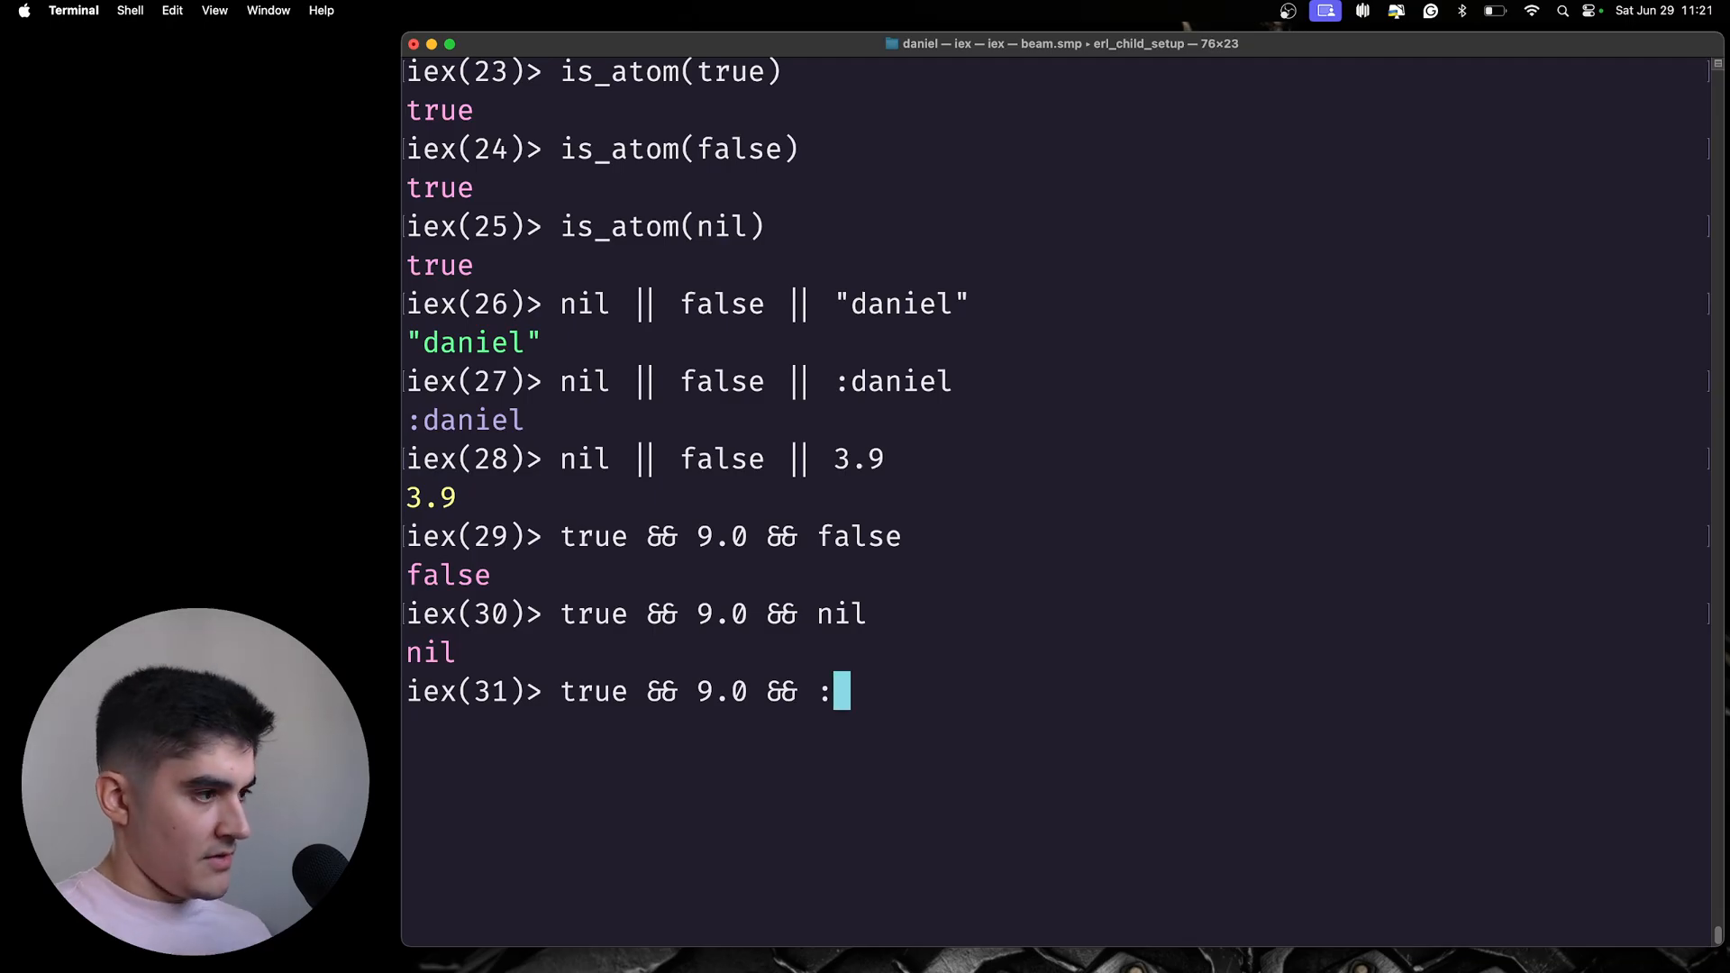
type("daniel")
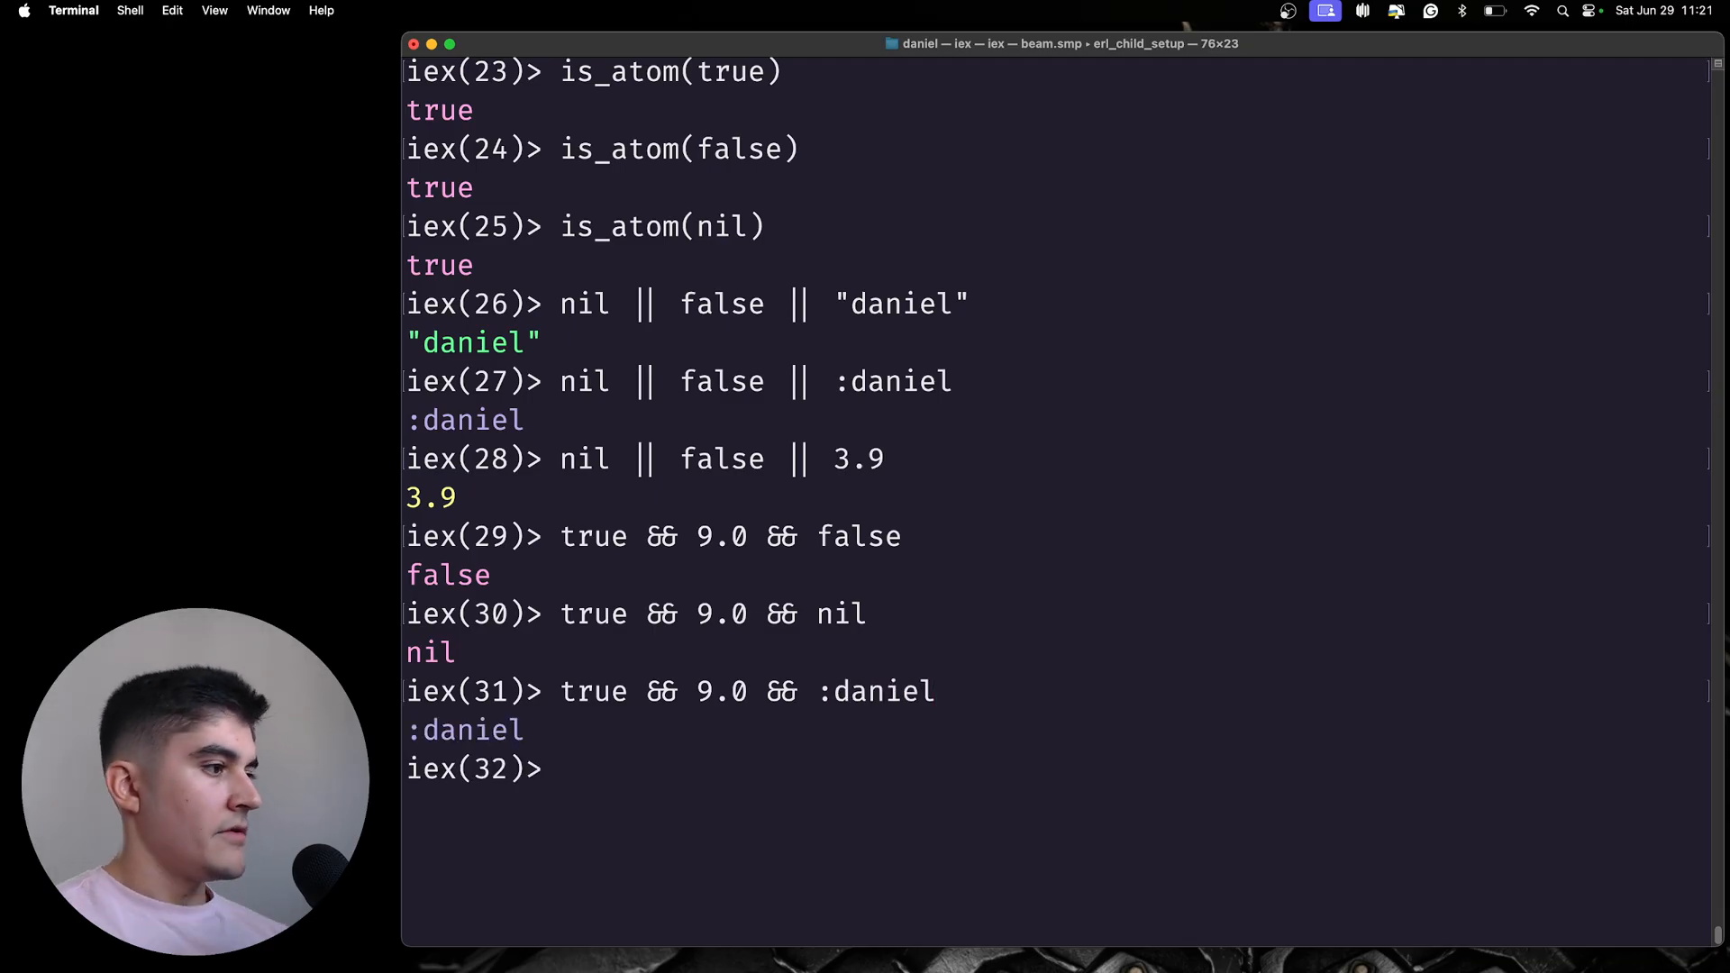